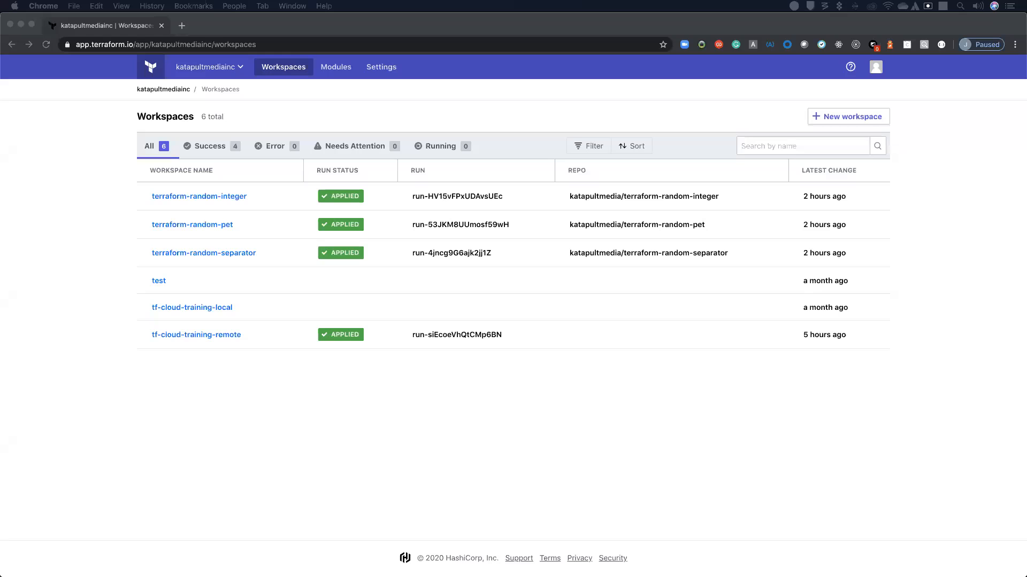
mouse_move(291, 248)
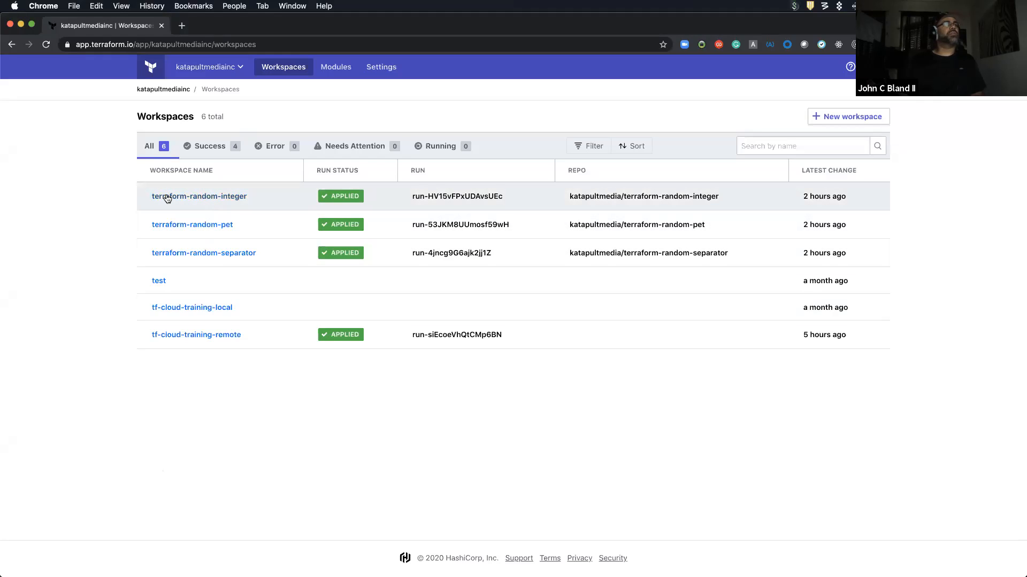
mouse_move(138, 201)
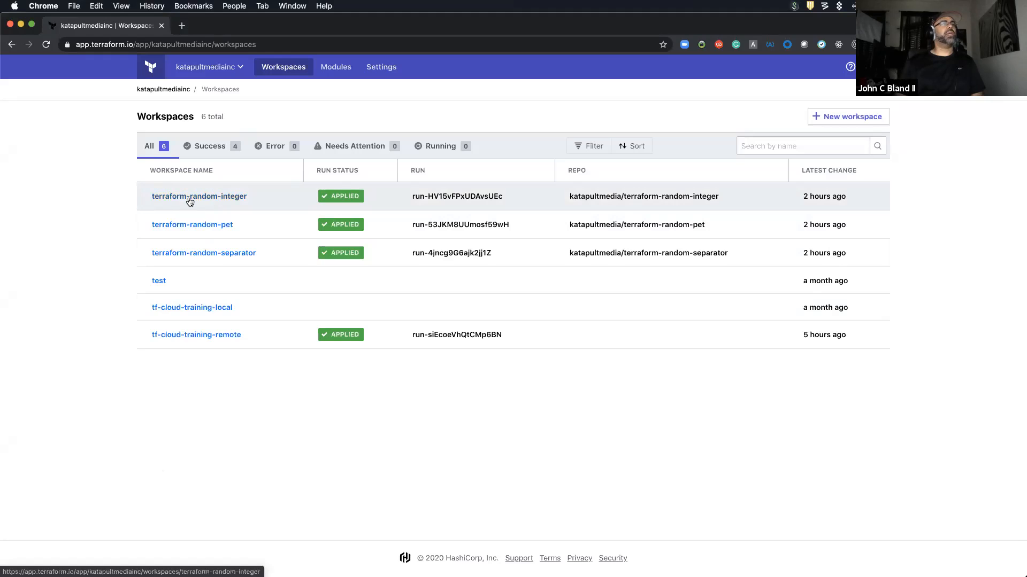
mouse_move(218, 199)
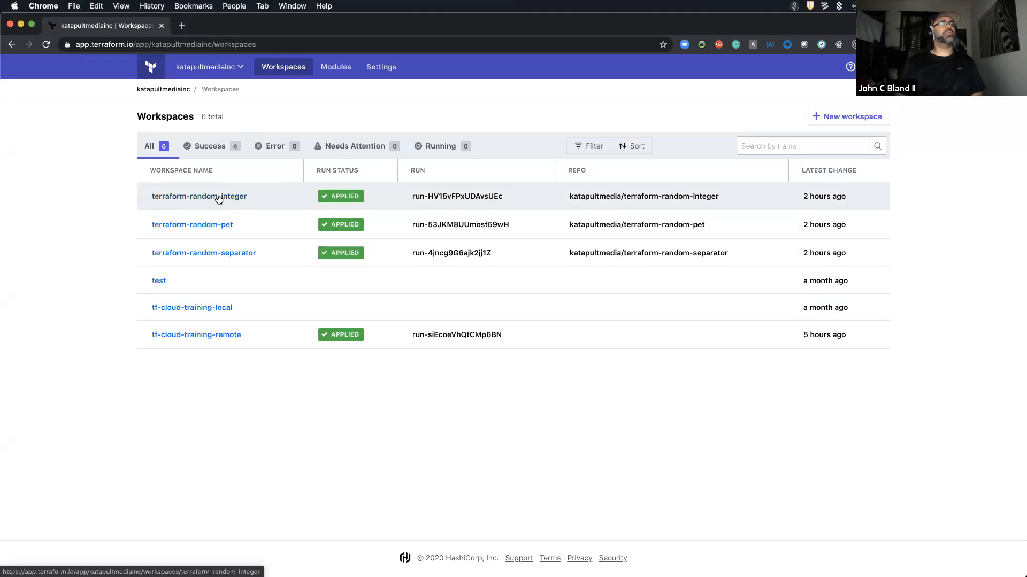
mouse_move(141, 205)
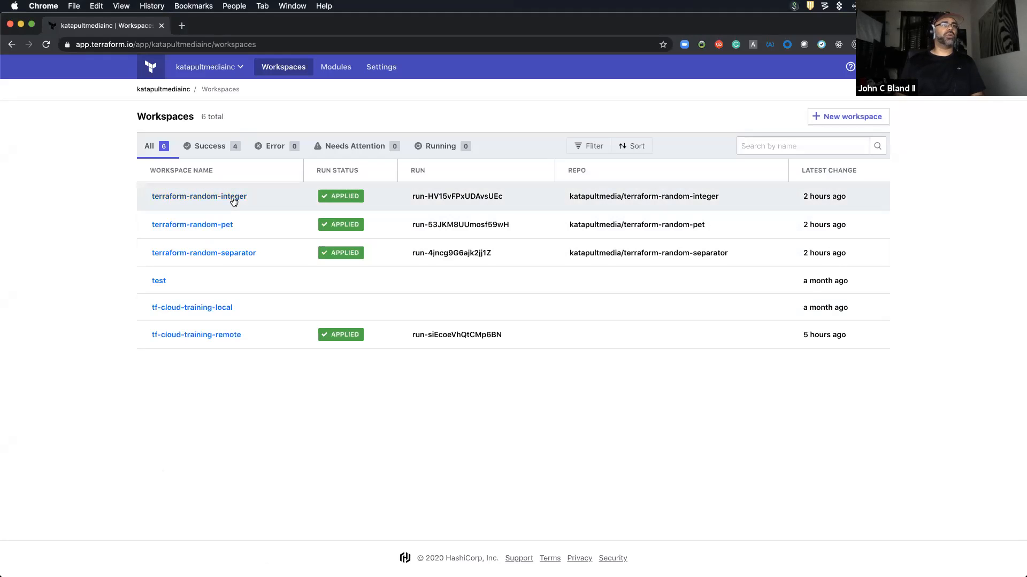
mouse_move(242, 258)
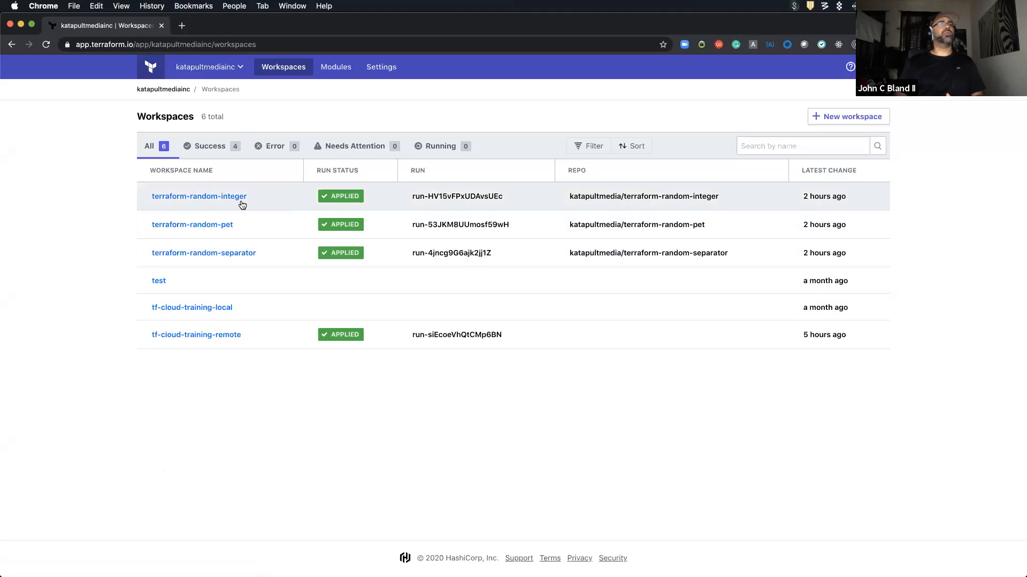
mouse_move(295, 211)
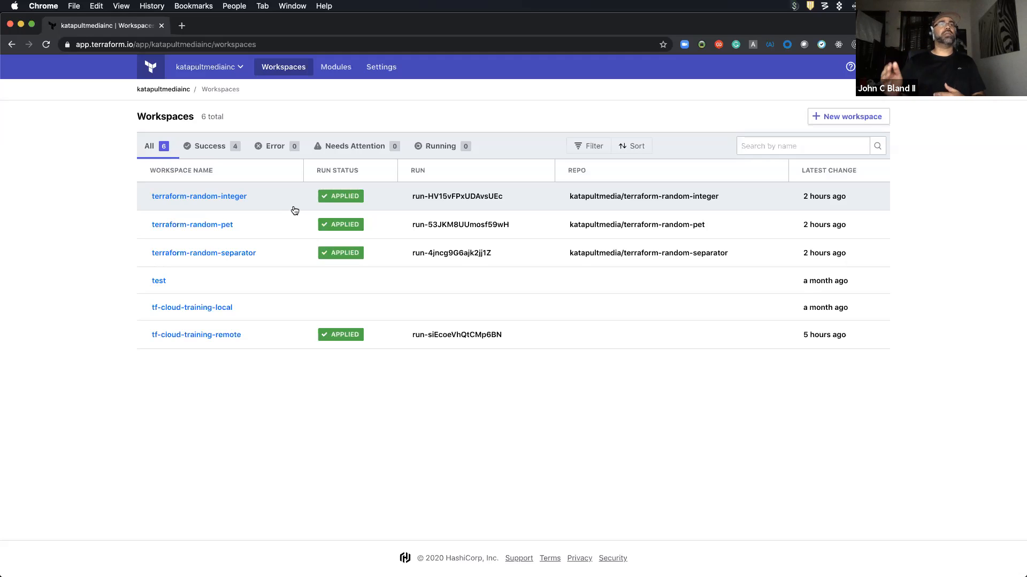
mouse_move(398, 219)
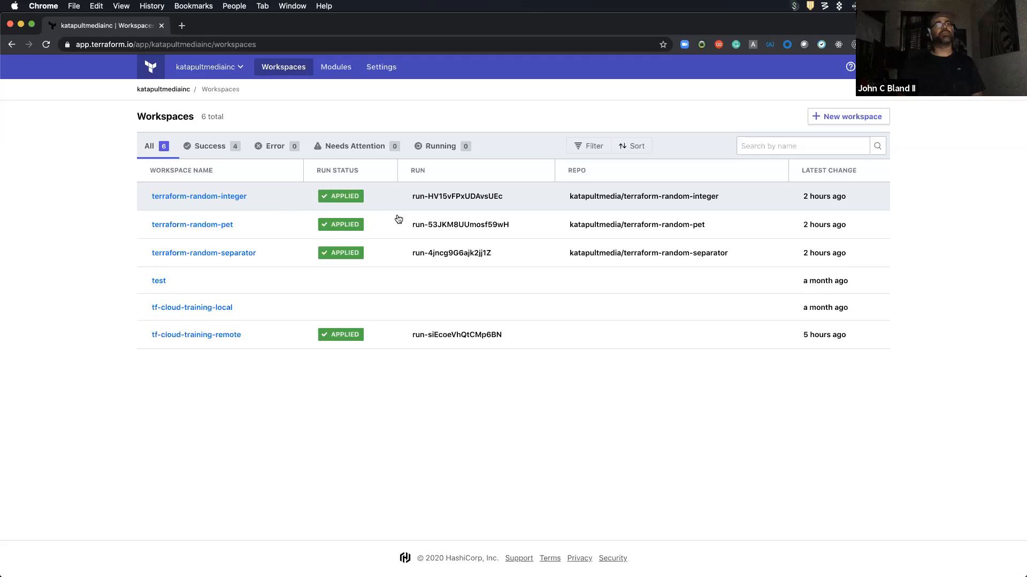
Review the terraform-random-integer workspace's General settings, return to its Runs, then back to Workspaces
left_click(199, 196)
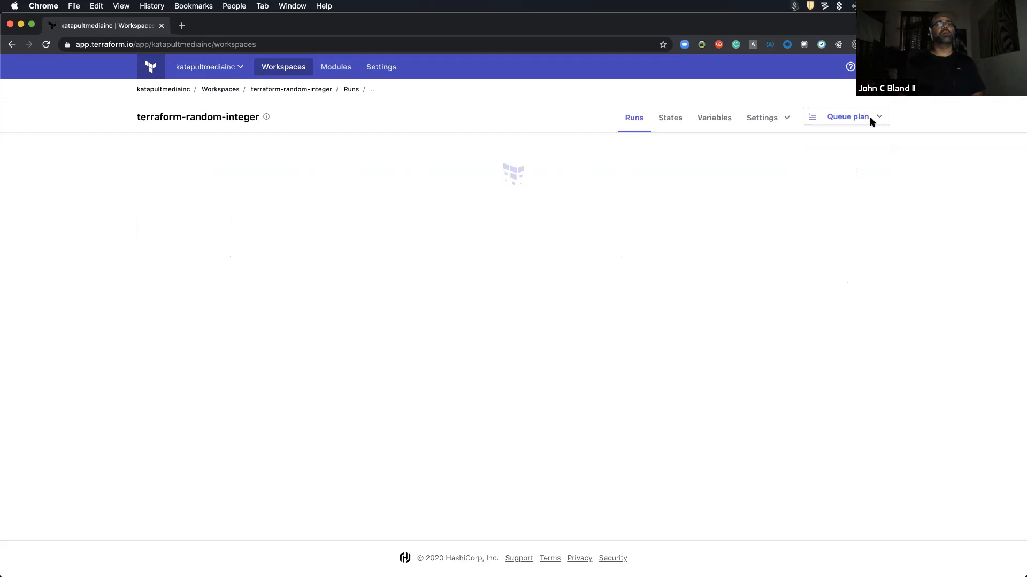
left_click(761, 118)
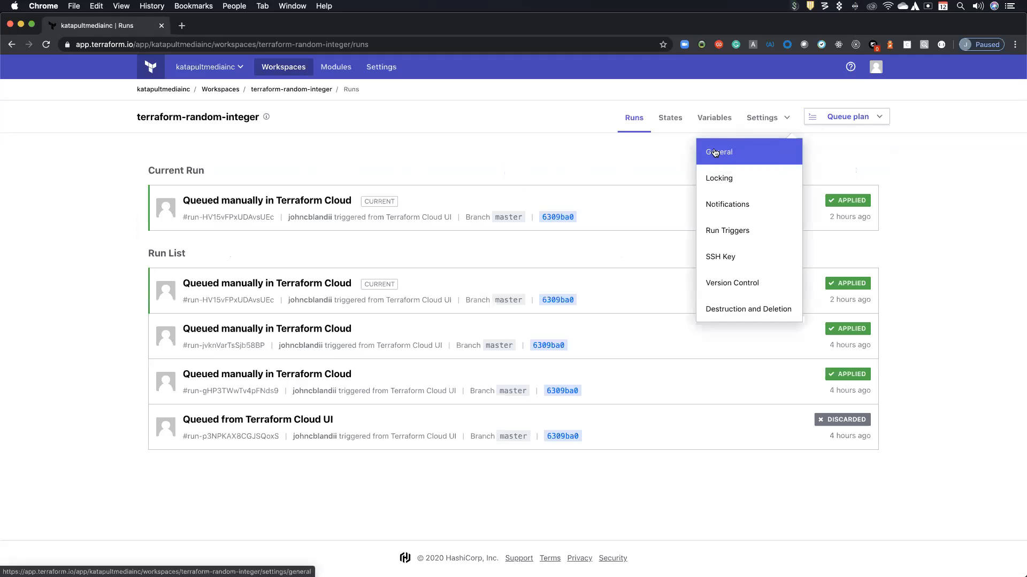
left_click(720, 152)
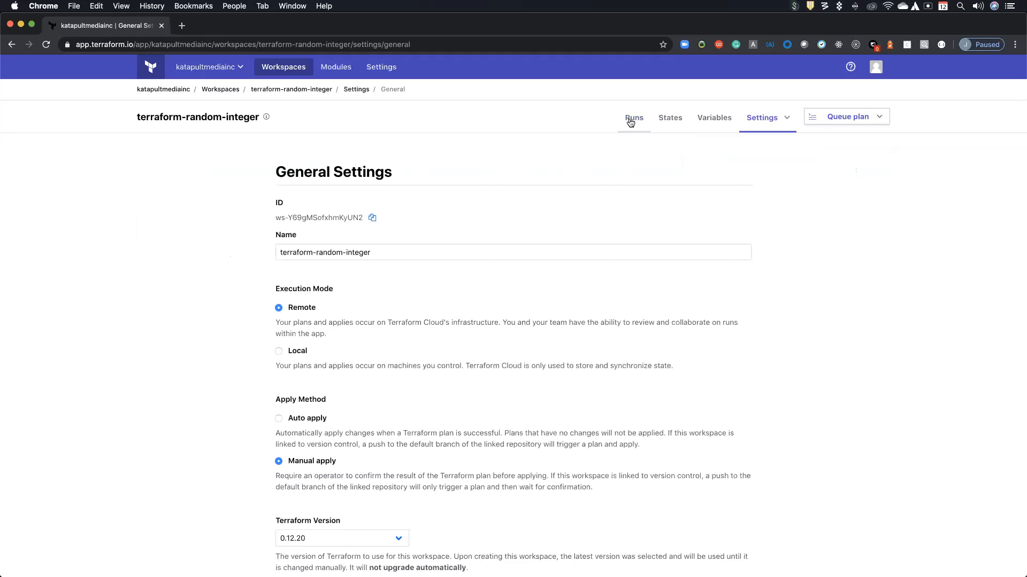
left_click(633, 118)
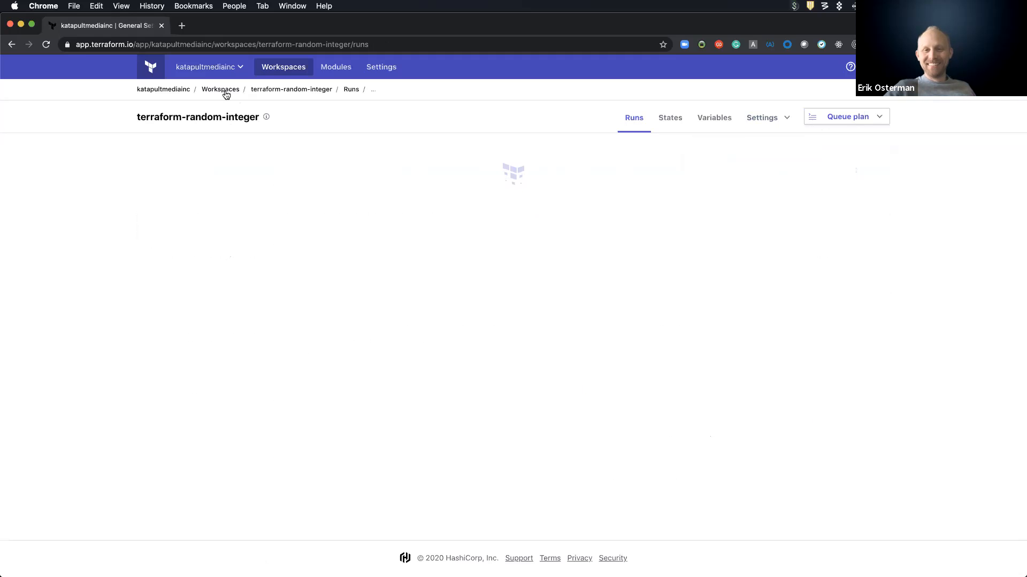
left_click(220, 89)
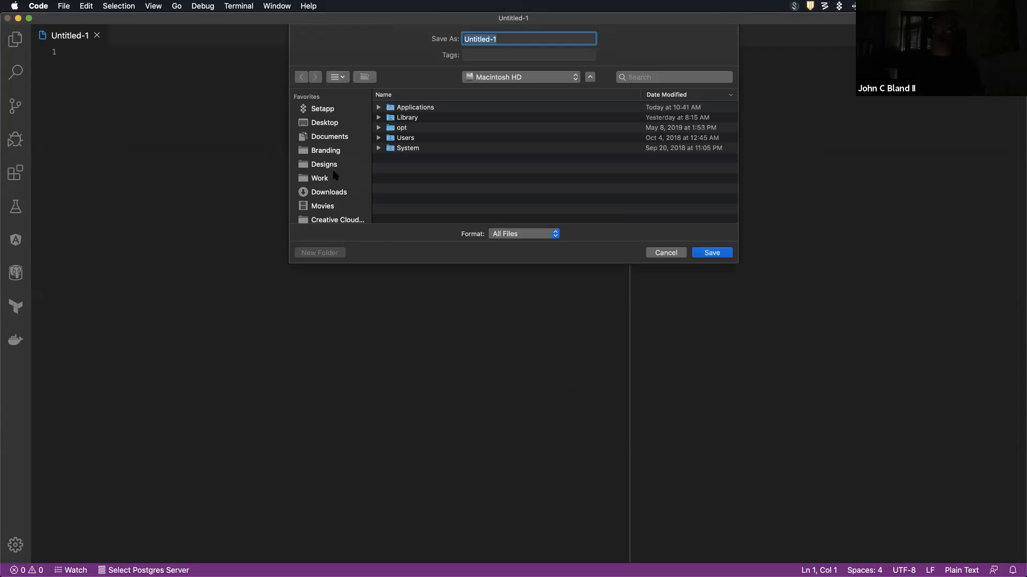
Create a new demo folder inside Work in the Save As dialog
left_click(320, 177)
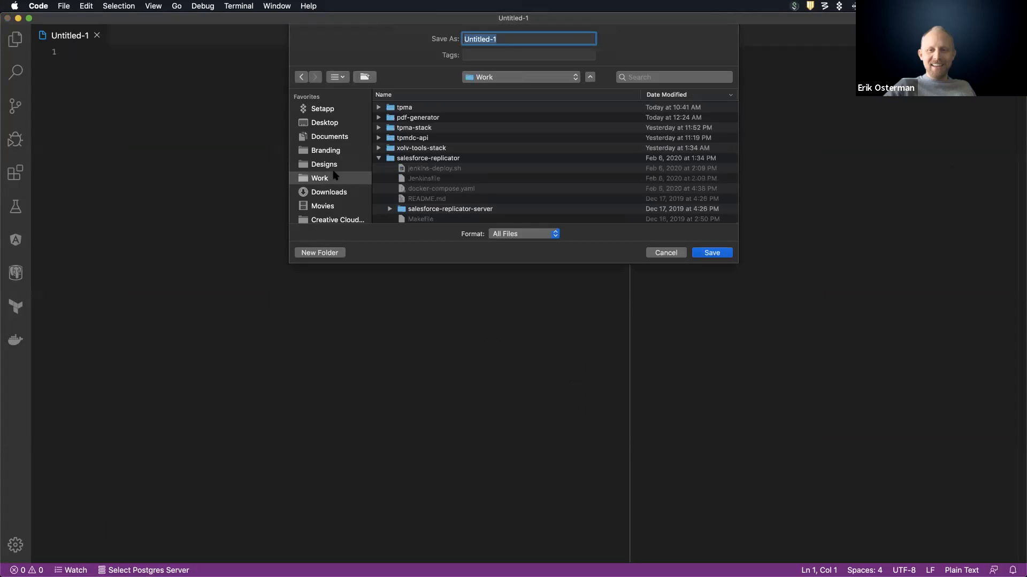
mouse_move(362, 261)
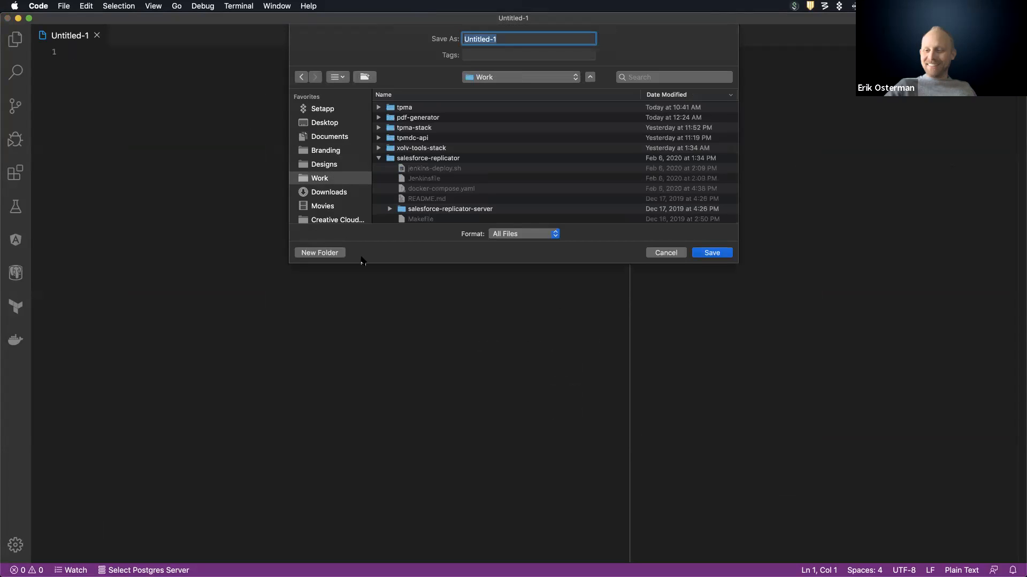
left_click(320, 253)
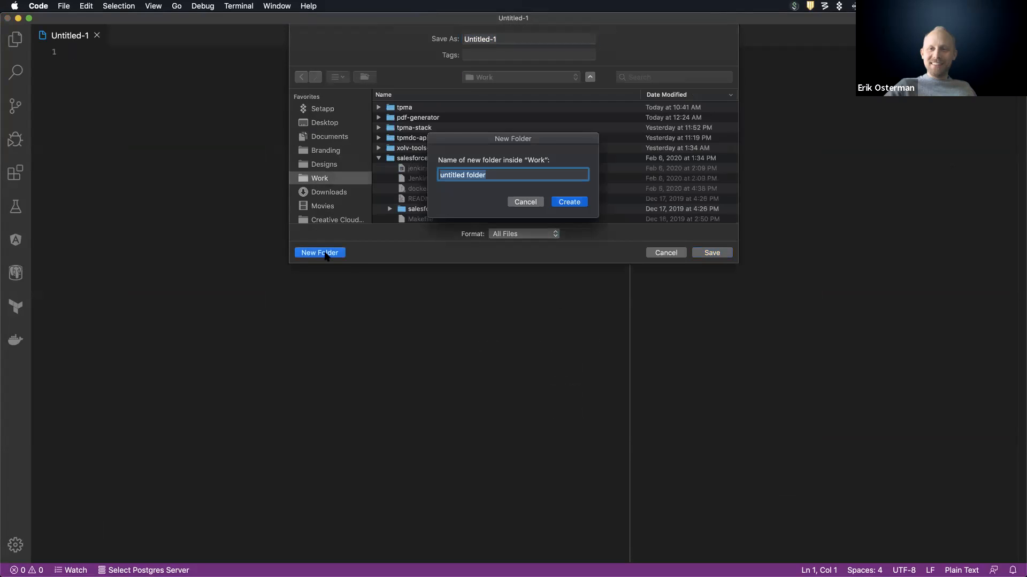
type("c")
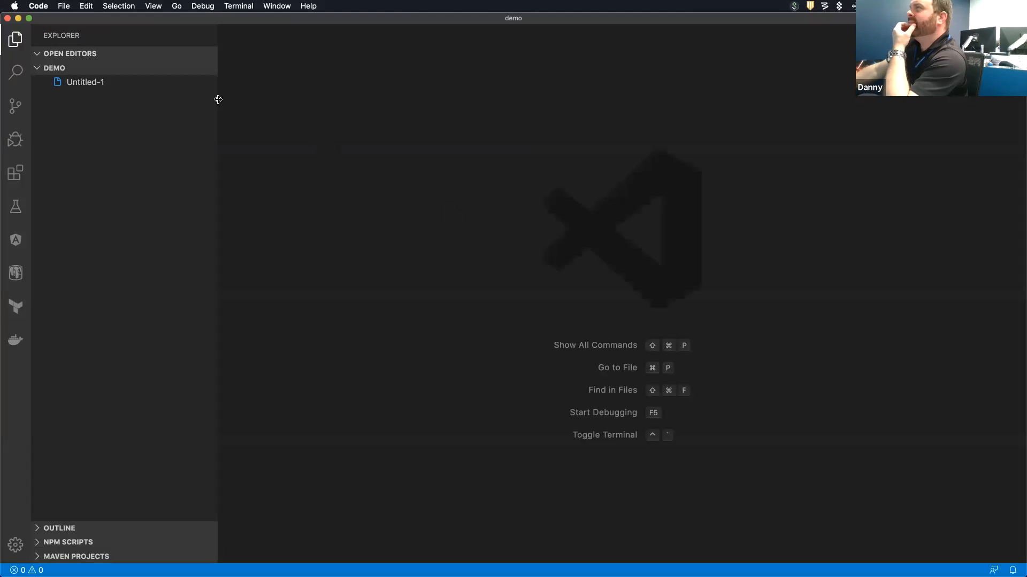
Save the new file as main.tf in the demo folder and begin a data block
key("ctrl+`")
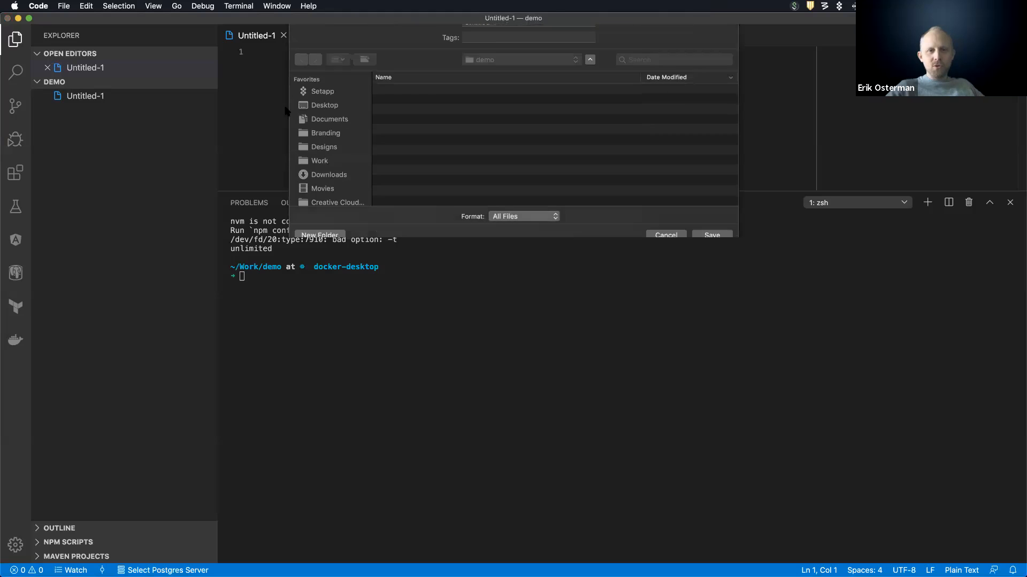
left_click(711, 234)
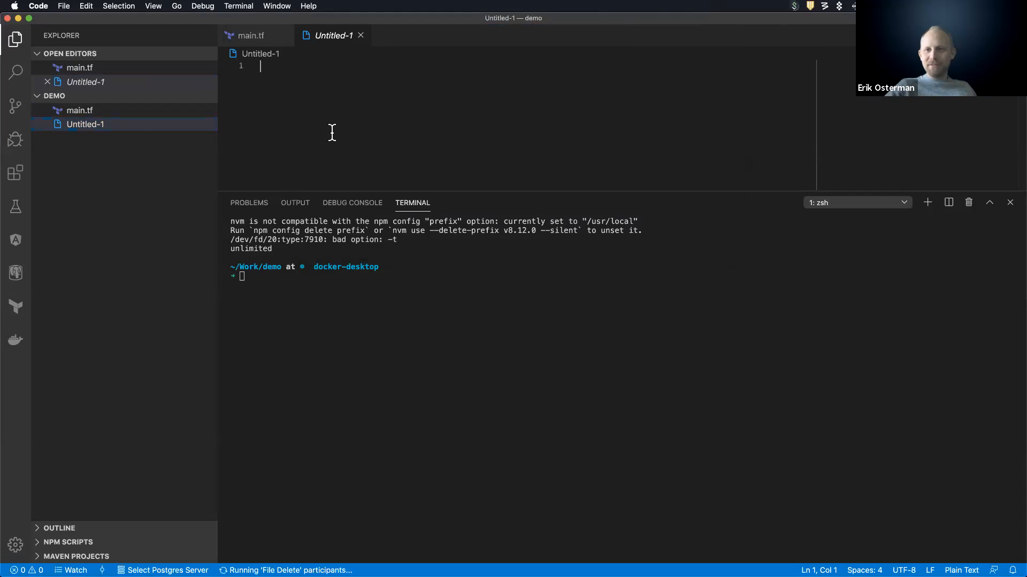
type("data")
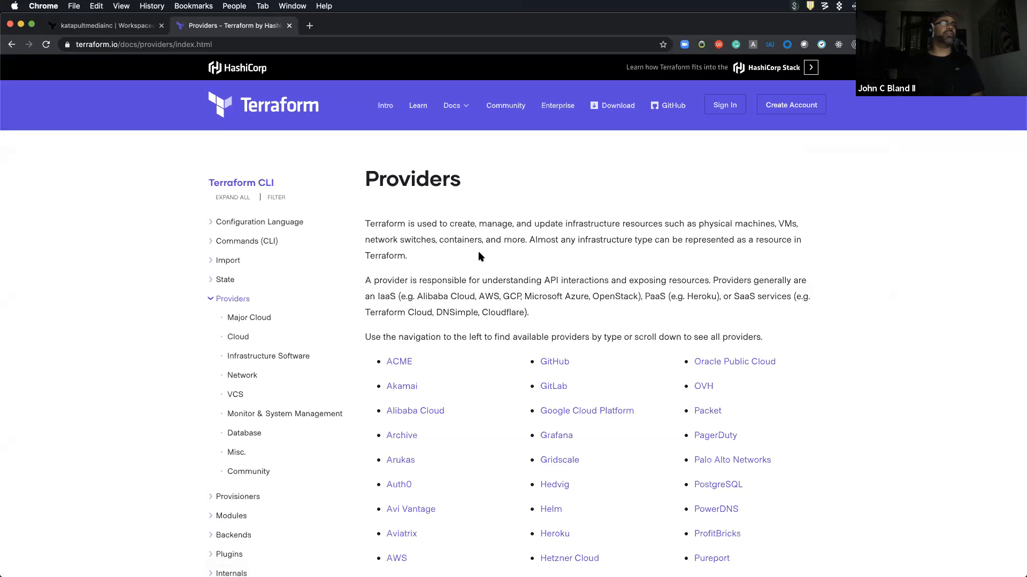
Browse the Terraform Cloud entry into the Terraform Enterprise Provider page, then return to VS Code
scroll("down", 3)
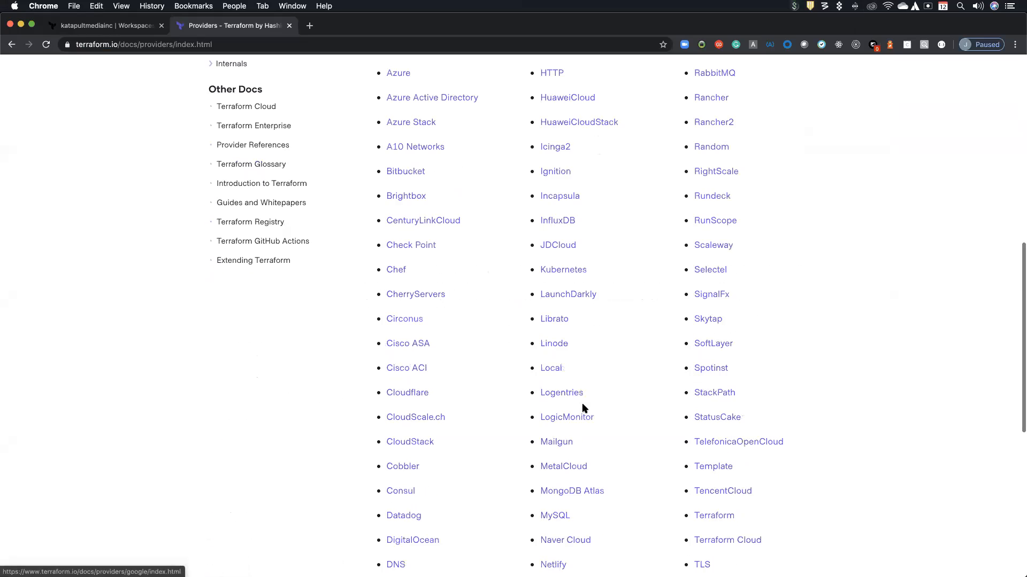
scroll("down", 3)
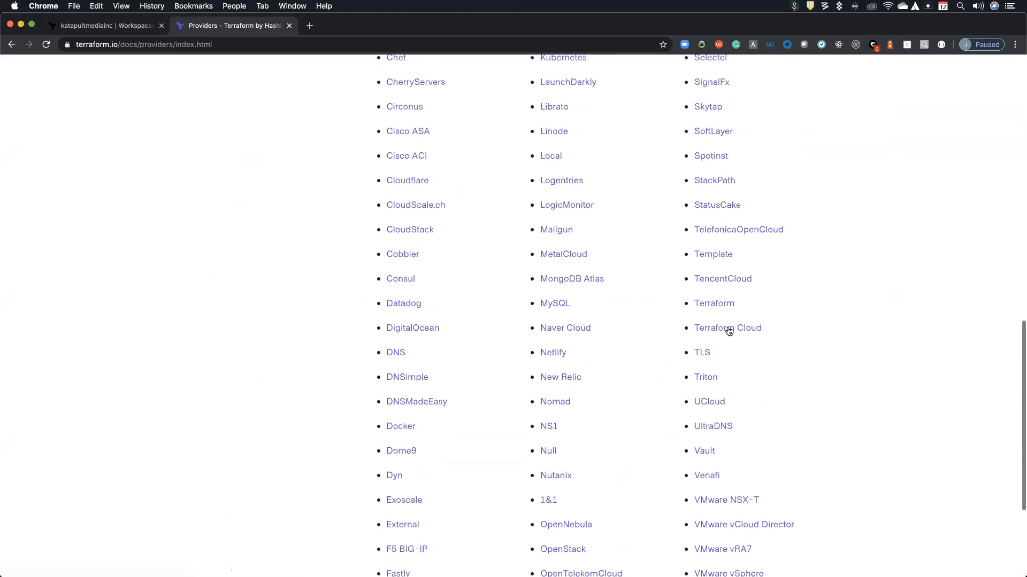
left_click(727, 328)
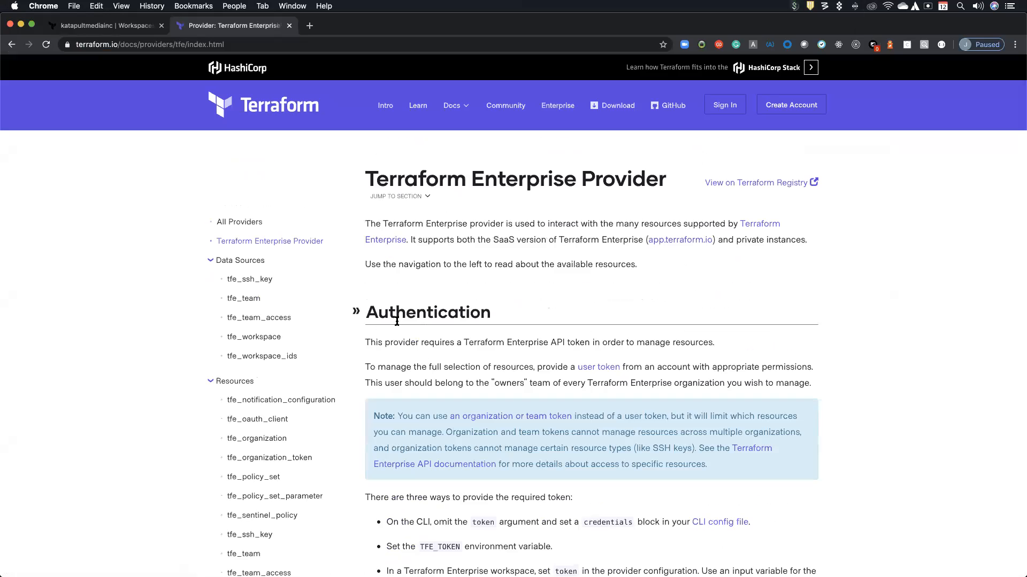
scroll("down", 3)
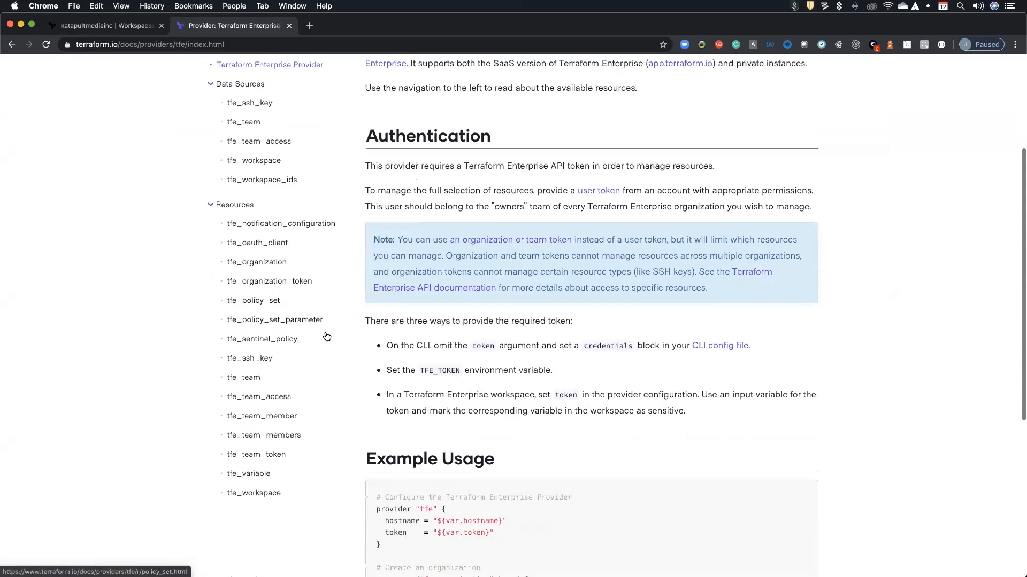
scroll("down", 3)
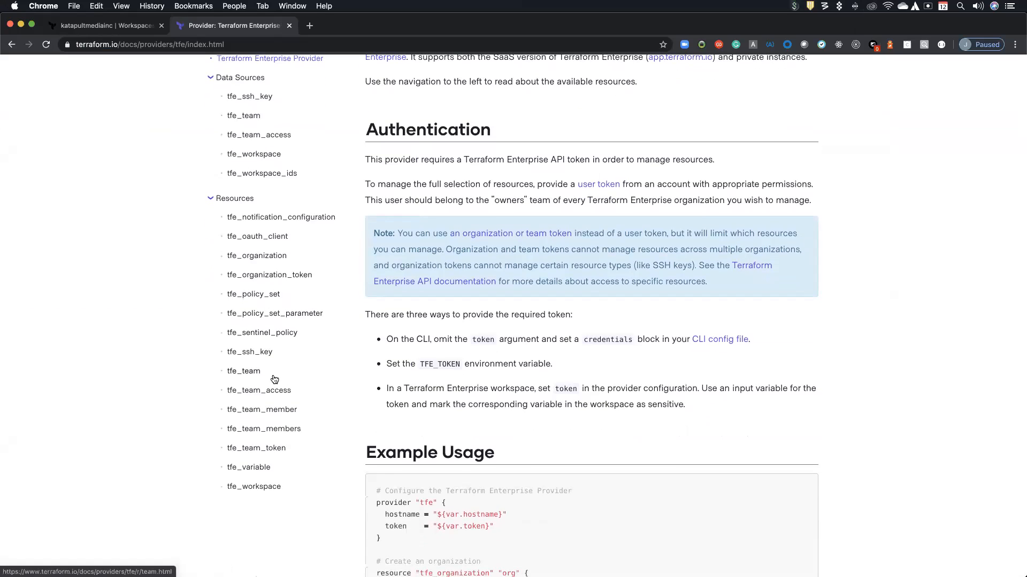
mouse_move(295, 308)
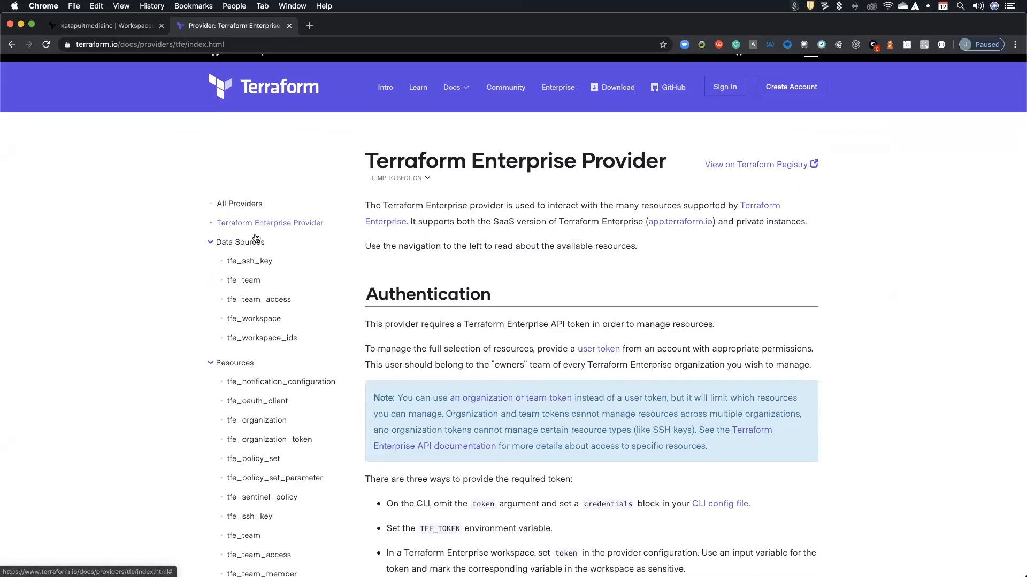
scroll("down", 3)
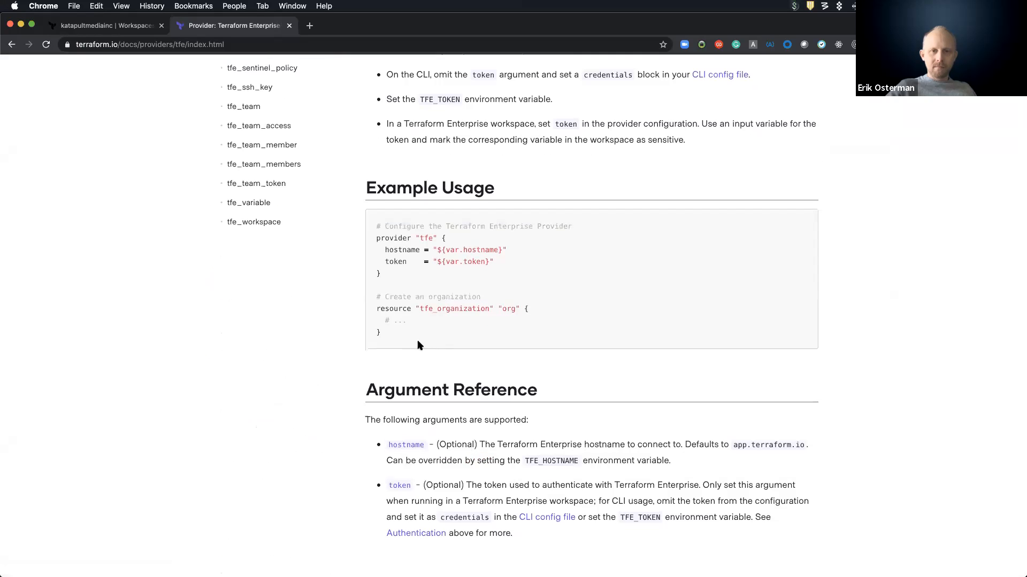
mouse_move(407, 339)
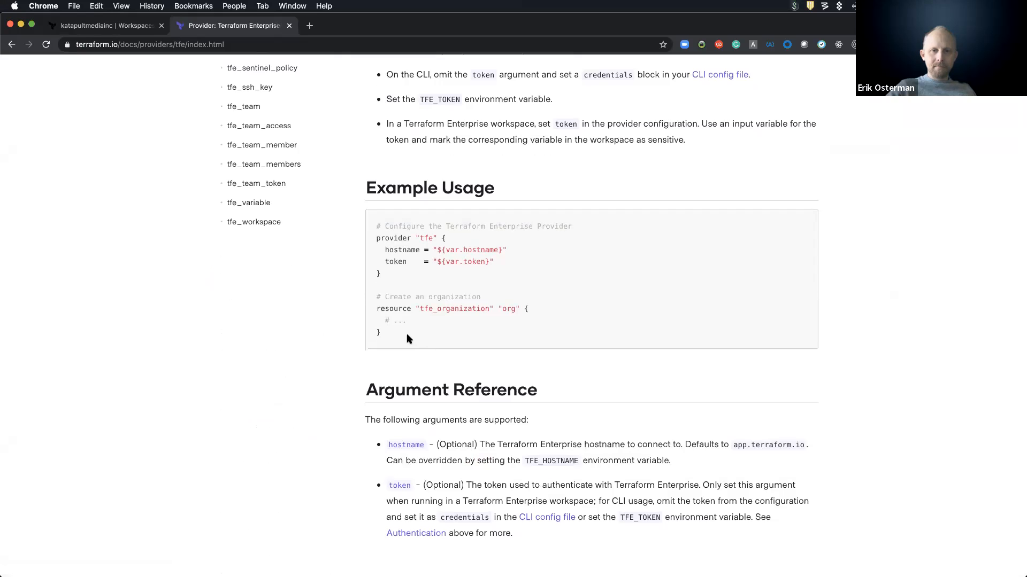
scroll("up", 3)
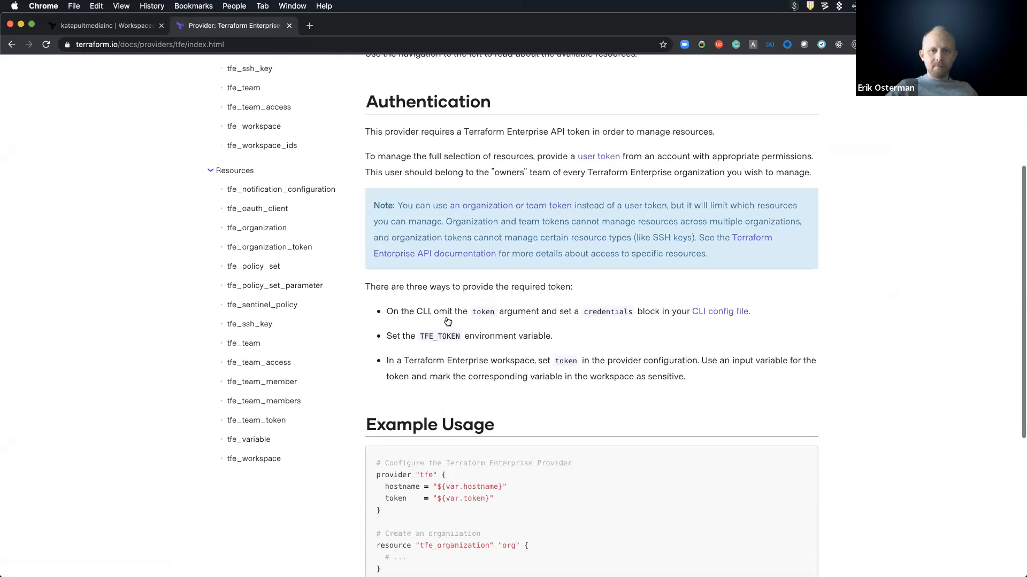
key("cmd+tab")
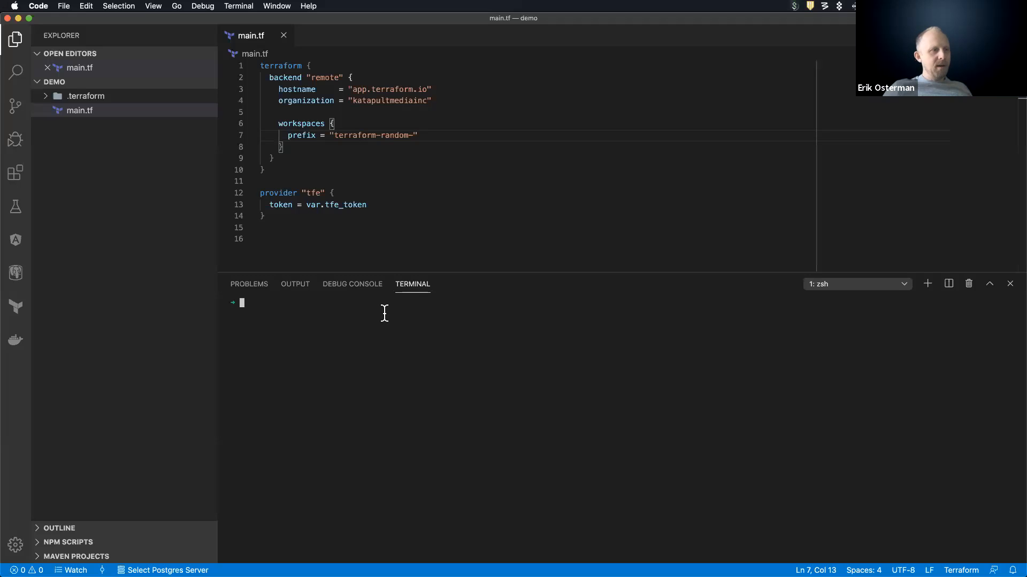
mouse_move(380, 328)
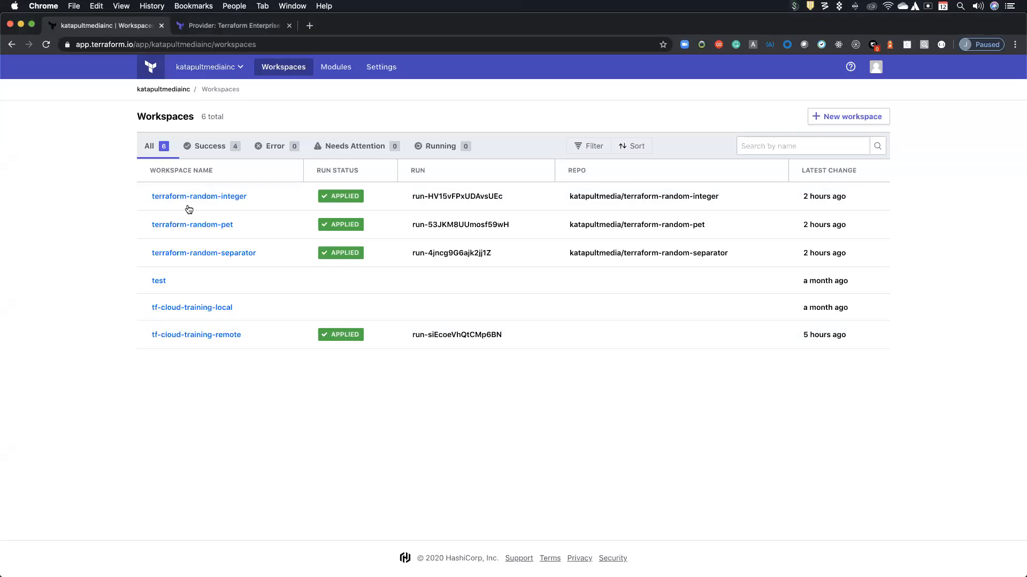
mouse_move(108, 226)
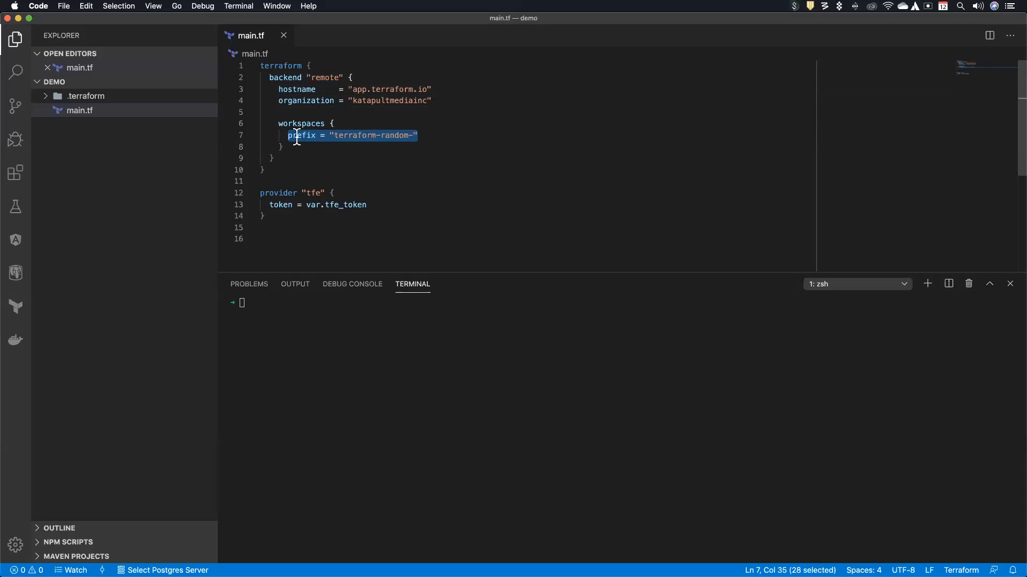
Set the backend workspaces block to name = "random" and run tf init, answering no to migration
type("name")
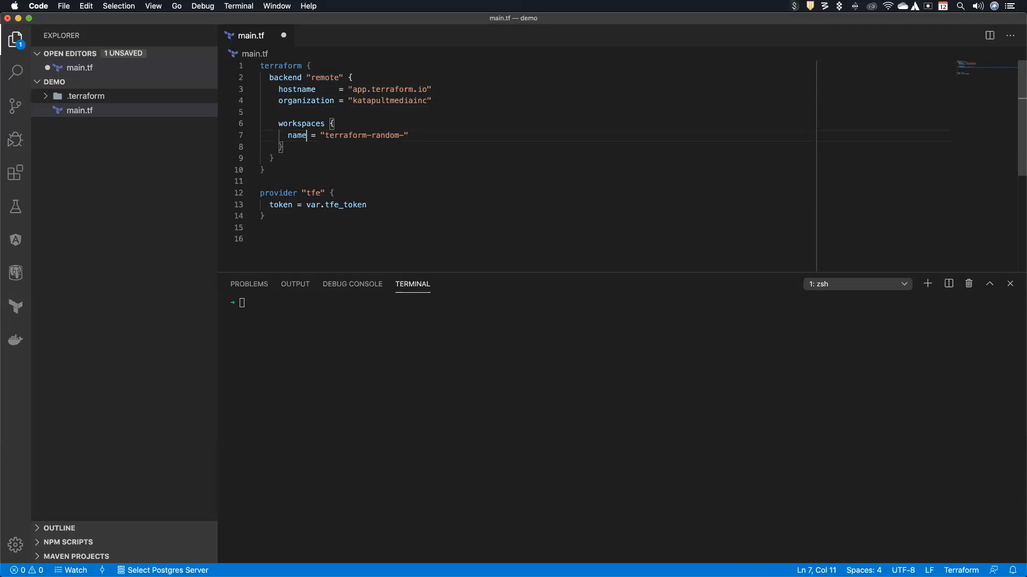
type("ram")
left_click(623, 303)
type("tf init")
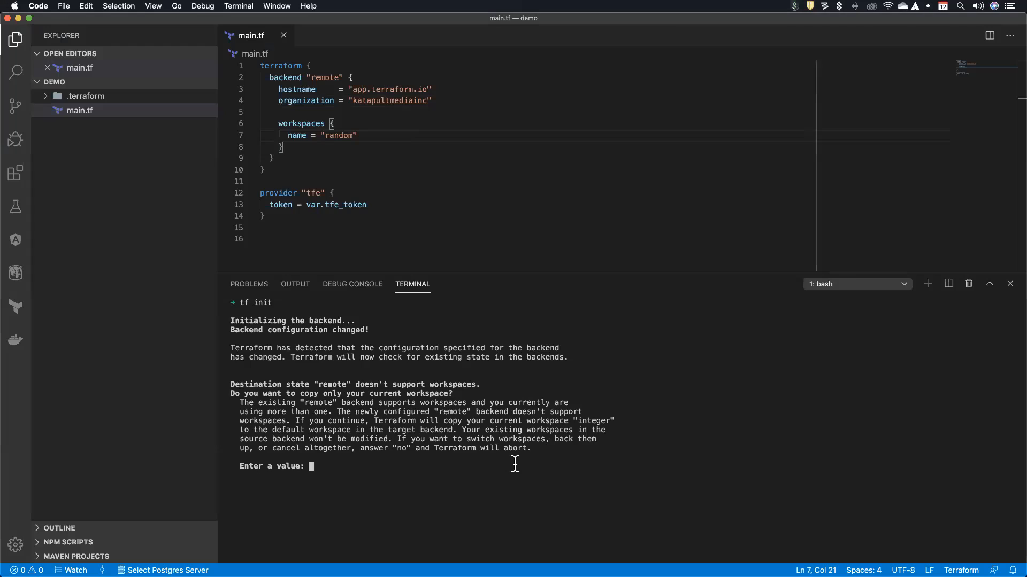
type("no")
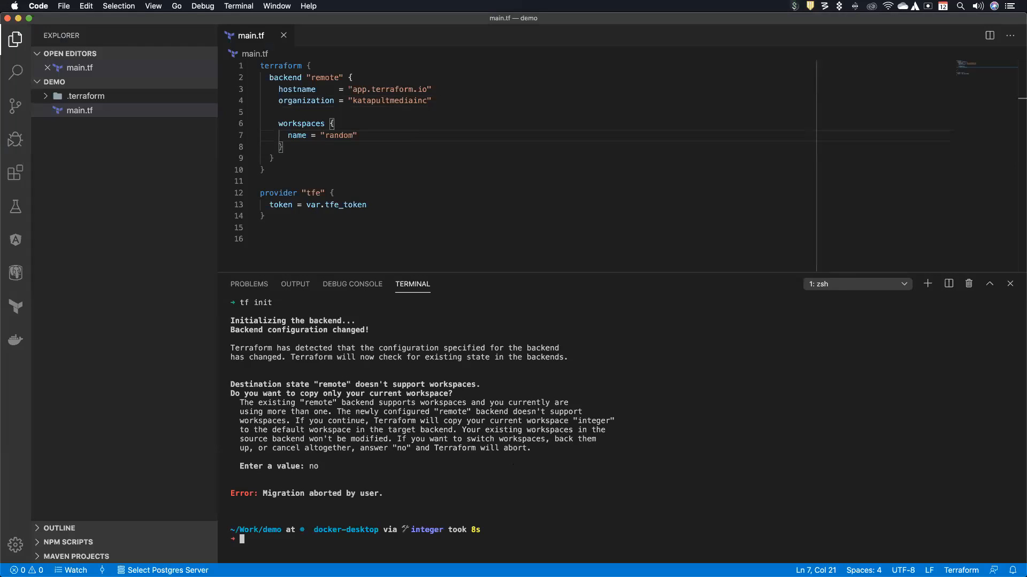
type("tf init")
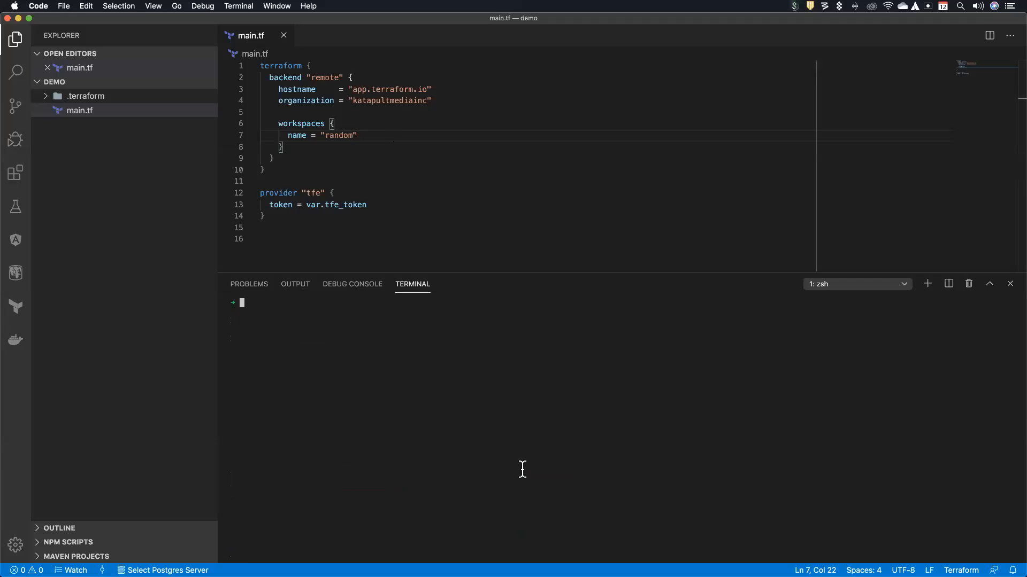
Remove .terraform, rerun tf init successfully, and view the newly created random workspace in Terraform Cloud
type("tf init")
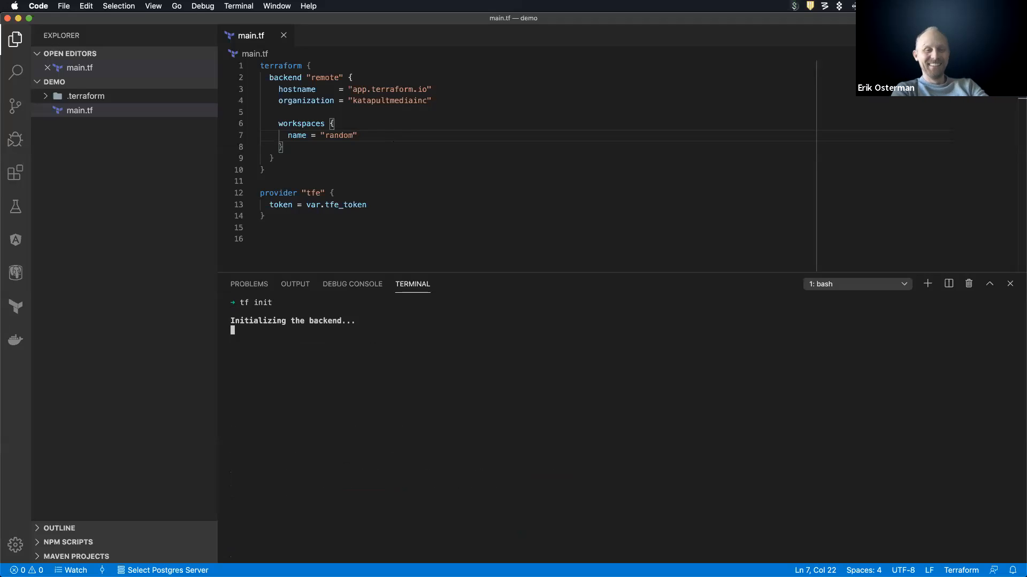
type("rm")
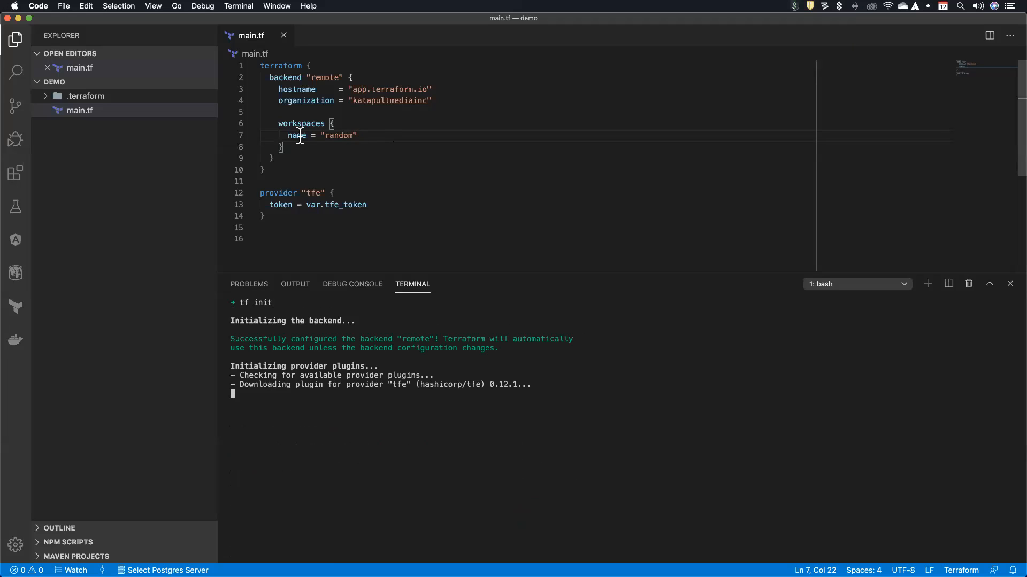
double_click(295, 136)
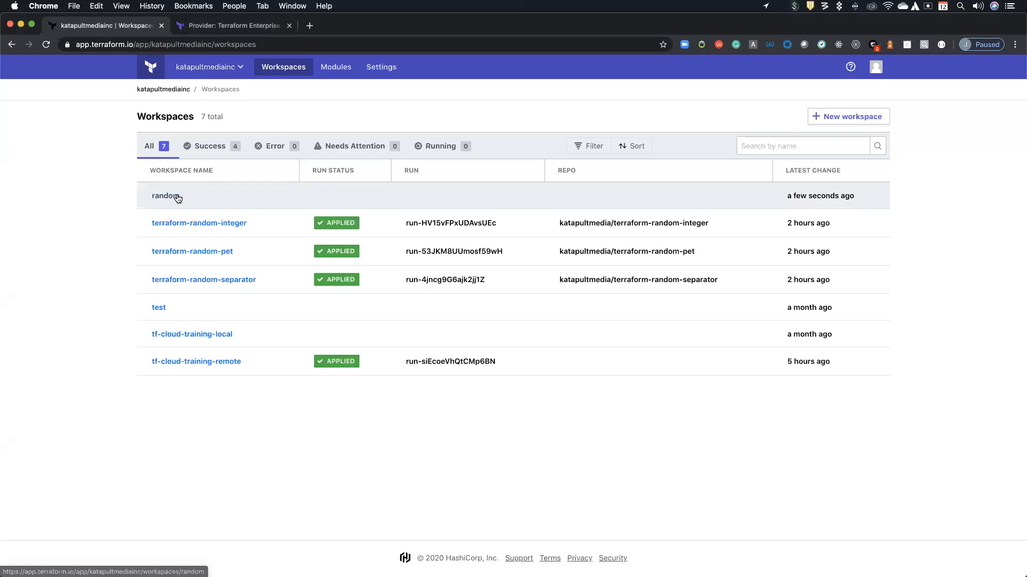
mouse_move(236, 203)
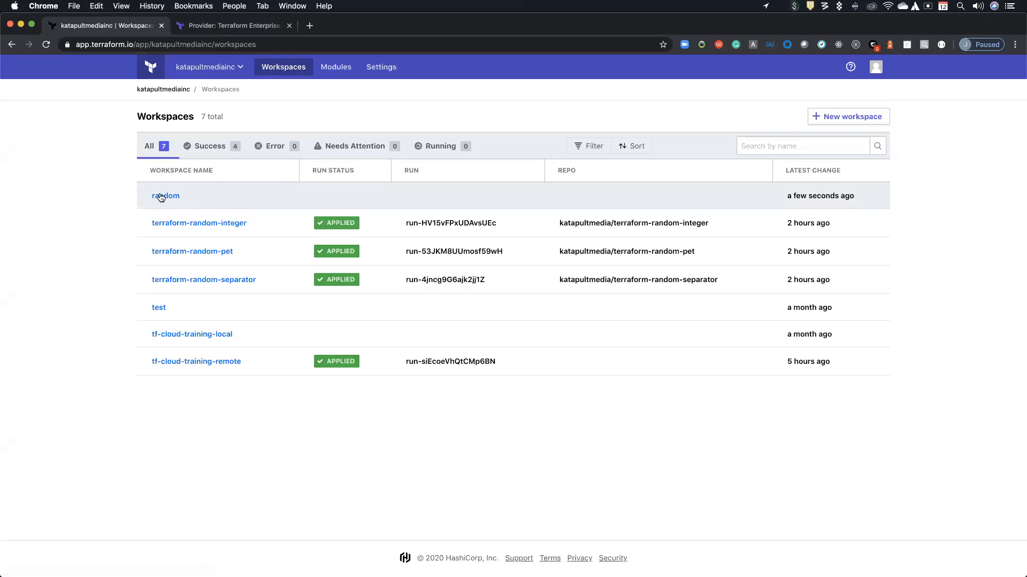
left_click(165, 196)
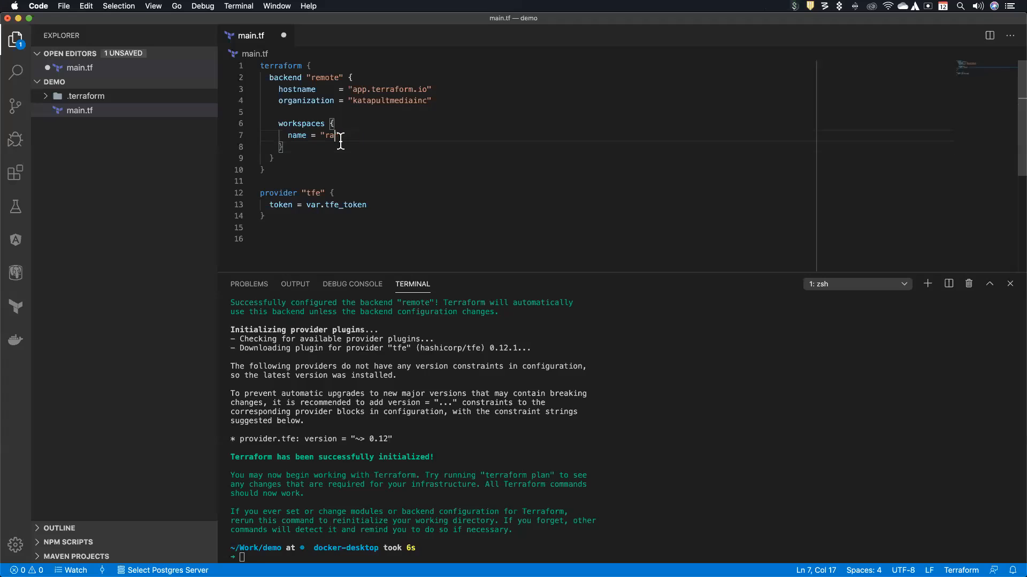
Restore prefix = "terraform-random-" and reinitialize, entering 1 to select the integer workspace
type("terraform-random-")
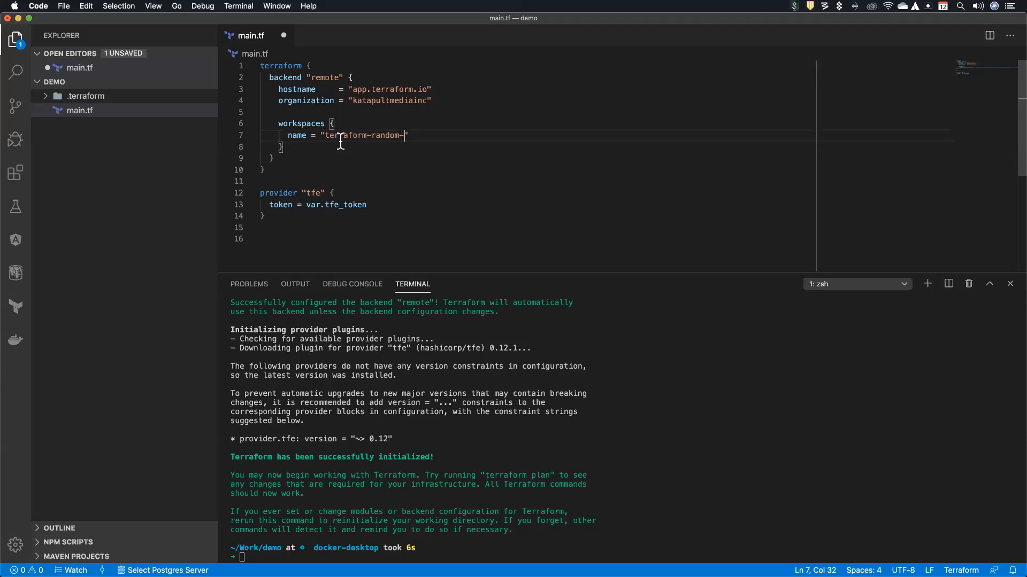
double_click(297, 136)
type("prefix")
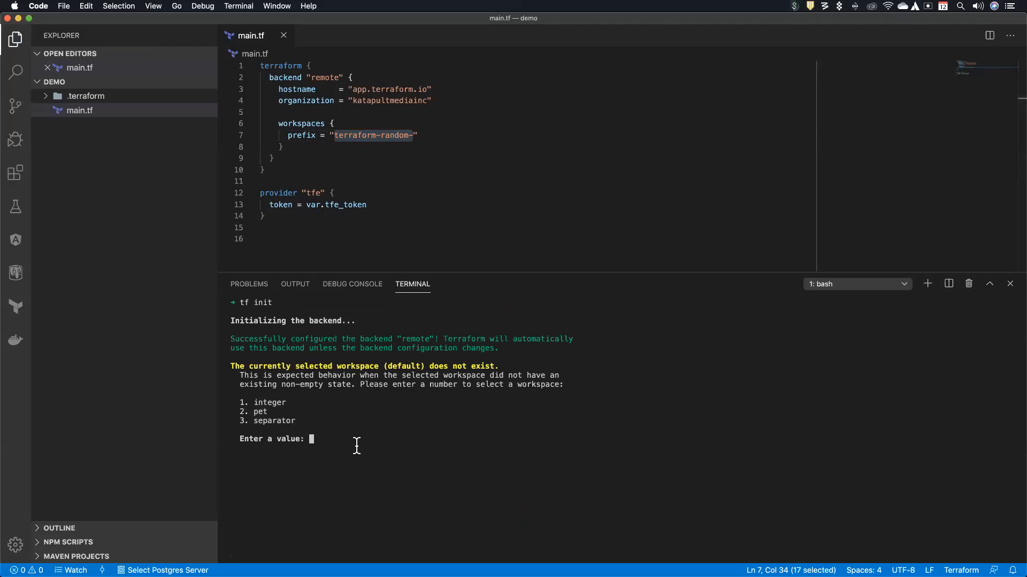
type("1")
type("tf workspace")
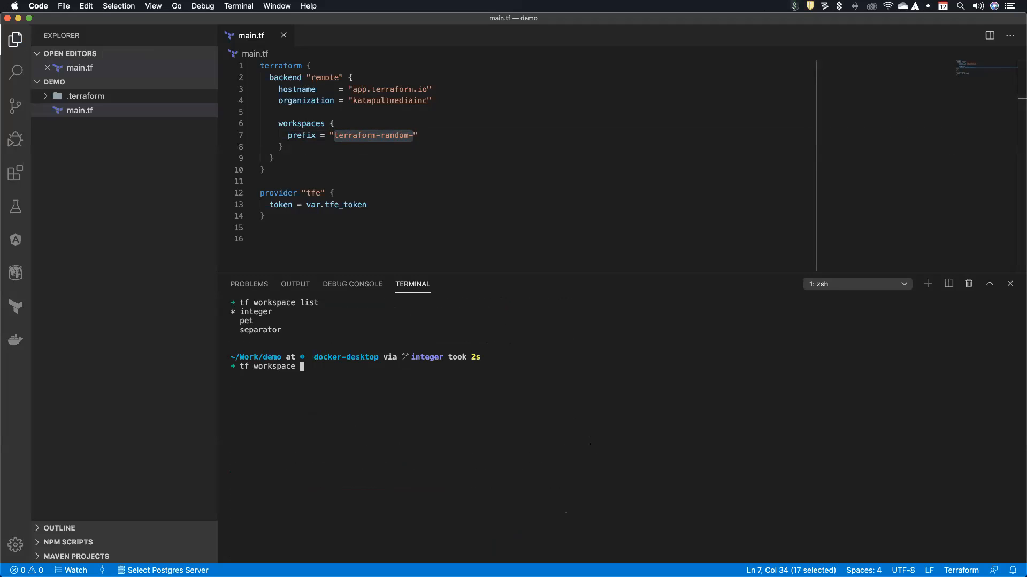
Run tf workspace select pet, tf state list and tf state show random_integer.integer
type("select pet")
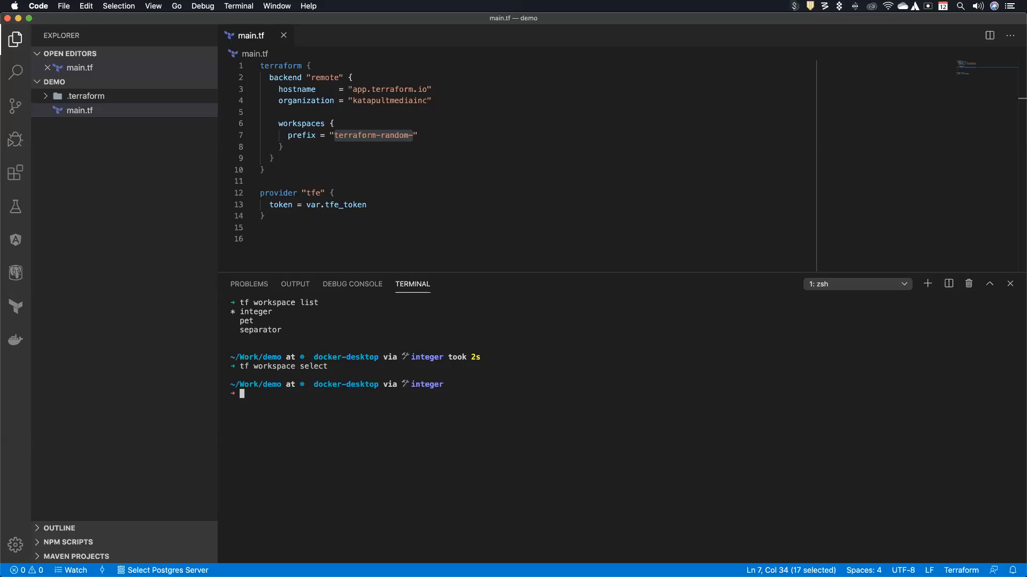
type("tf state show")
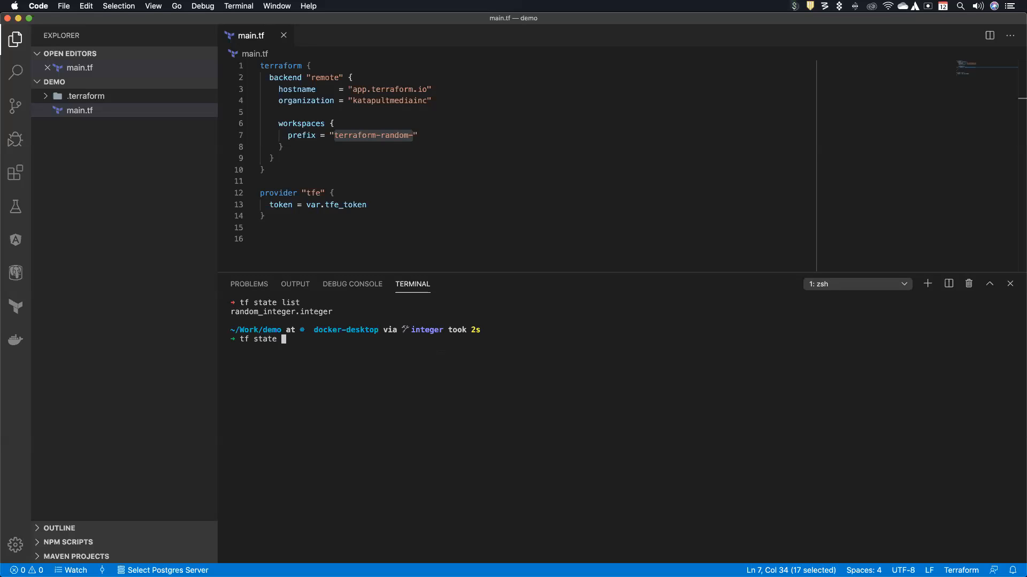
type("show")
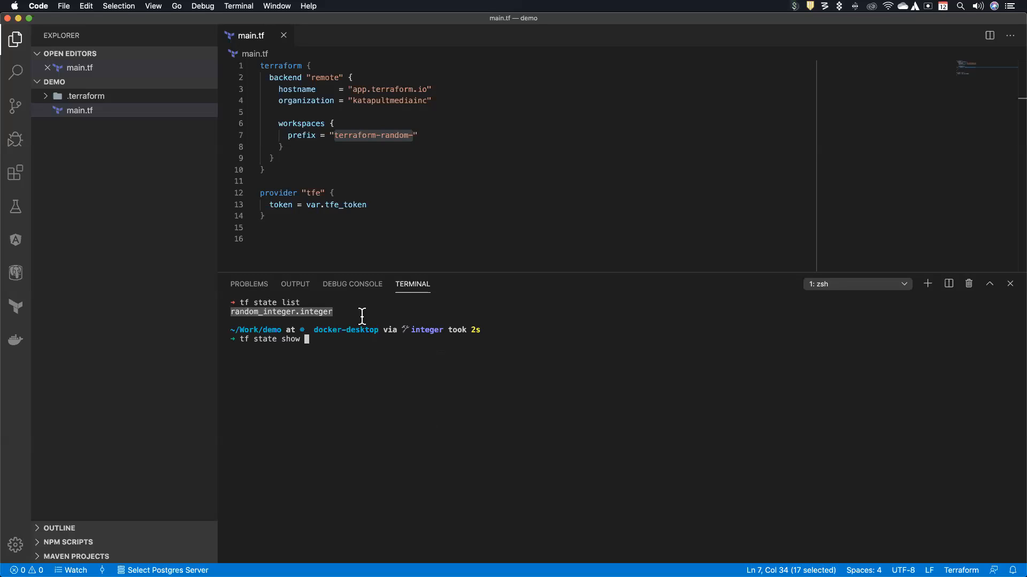
type("random_integer.integer")
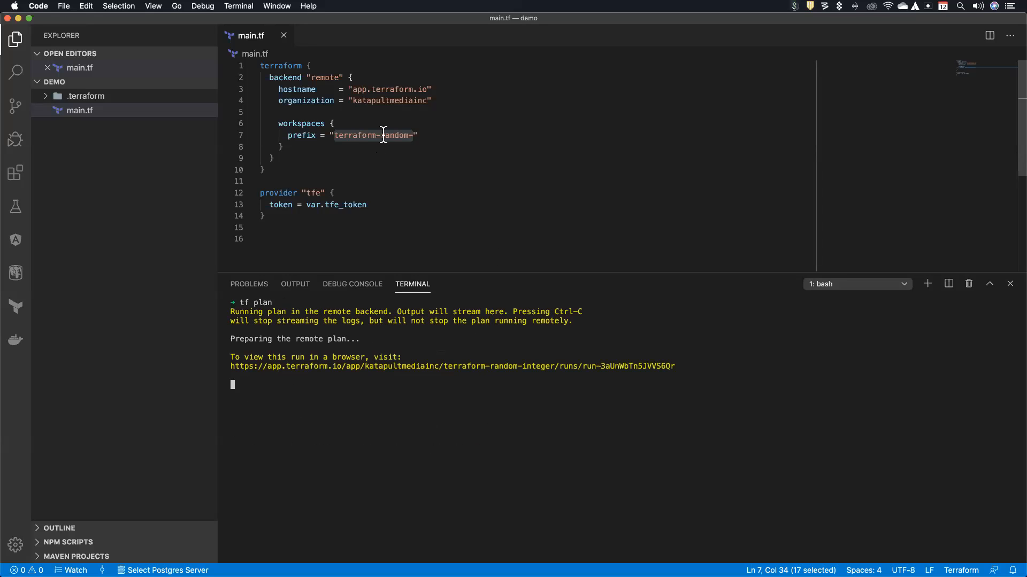
Follow the terminal's remote plan URL to the terraform-random-integer run page in Terraform Cloud
left_click(452, 366)
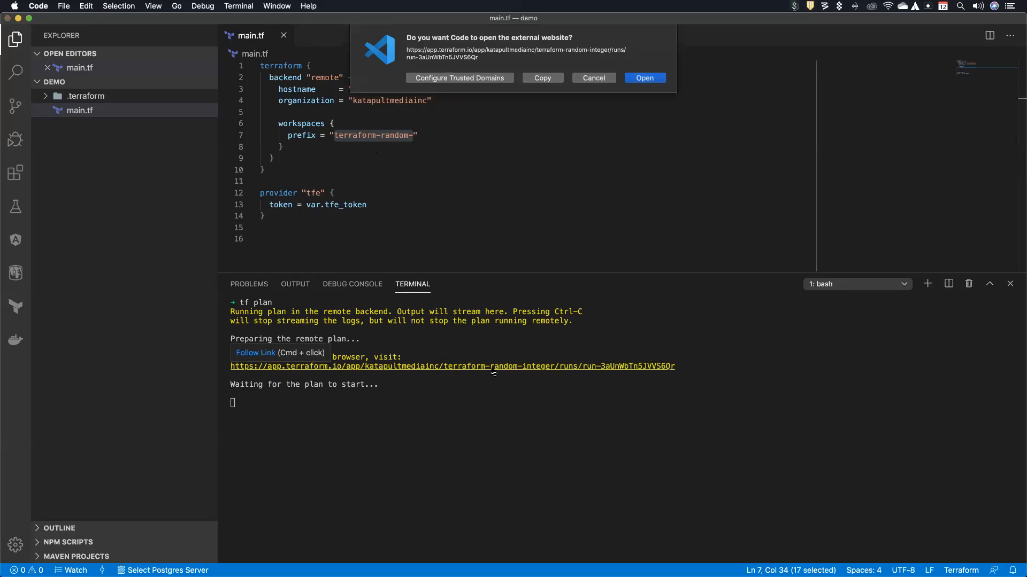
left_click(643, 79)
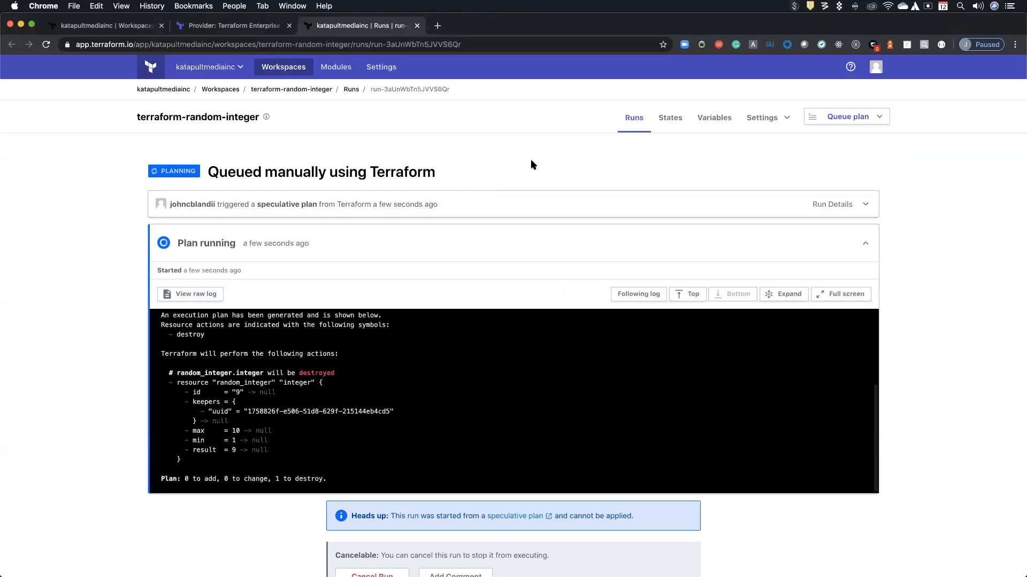
mouse_move(357, 305)
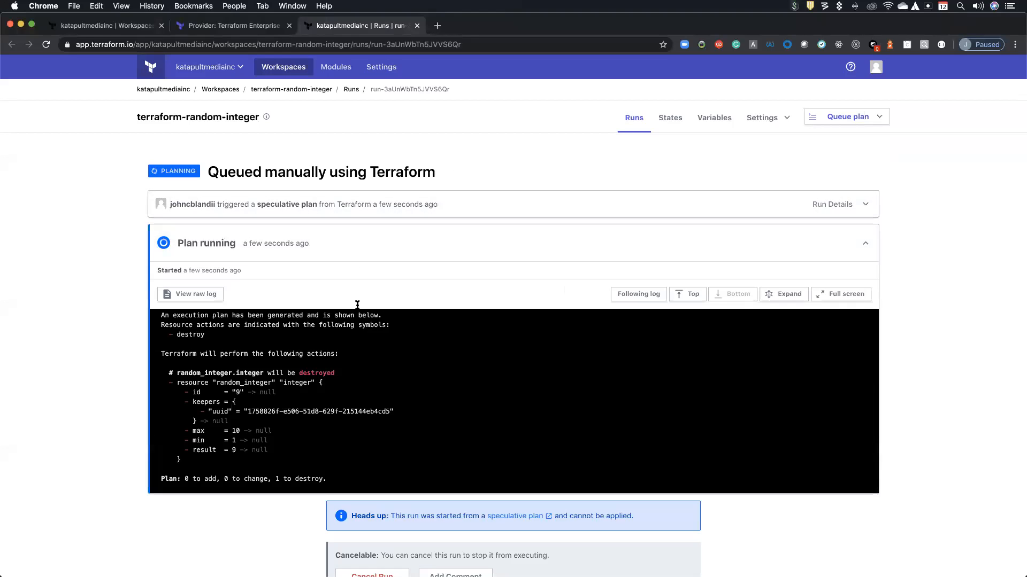
mouse_move(483, 448)
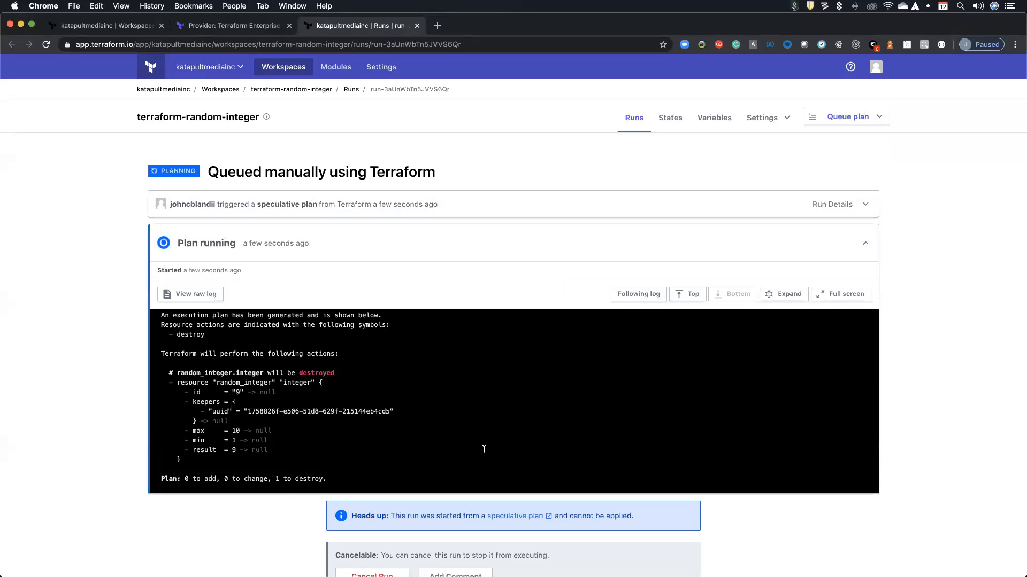
mouse_move(714, 117)
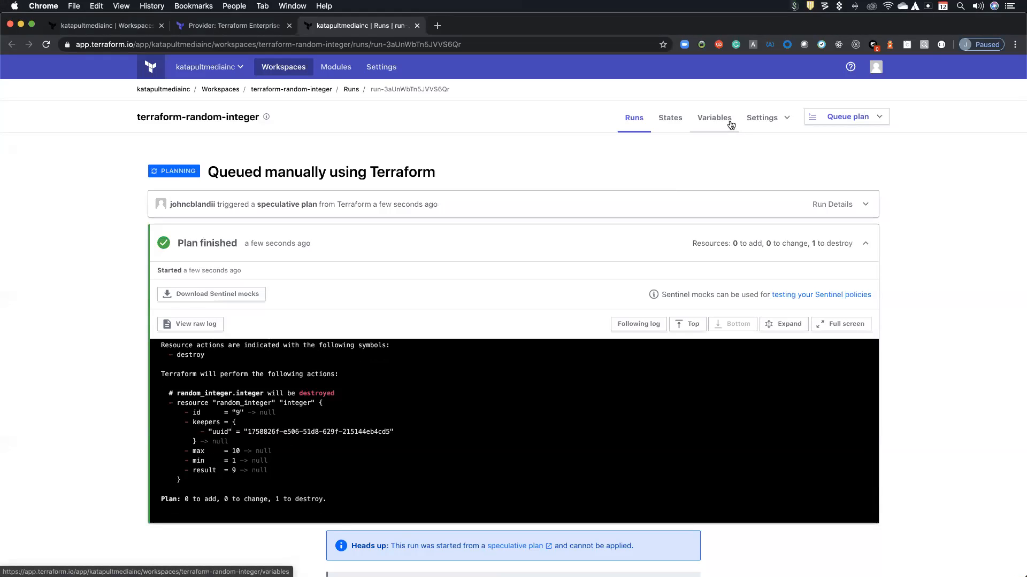
Check the workspace's empty Variables page, cancel adding one, and select the tfe_token reference in VS Code
left_click(713, 118)
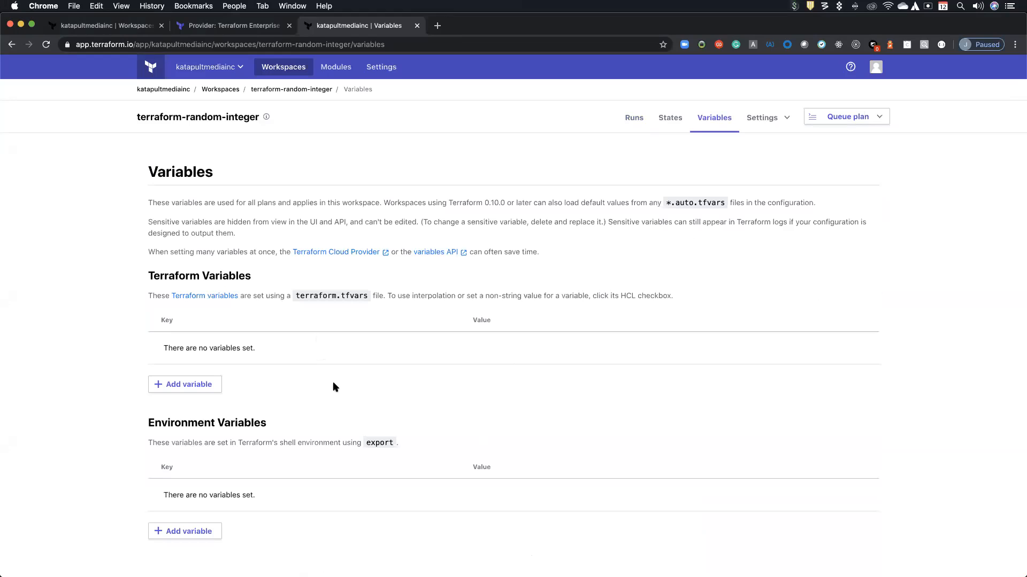
left_click(184, 384)
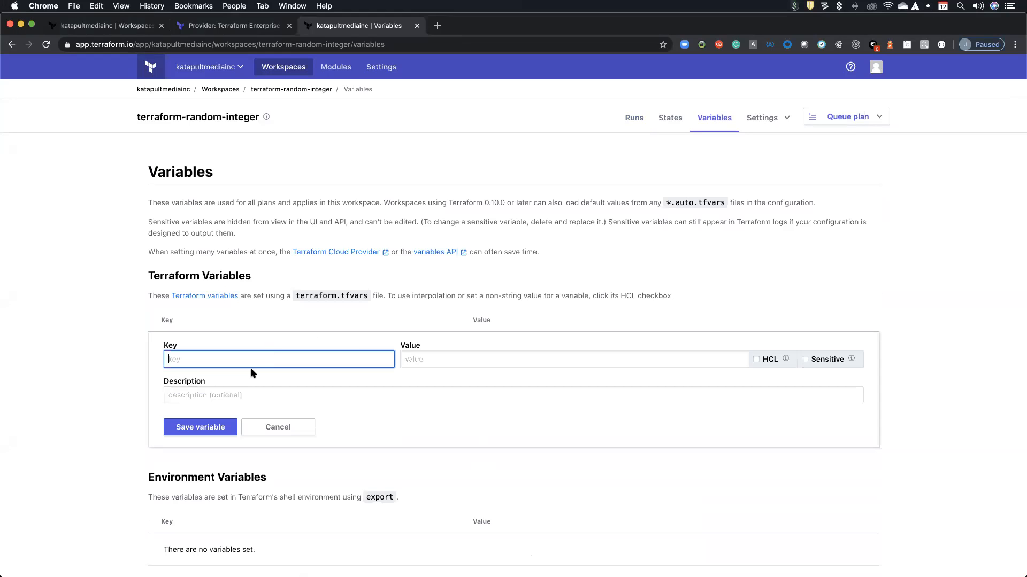
left_click(277, 427)
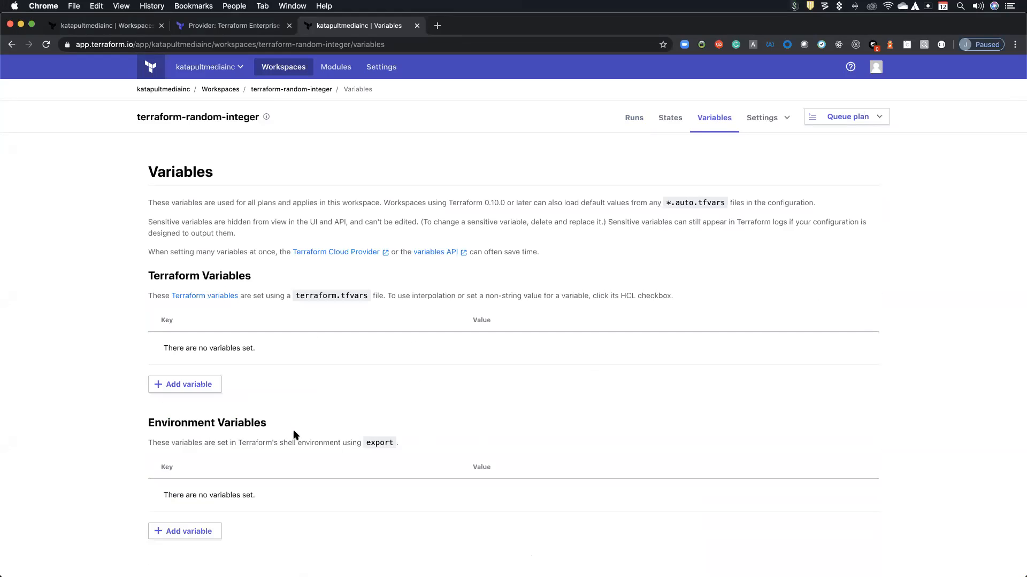
mouse_move(552, 349)
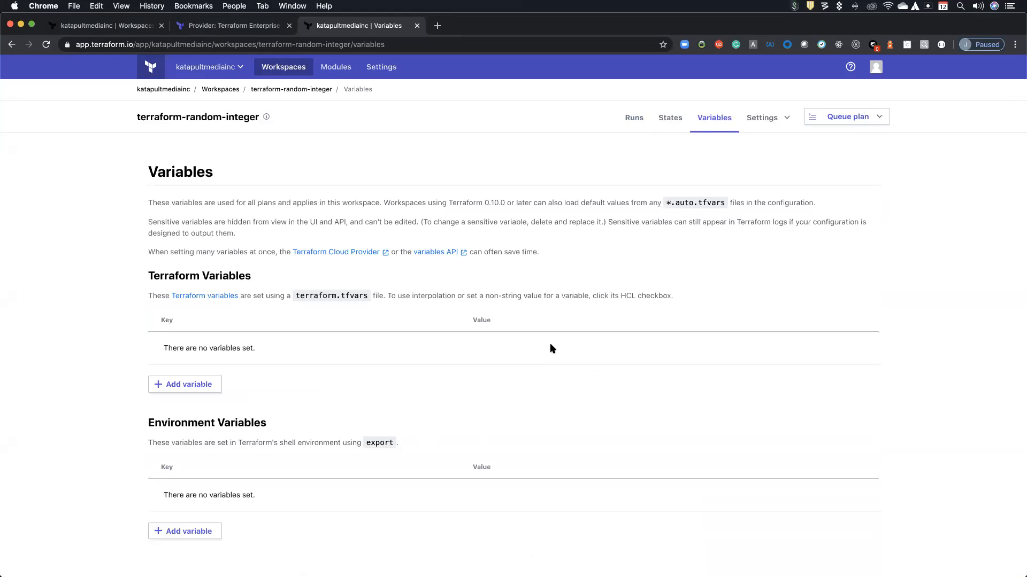
mouse_move(556, 348)
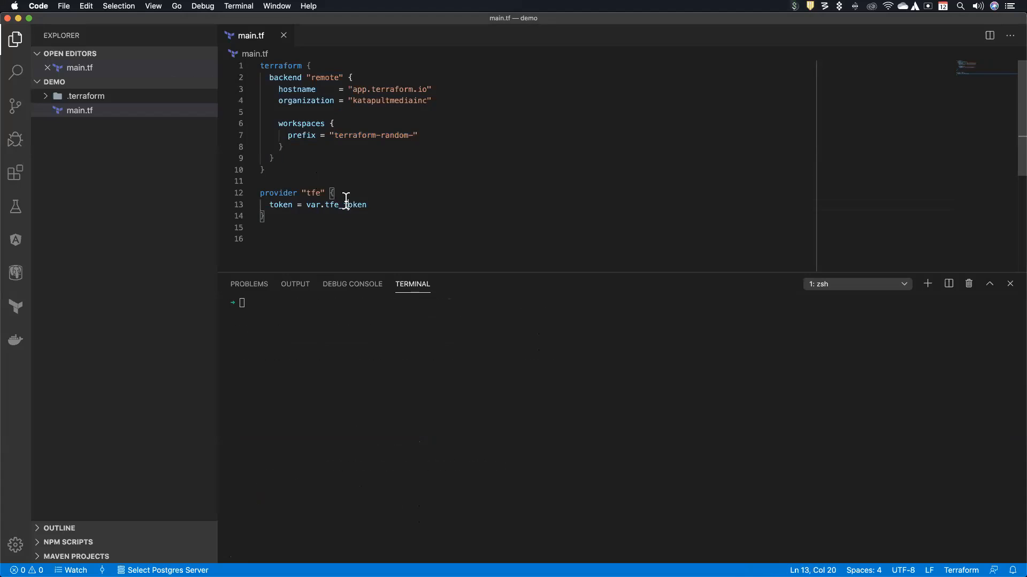
double_click(345, 206)
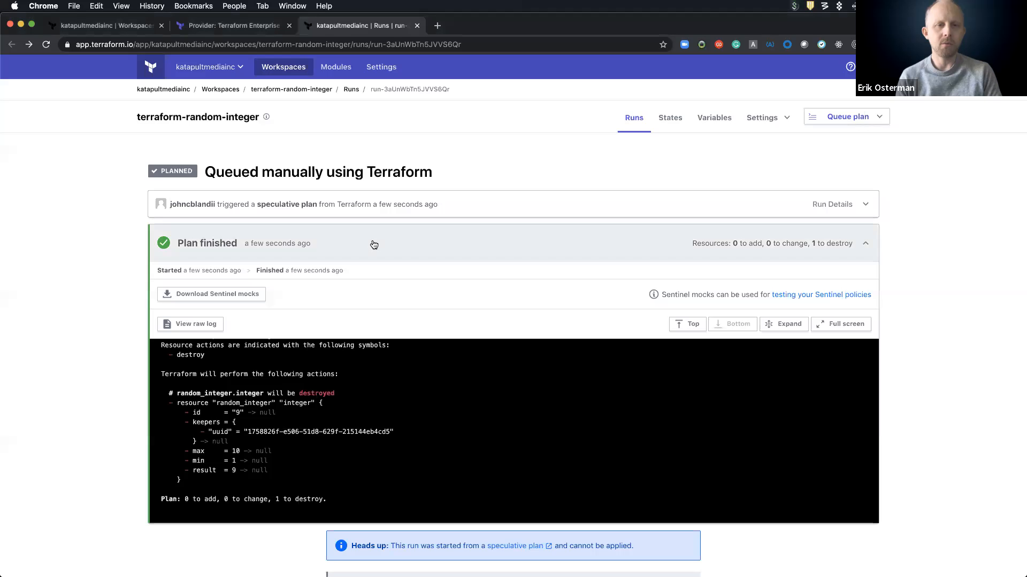
mouse_move(720, 116)
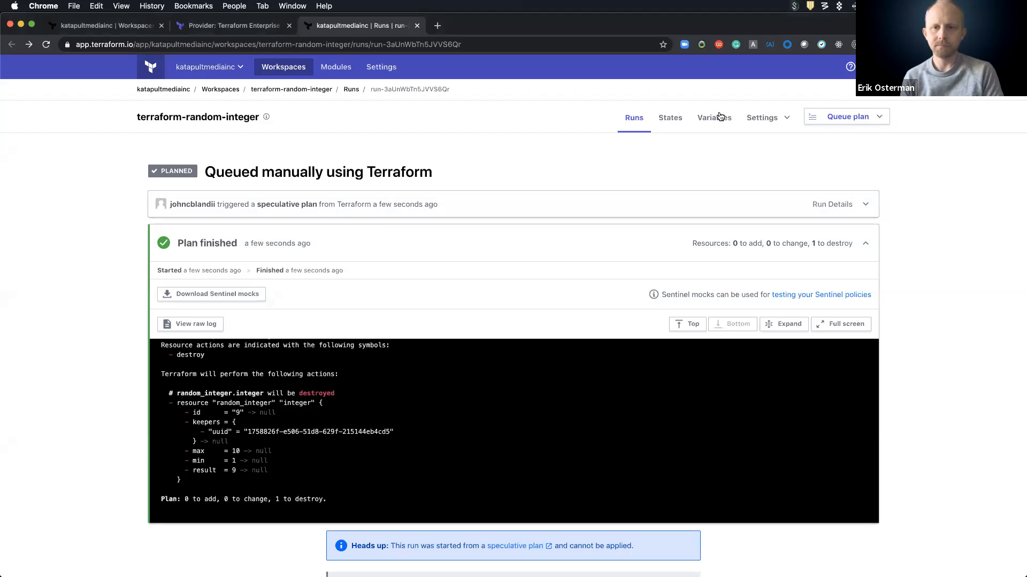
Start a blank environment variable on the Variables page and switch to the Terraform Enterprise provider docs
left_click(713, 118)
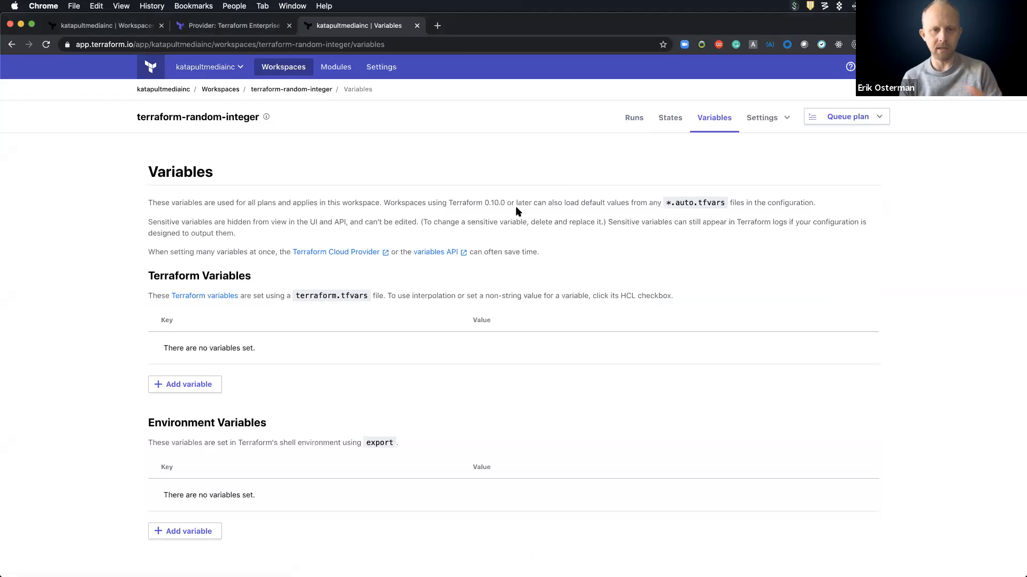
mouse_move(503, 226)
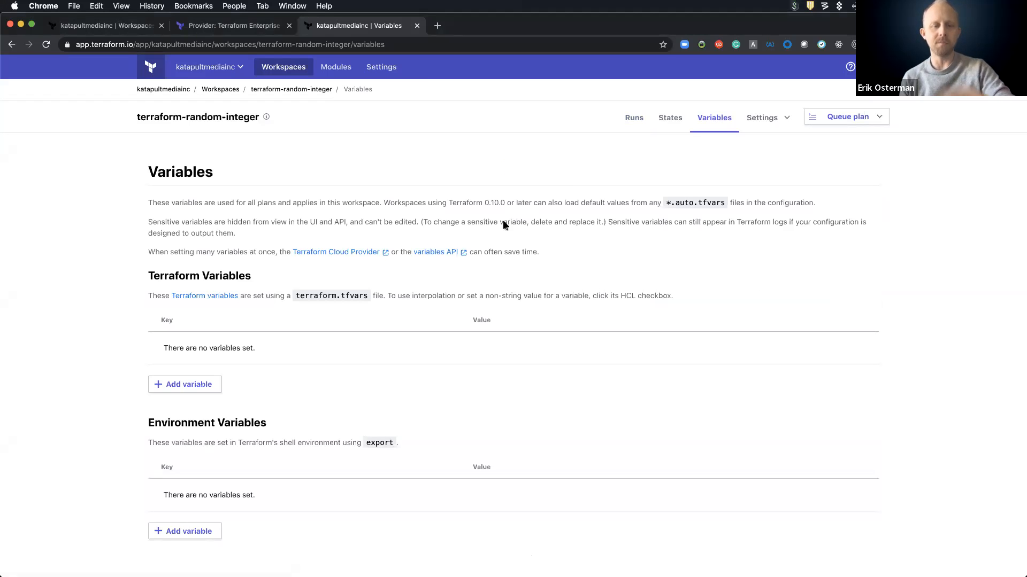
left_click(185, 532)
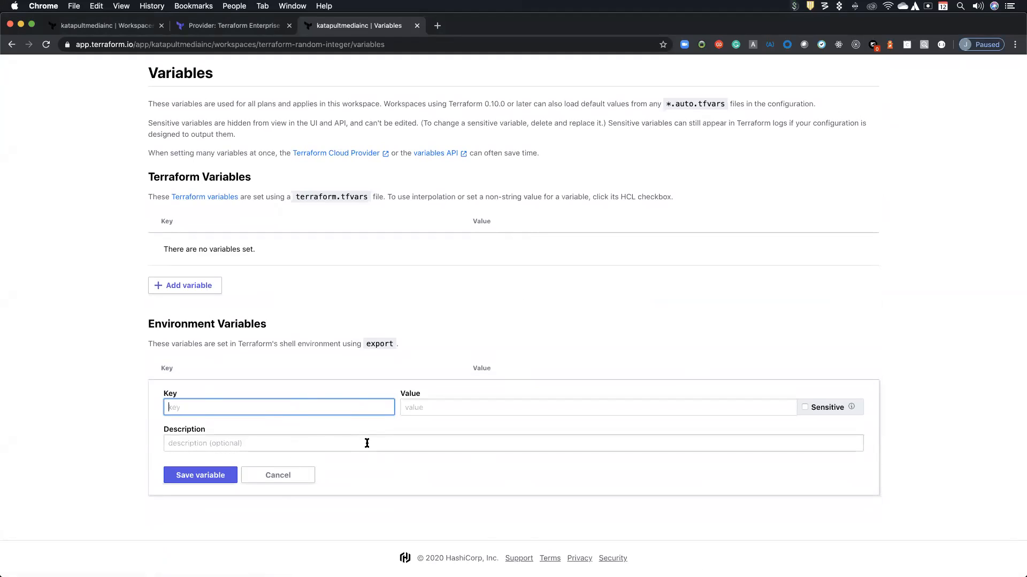
mouse_move(278, 475)
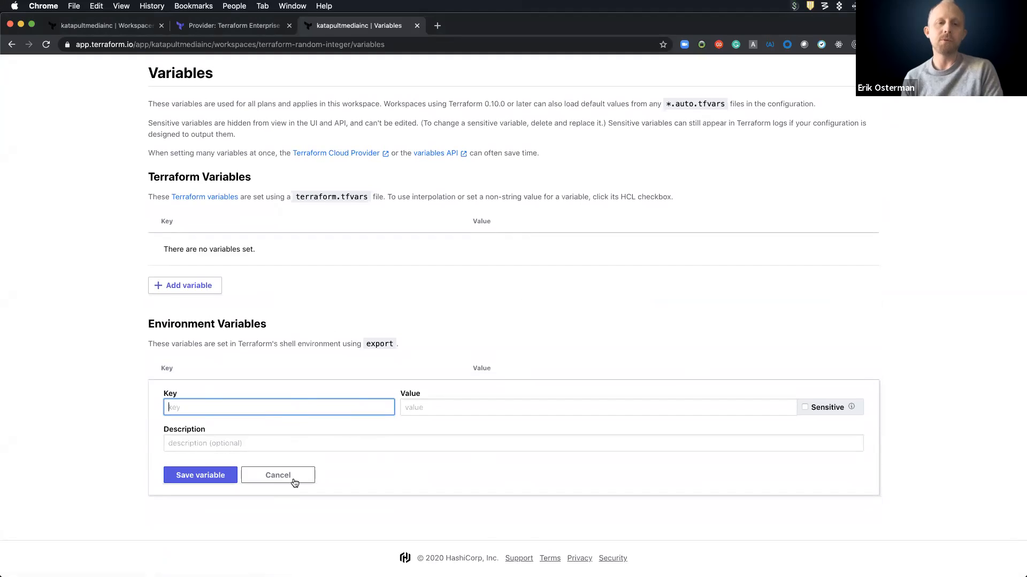
mouse_move(495, 191)
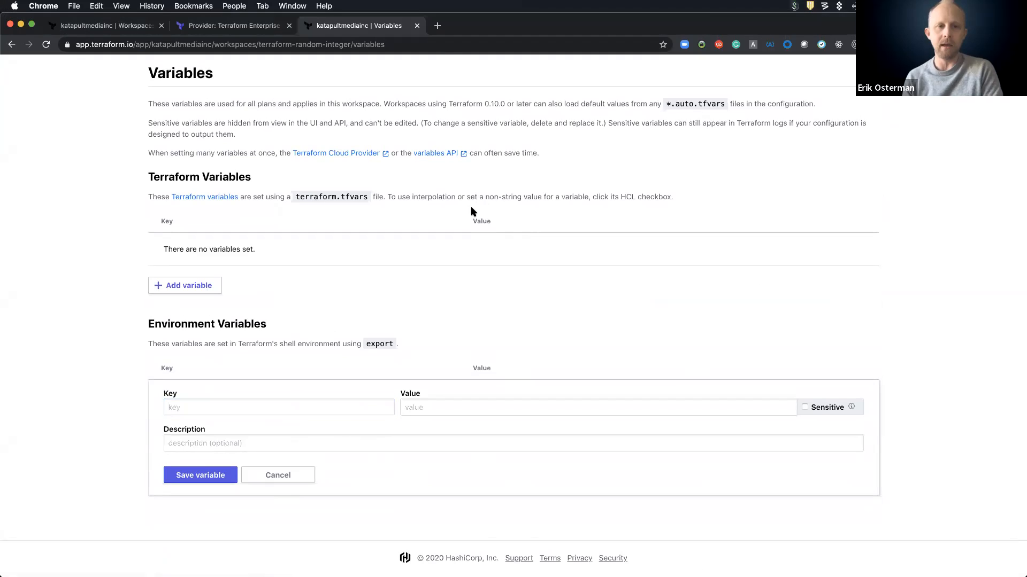
left_click(228, 26)
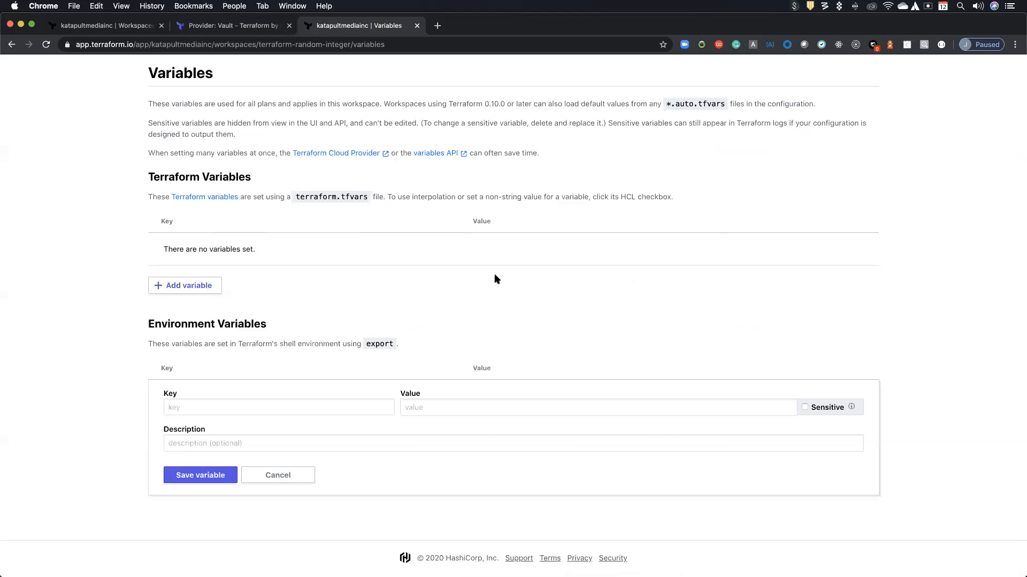
left_click(232, 26)
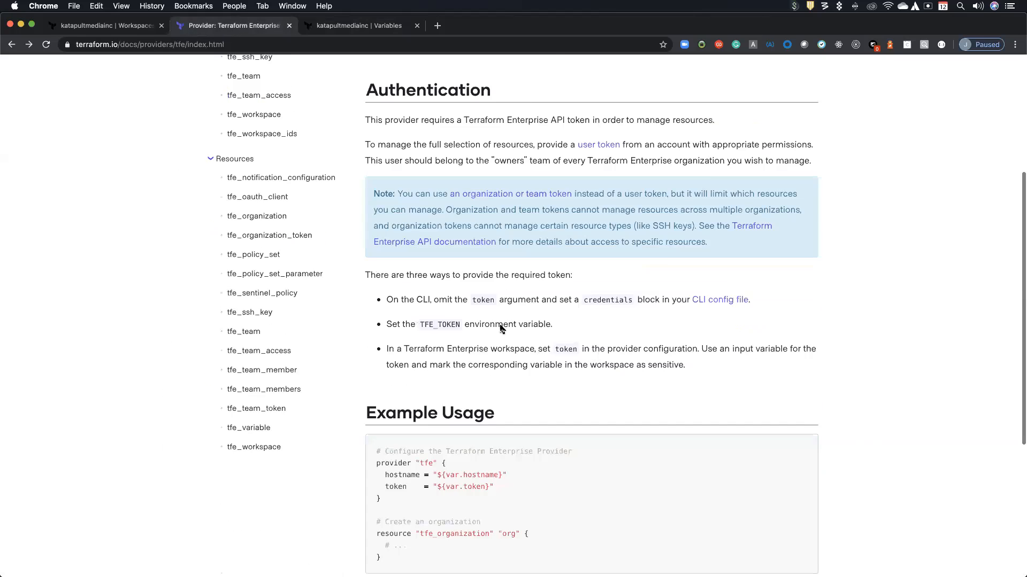
Navigate the docs sidebar to the tfe_variable resource page and read its example usage
scroll("down", 3)
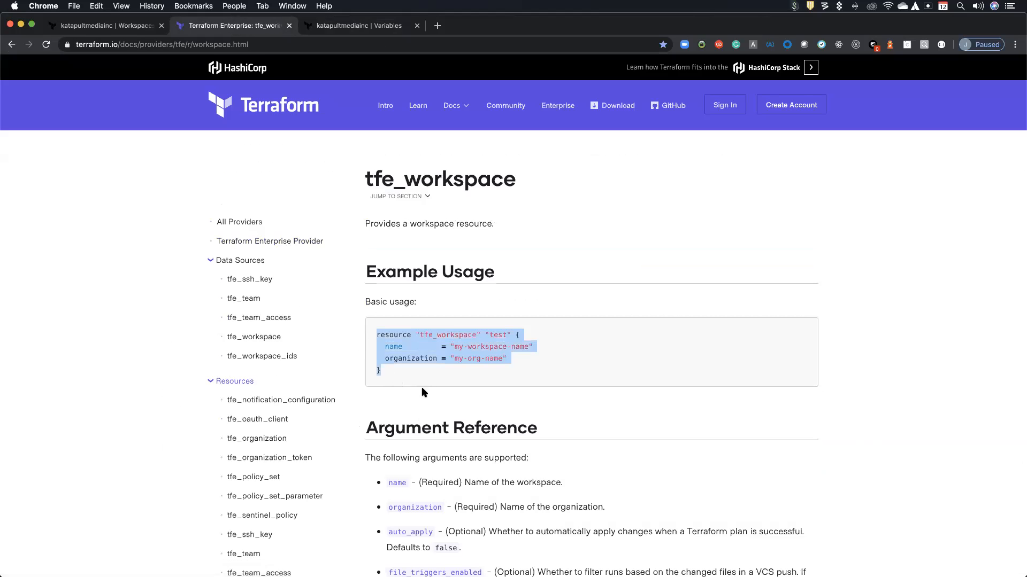
scroll("down", 3)
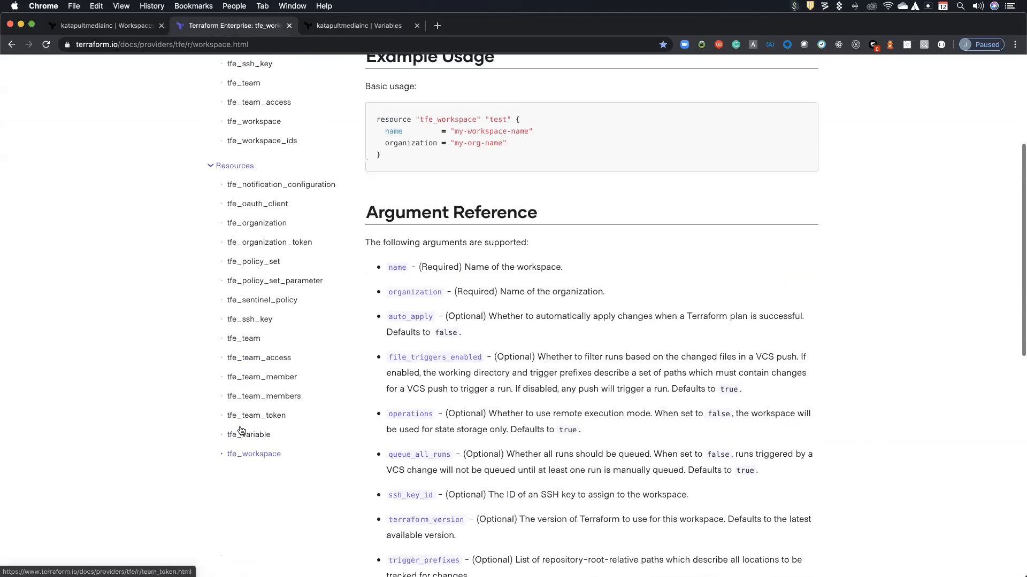
left_click(248, 434)
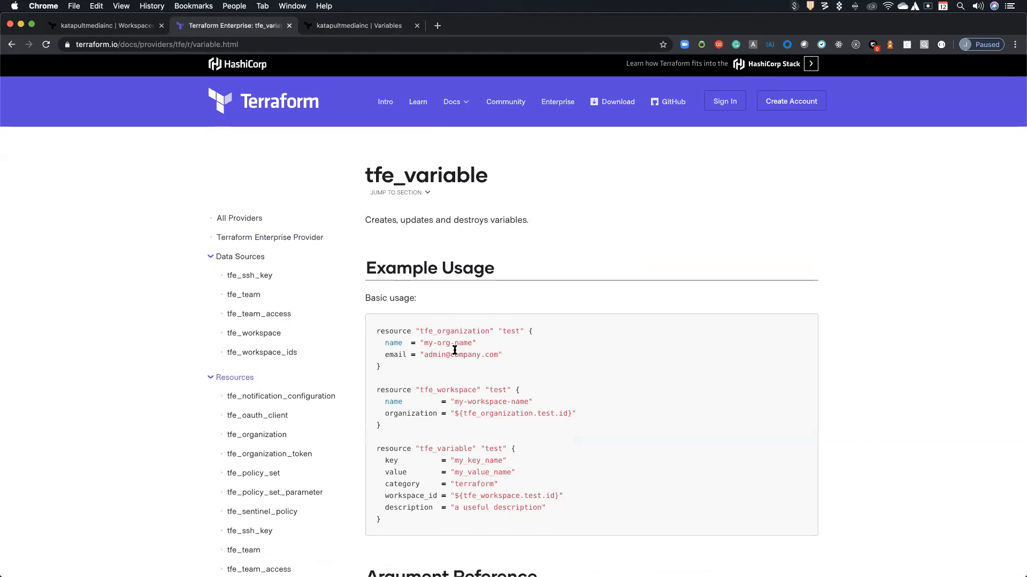
scroll("down", 3)
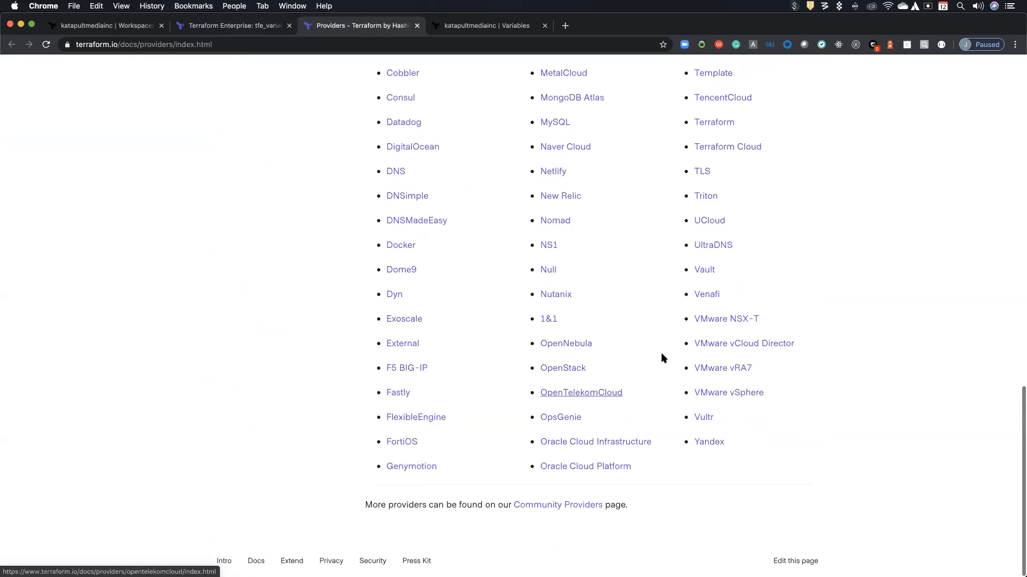
Look over the Vault provider documentation in a new tab, then return to tfe_variable
left_click(703, 270)
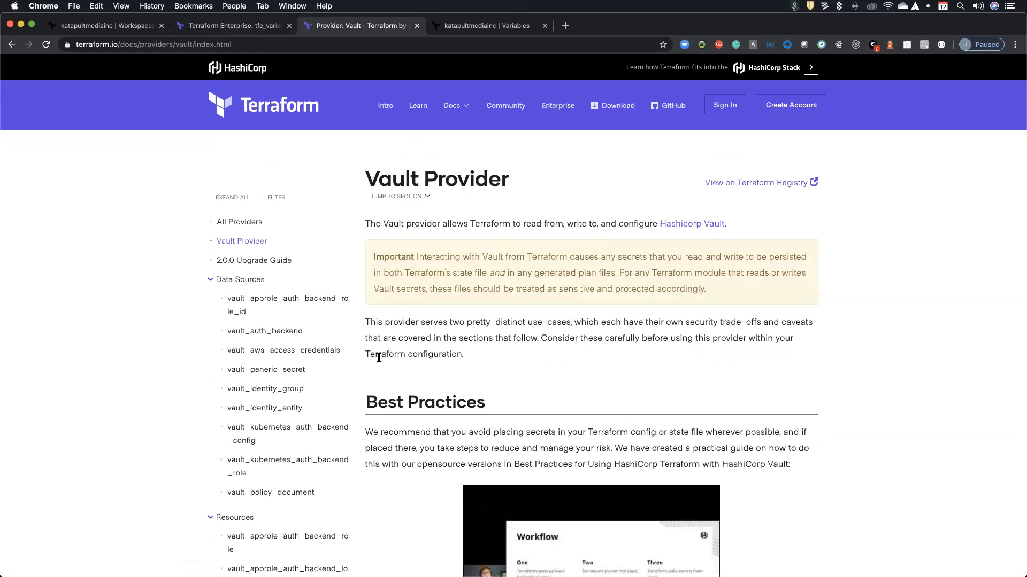
scroll("down", 3)
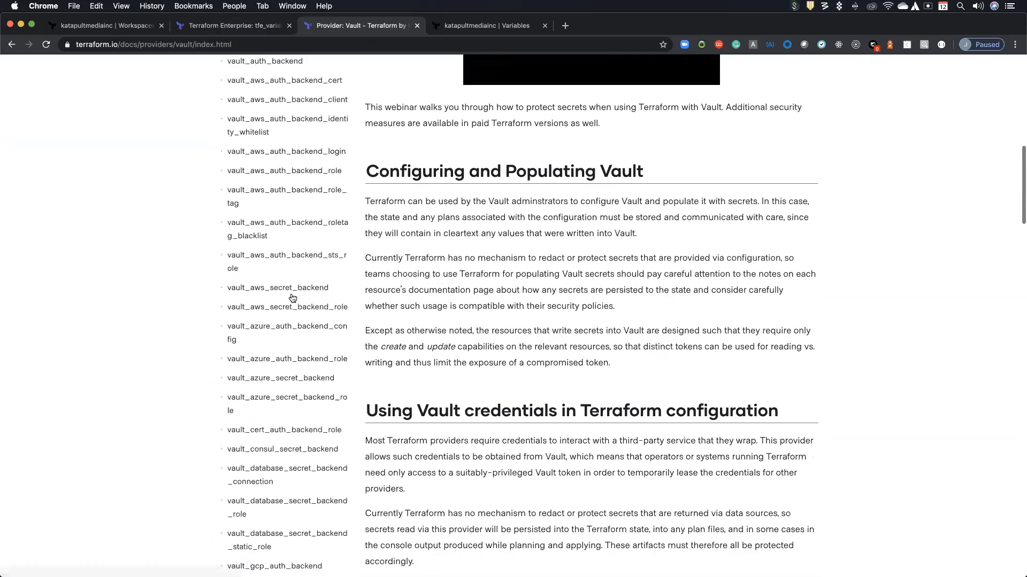
scroll("down", 3)
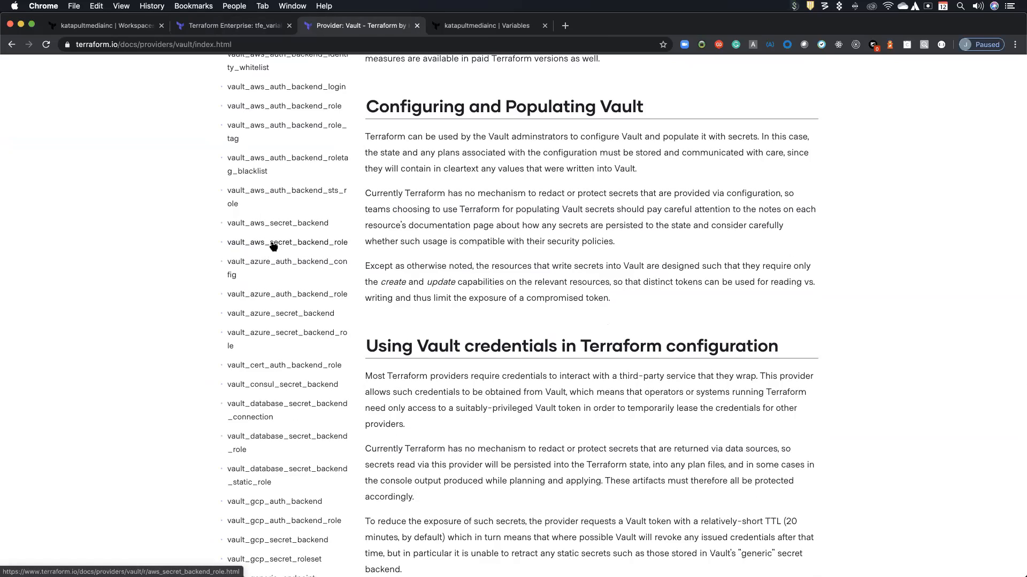
left_click(233, 26)
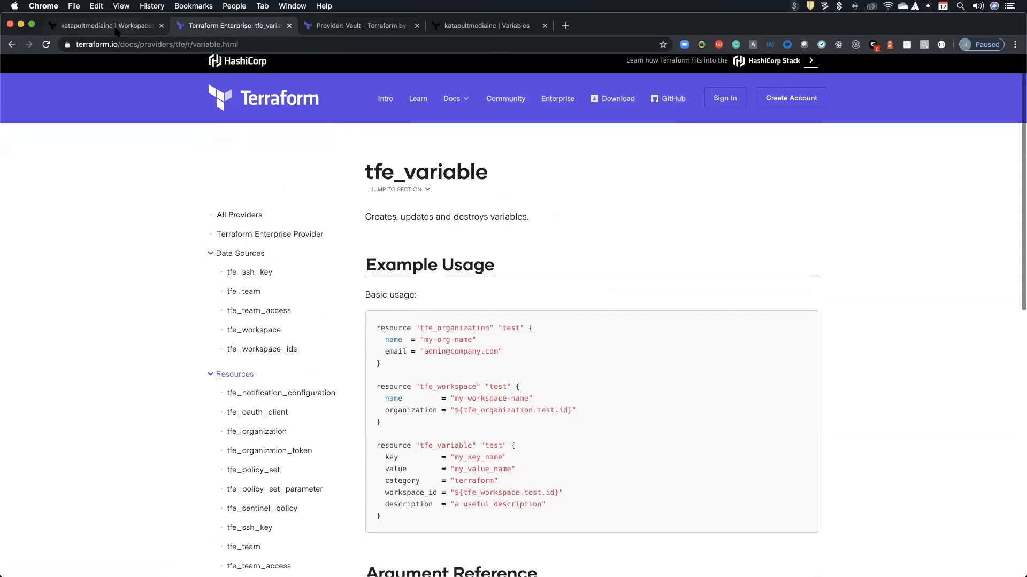
Return from the Variables page to the Workspaces list showing seven workspaces
left_click(105, 25)
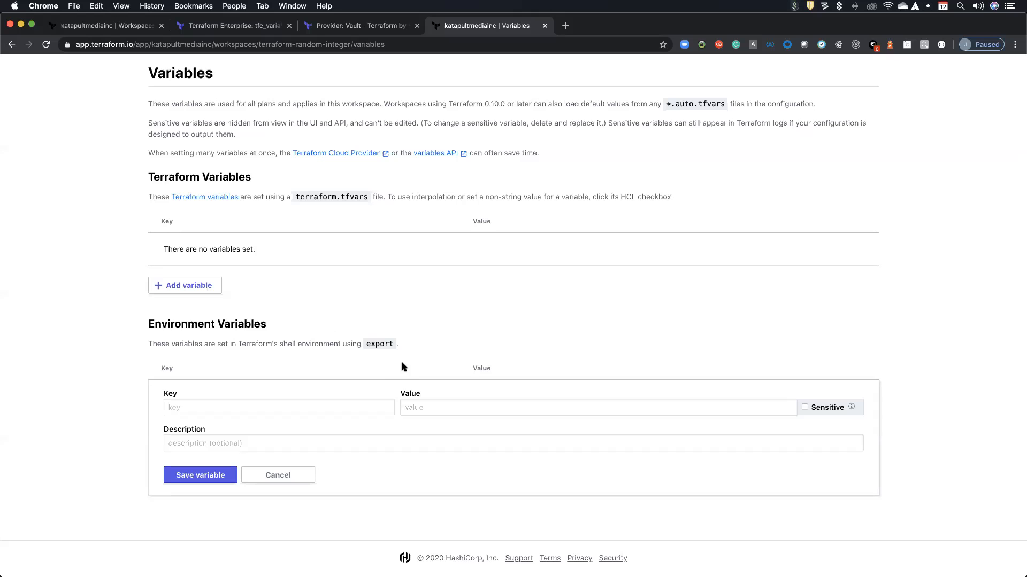
left_click(98, 26)
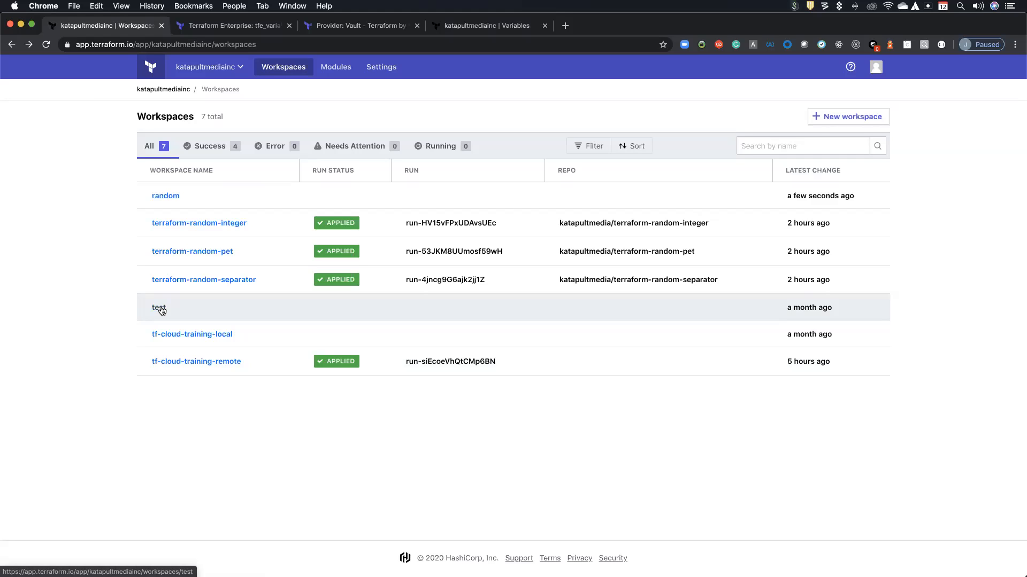
mouse_move(192, 334)
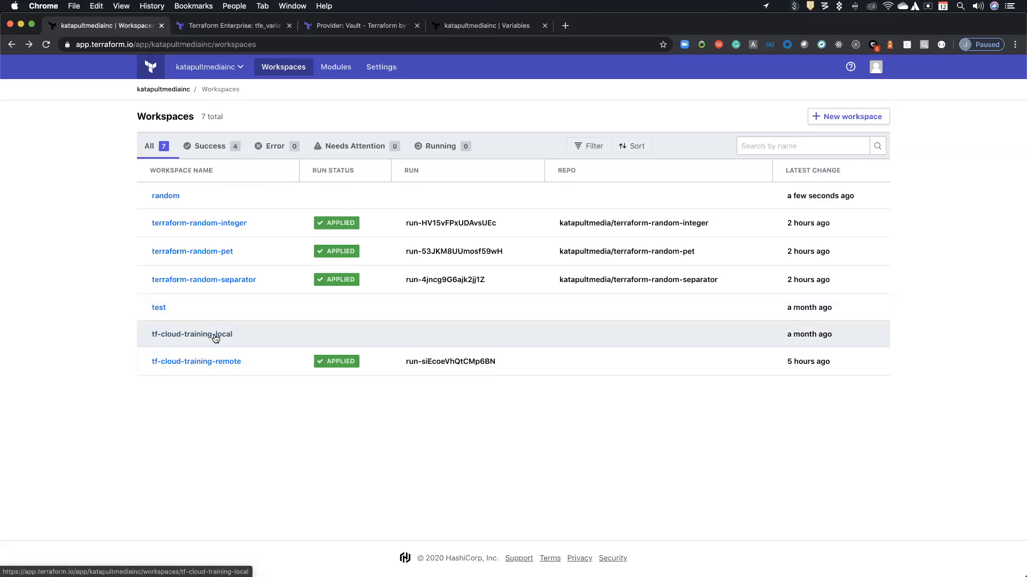
Open the training-terraforming-tf-cloud repository and follow its README video link to YouTube
left_click(692, 25)
type("github.com/katapultmedia")
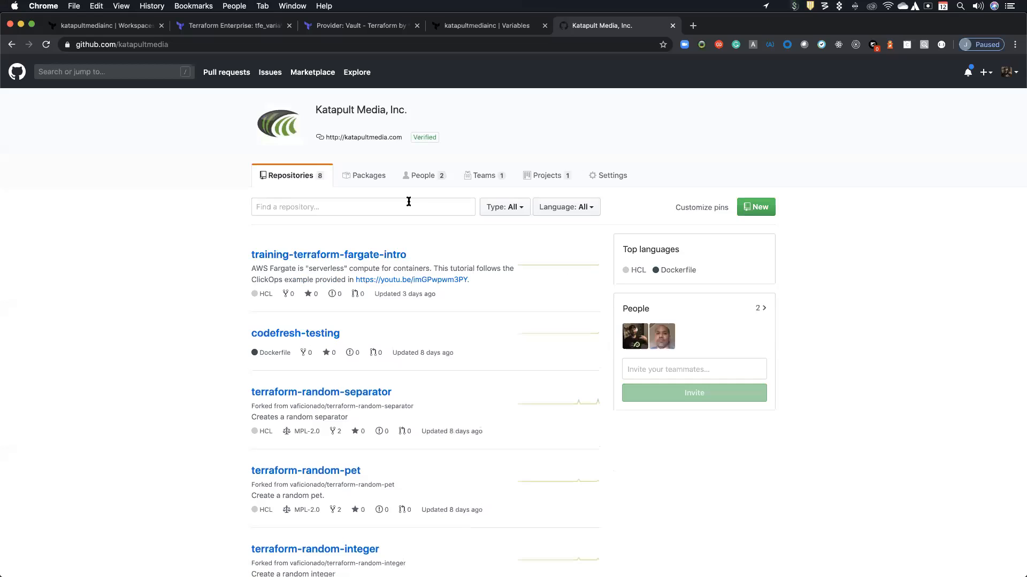
mouse_move(418, 237)
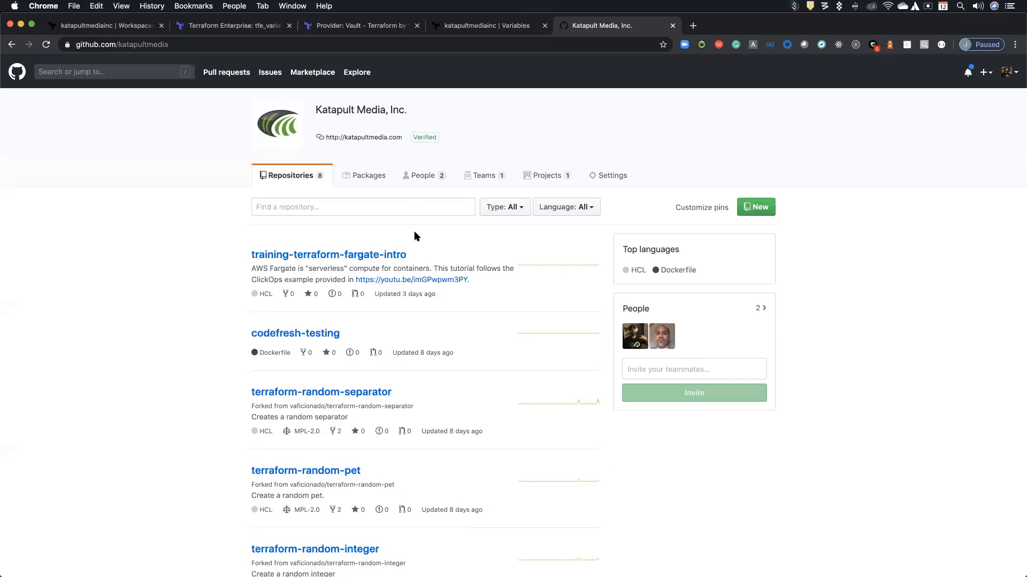
scroll("down", 3)
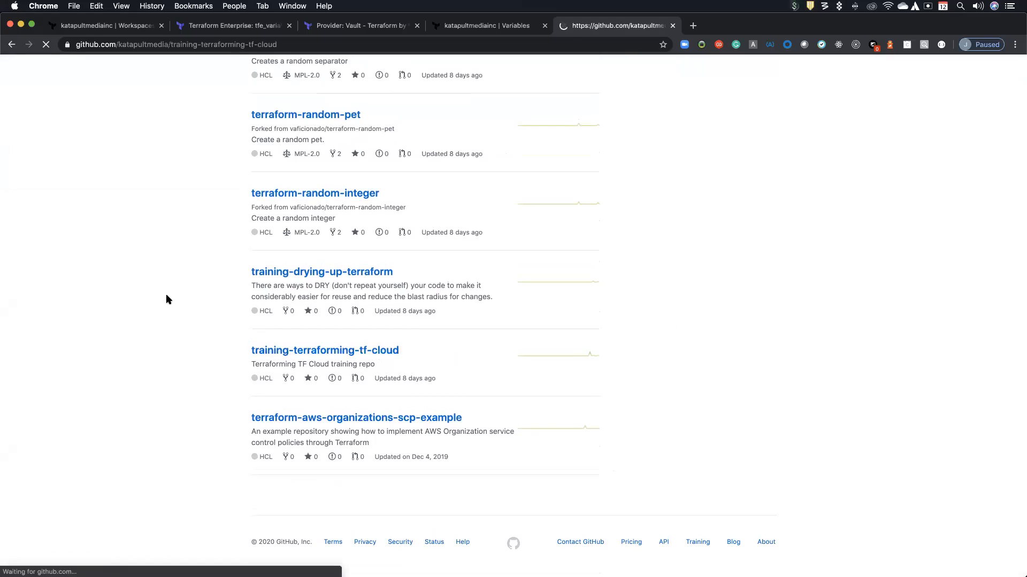
left_click(324, 350)
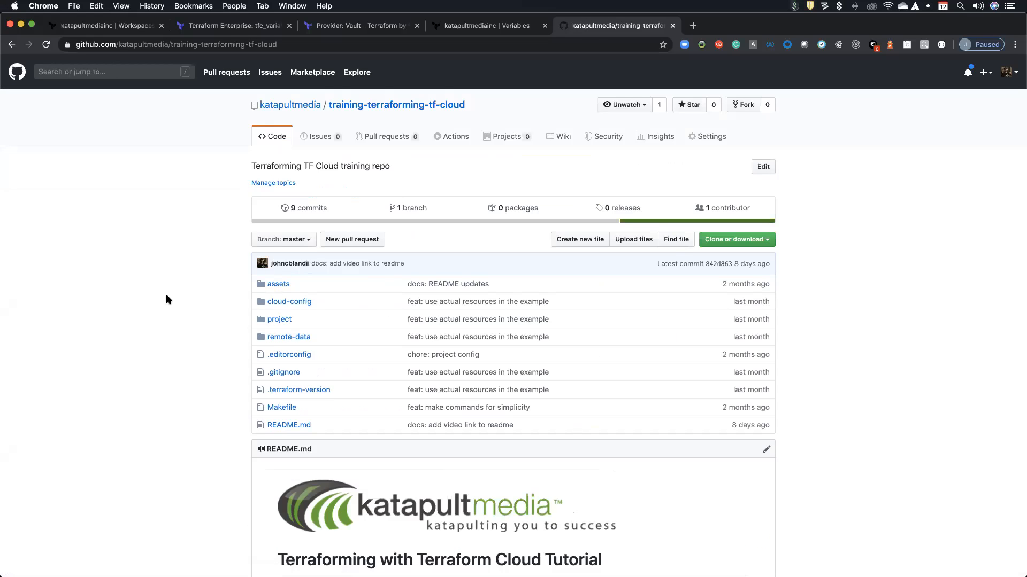
scroll("down", 3)
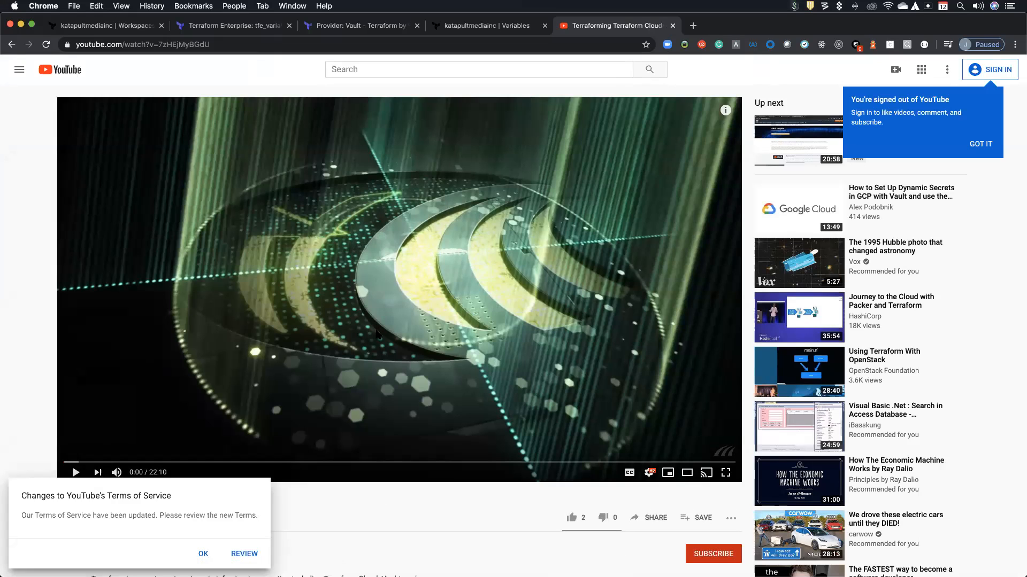
Go back to the Terraform Cloud workspaces list and open terraform-random-integer
left_click(105, 26)
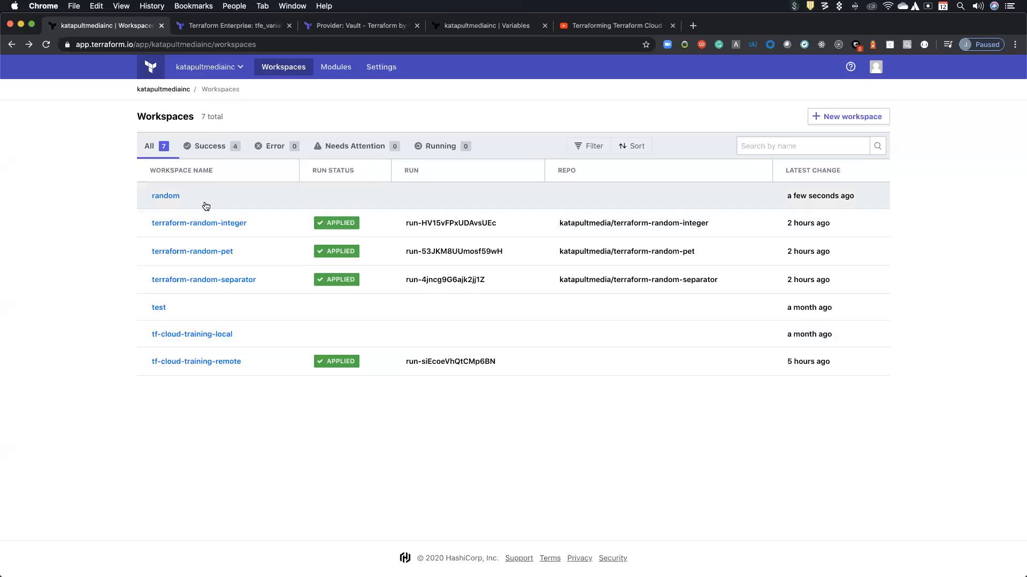
mouse_move(212, 232)
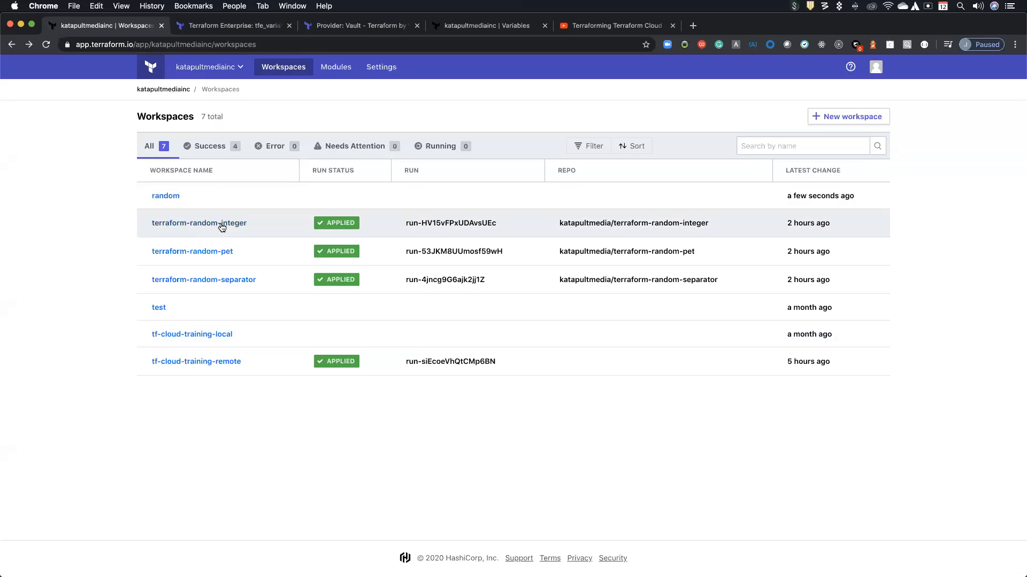
mouse_move(199, 222)
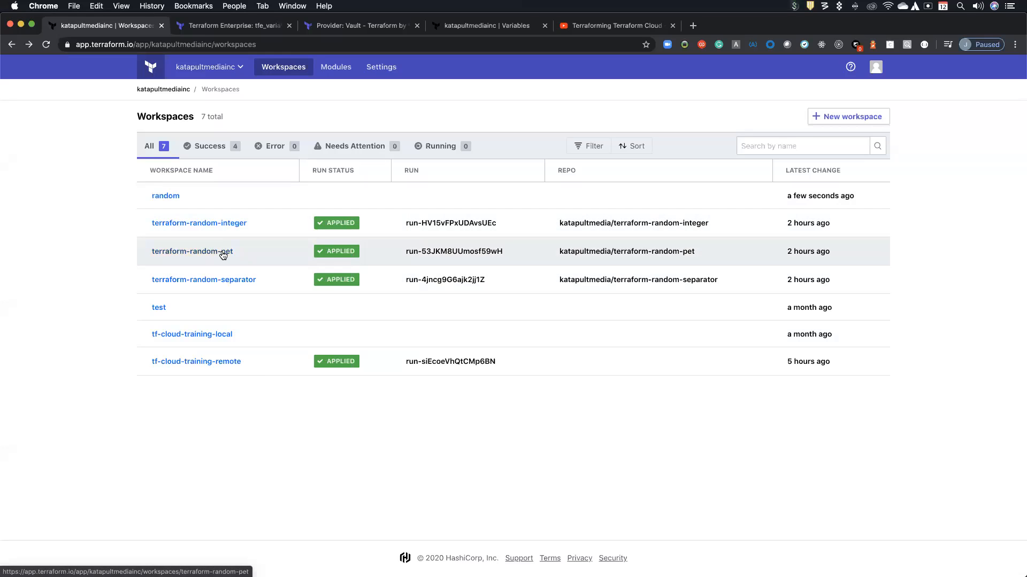
mouse_move(232, 228)
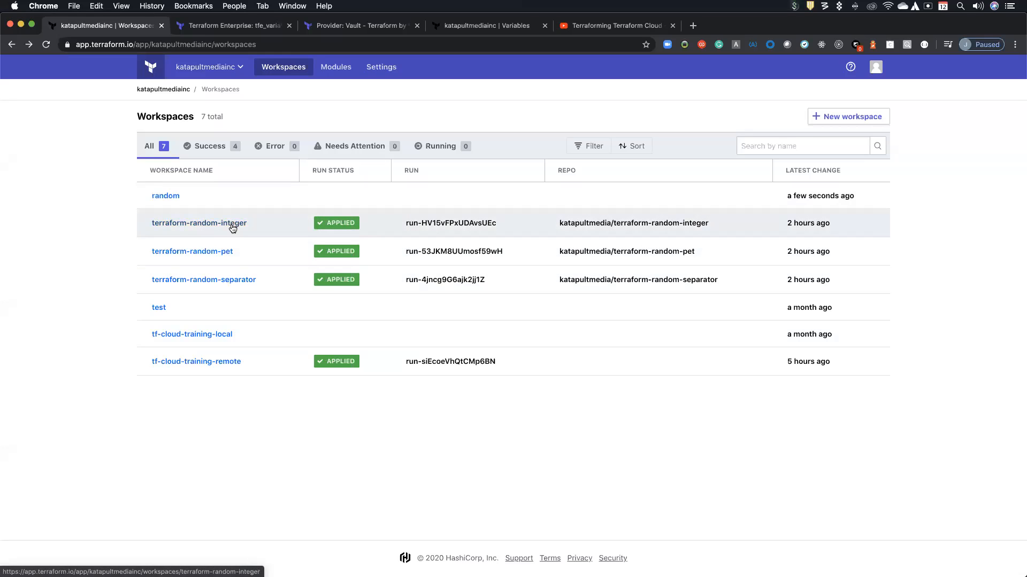
left_click(199, 223)
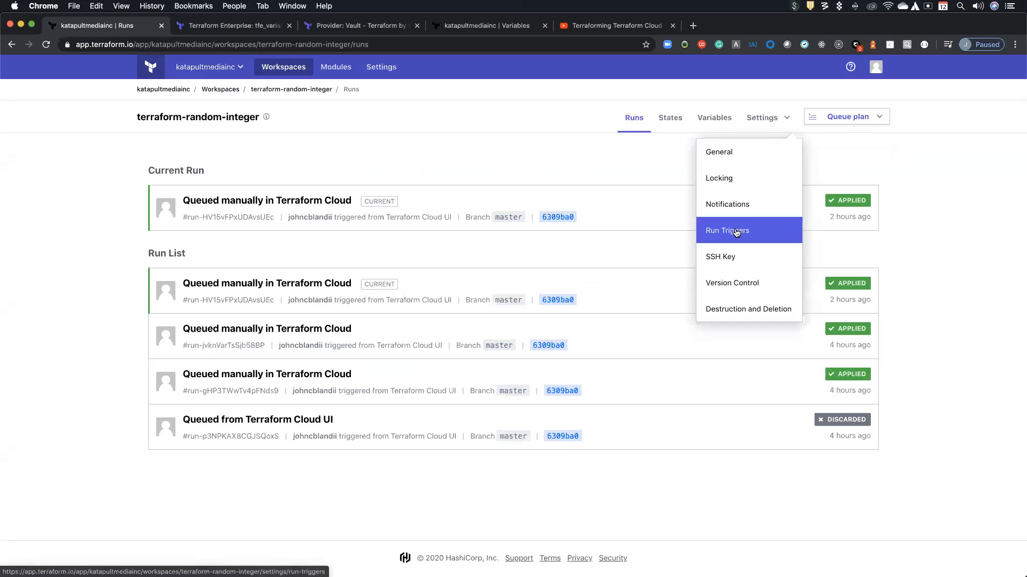
In Run Triggers, add random as a source workspace and attempt terraform-random-separator
left_click(727, 231)
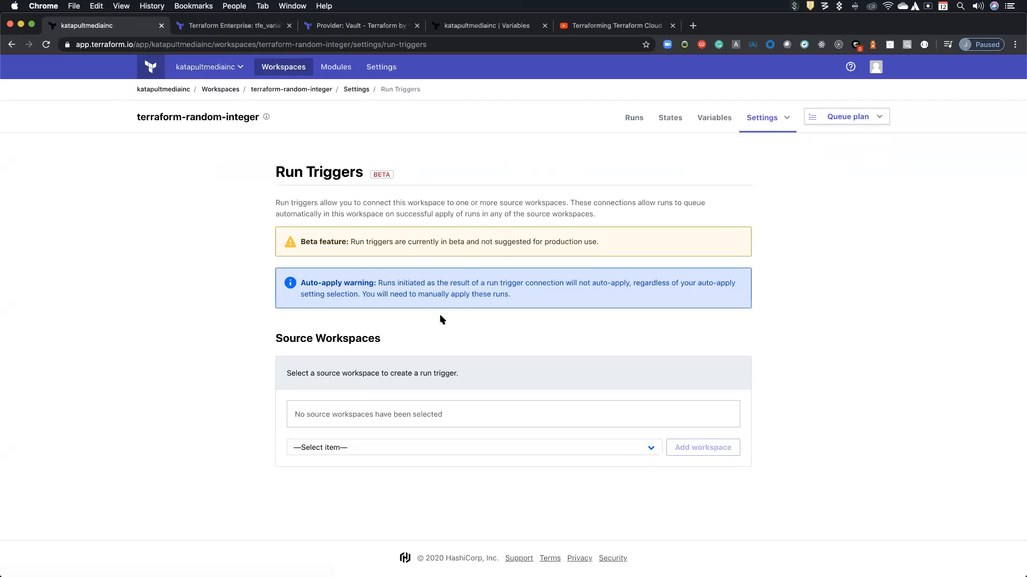
left_click(472, 447)
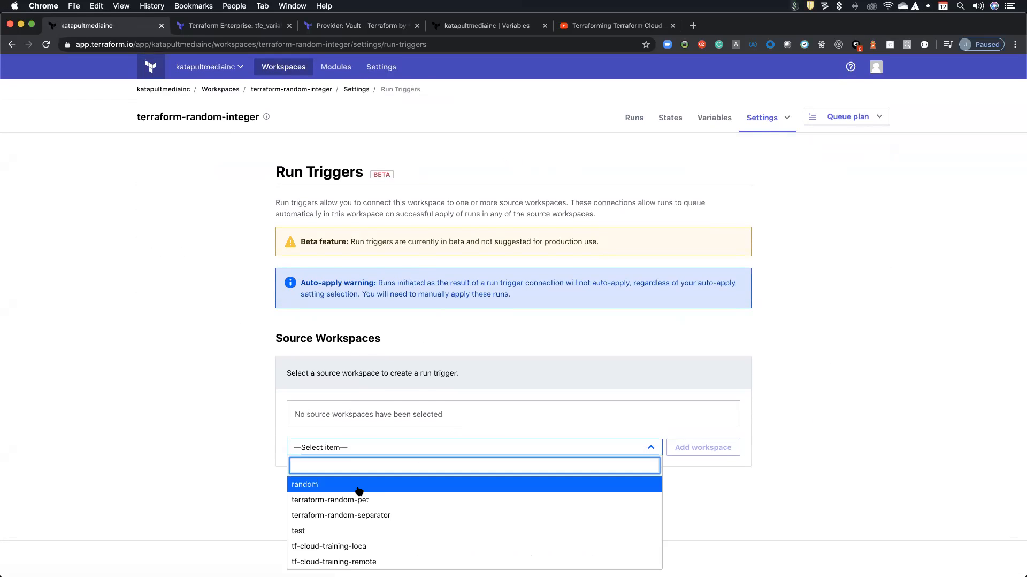
left_click(305, 485)
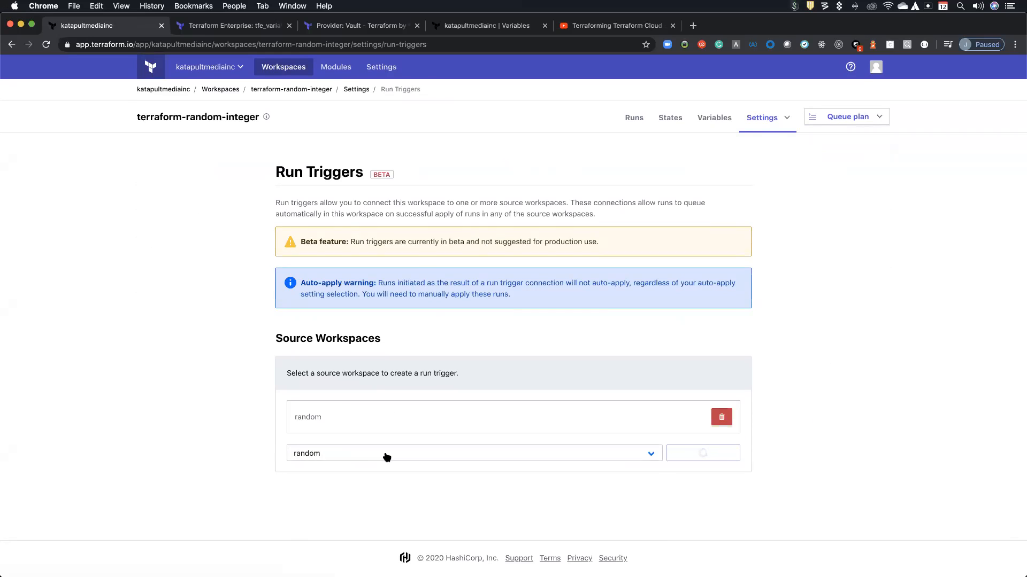
left_click(703, 454)
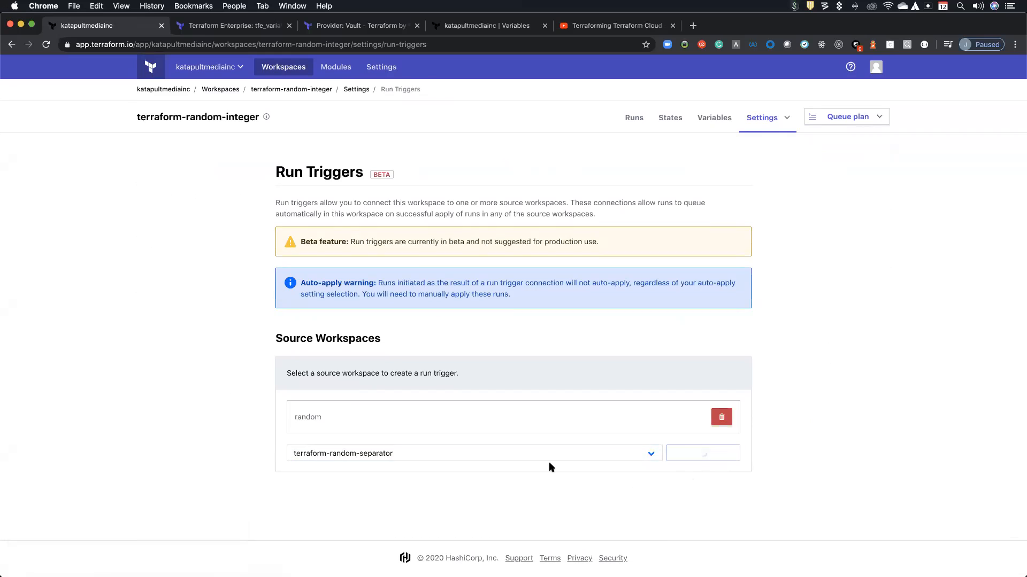
left_click(701, 454)
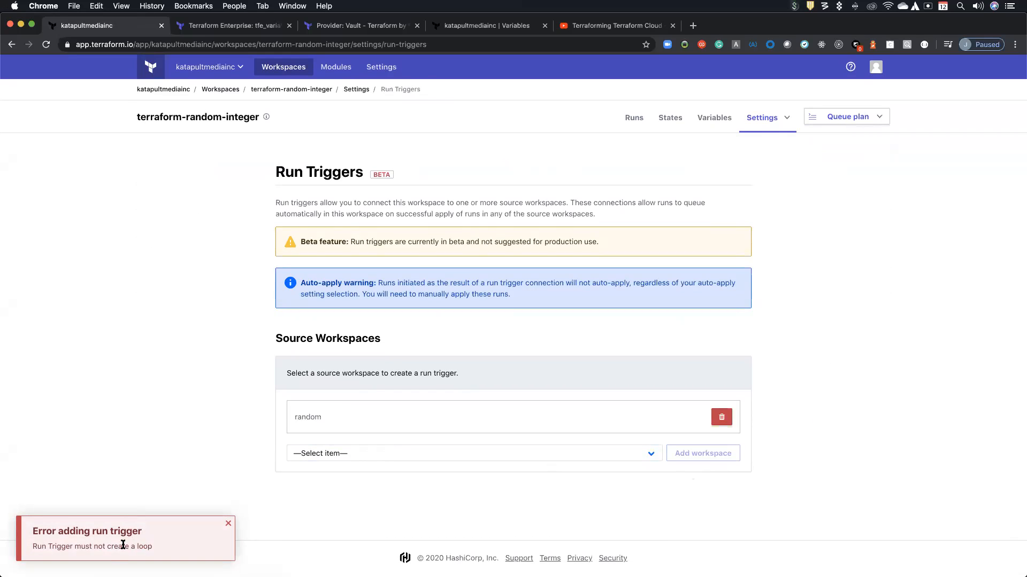
Add test as a source, then remove both random and test triggers and start queuing a plan
left_click(473, 454)
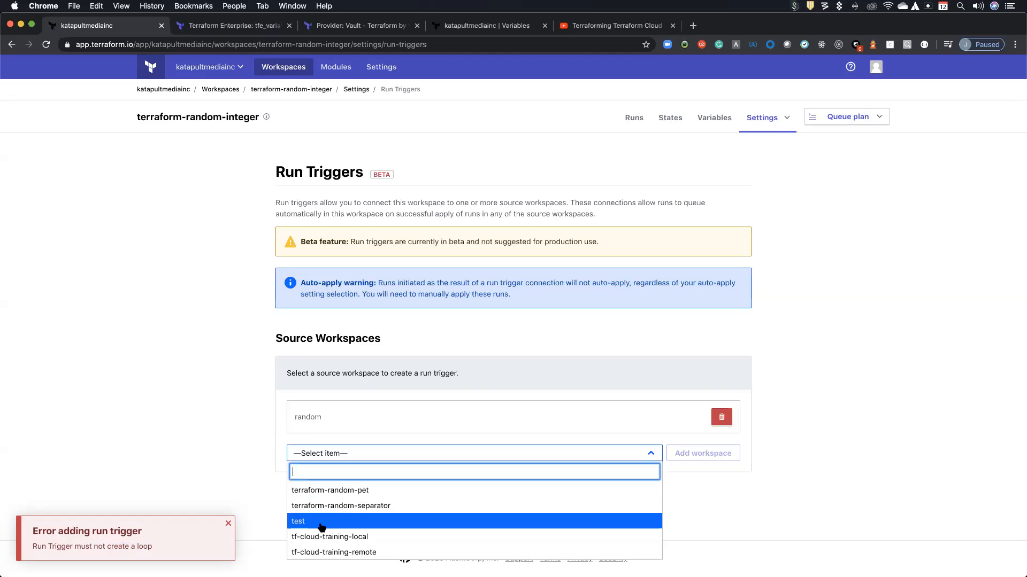
left_click(299, 521)
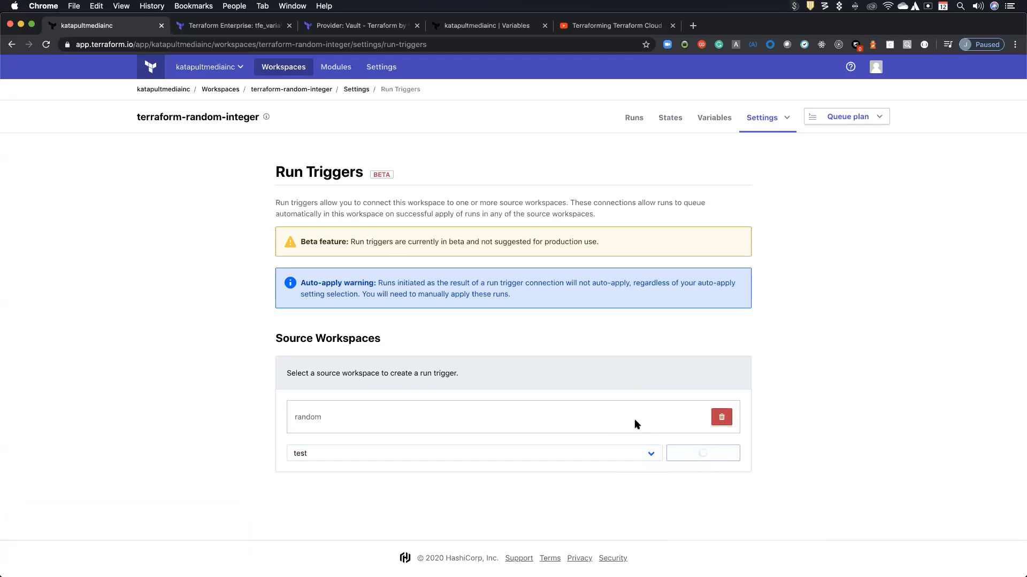
left_click(702, 454)
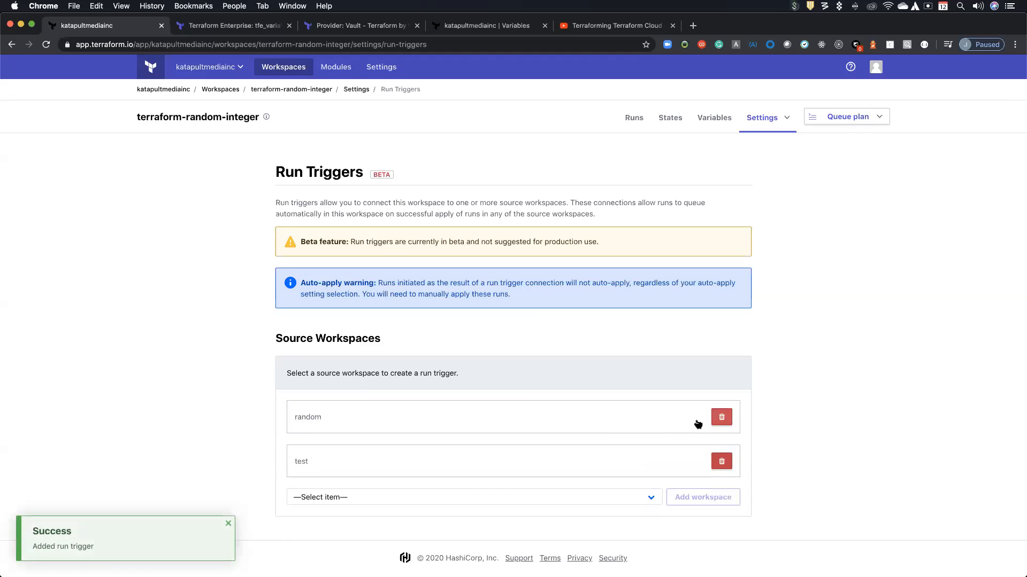
left_click(720, 417)
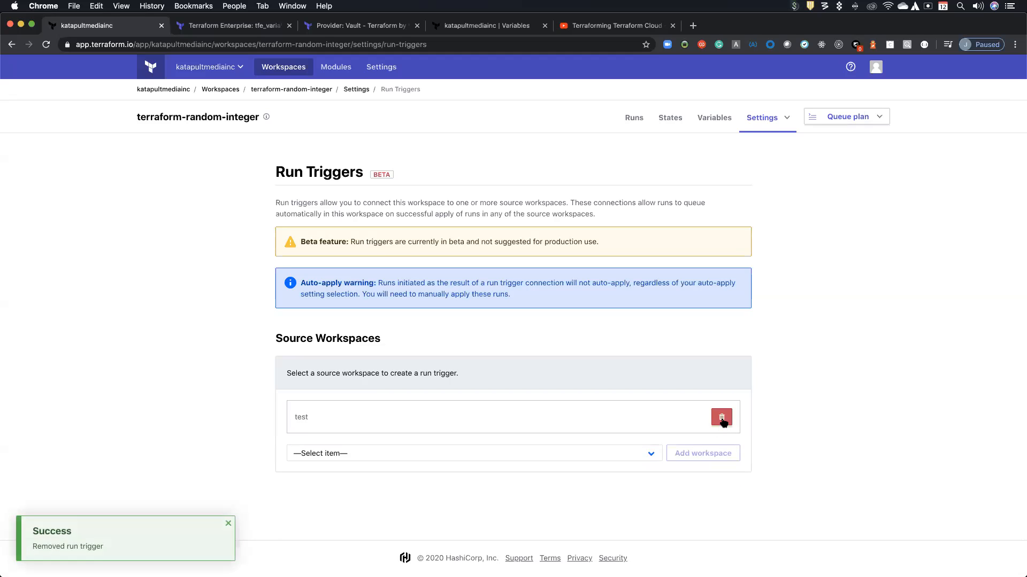
left_click(720, 417)
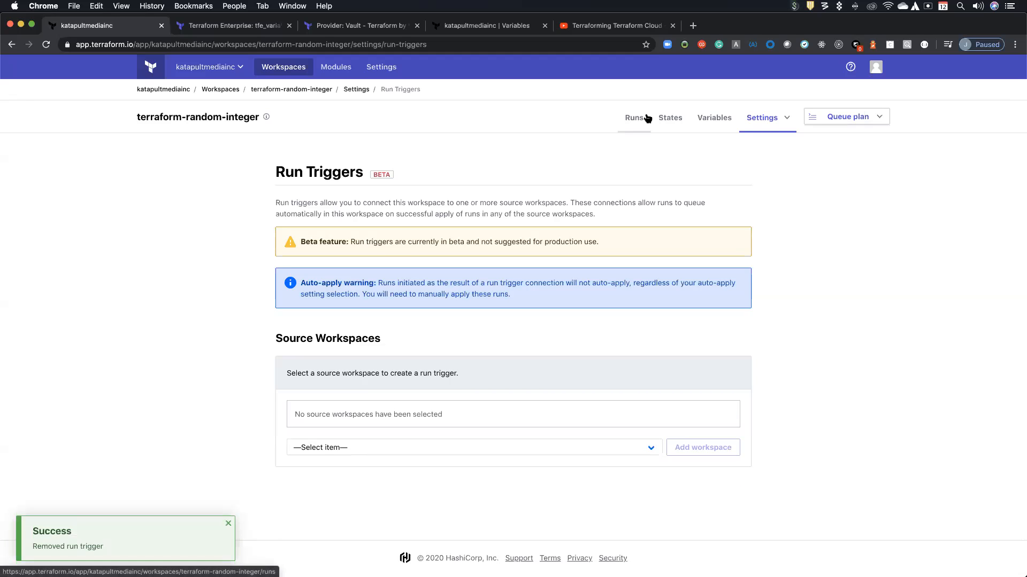
left_click(847, 117)
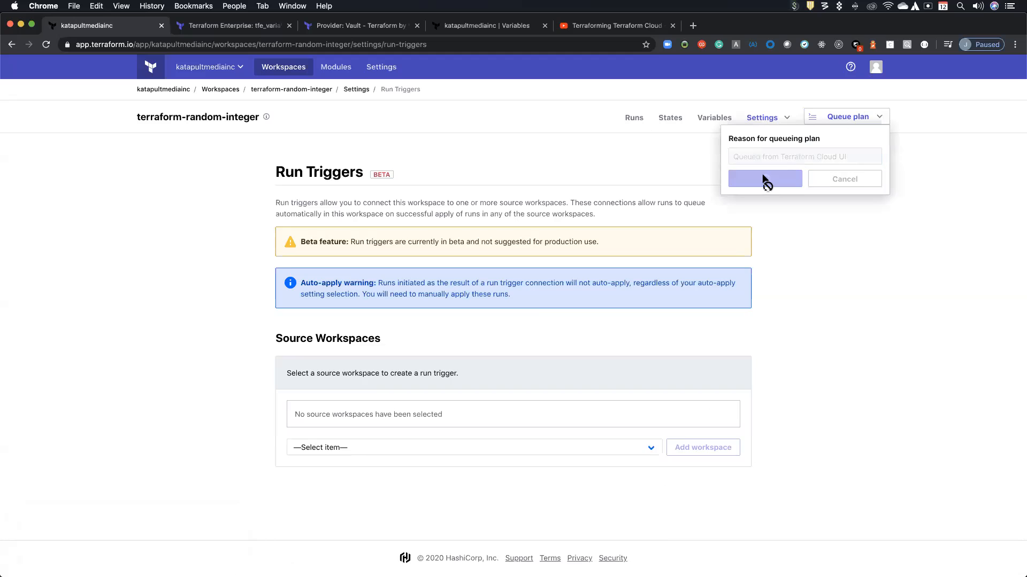
Queue a manual plan for terraform-random-integer and let it run to Needs Confirmation
left_click(764, 178)
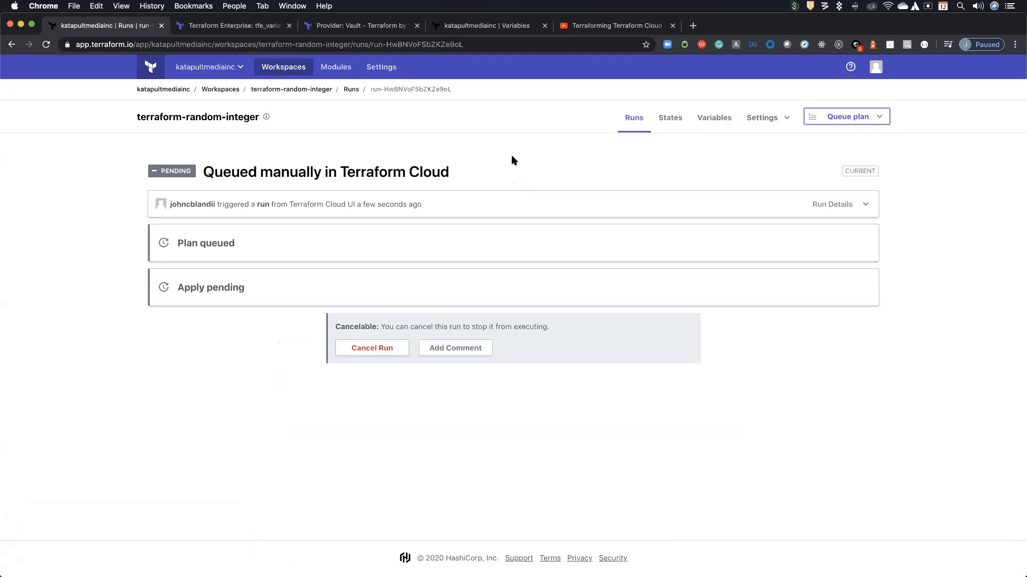
mouse_move(391, 246)
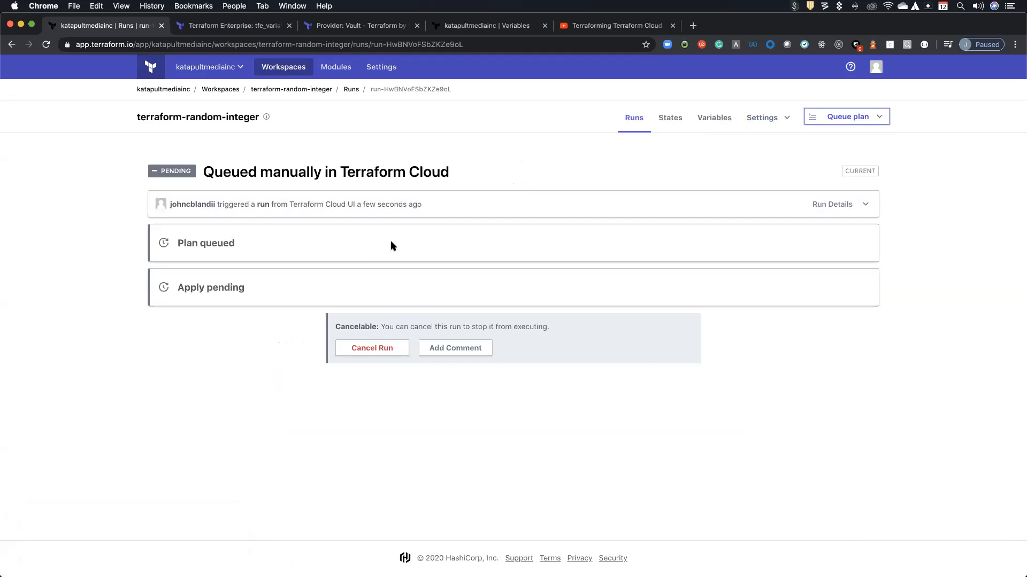
mouse_move(478, 156)
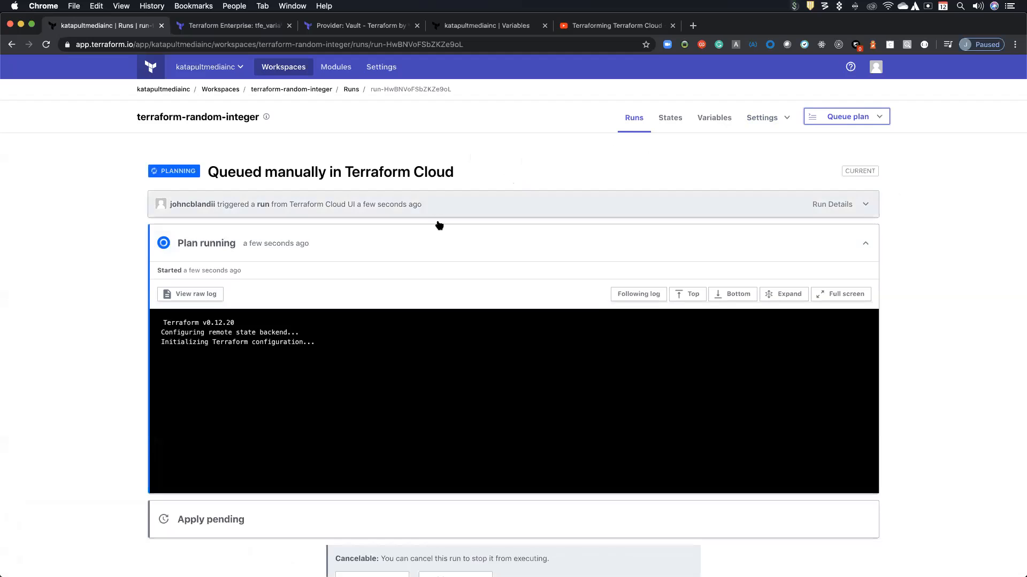
mouse_move(191, 237)
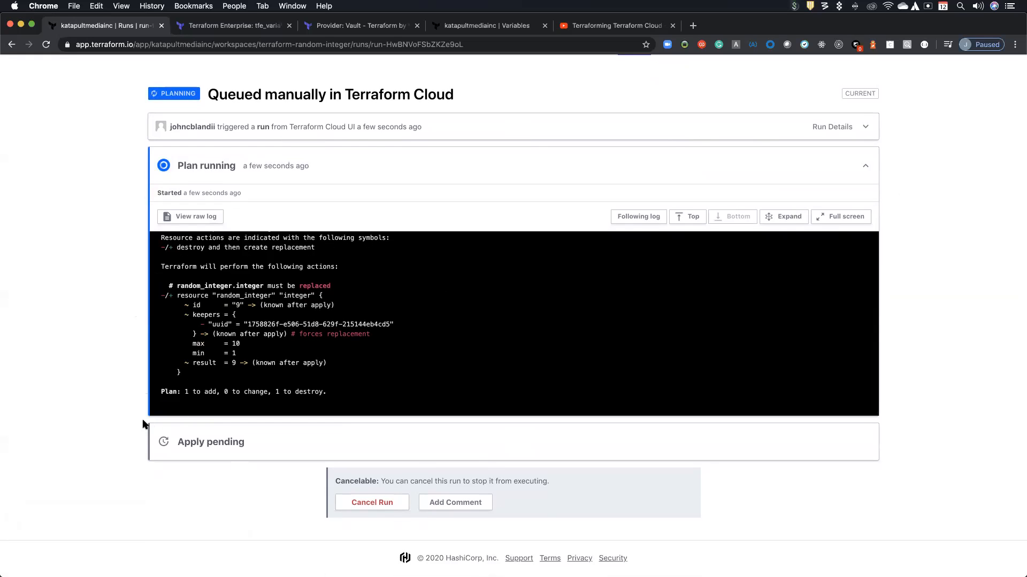
mouse_move(148, 428)
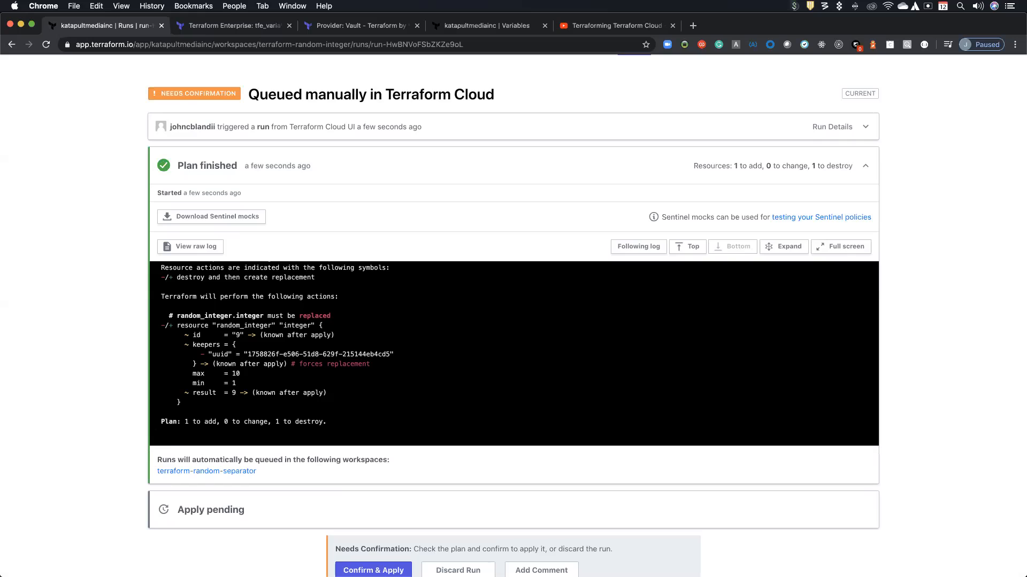
mouse_move(203, 473)
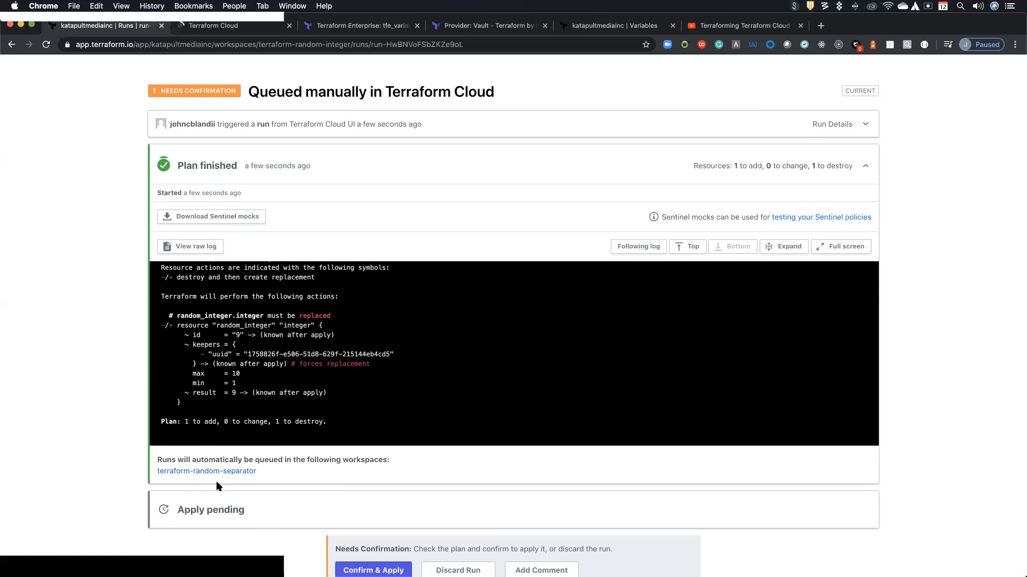
Confirm and apply the terraform-random-integer plan, then switch to the triggered separator run
left_click(372, 570)
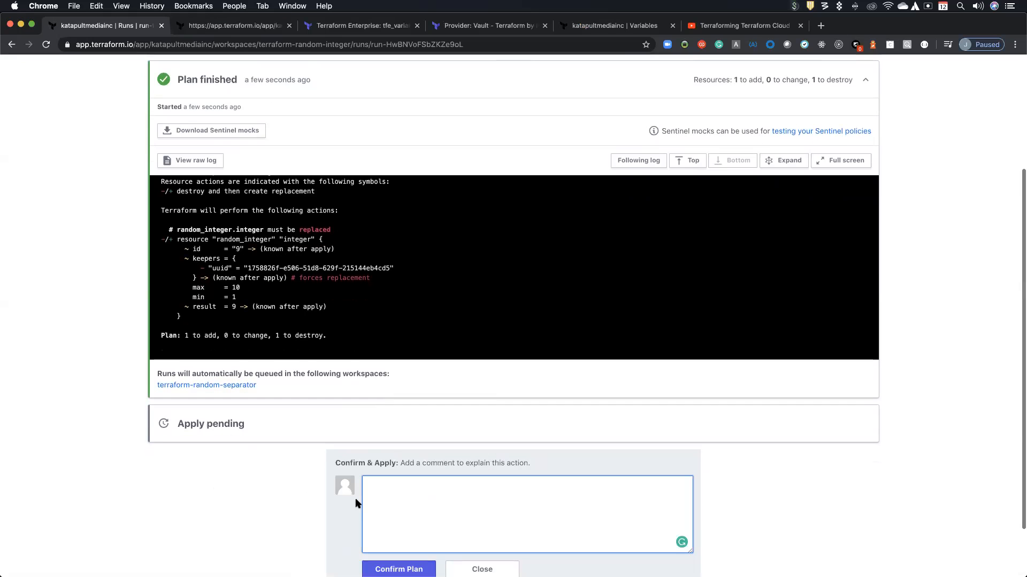
left_click(397, 569)
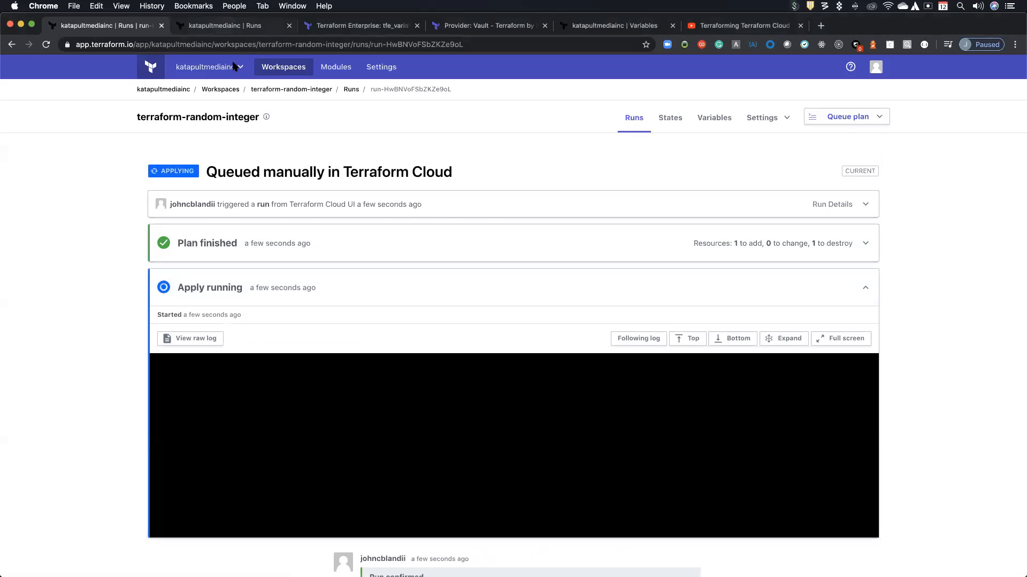
left_click(229, 26)
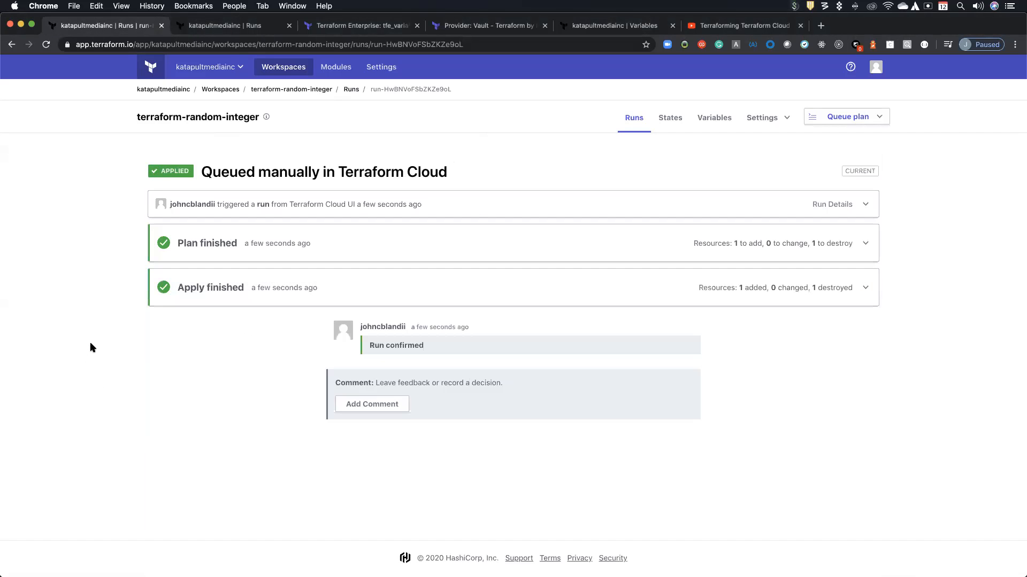
left_click(232, 25)
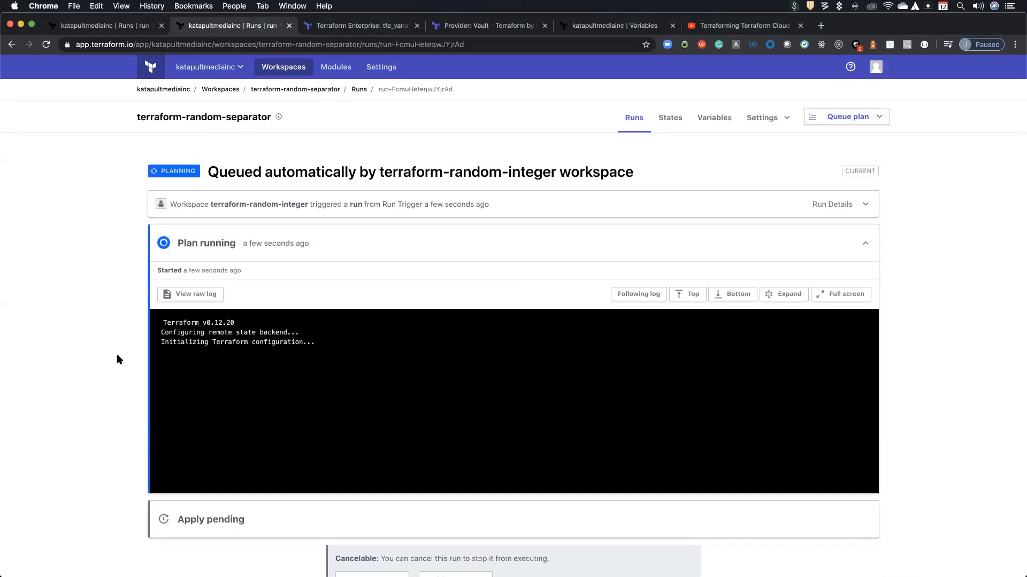
Expand the terraform-random-separator run details and highlight the automatic trigger text
scroll("down", 3)
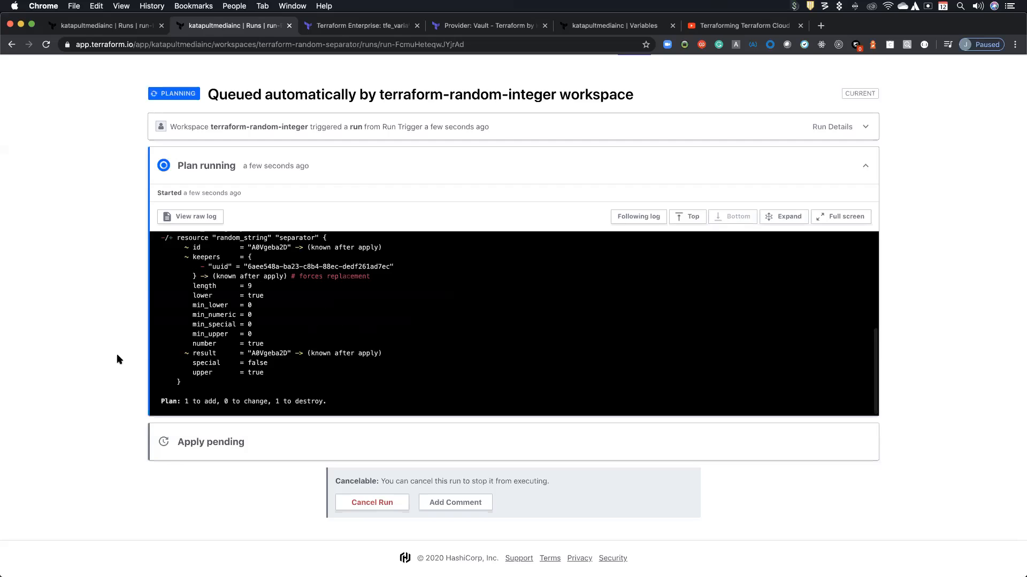
left_click(864, 126)
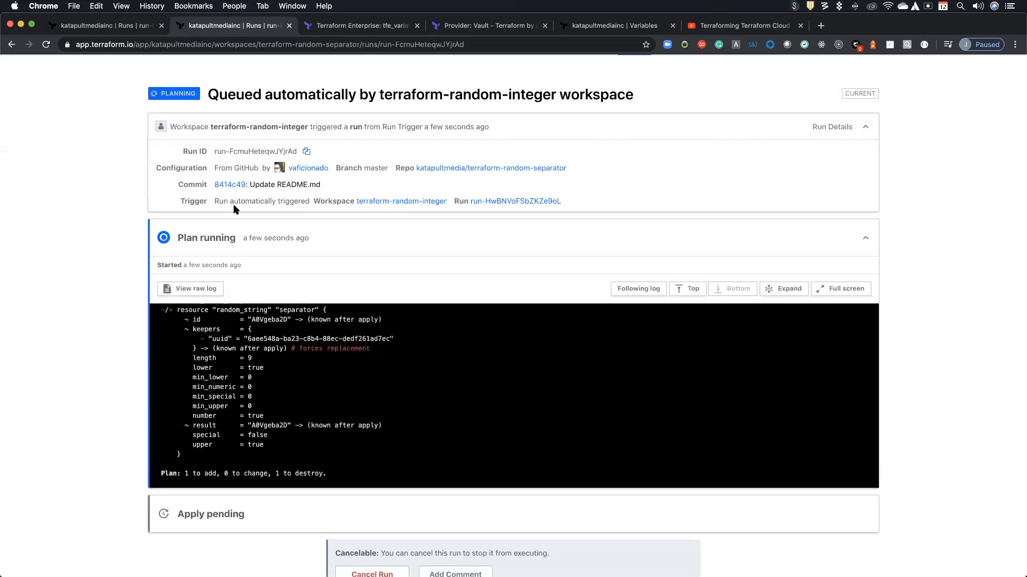
left_click_drag(215, 201, 447, 201)
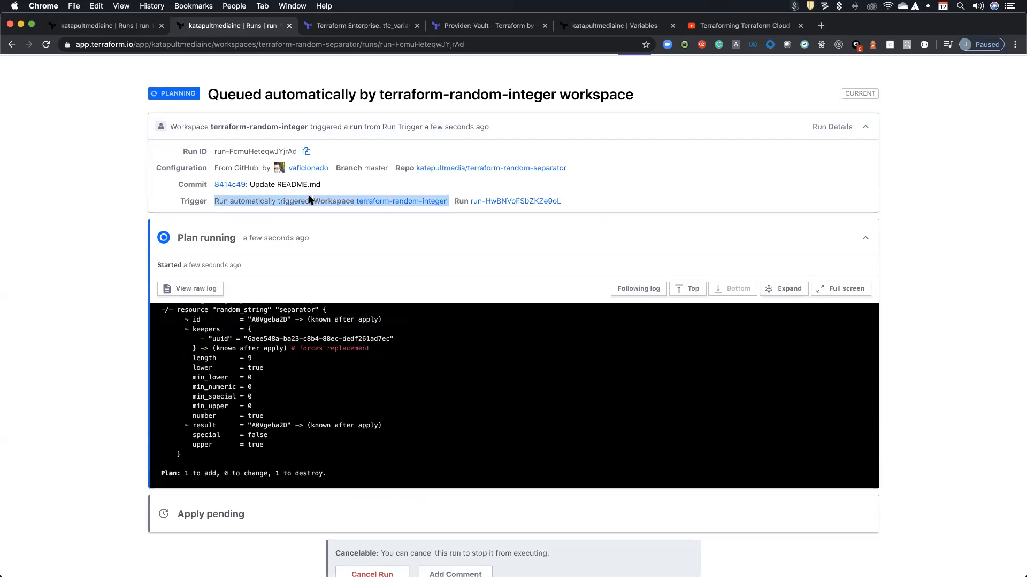
mouse_move(517, 202)
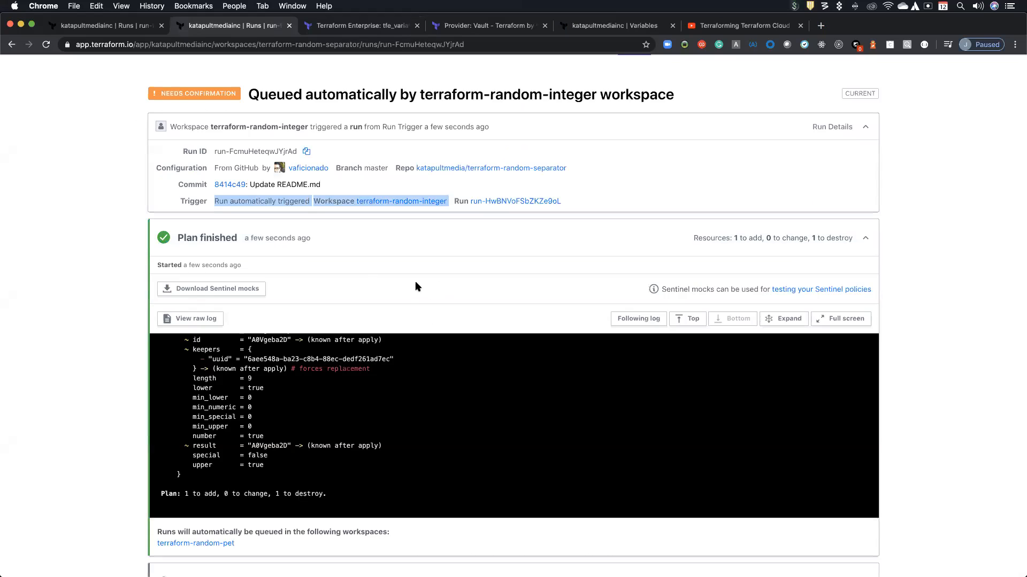
scroll("down", 3)
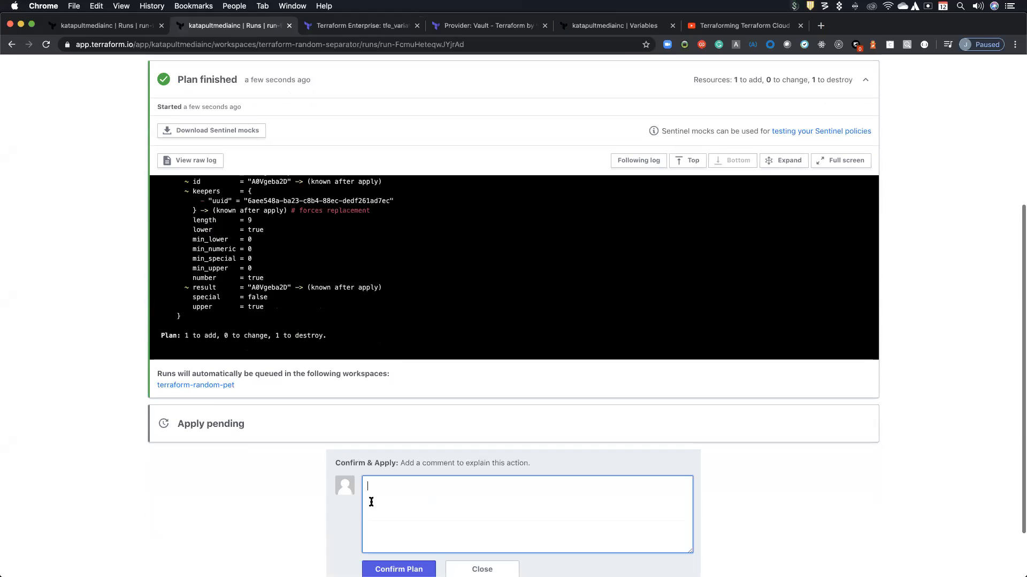
Confirm and apply the terraform-random-separator plan, replacing random_string.separator
left_click(398, 569)
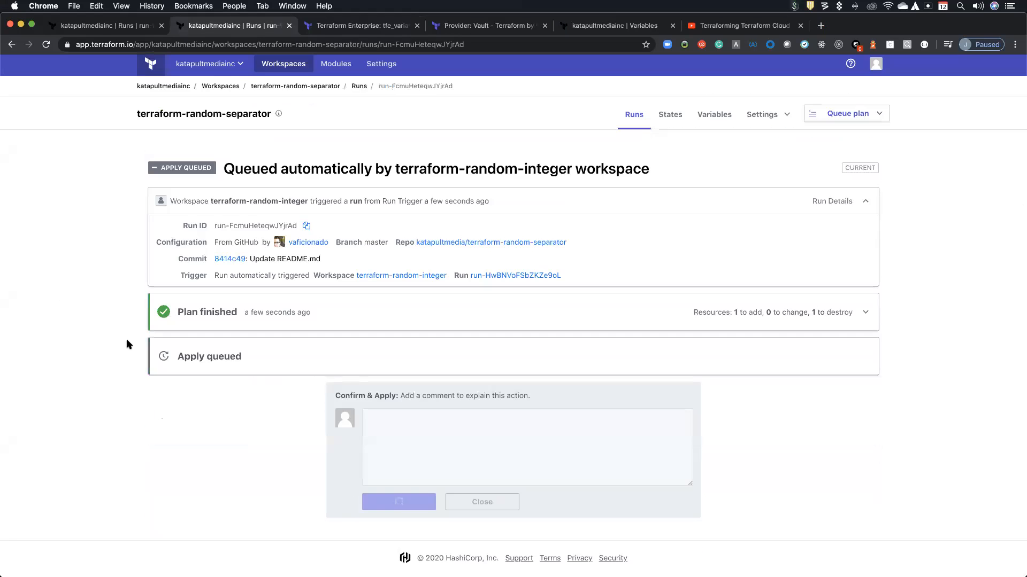
left_click(398, 502)
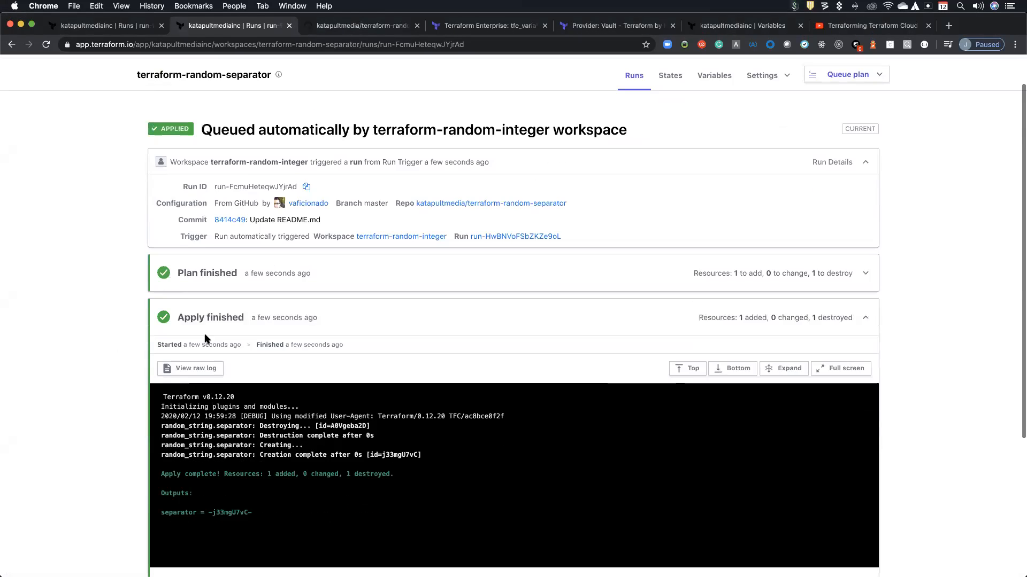
scroll("down", 3)
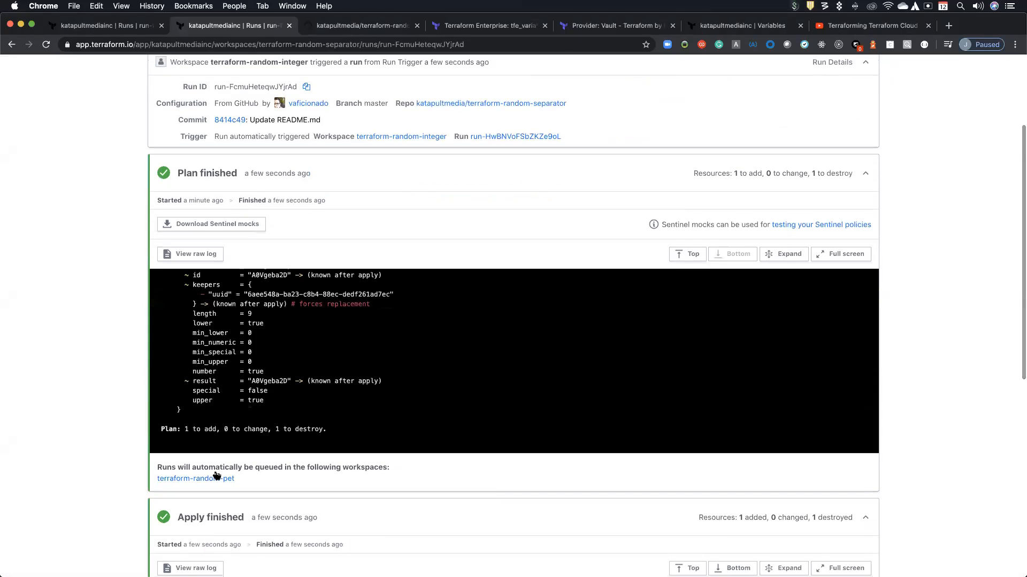
Open the queued terraform-random-pet run and confirm its plan, replacing random_pet
left_click(195, 479)
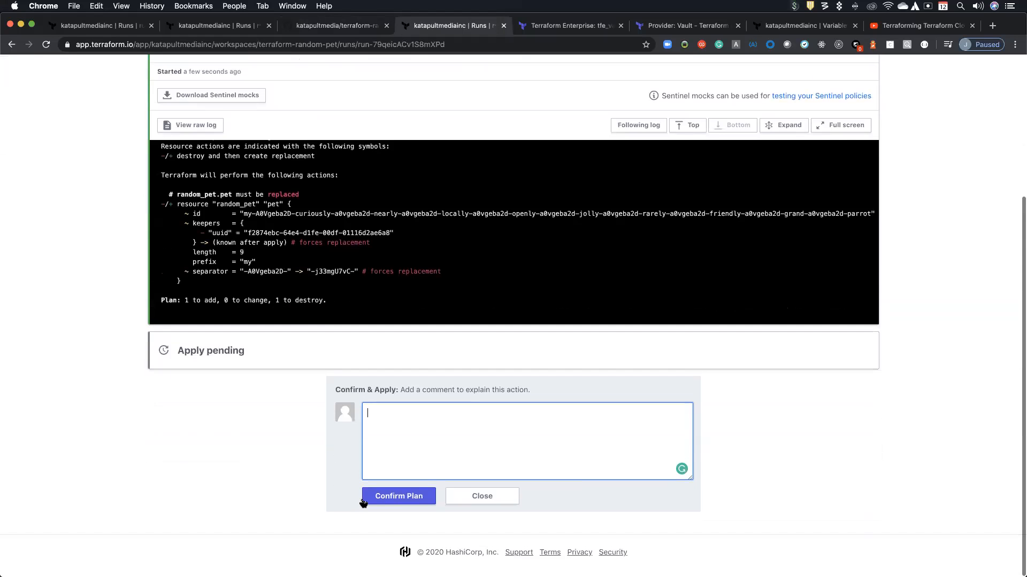
left_click(398, 495)
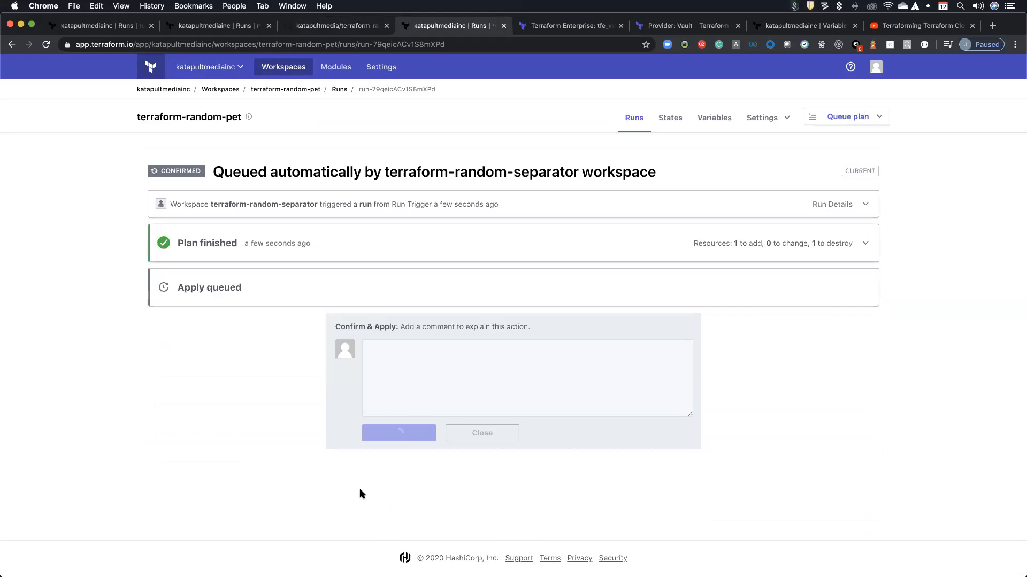
left_click(398, 433)
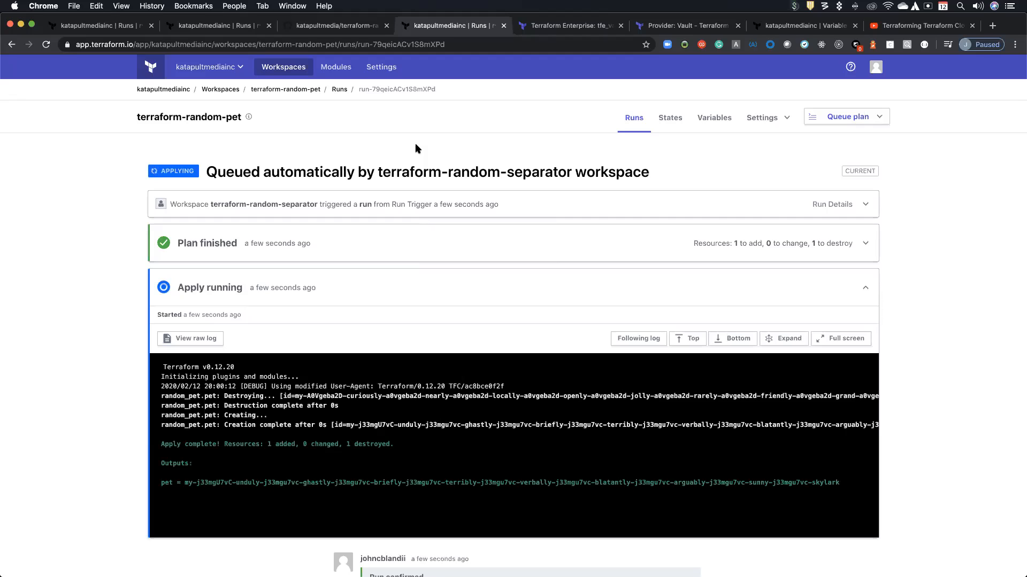
mouse_move(363, 244)
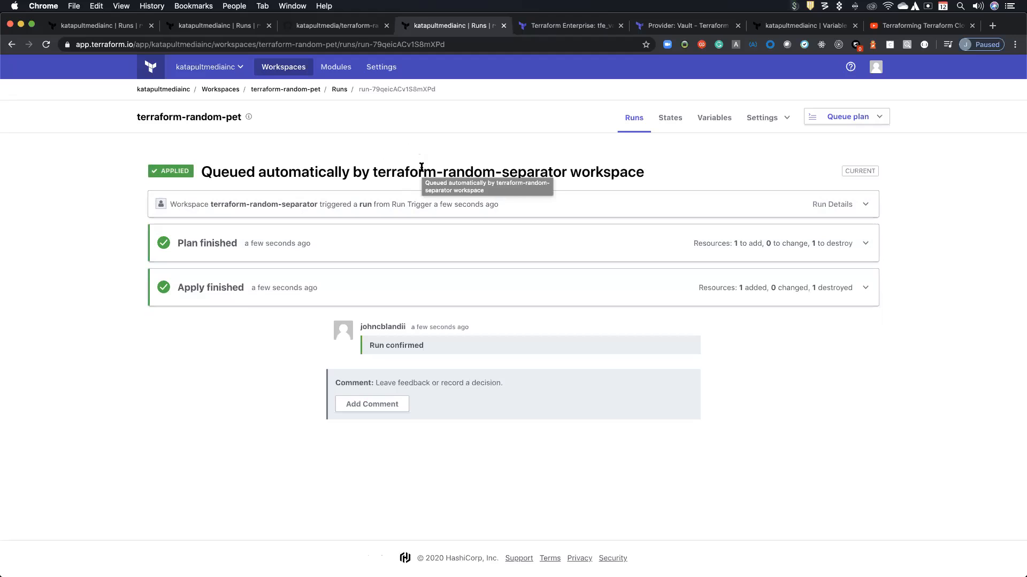
Expand the pet run's details, then switch to the terraform-random-separator GitHub repository
left_click(832, 203)
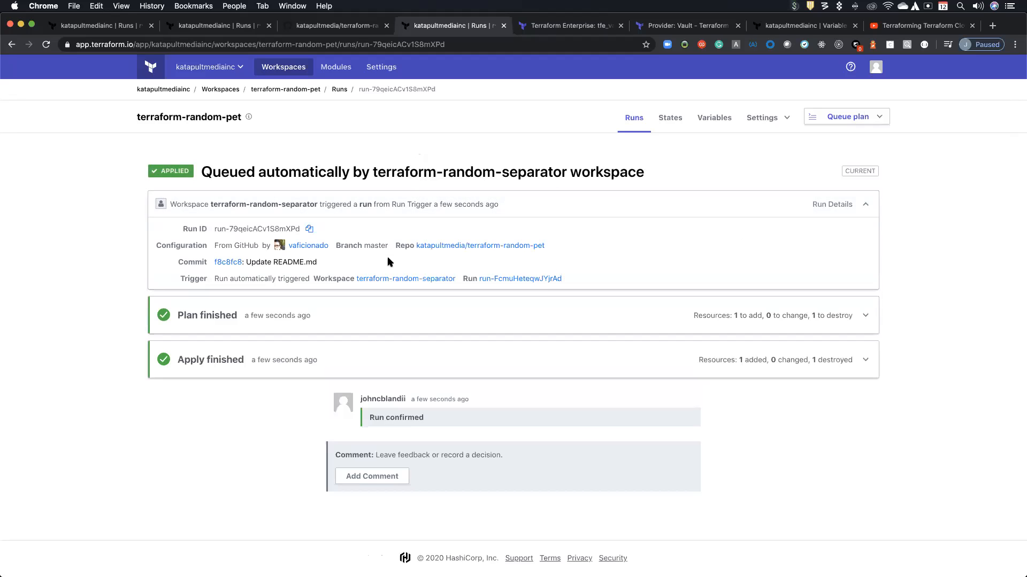
mouse_move(318, 171)
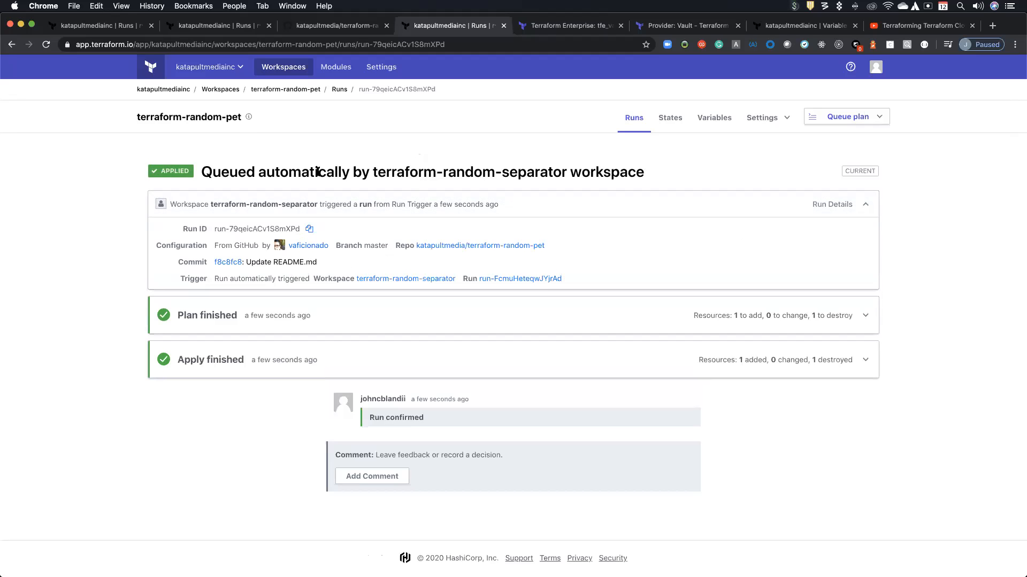
mouse_move(405, 278)
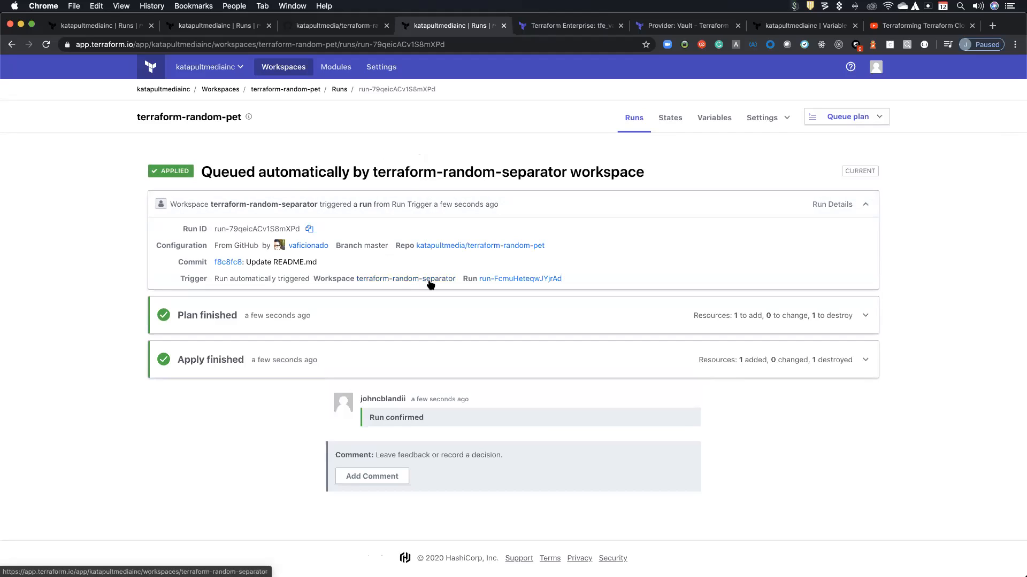
left_click(527, 278)
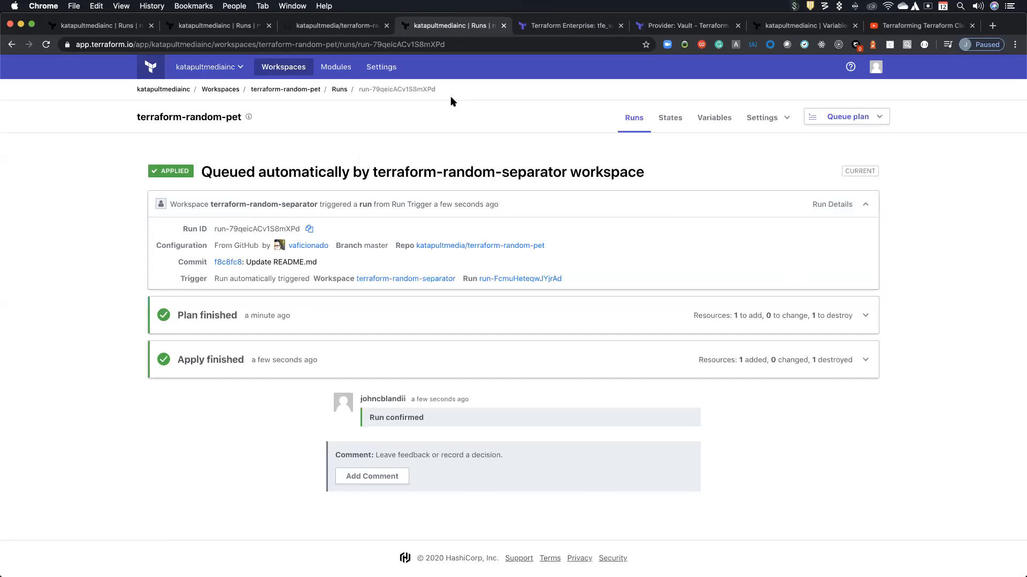
mouse_move(437, 151)
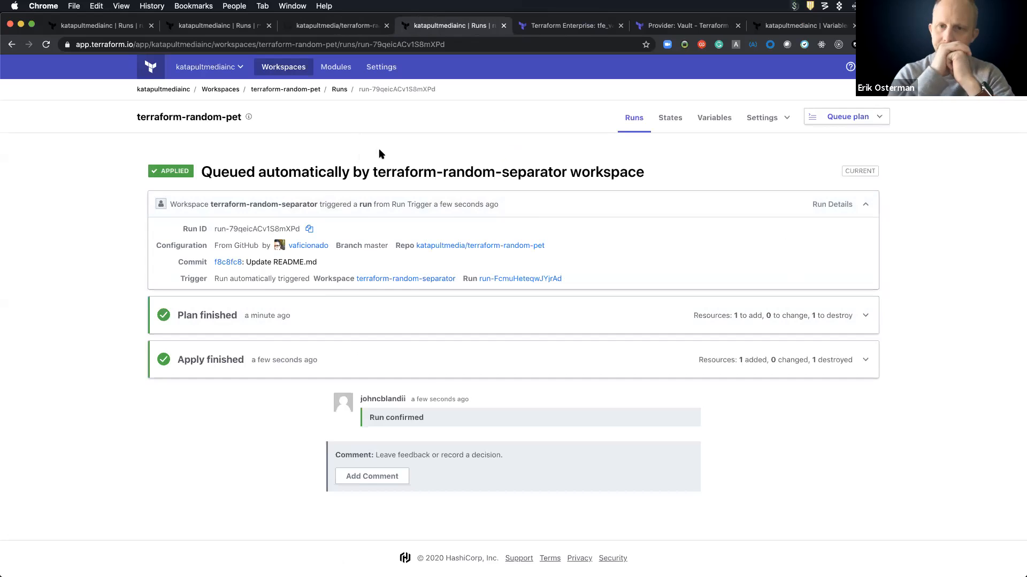
left_click(335, 25)
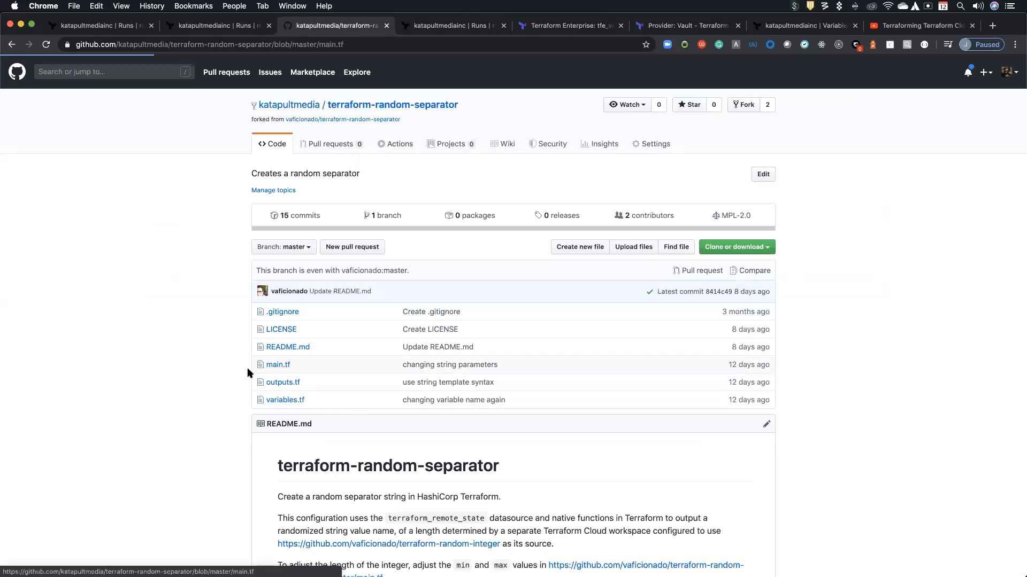
View main.tf in the separator and pet repos, highlighting the random-length block, then return to the integer run
left_click(278, 364)
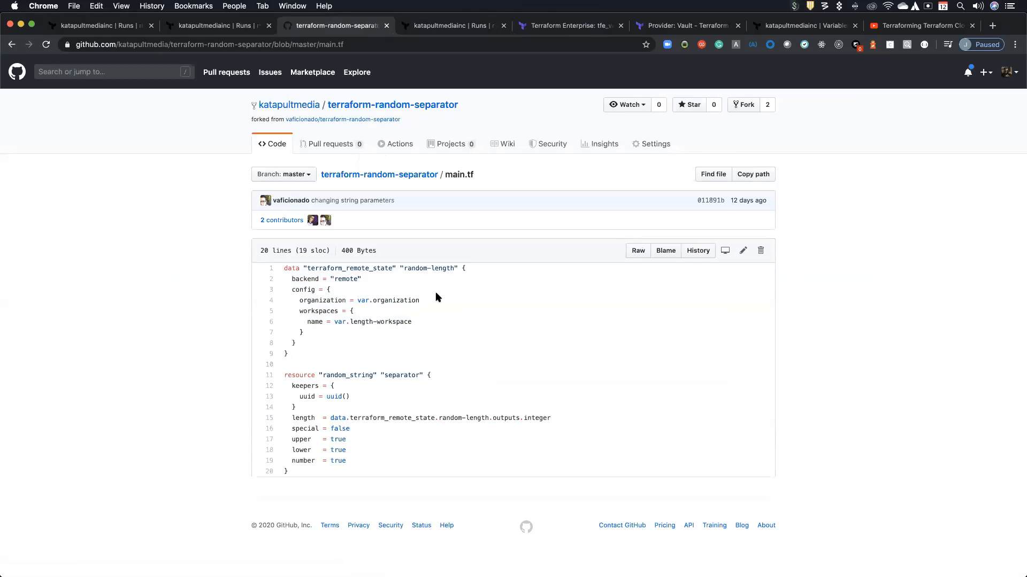
double_click(396, 300)
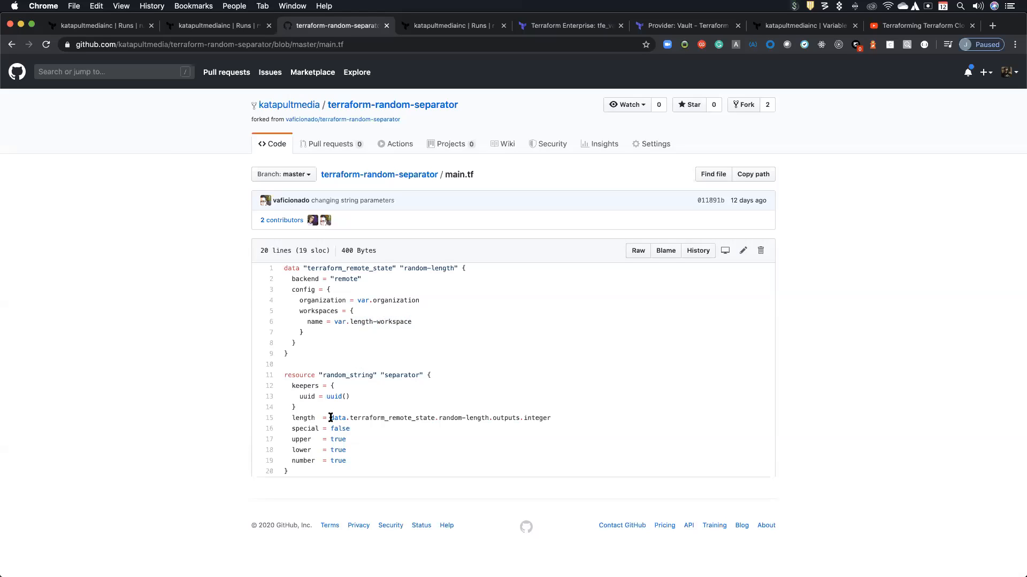
mouse_move(377, 416)
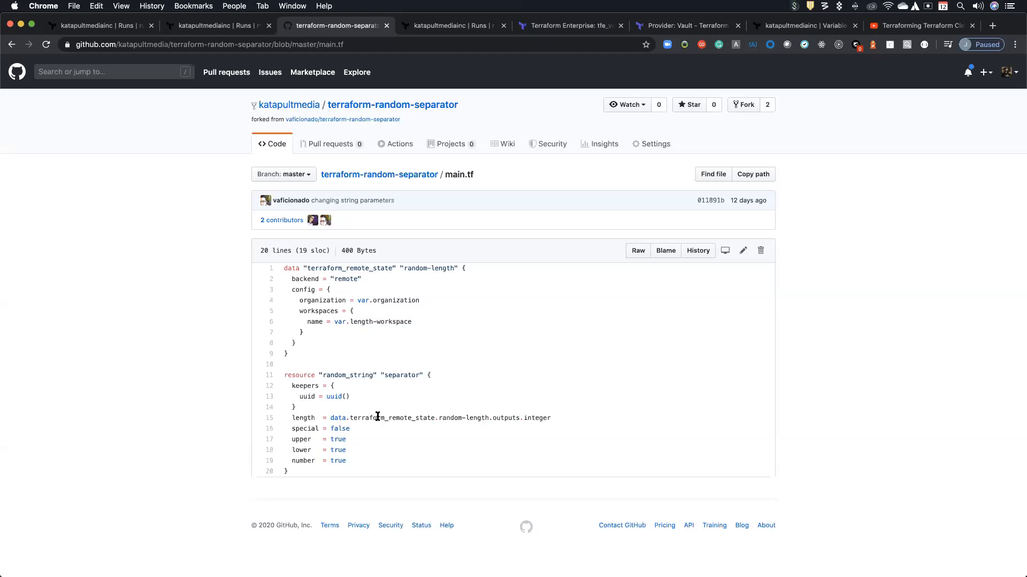
mouse_move(544, 418)
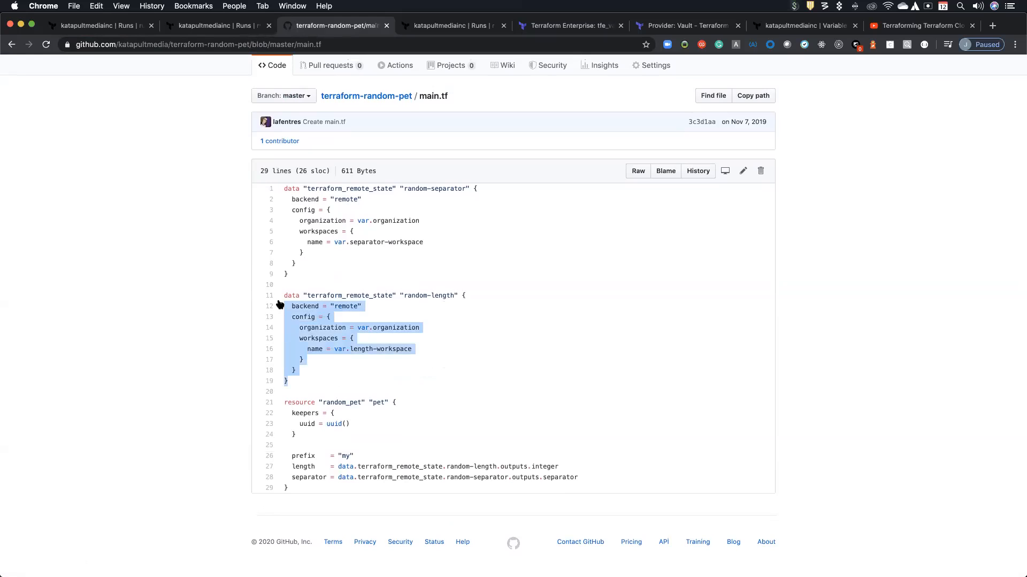
left_click(305, 278)
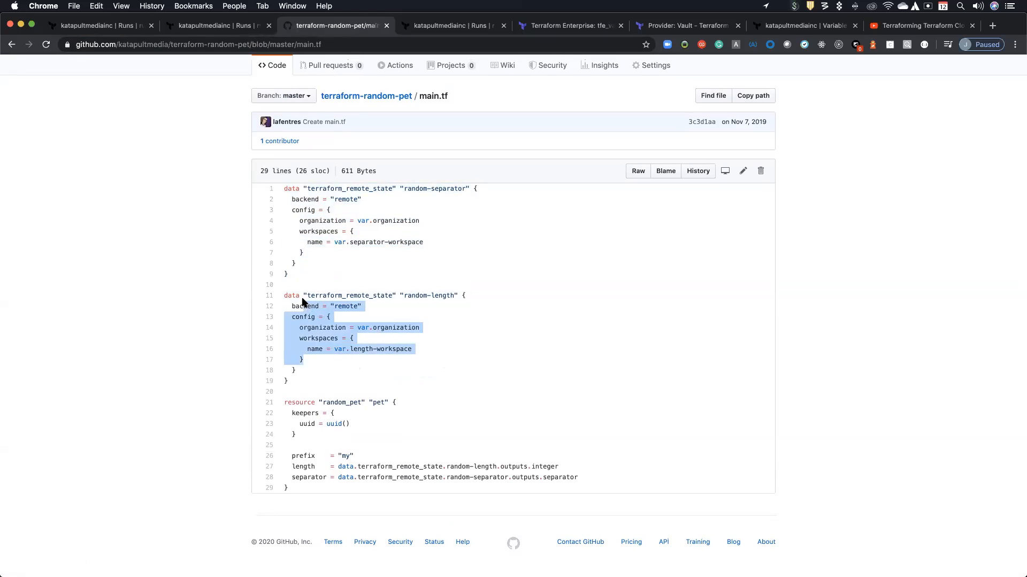
left_click(445, 466)
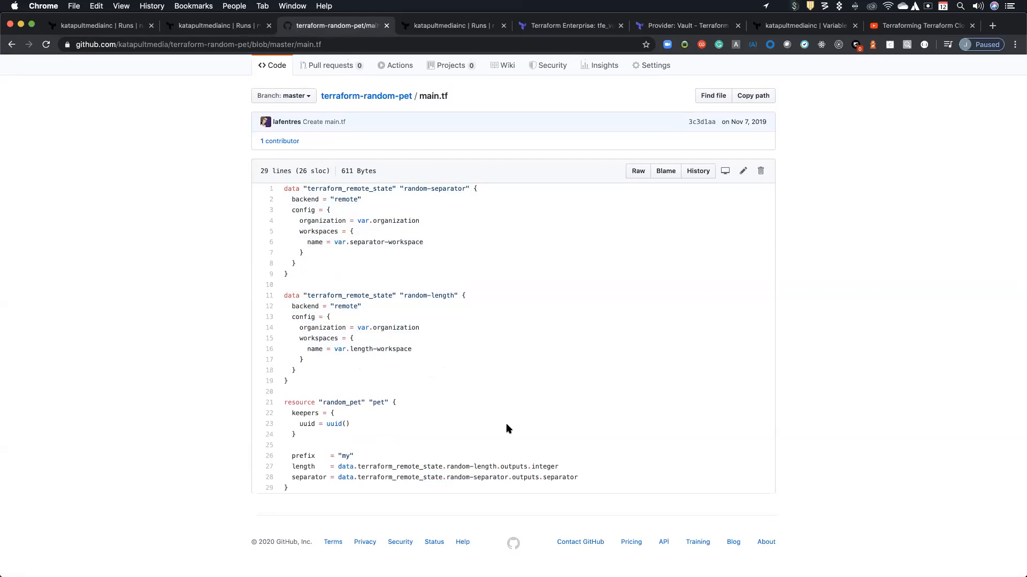
left_click(98, 24)
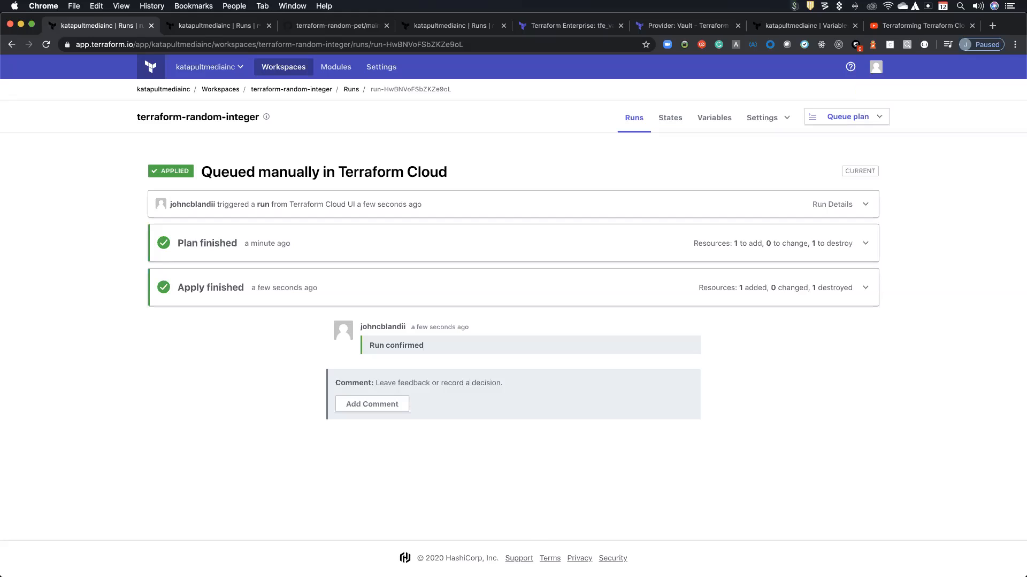
mouse_move(683, 137)
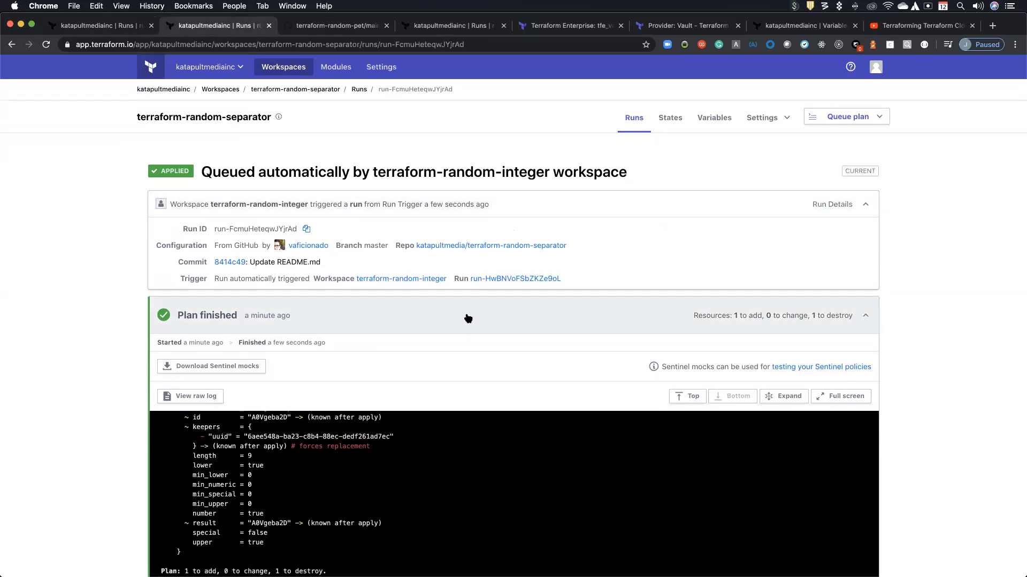
Collapse the separator run's plan output and bring up the workspace Settings menu
left_click(865, 203)
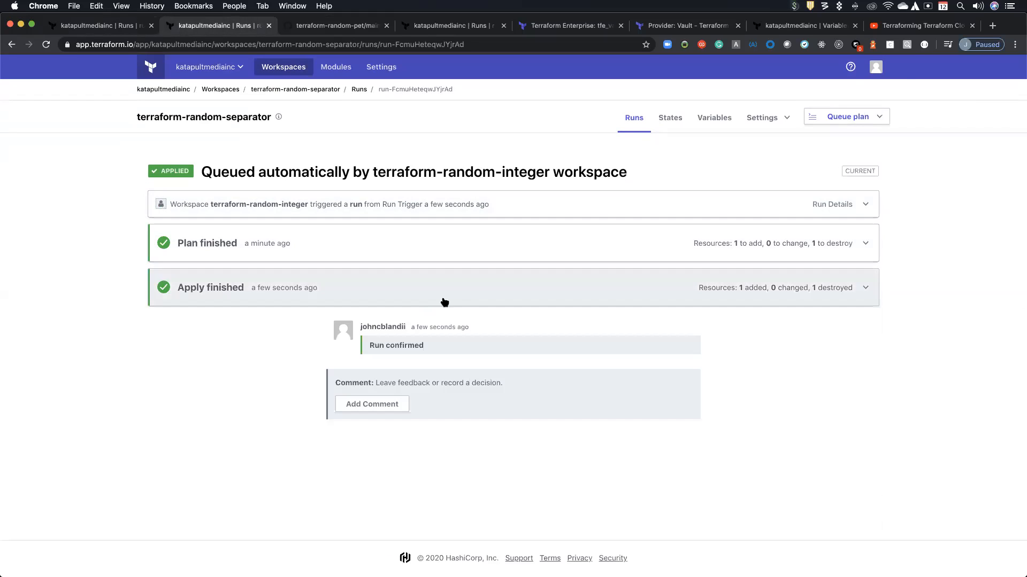
left_click(763, 118)
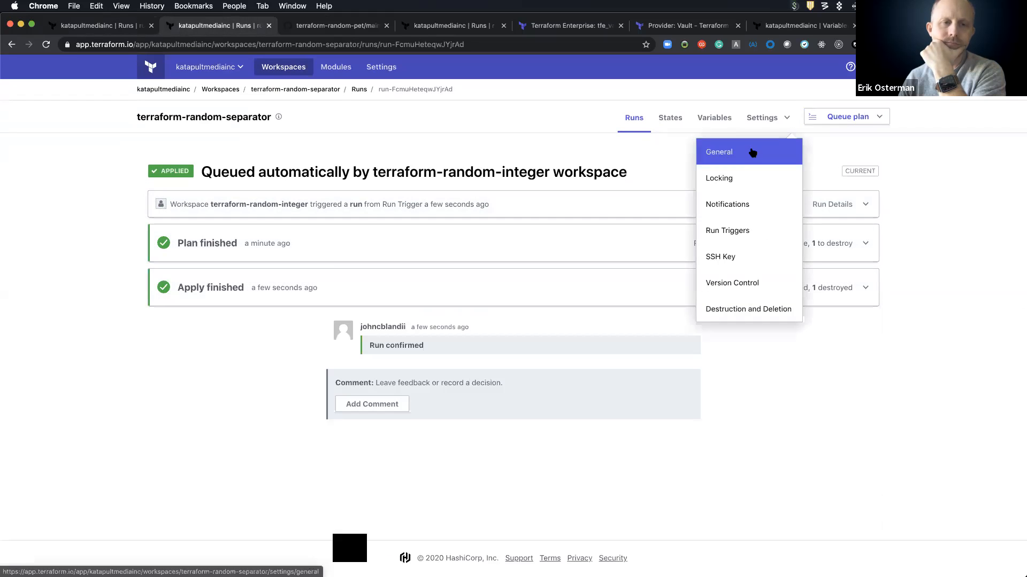
Review the workspace's General settings down to Manual apply, then return to its Runs list
left_click(719, 151)
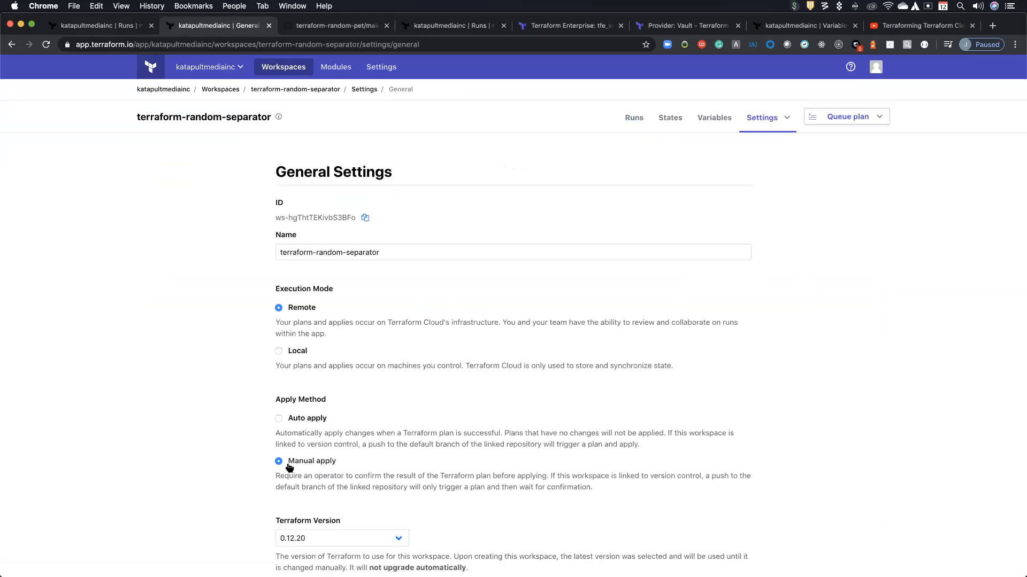
mouse_move(369, 465)
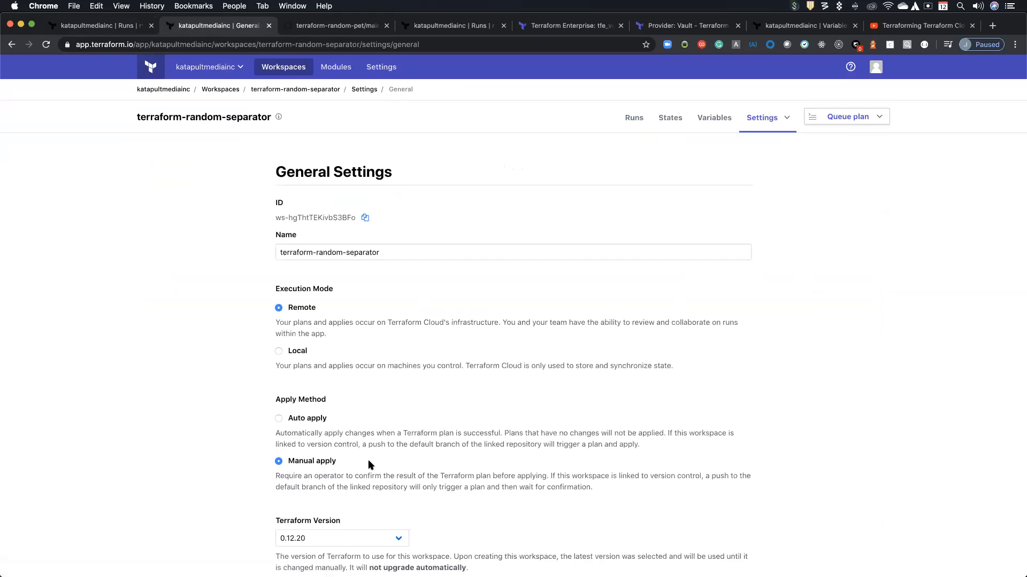
scroll("down", 3)
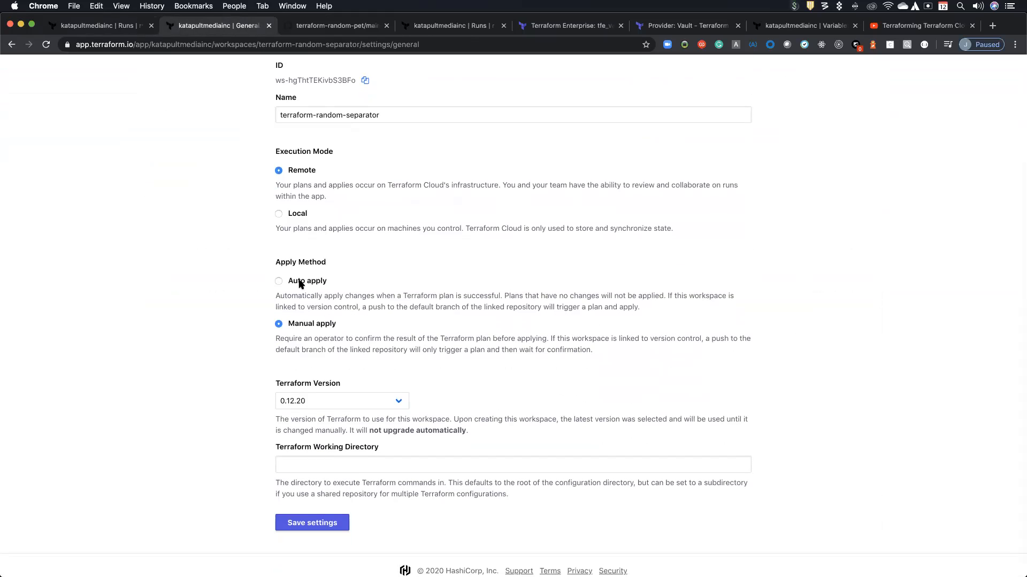
mouse_move(308, 276)
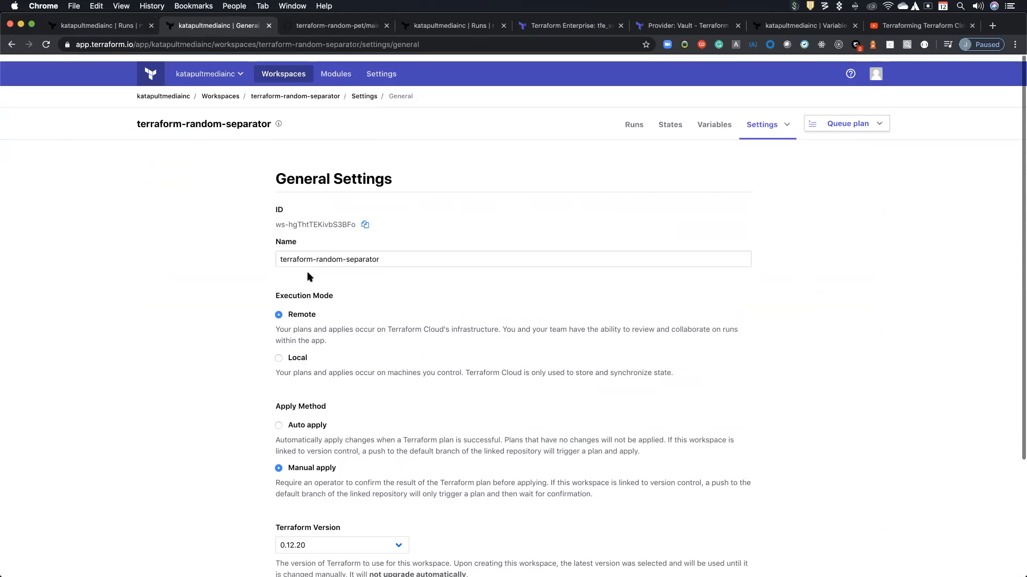
left_click(633, 124)
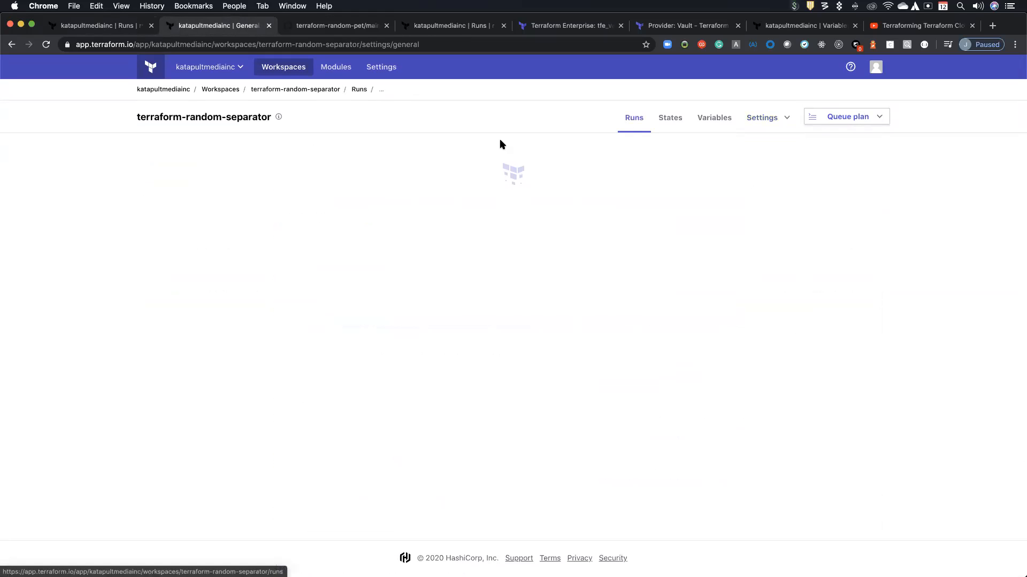
left_click(632, 118)
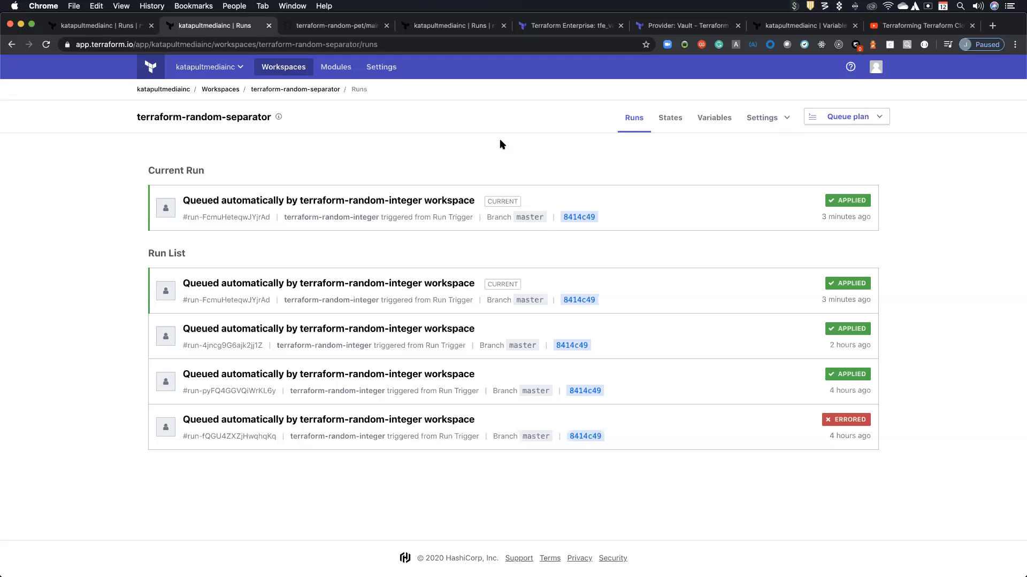
mouse_move(464, 150)
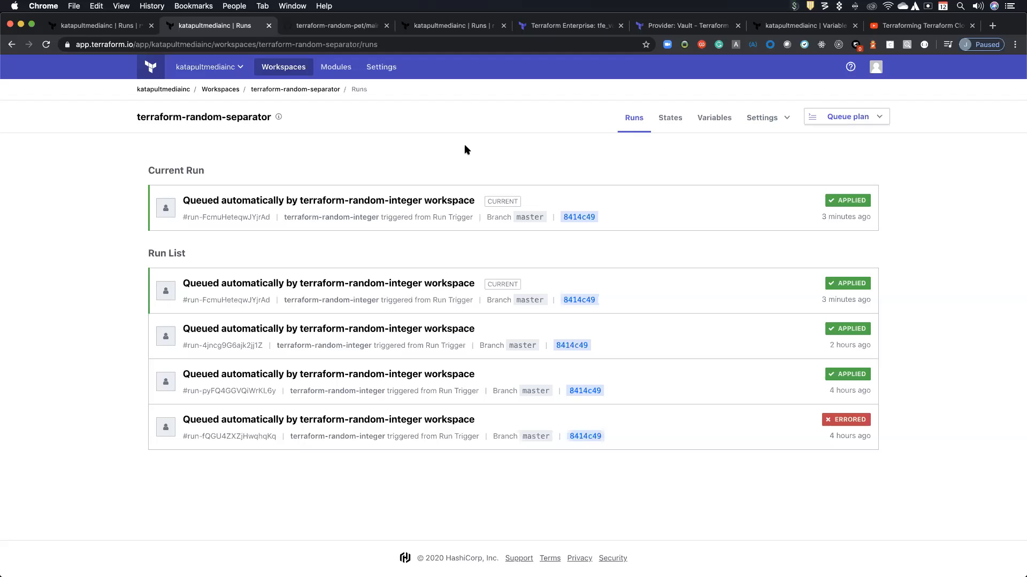
left_click(845, 117)
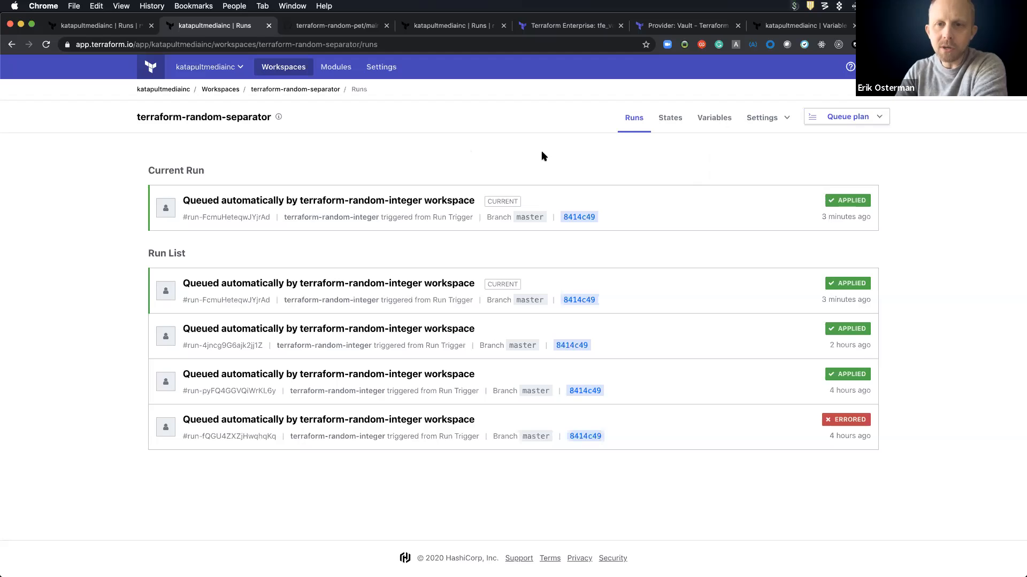
mouse_move(682, 549)
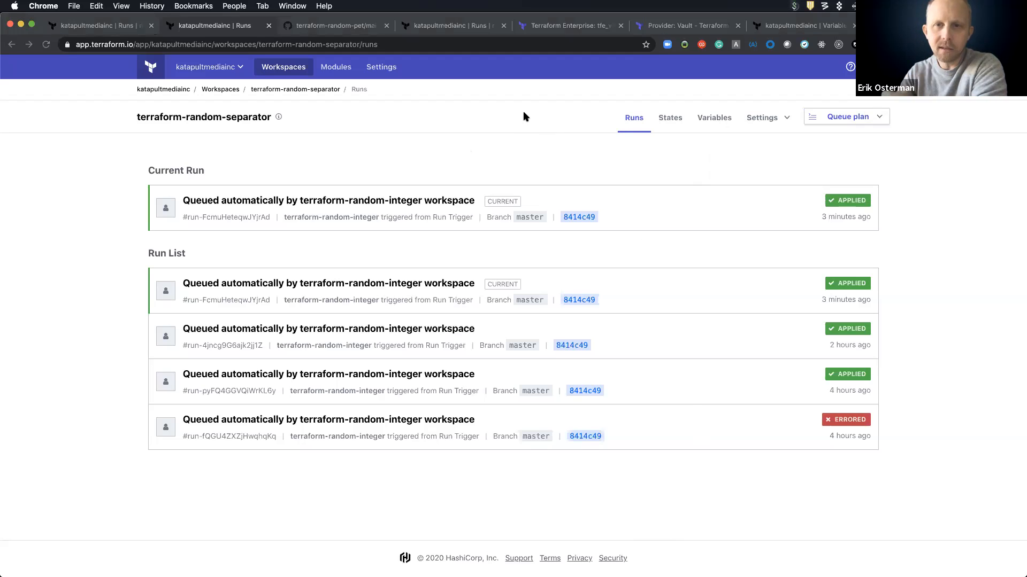
mouse_move(880, 194)
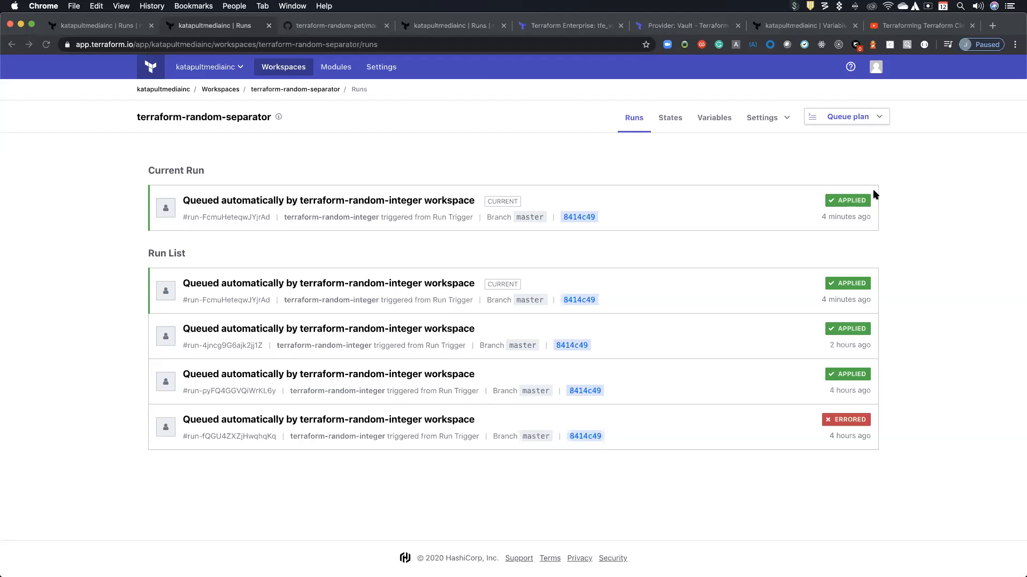
mouse_move(852, 193)
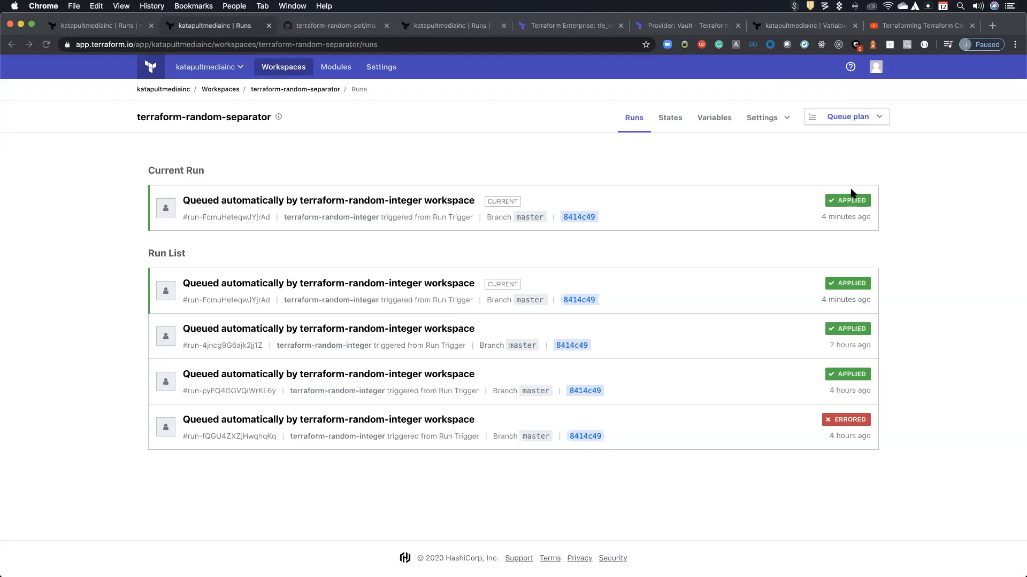
mouse_move(758, 150)
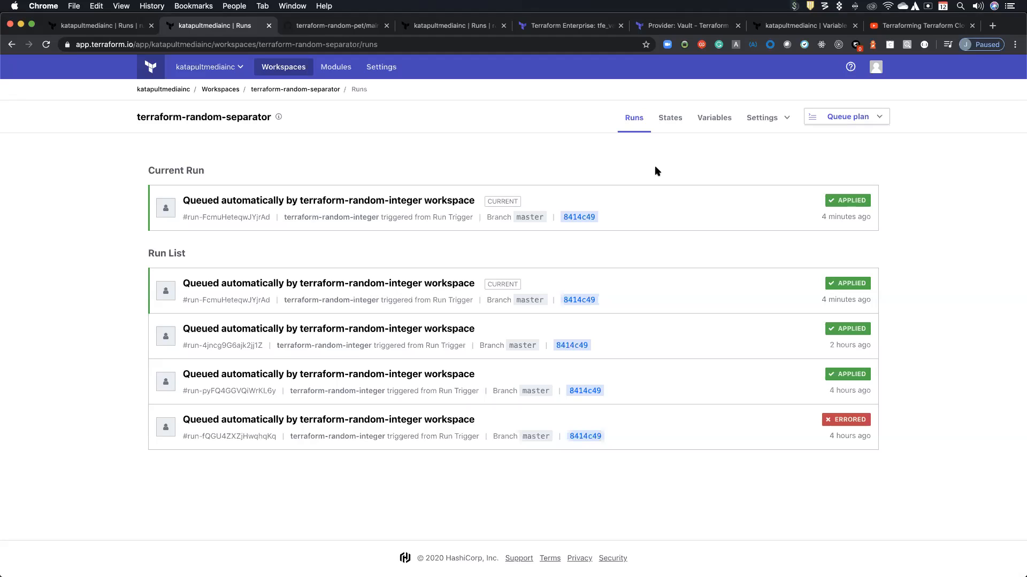
mouse_move(695, 432)
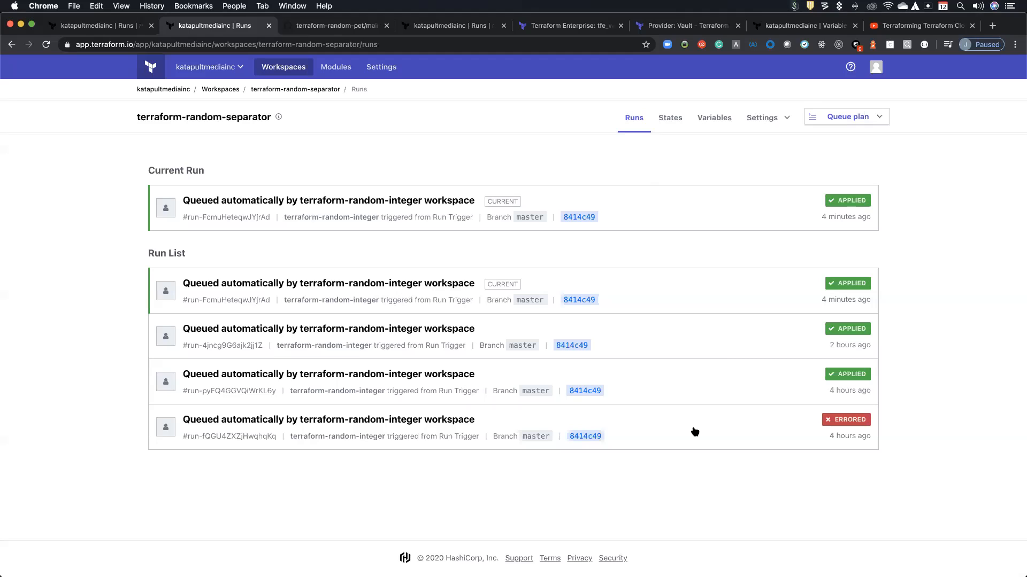
mouse_move(703, 437)
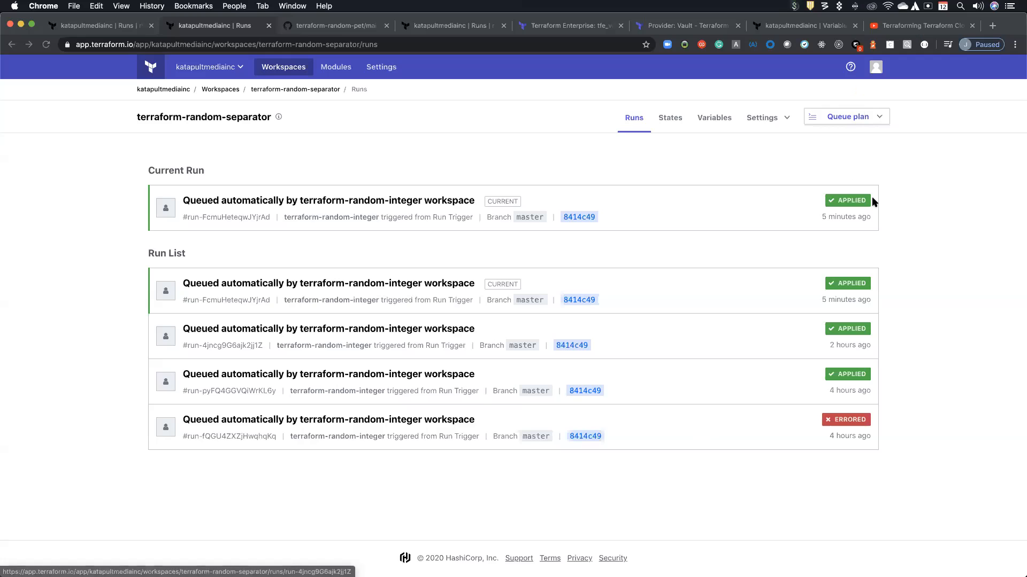
left_click(762, 118)
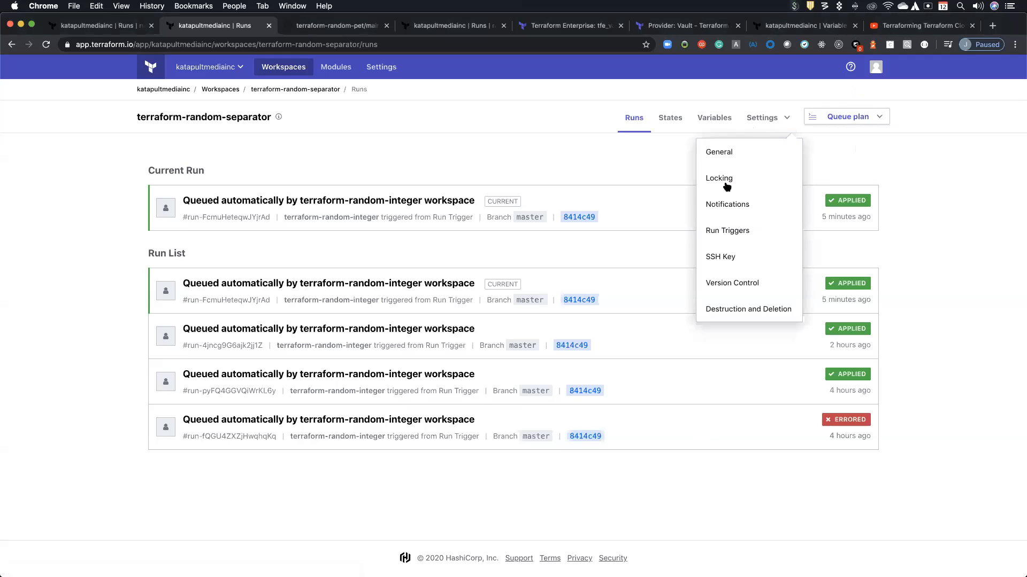
Show Destruction and Deletion settings and highlight the CONFIRM_DESTROY variable and its required value 1
left_click(749, 309)
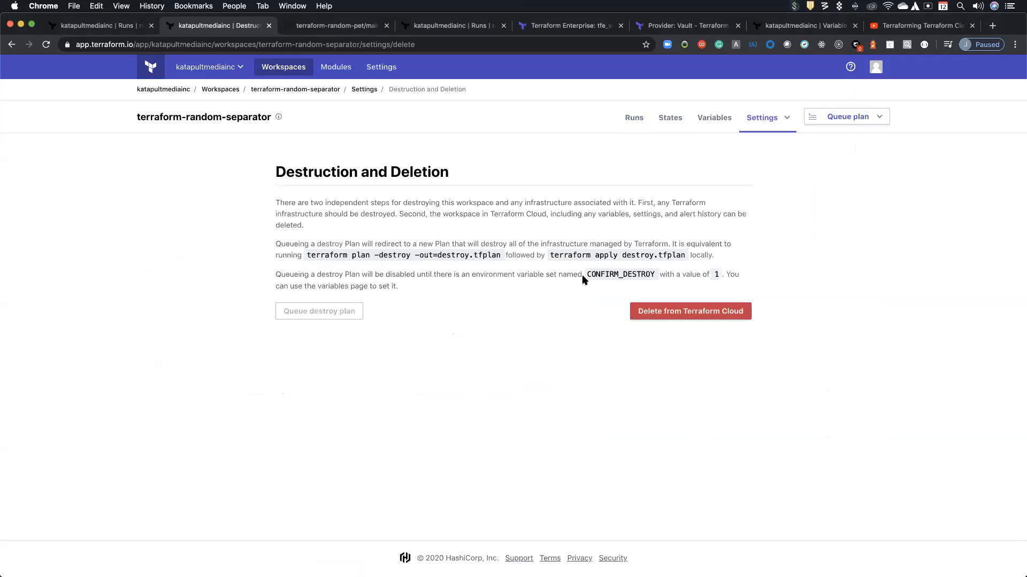
double_click(619, 275)
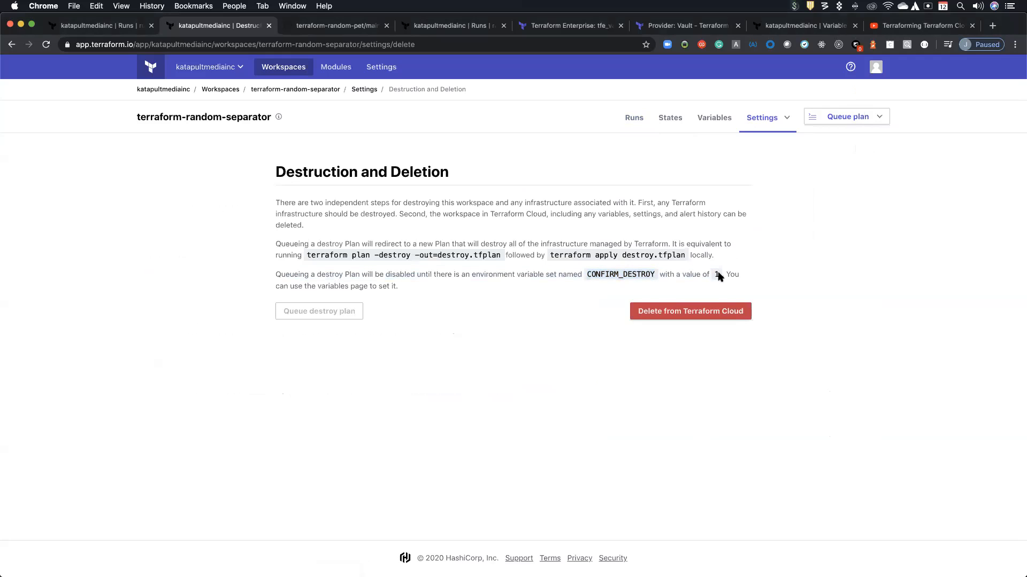
double_click(619, 274)
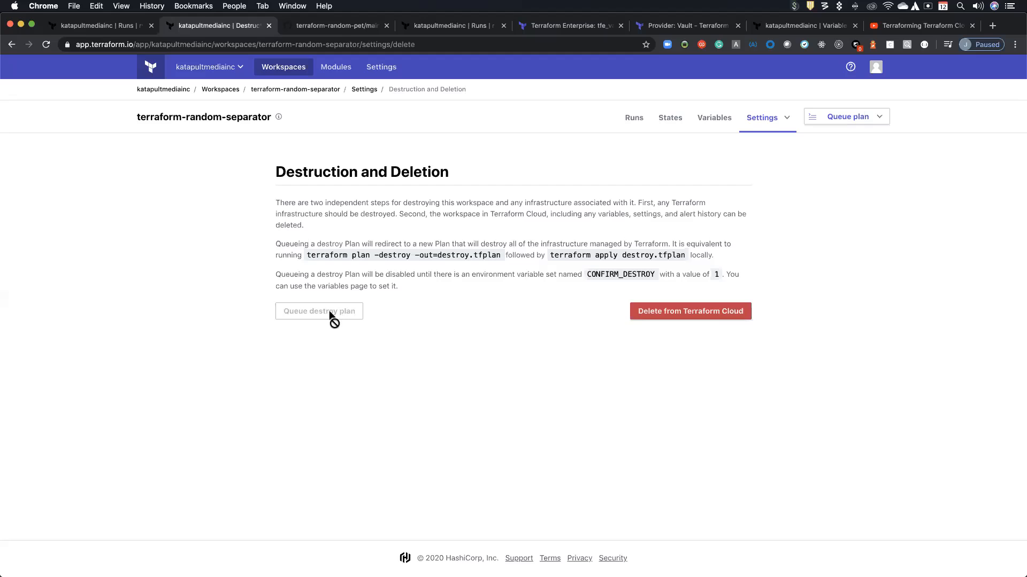
mouse_move(439, 322)
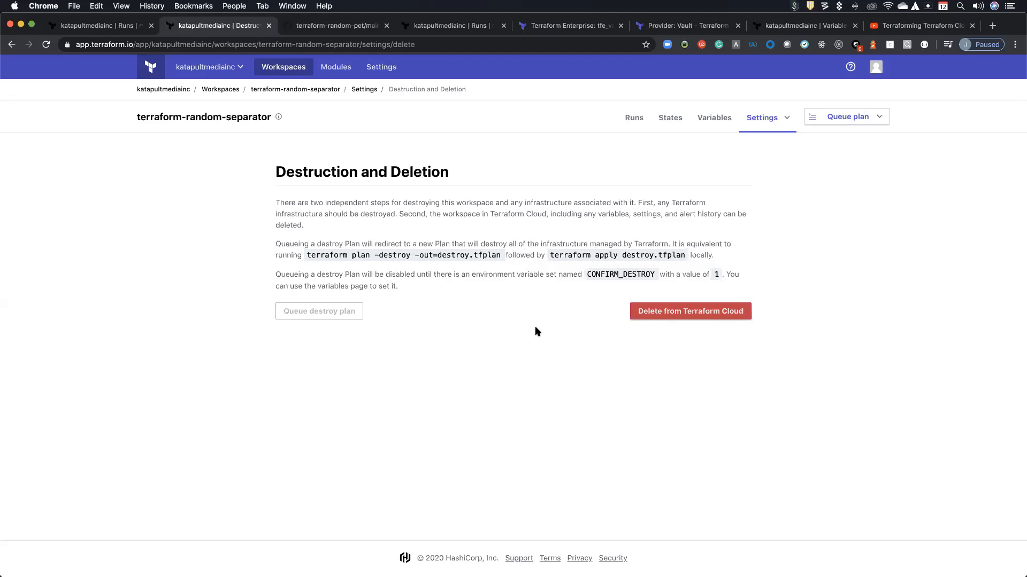
mouse_move(537, 332)
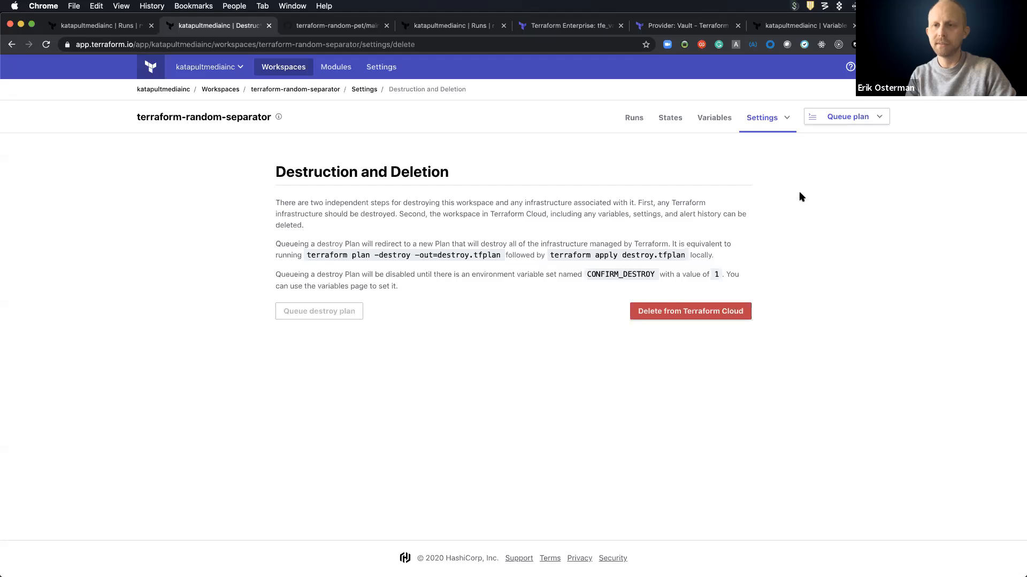
mouse_move(897, 332)
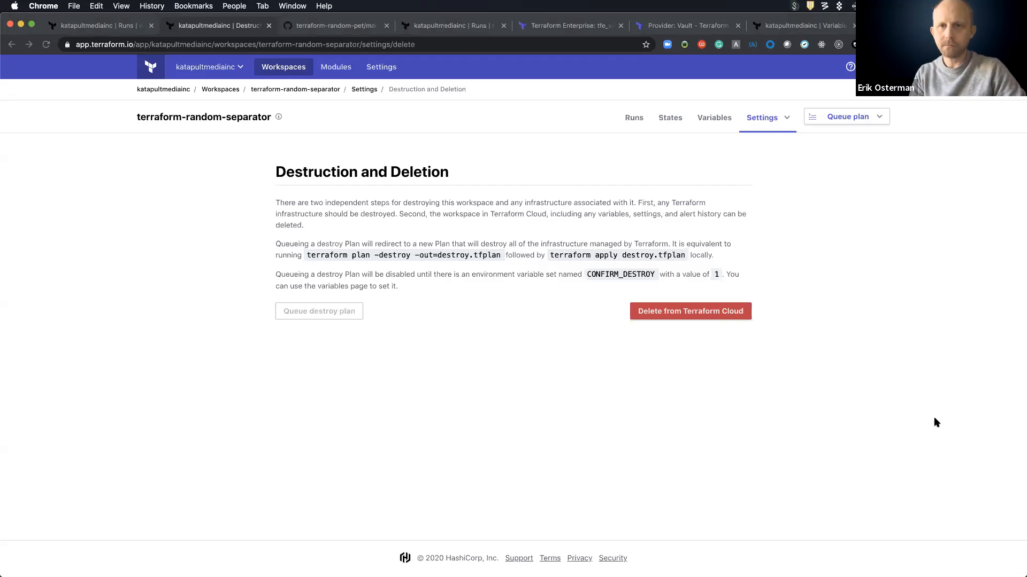
mouse_move(921, 294)
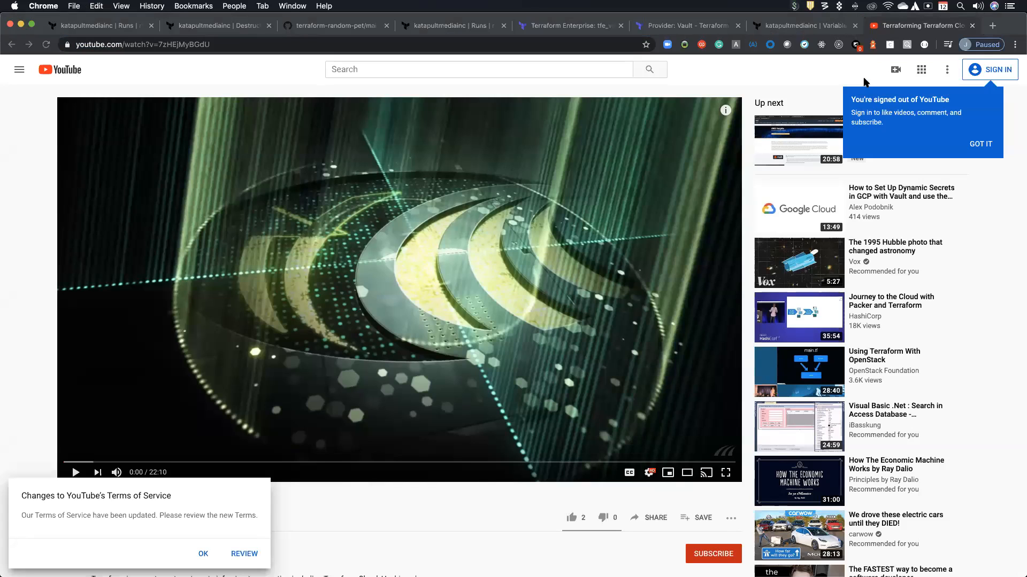
mouse_move(754, 78)
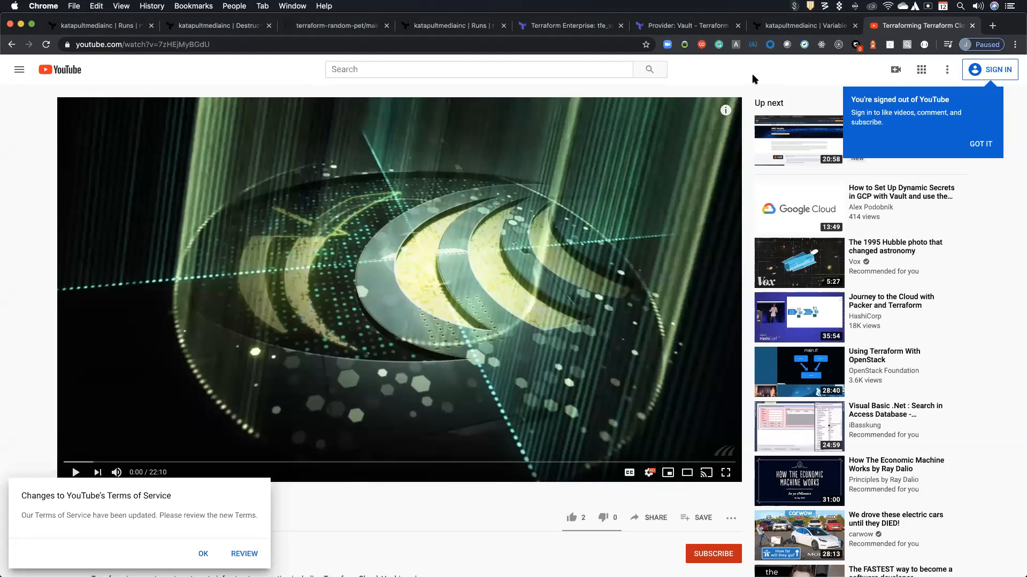
mouse_move(733, 75)
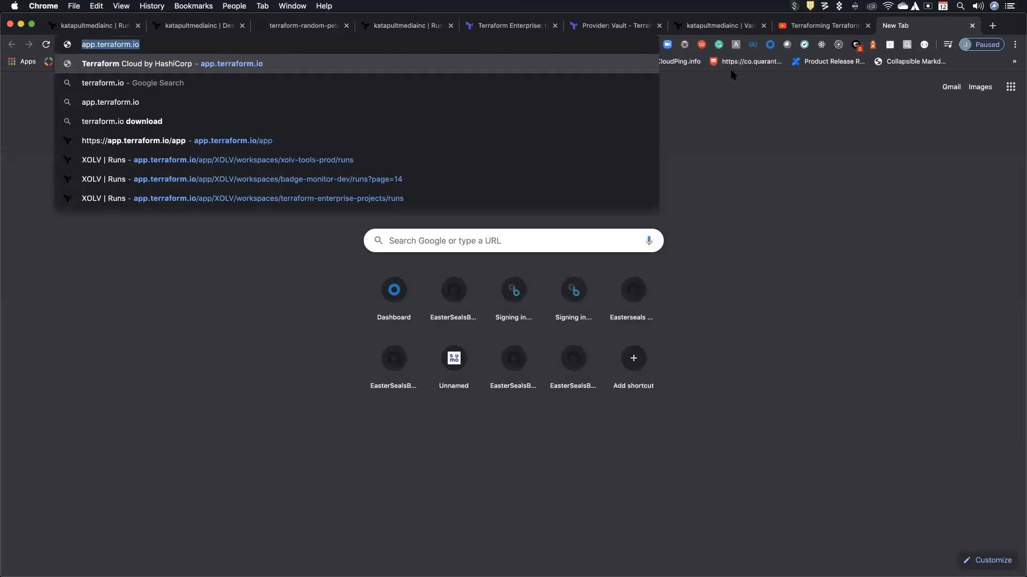
Navigate a new tab to terraform.io/docs/providers/index.html
type("terraform.io/docs/providers/index.html")
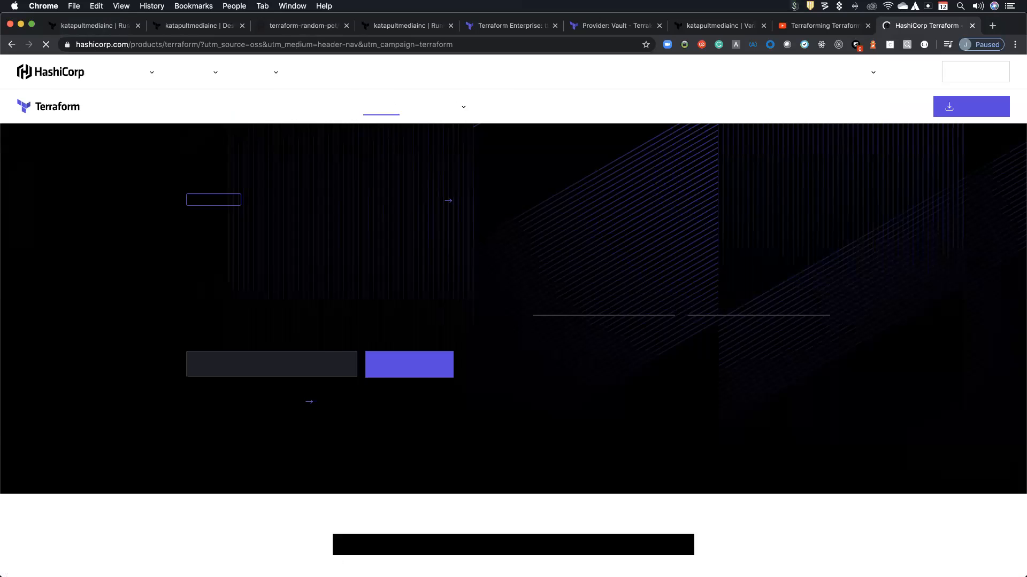
Scroll through the Compare Offerings table for the Free, Team, Team & Governance and Self-Hosted plans
scroll("down", 3)
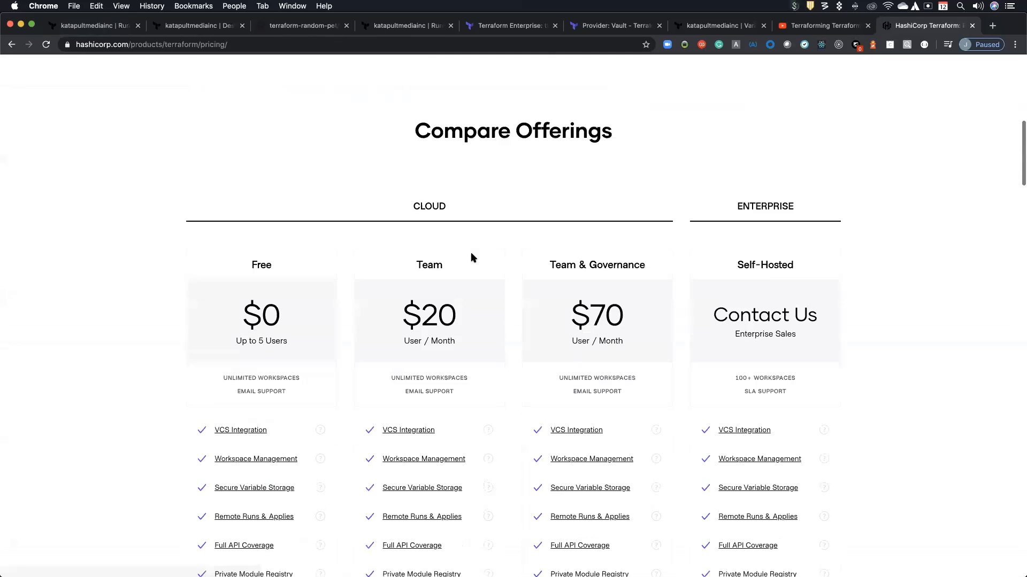
scroll("down", 3)
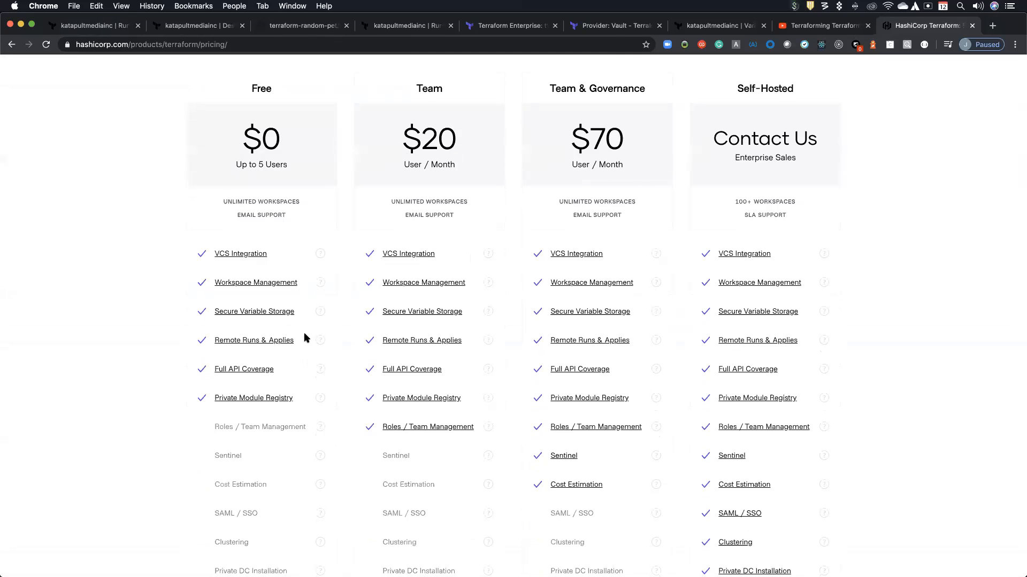
scroll("down", 3)
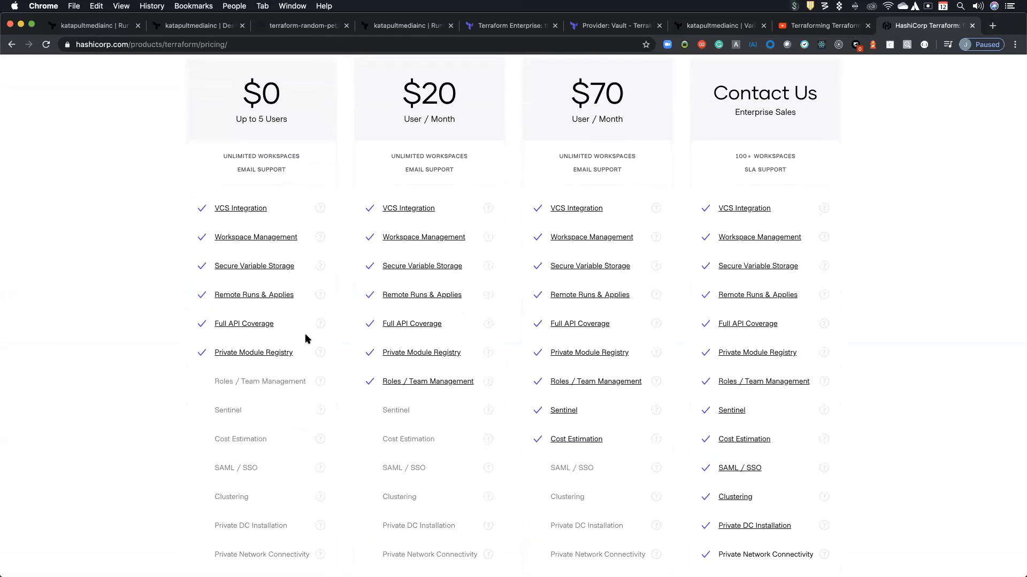
mouse_move(302, 361)
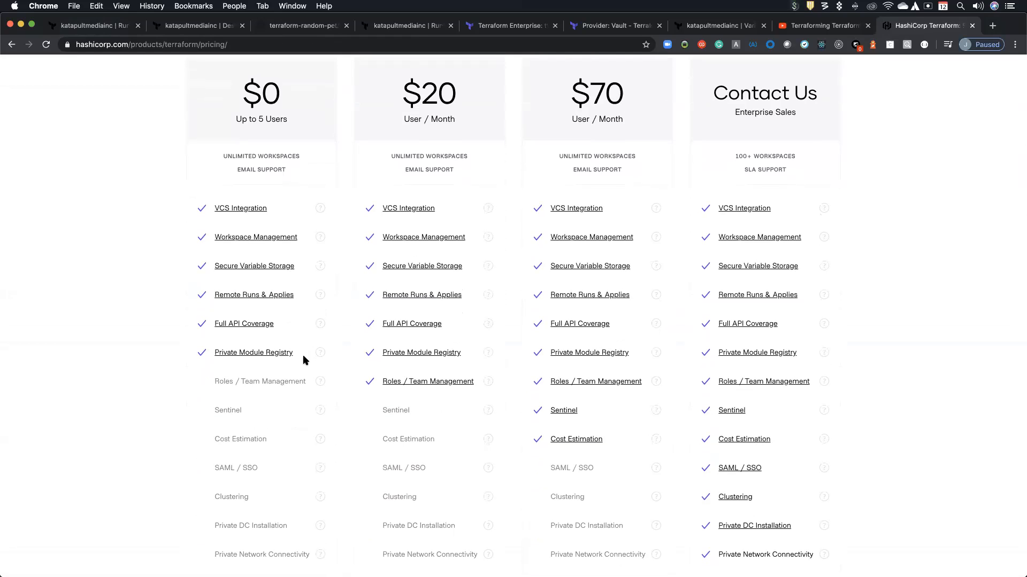
scroll("down", 3)
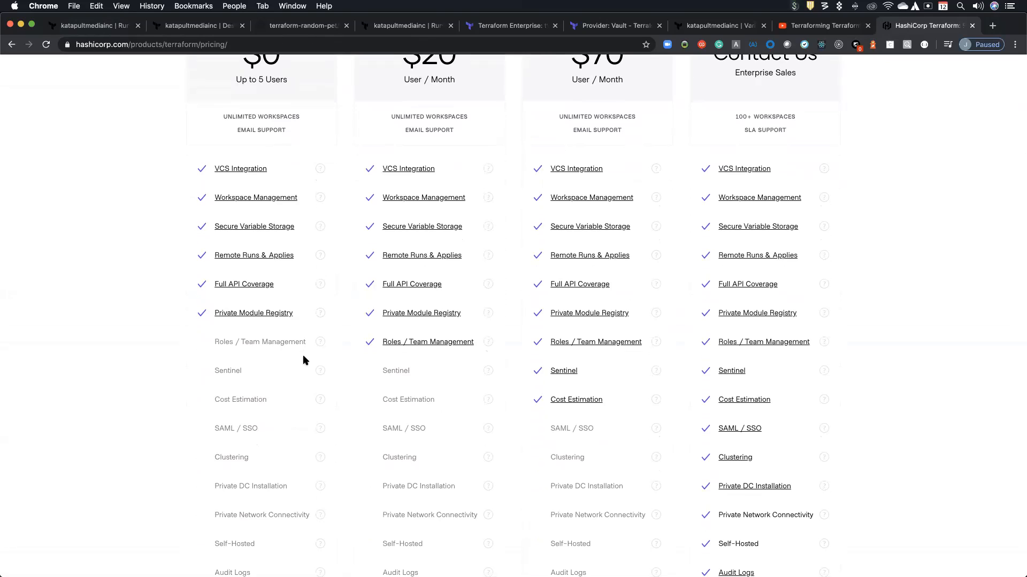
scroll("down", 3)
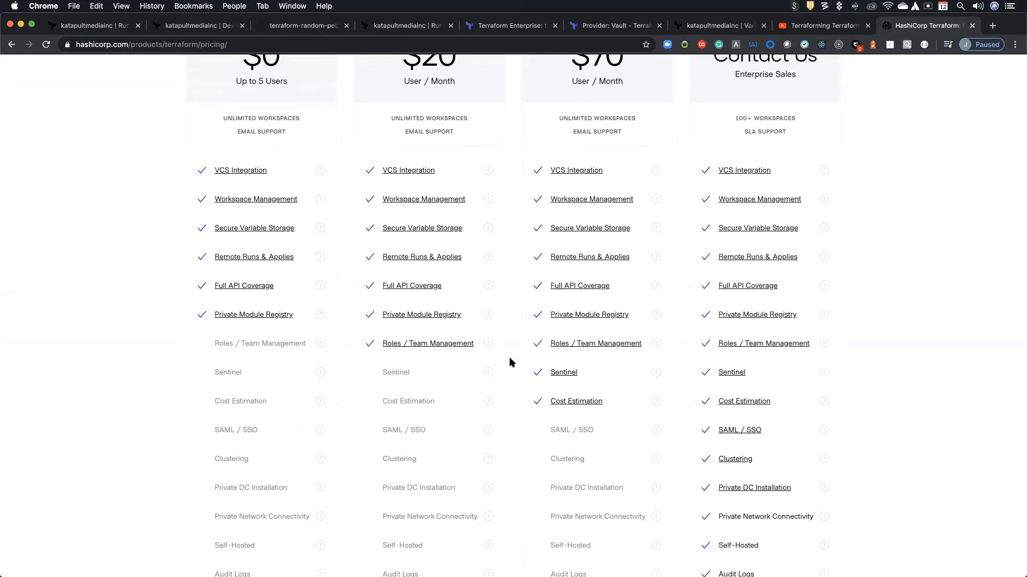
scroll("down", 3)
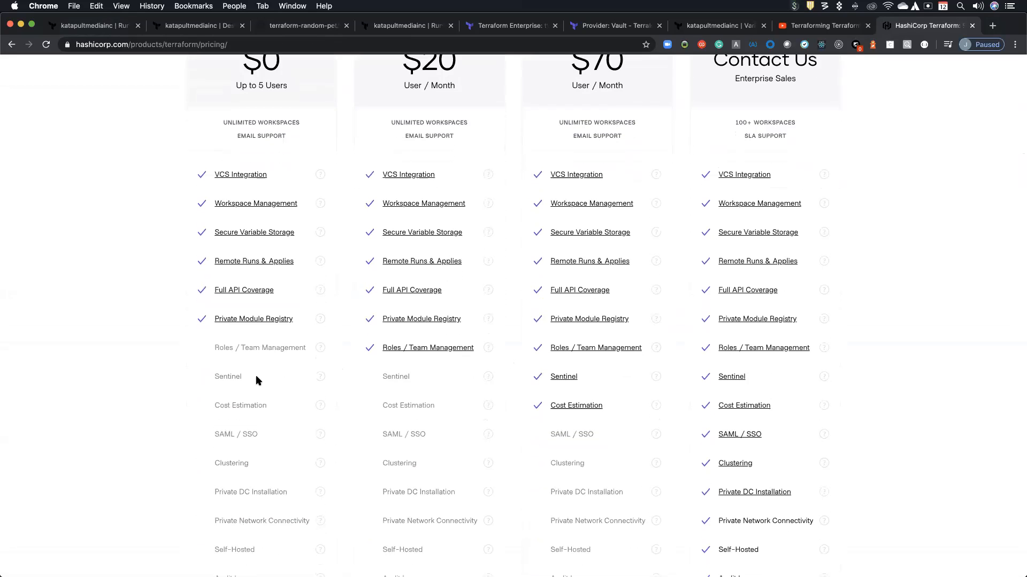
scroll("down", 3)
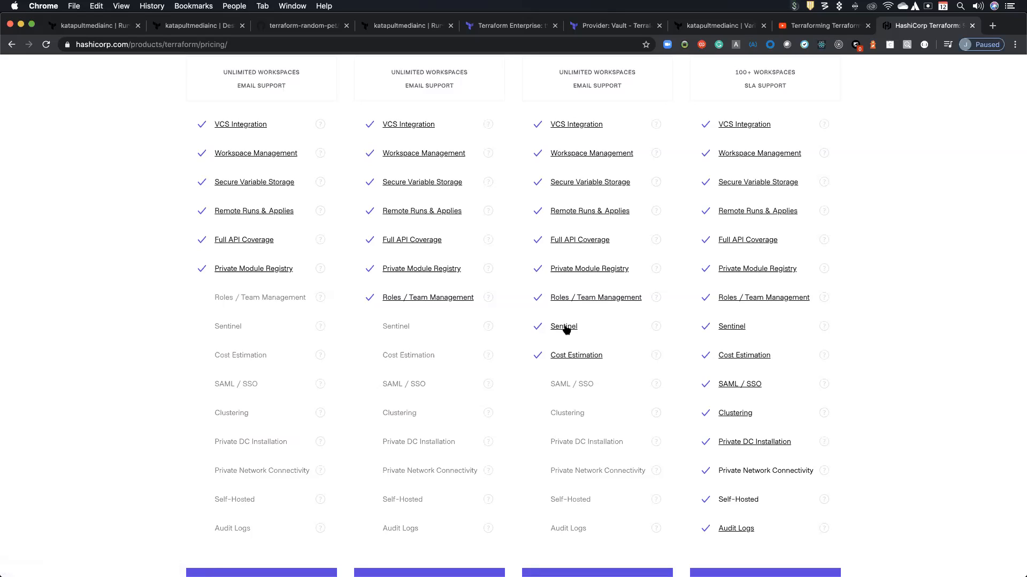
mouse_move(516, 331)
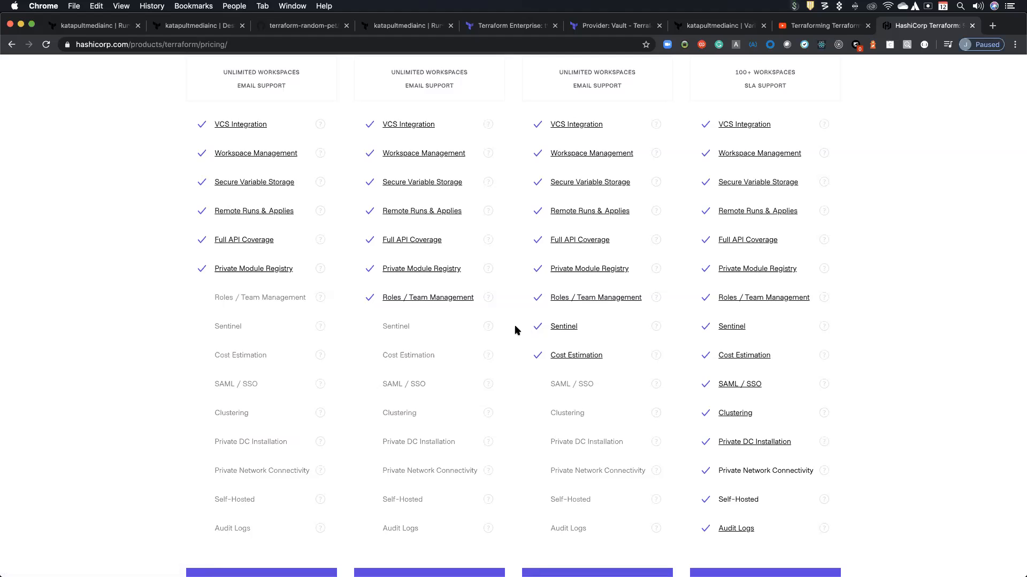
scroll("down", 3)
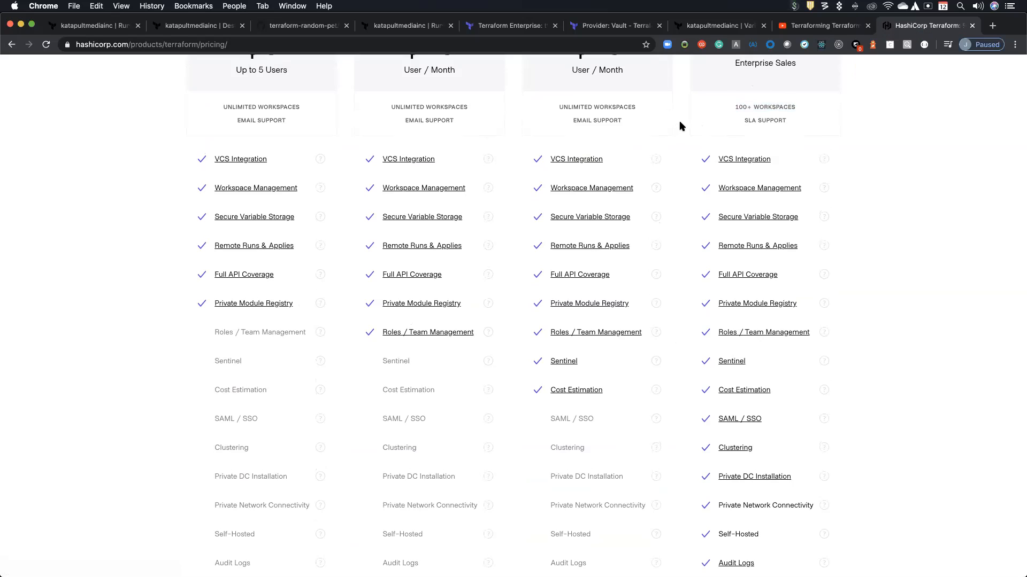
mouse_move(263, 138)
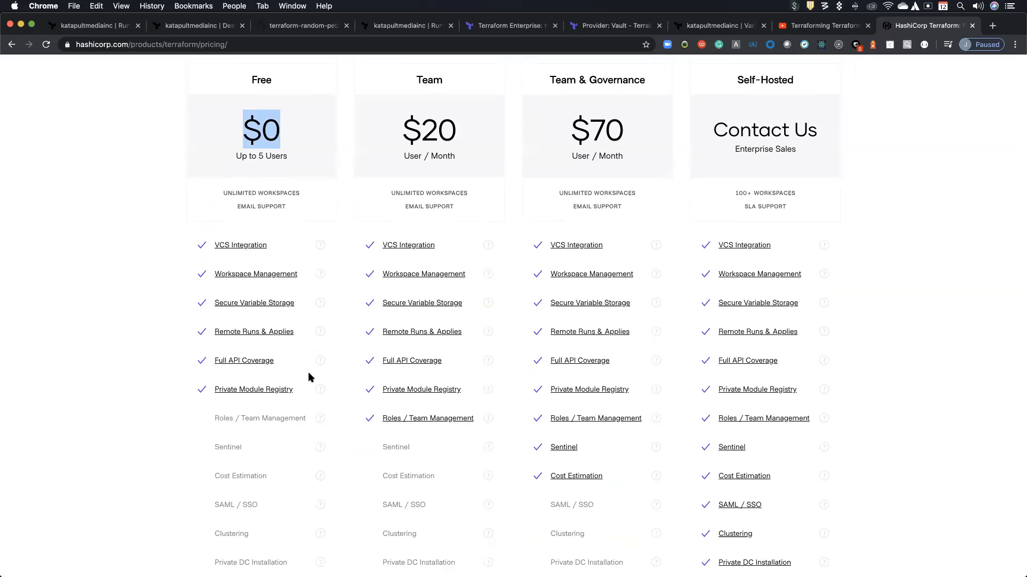
scroll("down", 3)
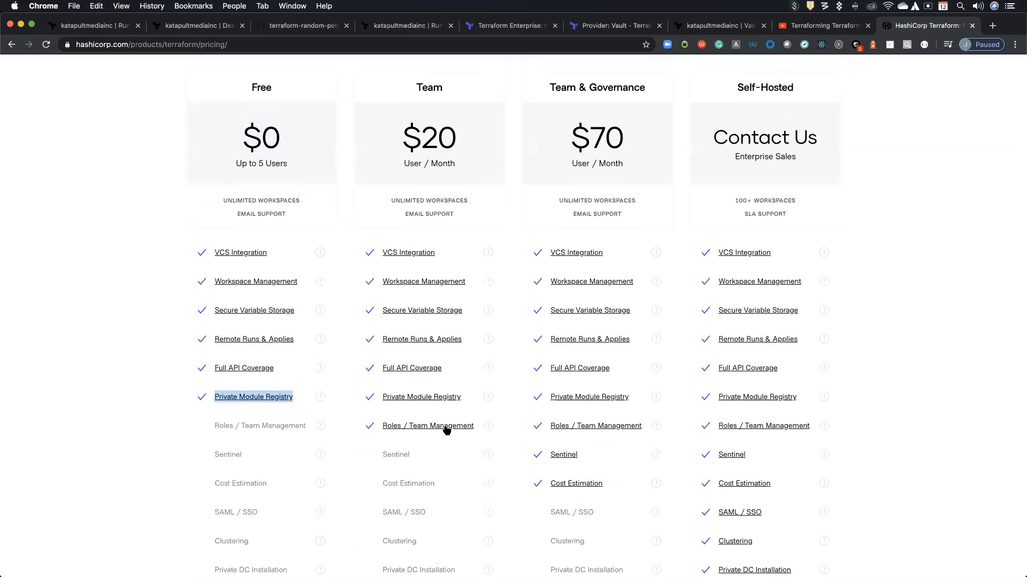
mouse_move(453, 442)
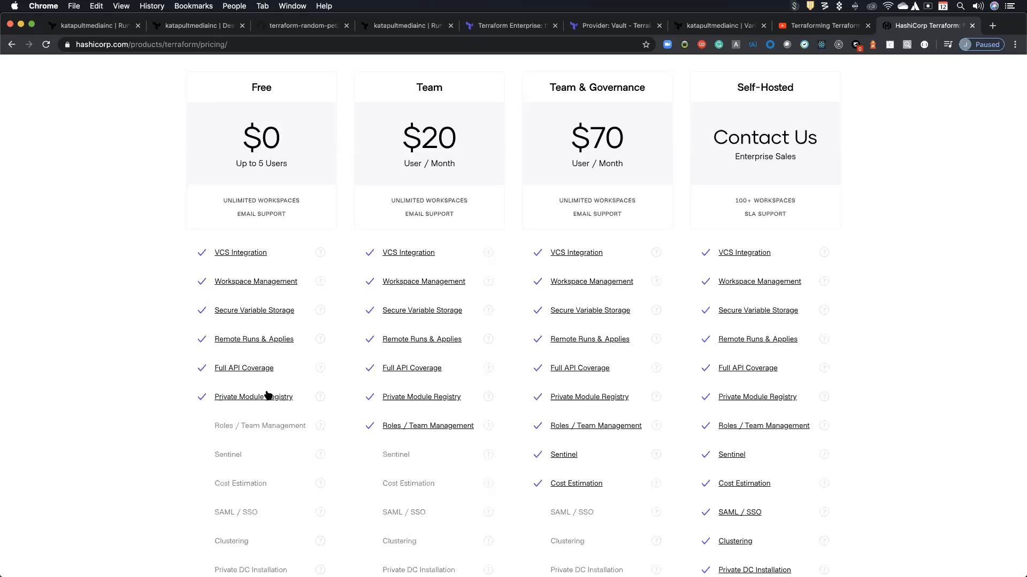
scroll("down", 3)
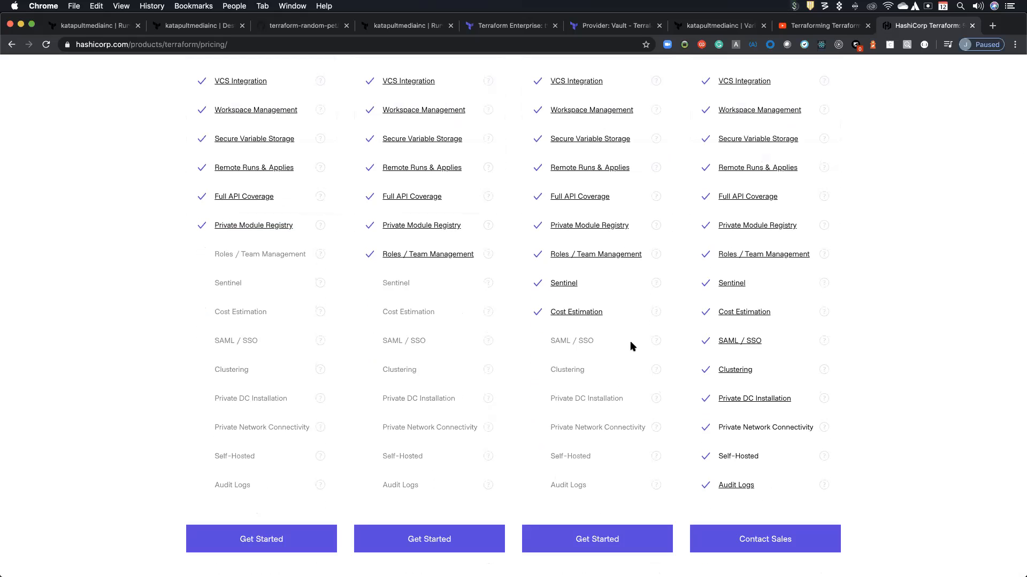
mouse_move(668, 360)
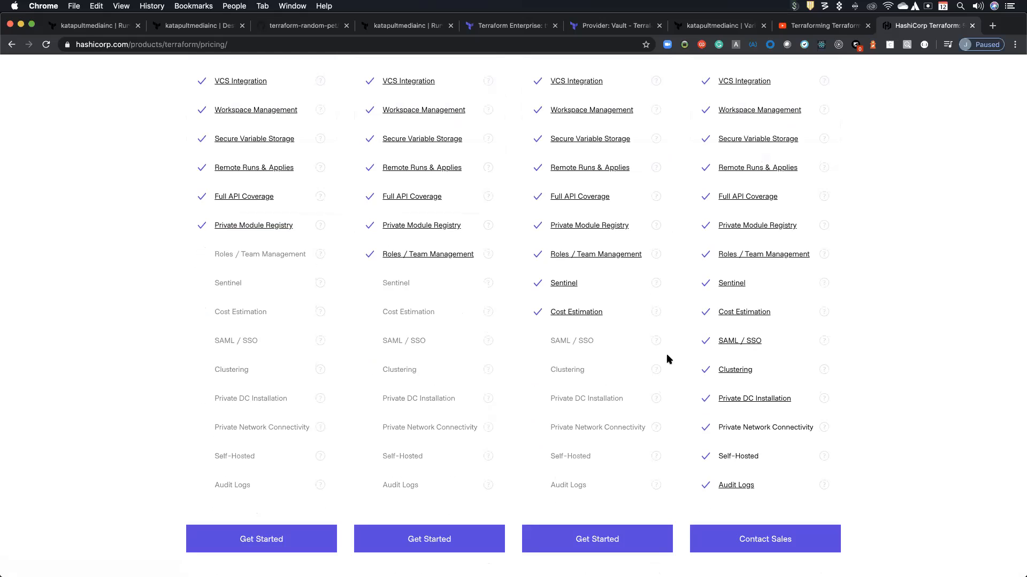
mouse_move(684, 424)
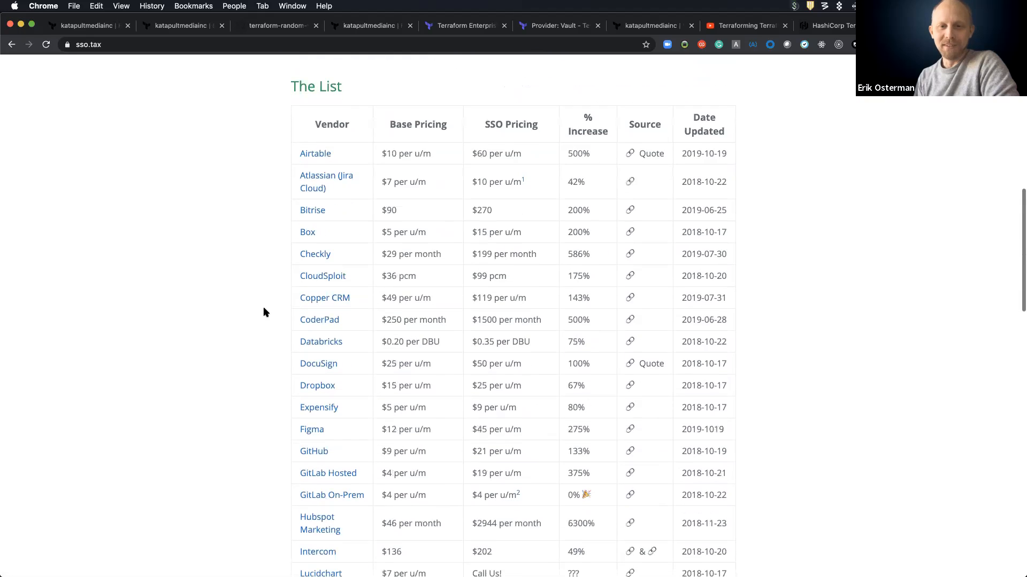
Scroll through the vendor SSO pricing table down to Zapier and the FAQs below
scroll("down", 3)
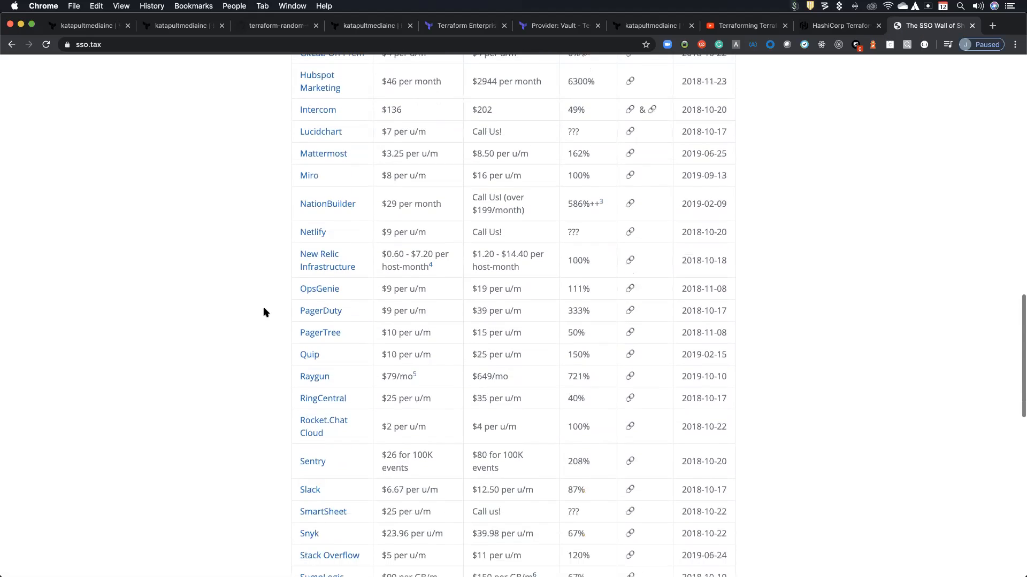
scroll("down", 3)
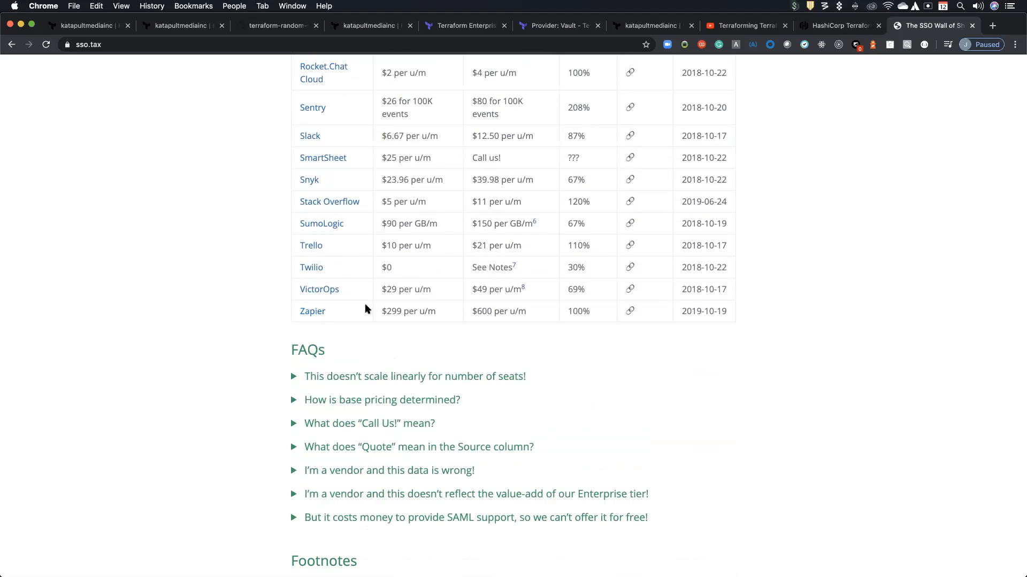
scroll("up", 3)
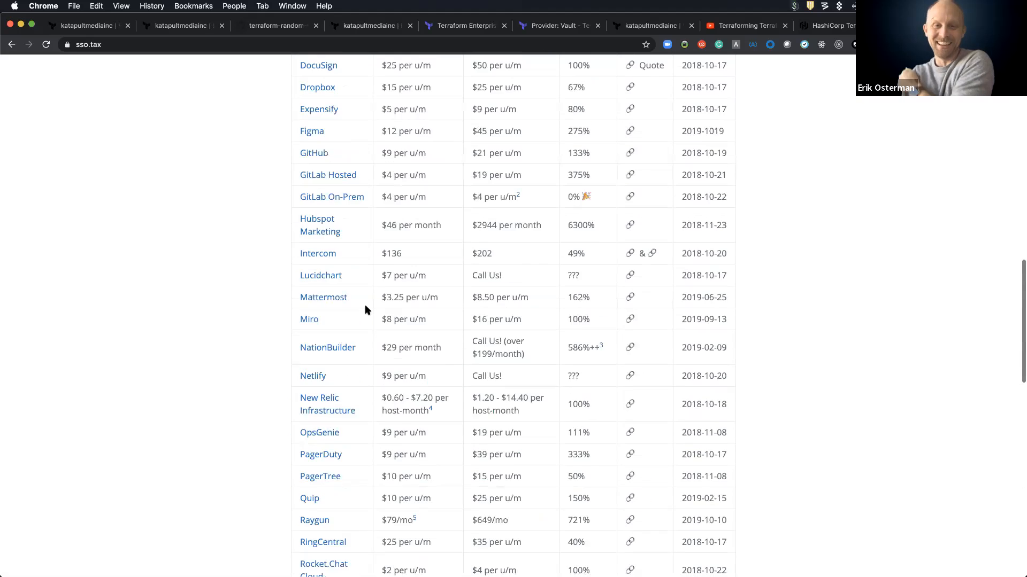
scroll("up", 3)
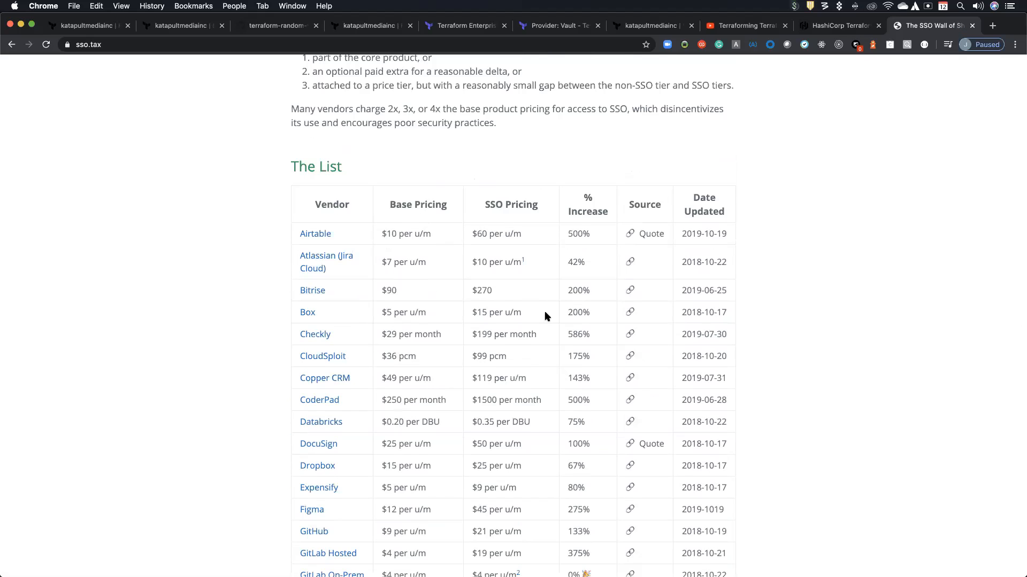
scroll("down", 3)
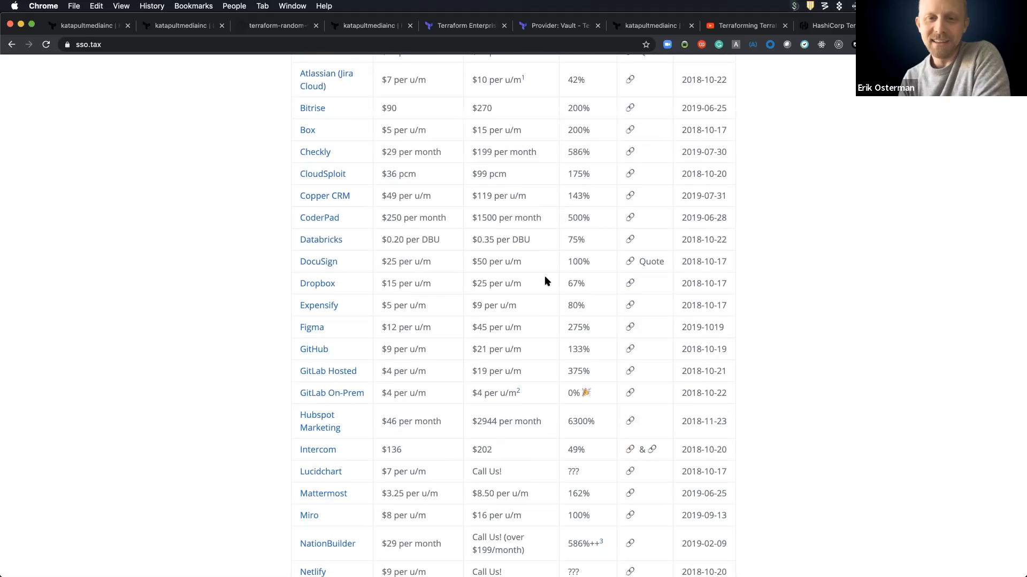
scroll("down", 3)
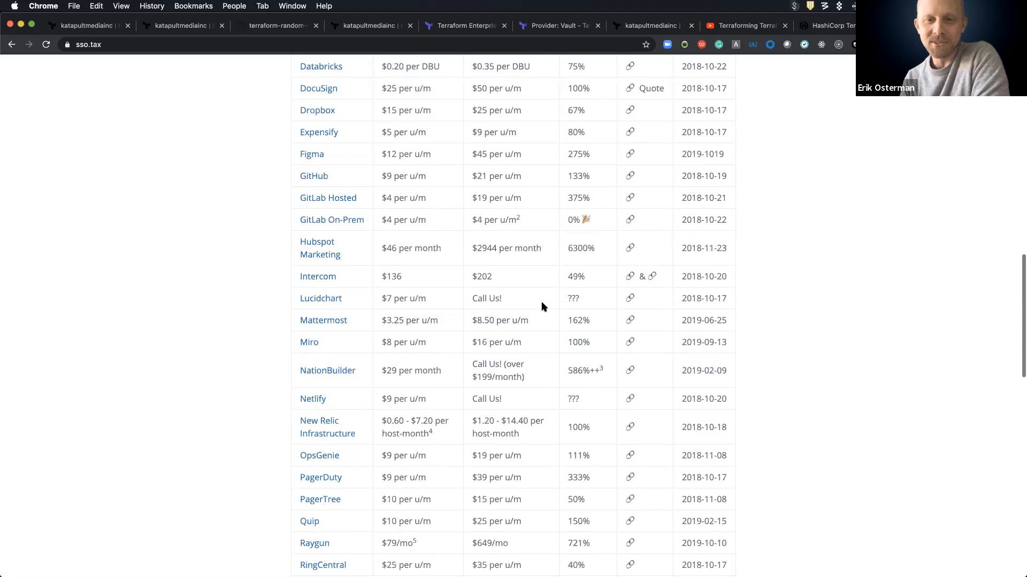
scroll("down", 3)
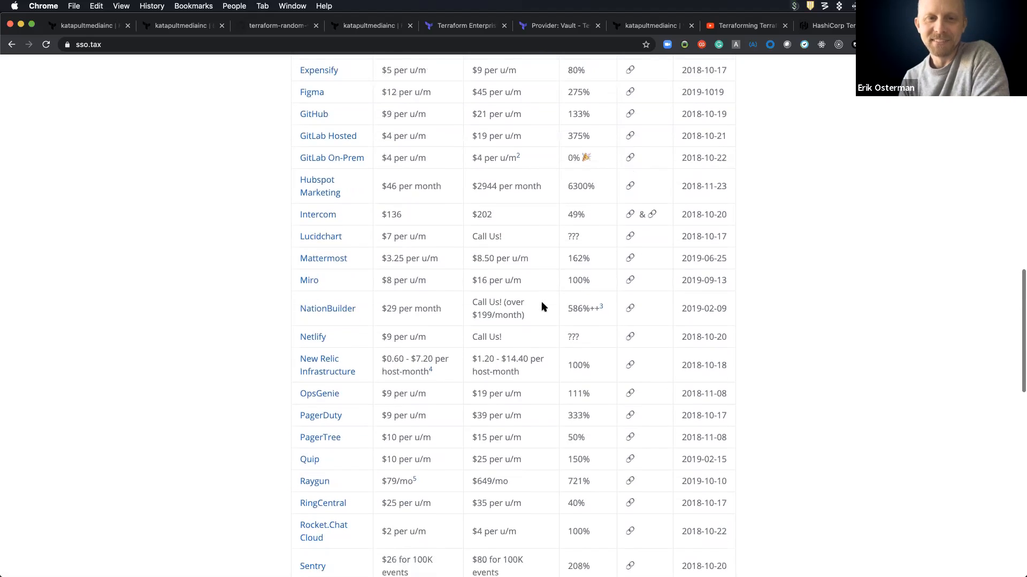
scroll("down", 3)
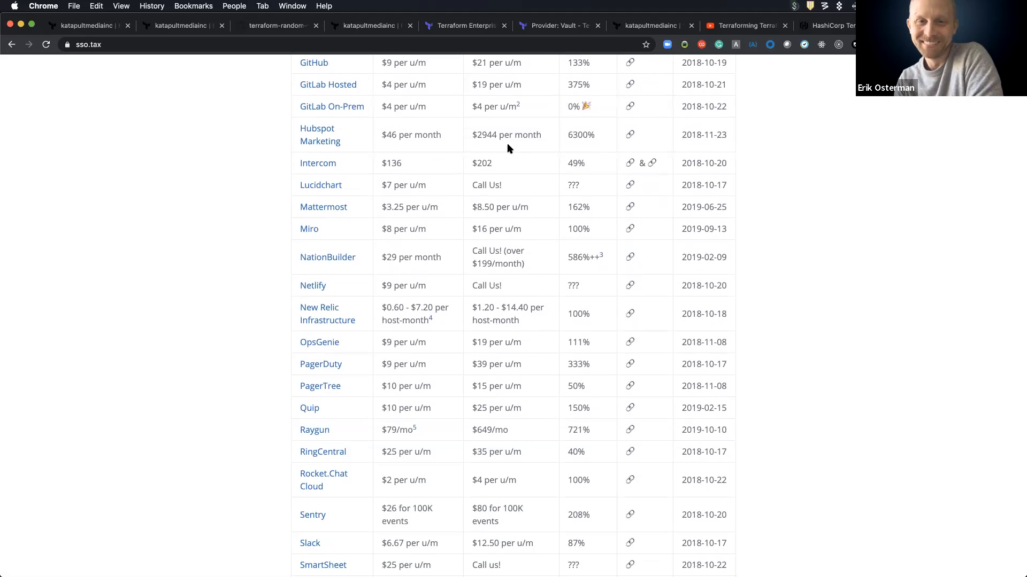
double_click(485, 135)
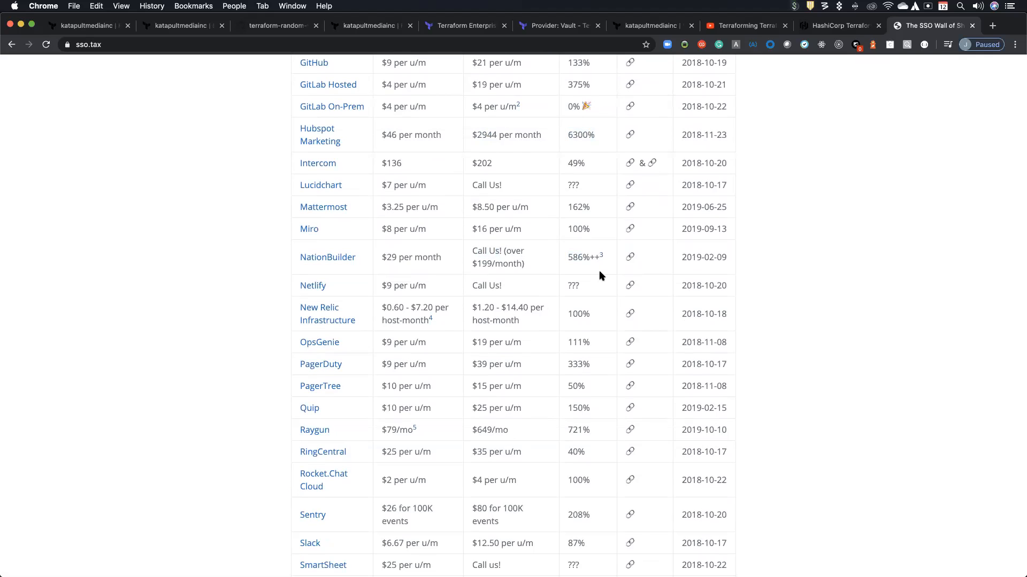
scroll("down", 3)
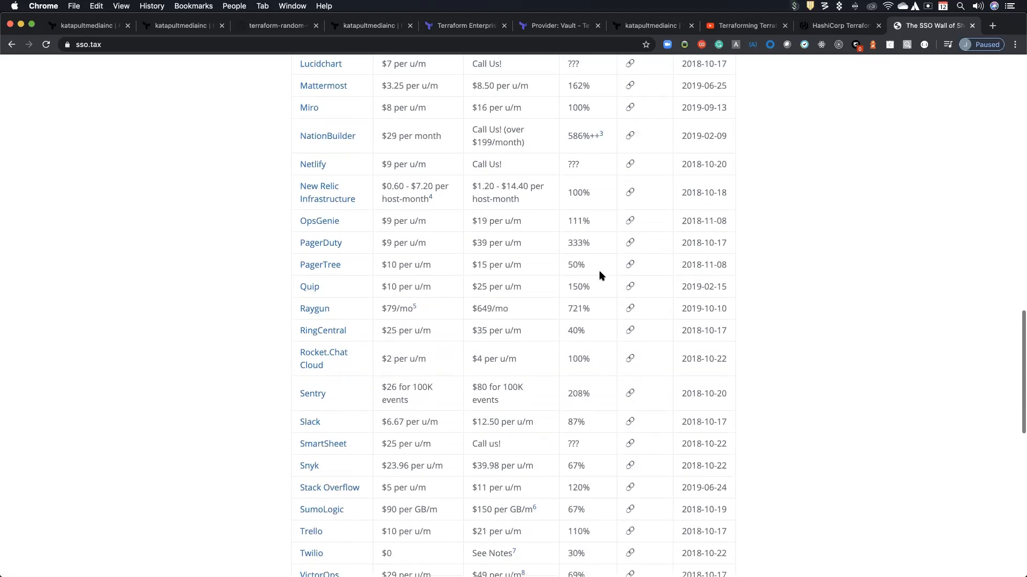
scroll("down", 3)
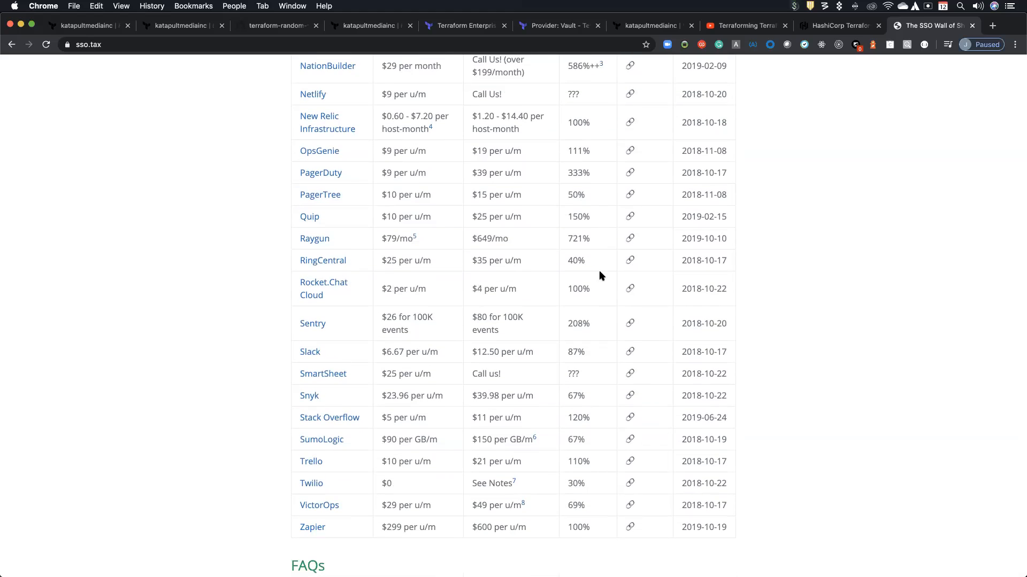
scroll("down", 3)
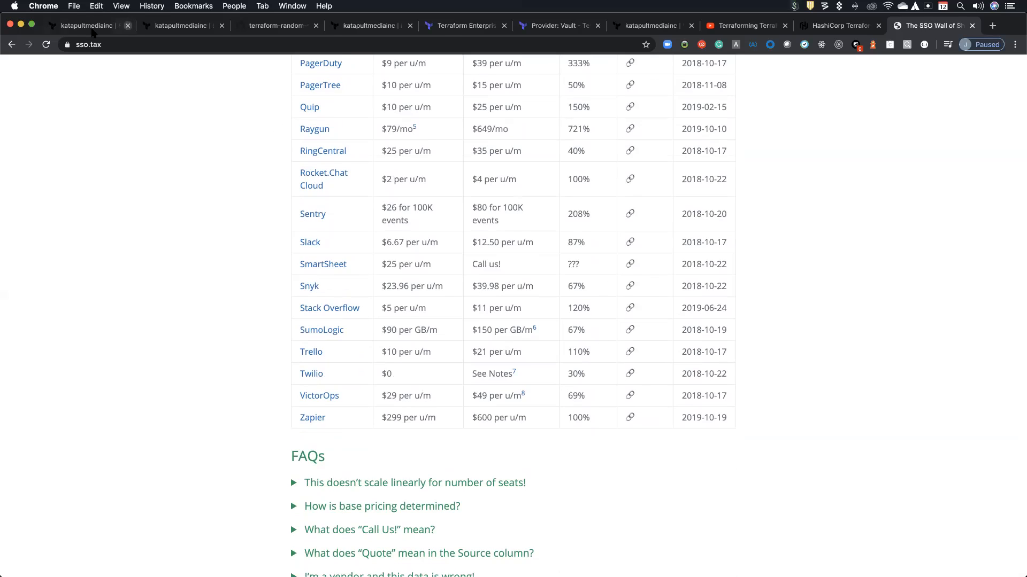
Return to the terraform-random-integer run tab showing the applied run
left_click(86, 26)
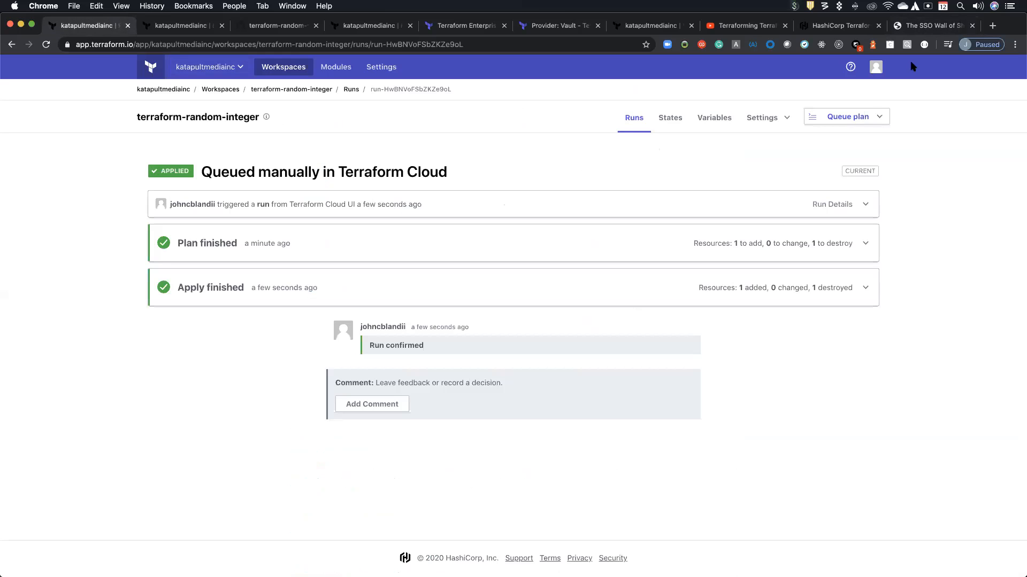
mouse_move(613, 176)
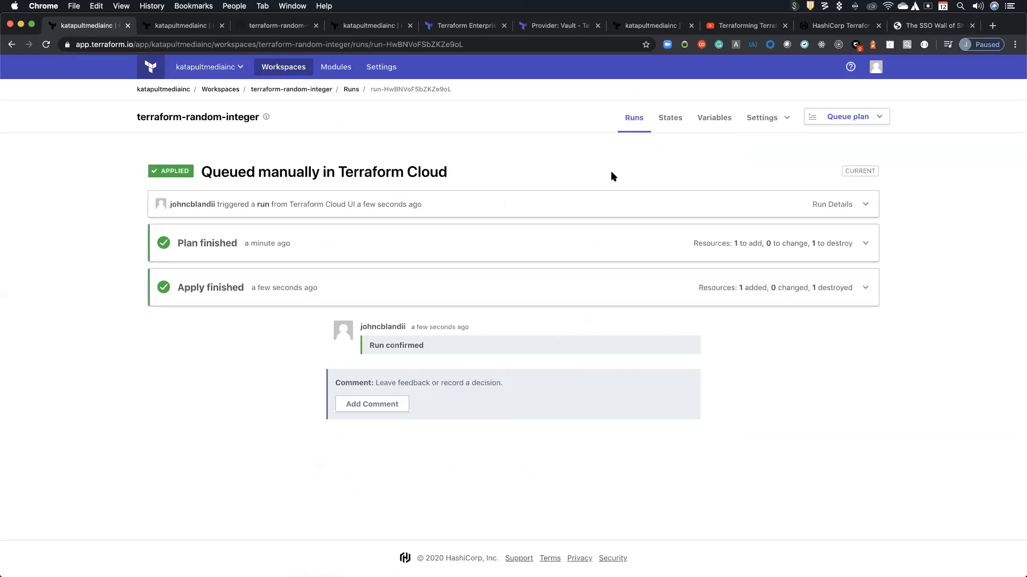
mouse_move(600, 181)
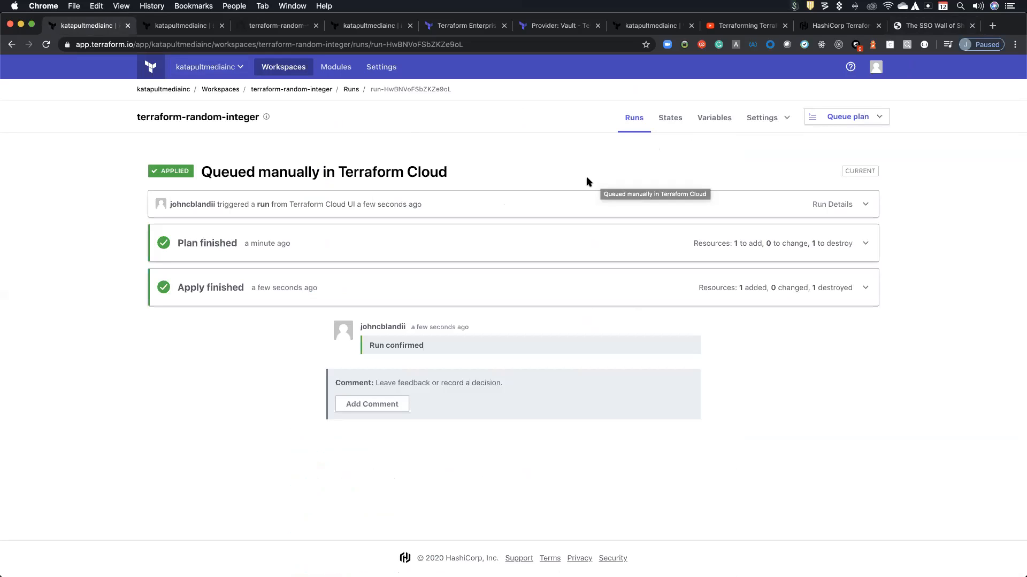
mouse_move(590, 180)
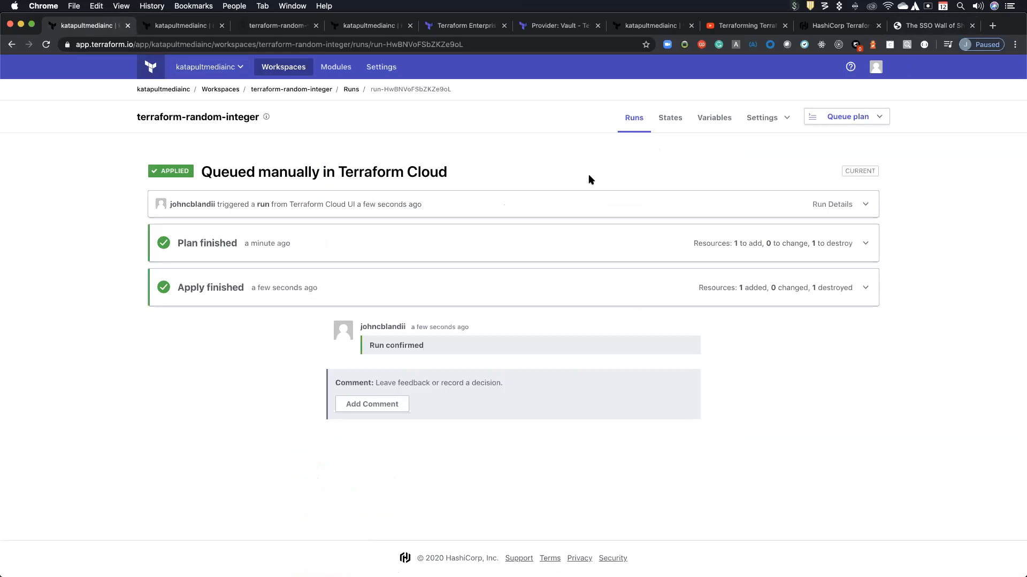
mouse_move(594, 182)
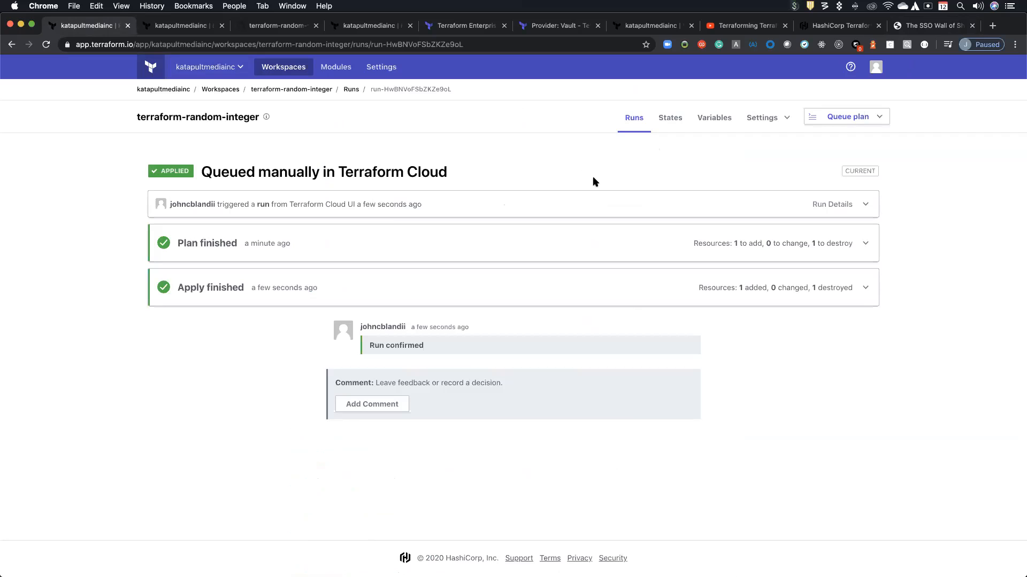
mouse_move(937, 83)
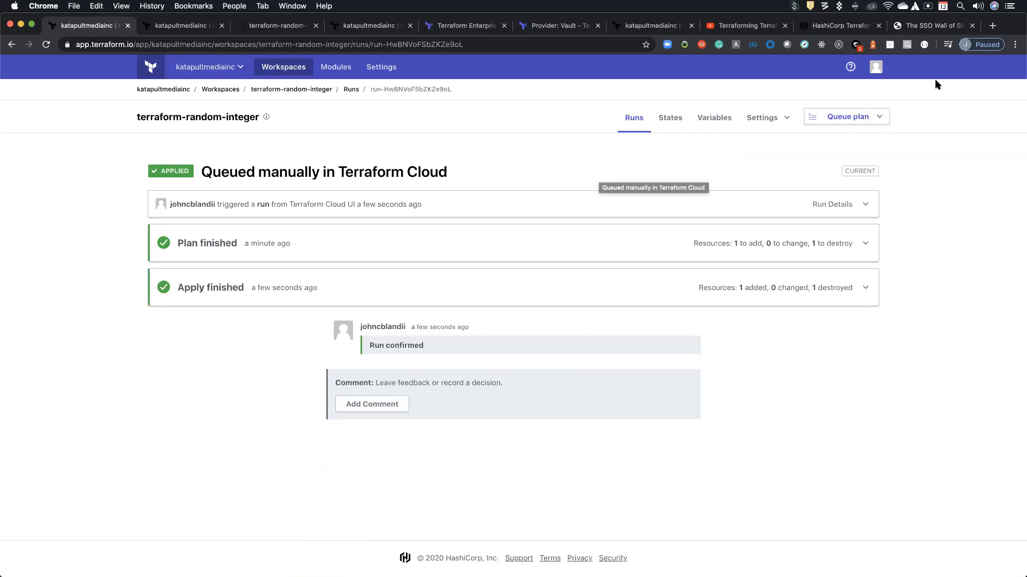
mouse_move(916, 155)
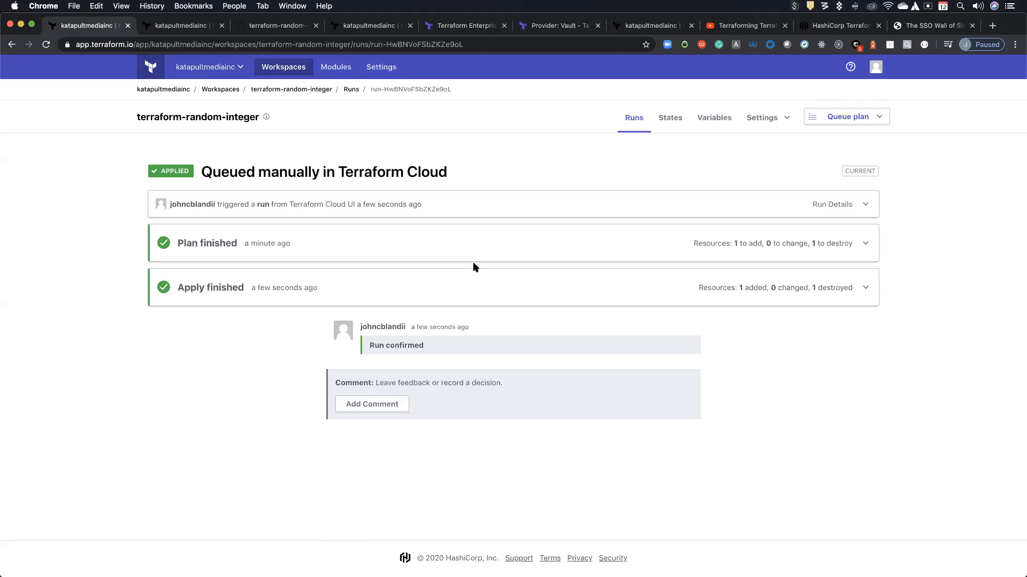
mouse_move(496, 265)
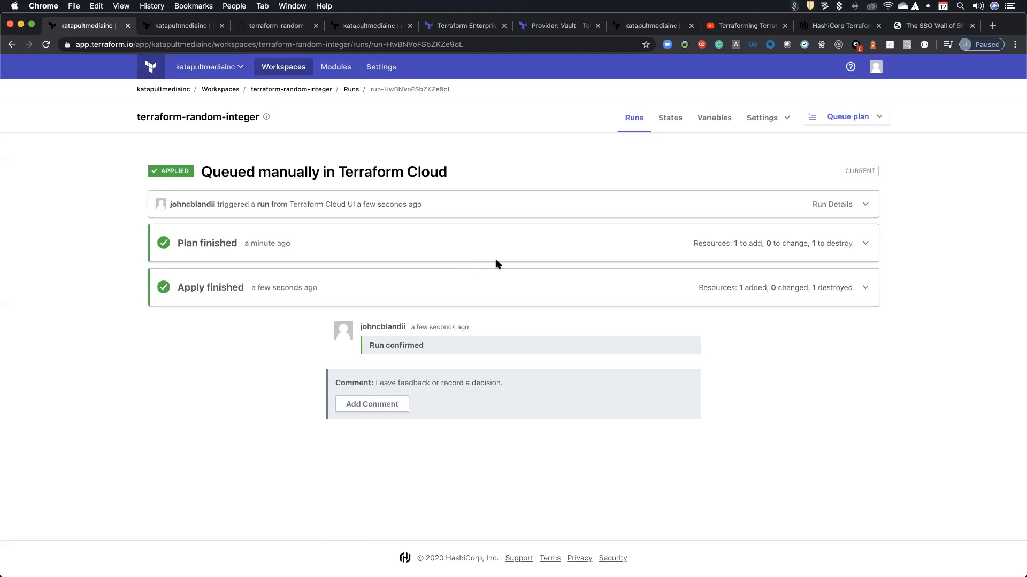
mouse_move(742, 174)
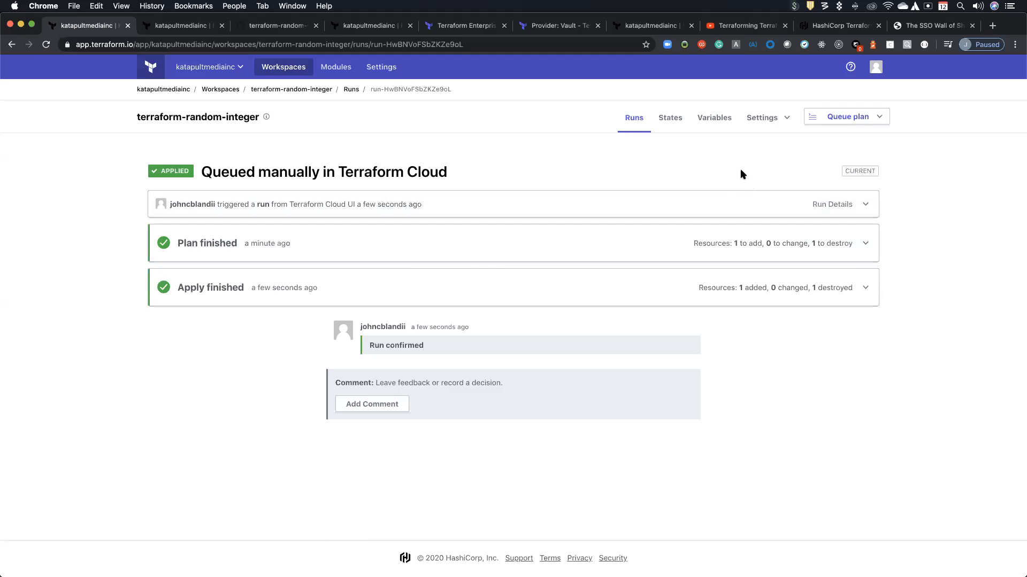
mouse_move(678, 177)
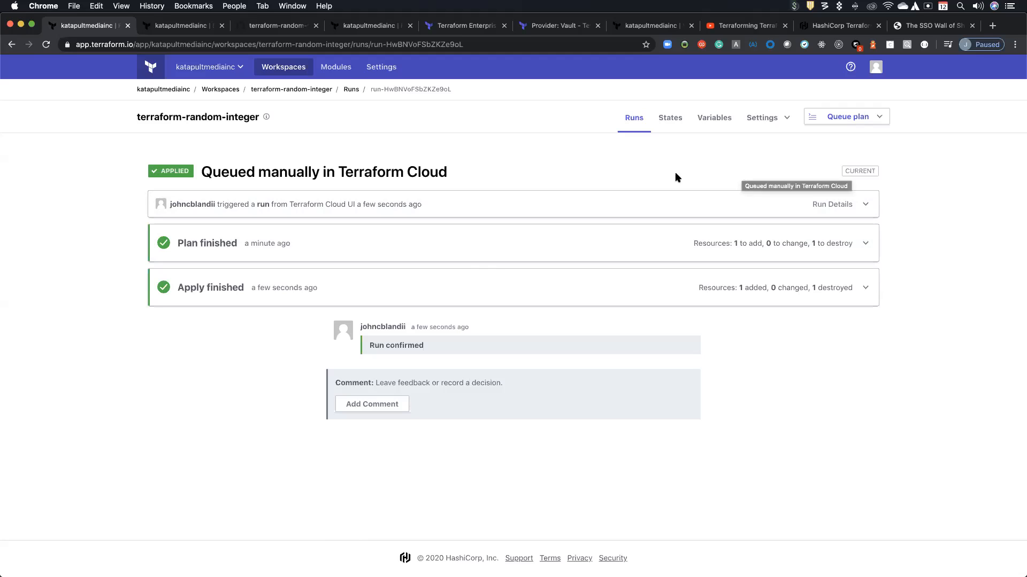
mouse_move(330, 158)
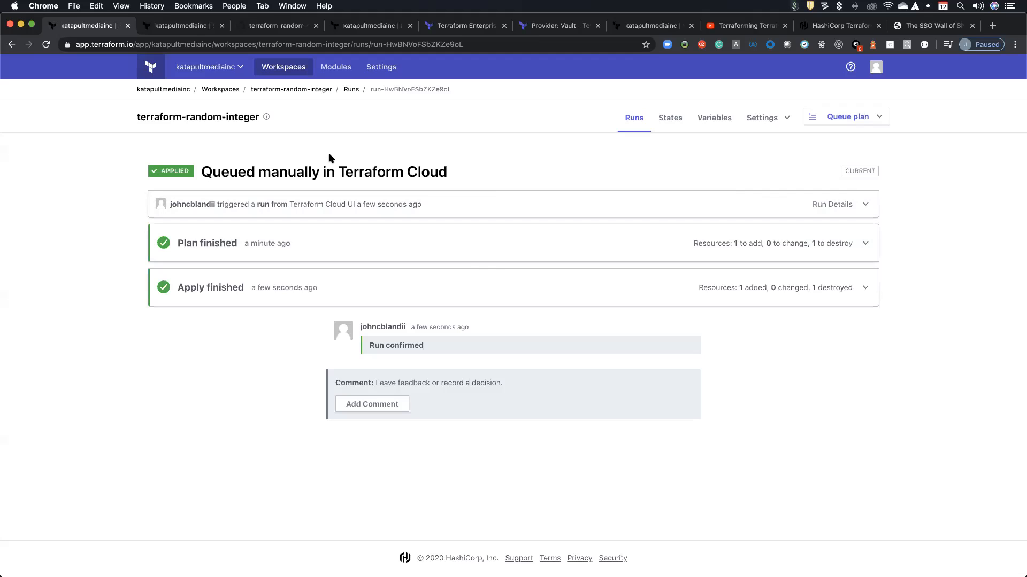
mouse_move(331, 157)
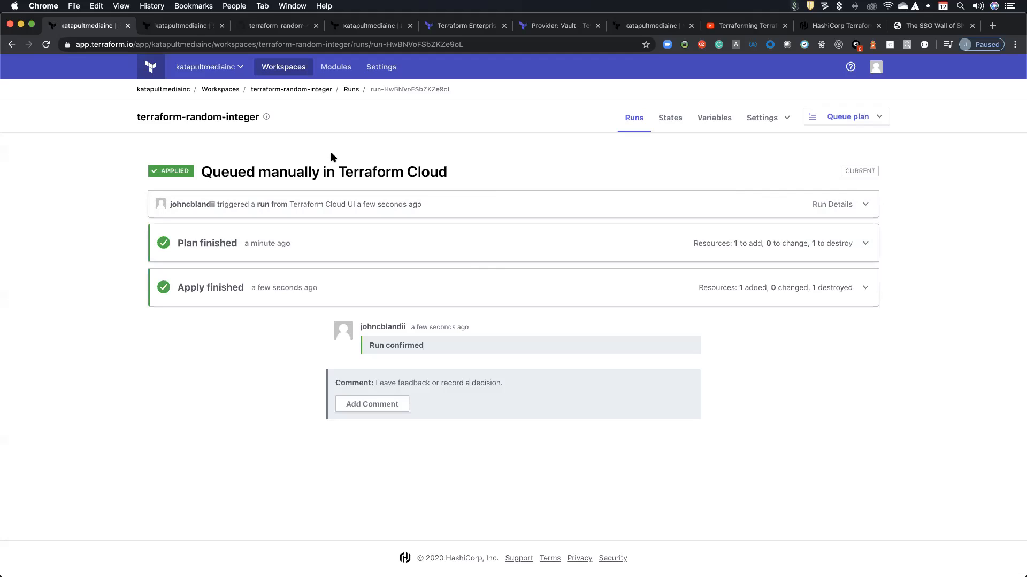
mouse_move(334, 151)
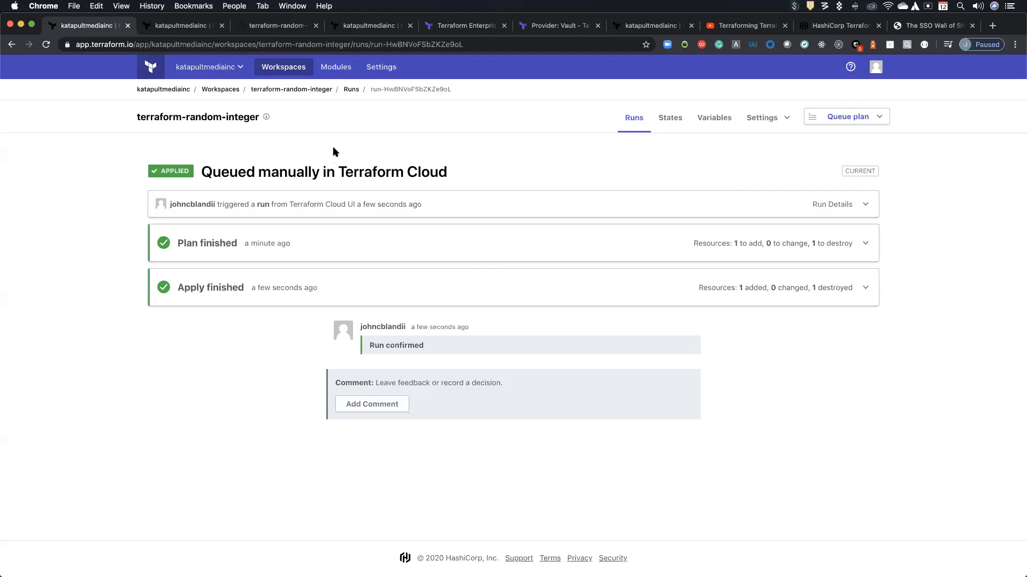
View the organization's General Settings briefly, then switch back to the Terraform pricing comparison tab
left_click(380, 67)
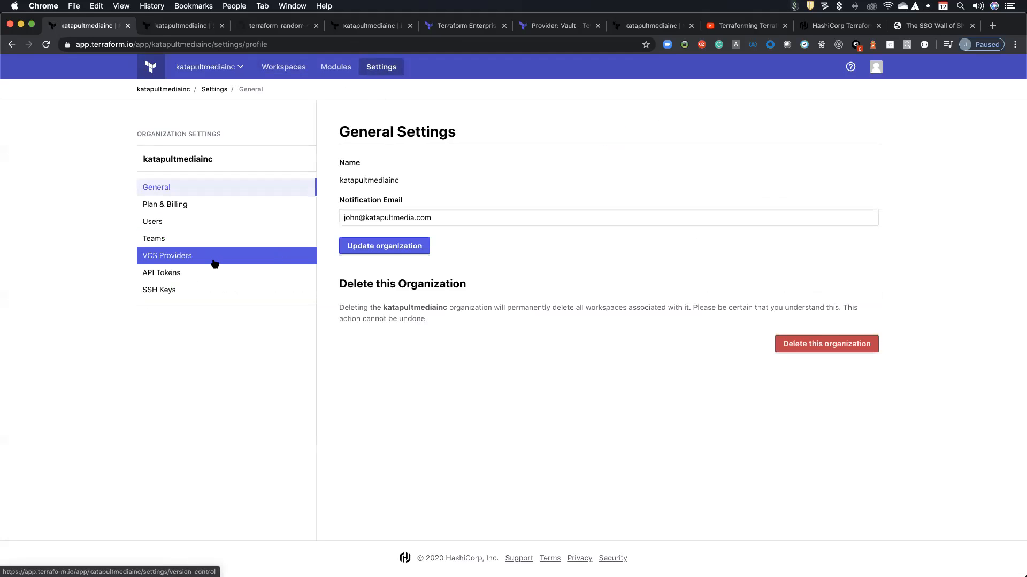
mouse_move(223, 254)
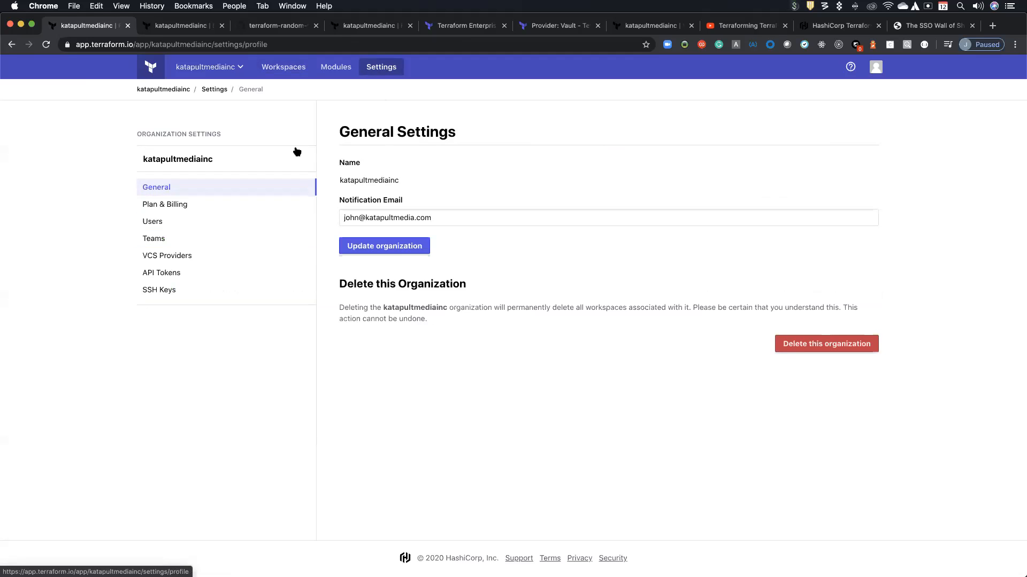
mouse_move(552, 116)
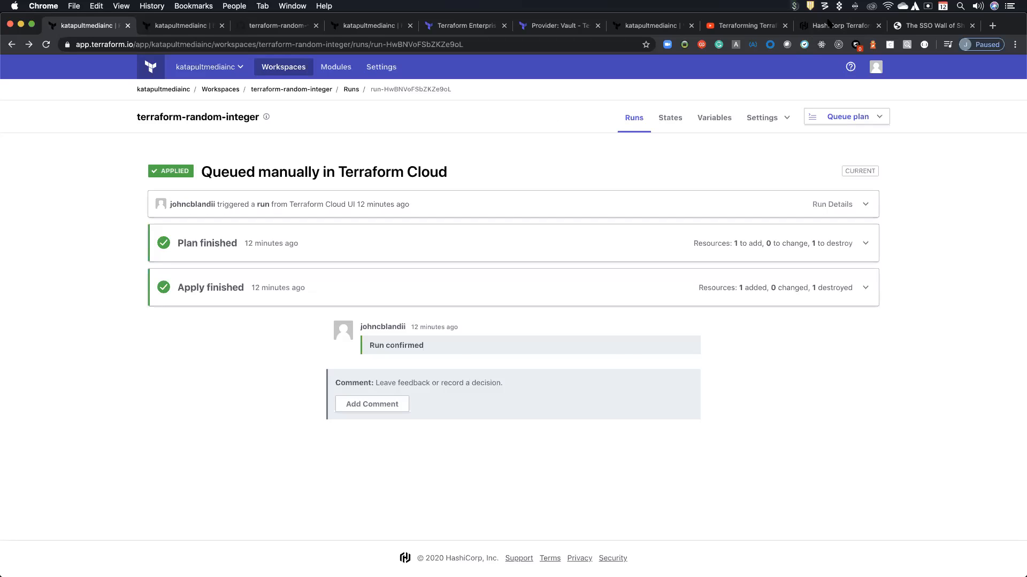
left_click(838, 26)
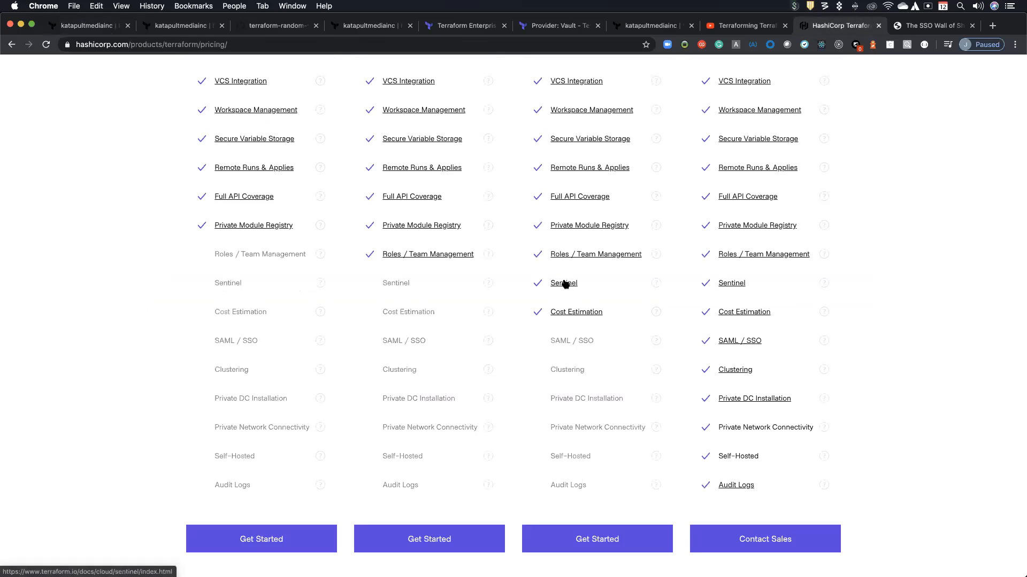
Follow the Sentinel link into the Defining Policies docs and highlight 'resources' in the code sample
left_click(564, 282)
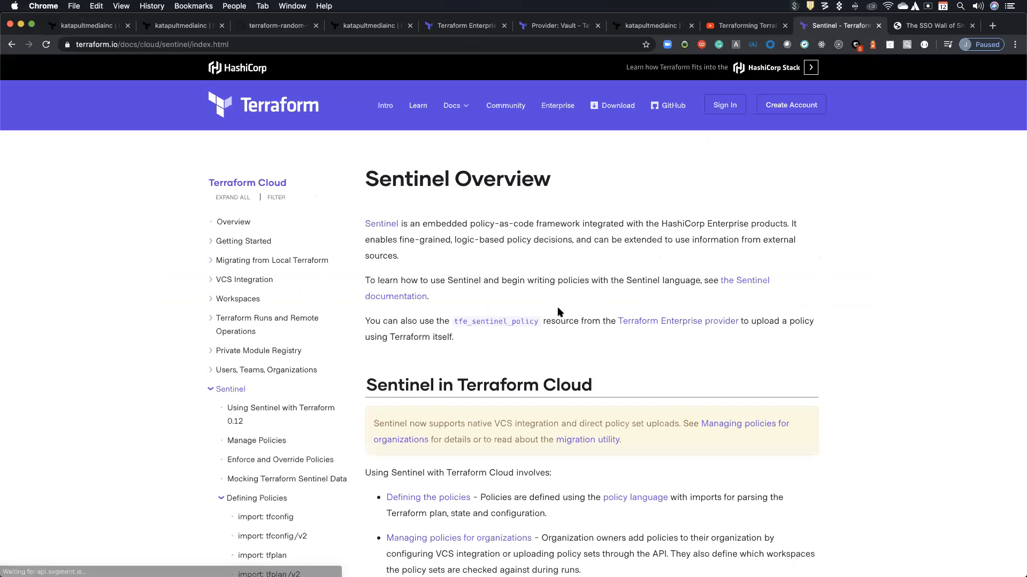
scroll("down", 3)
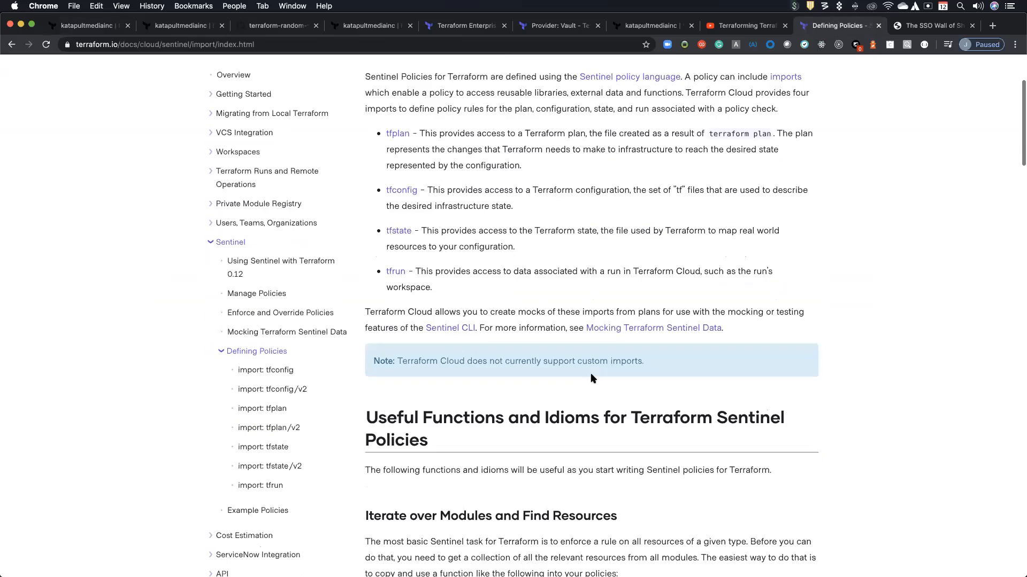
scroll("down", 3)
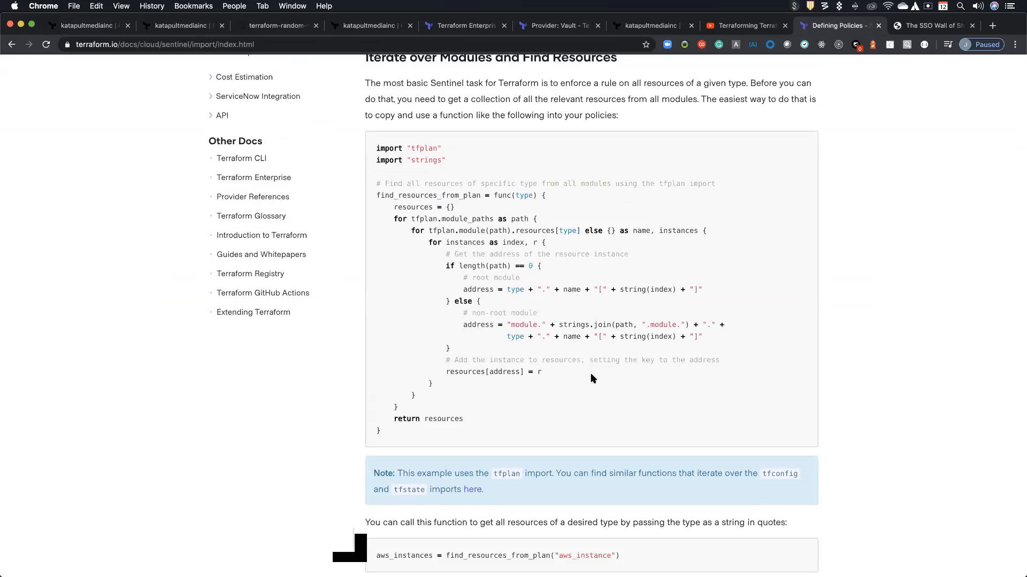
mouse_move(506, 396)
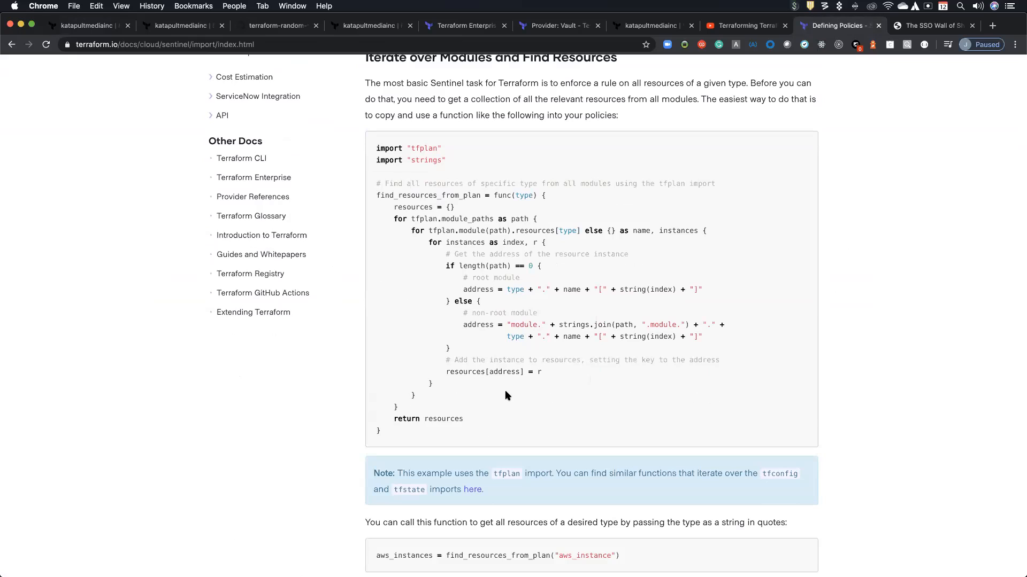
mouse_move(501, 395)
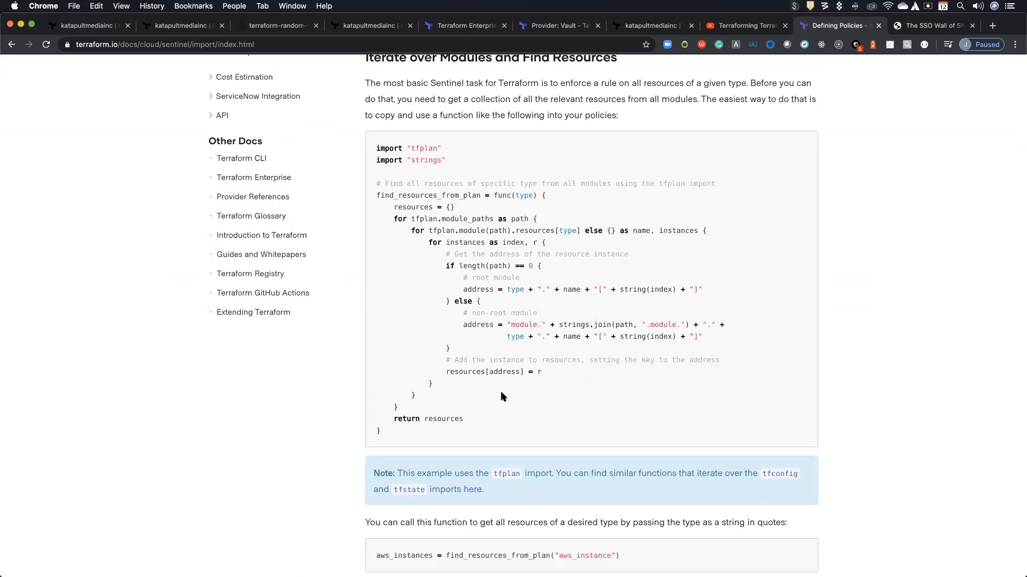
mouse_move(485, 391)
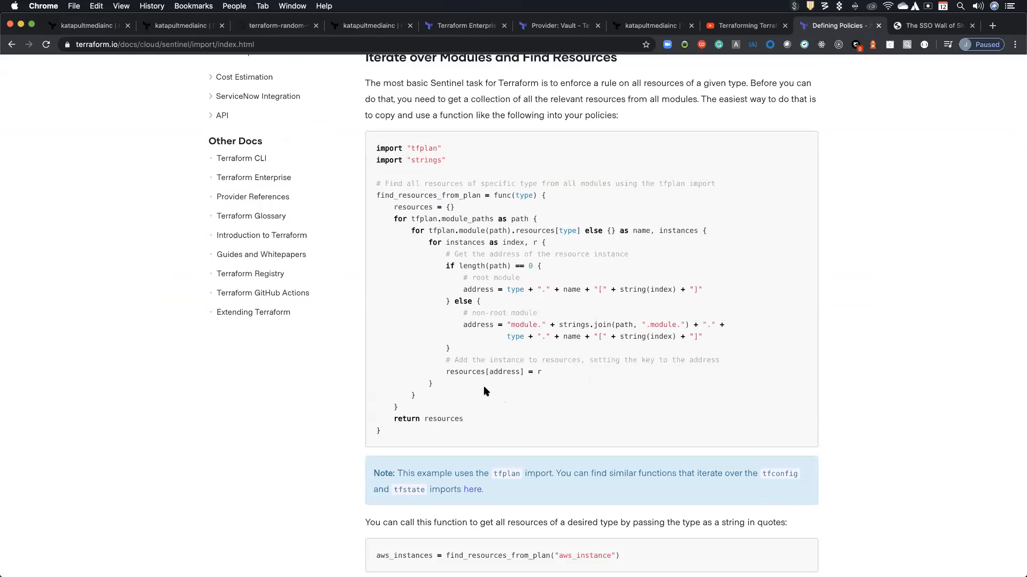
double_click(429, 195)
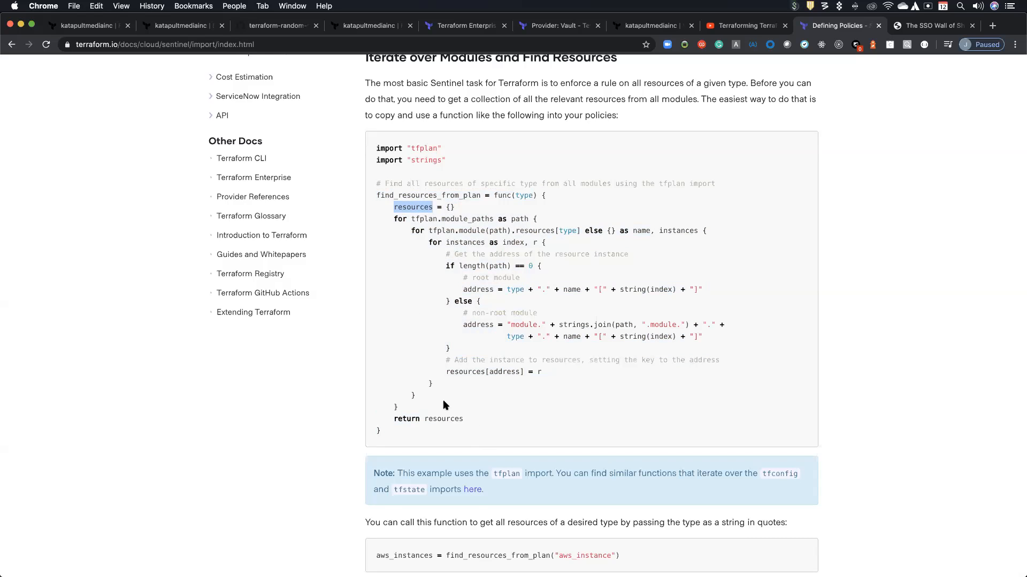
double_click(443, 418)
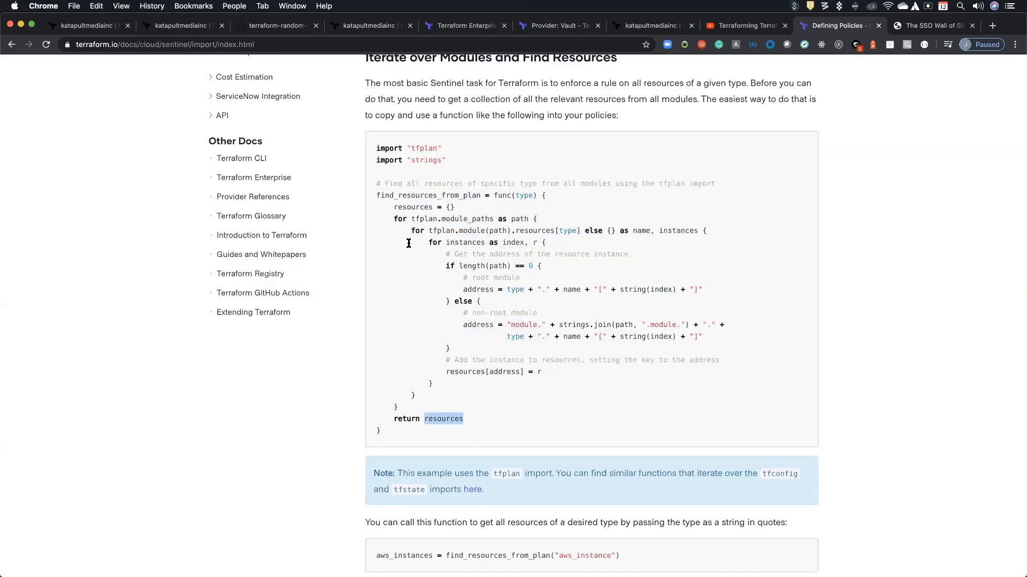
mouse_move(499, 316)
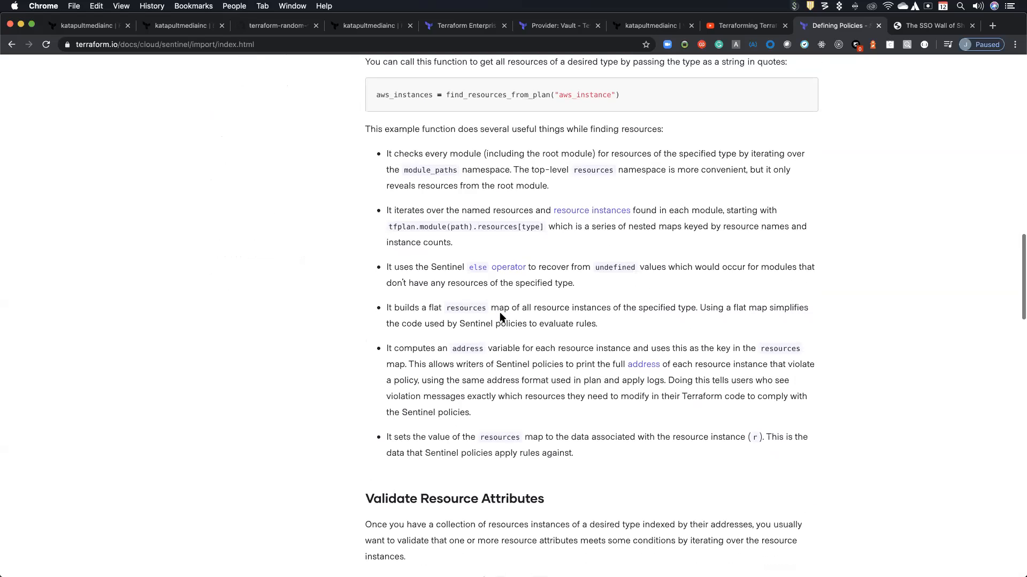
Scroll to the validation example, then leave the docs for another browser tab
scroll("down", 3)
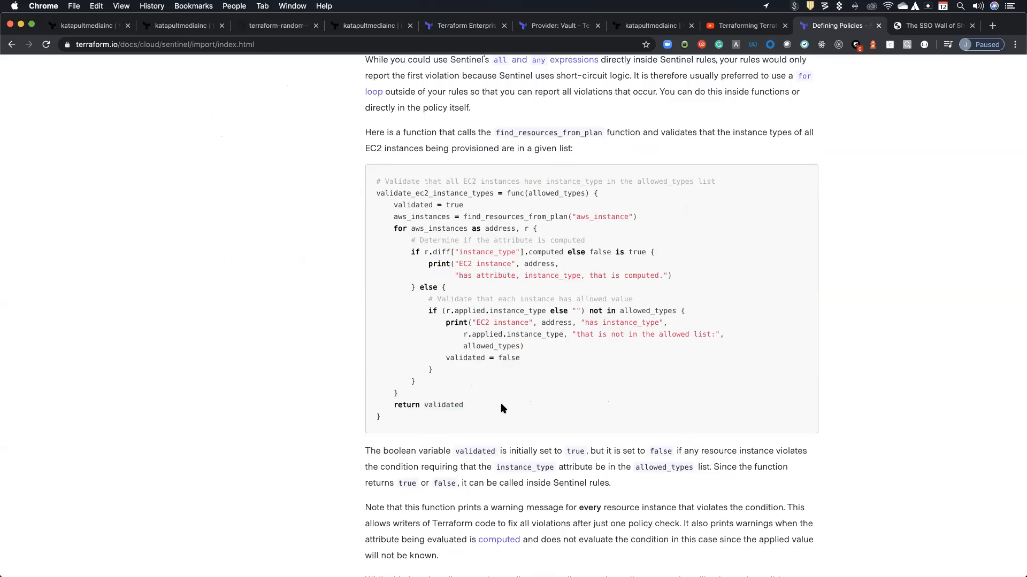
left_click(991, 24)
type("tfsecurity")
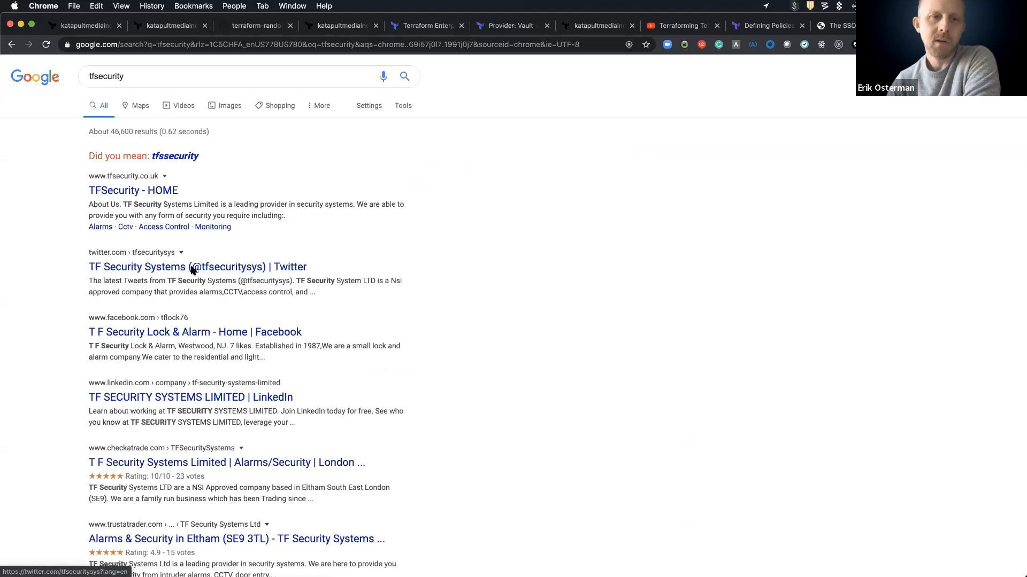
mouse_move(298, 362)
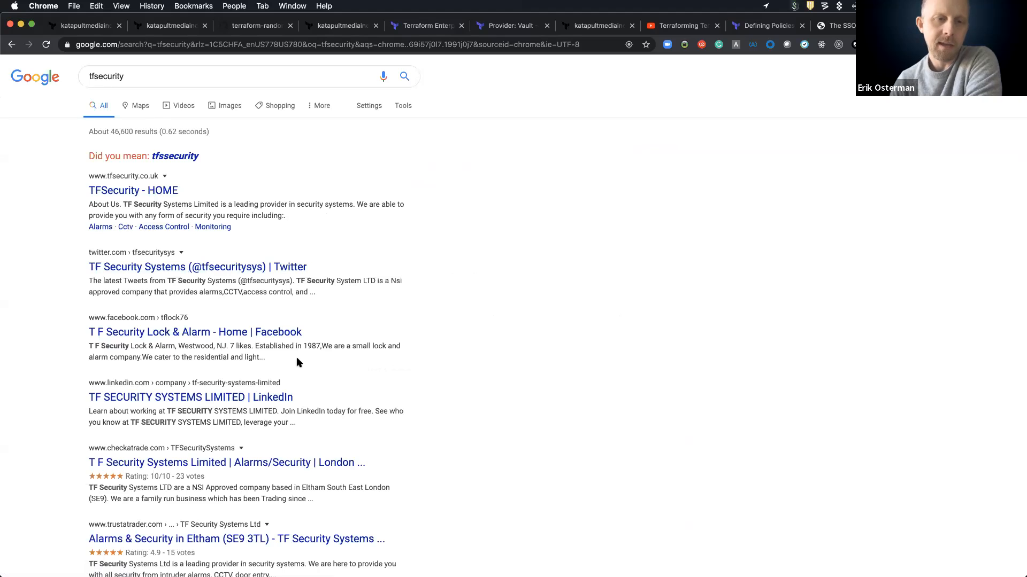
Search Google for 'terraform security group' and then for 'tfsec'
scroll("down", 3)
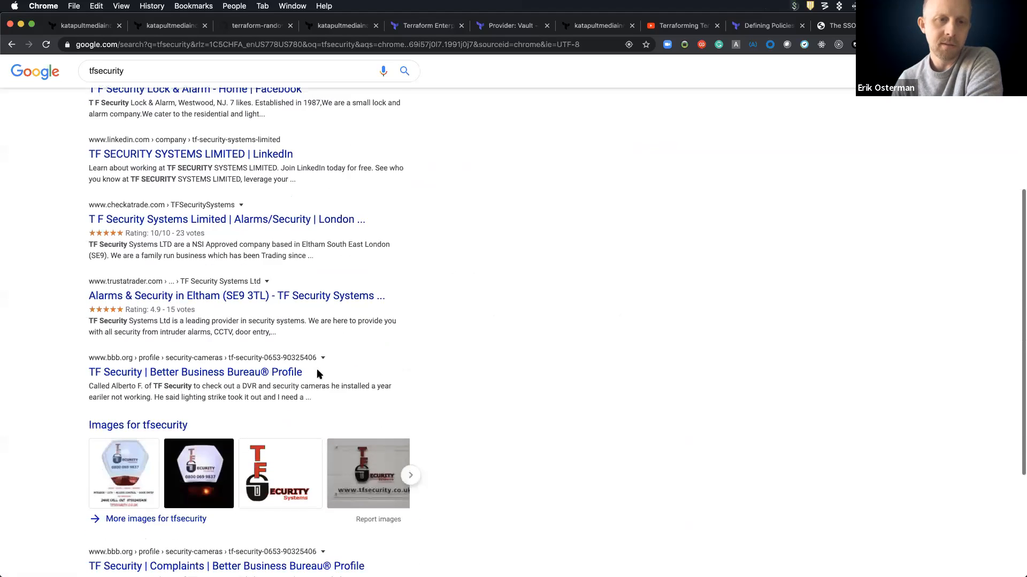
type("terraform.io/docs/providers/index.html")
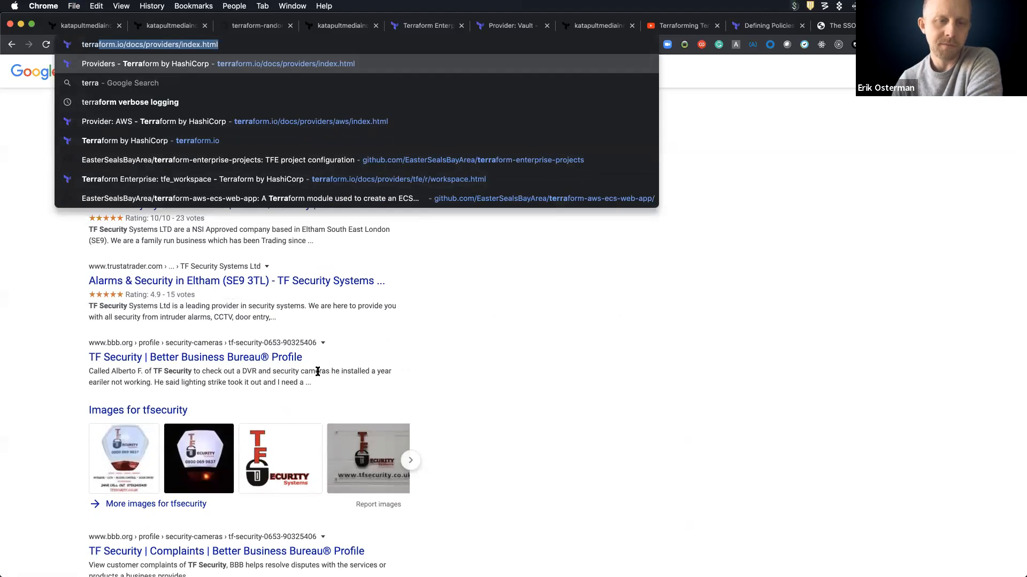
type("terraform security group")
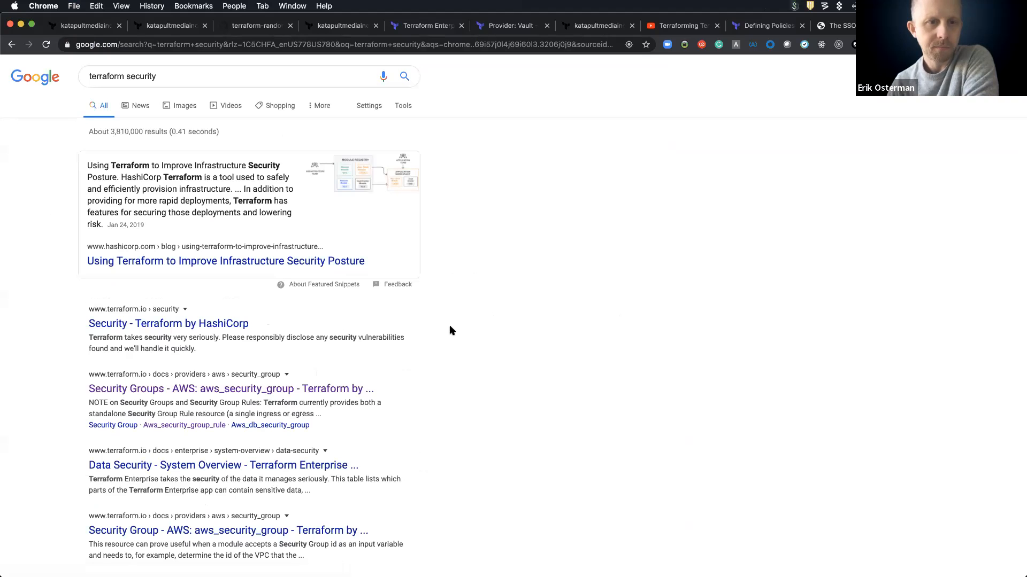
scroll("down", 3)
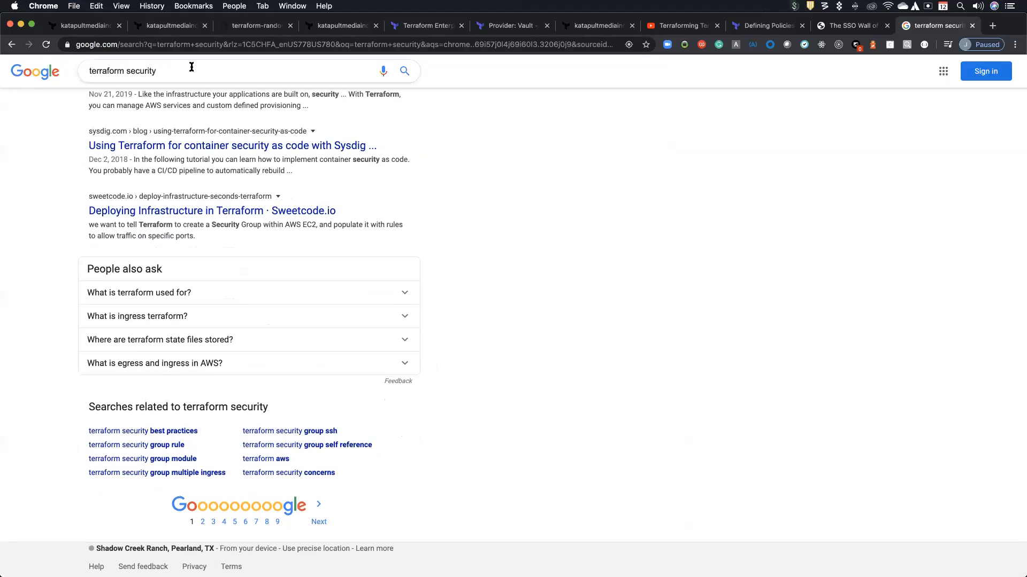
type("tfsec")
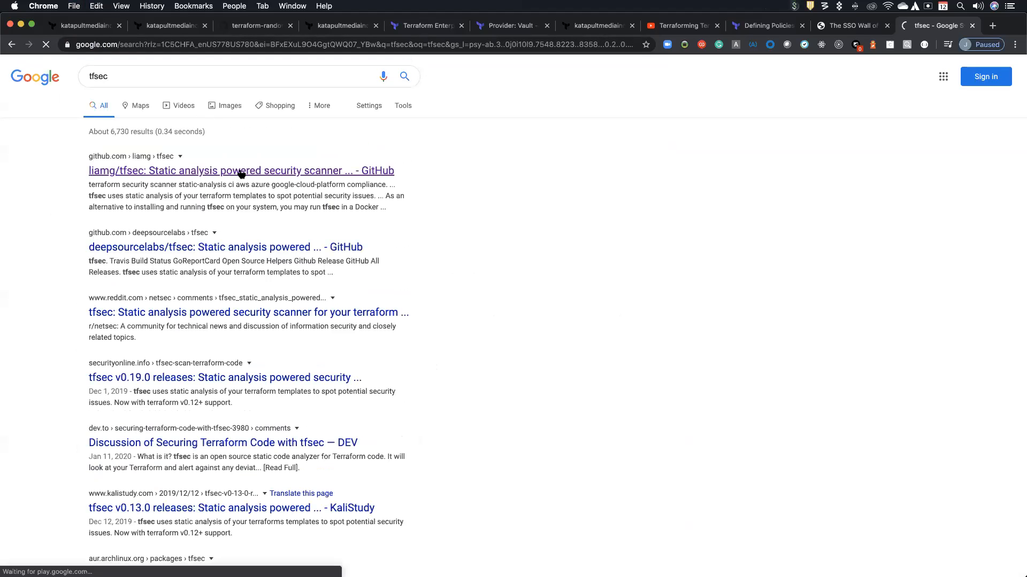
Browse the liamg/tfsec README through example output, Usage, ignoring warnings and included checks
left_click(241, 170)
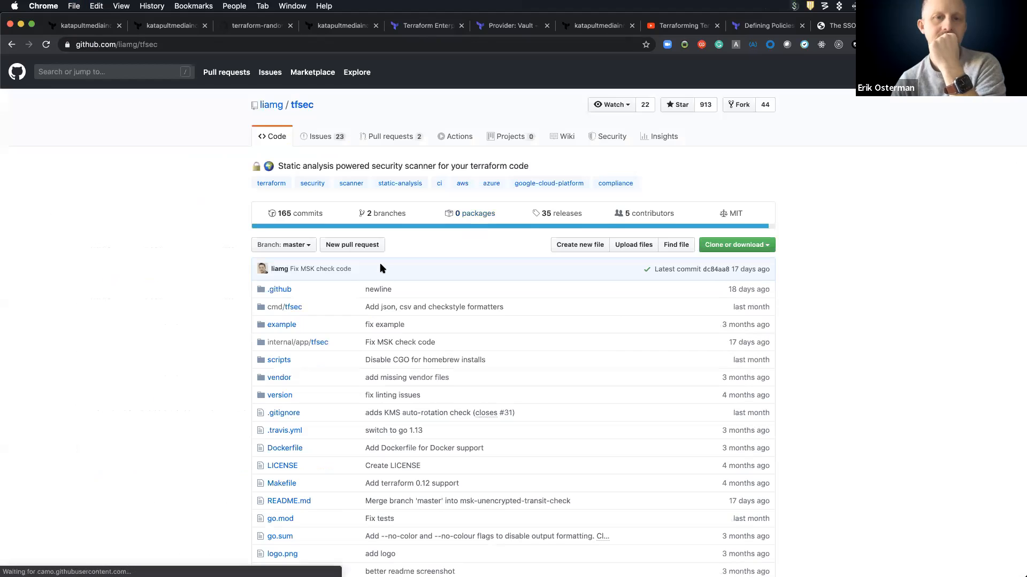
scroll("down", 3)
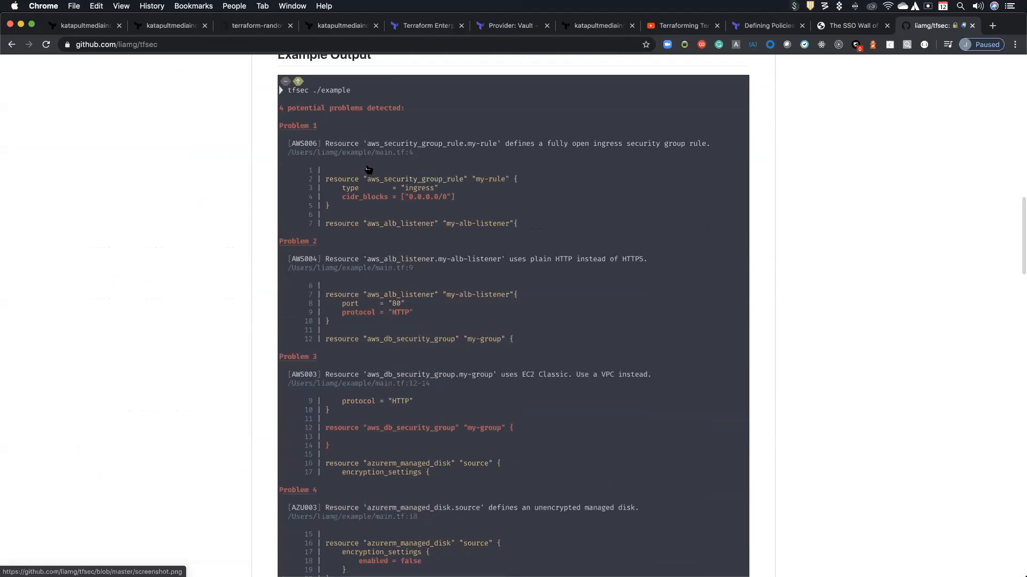
mouse_move(375, 324)
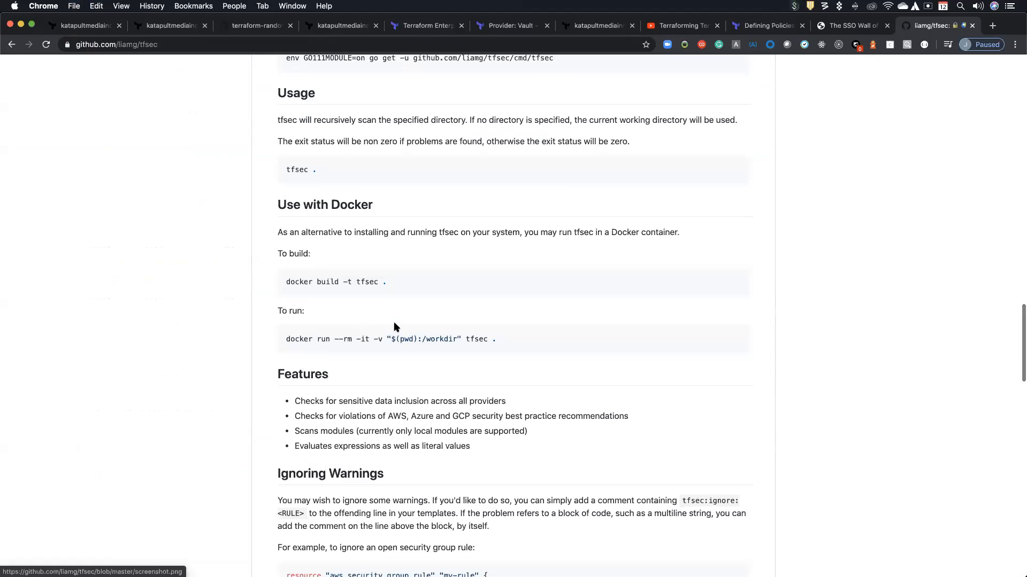
scroll("down", 3)
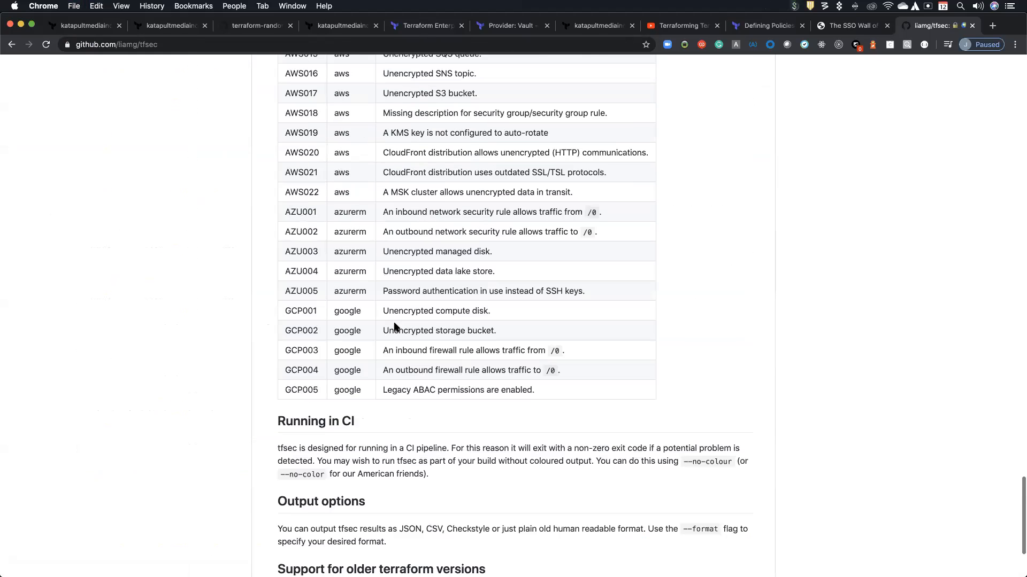
scroll("up", 3)
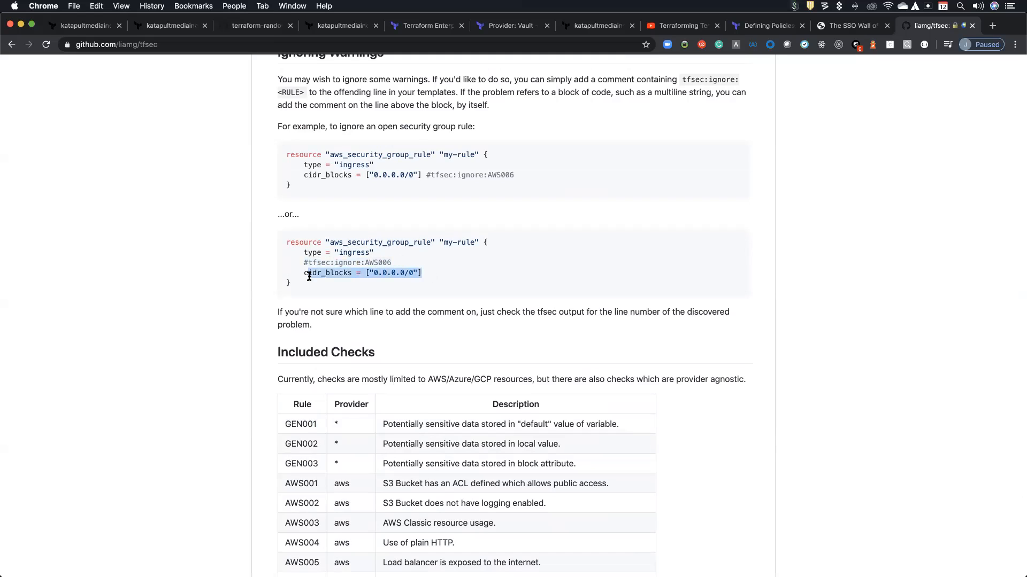
scroll("down", 3)
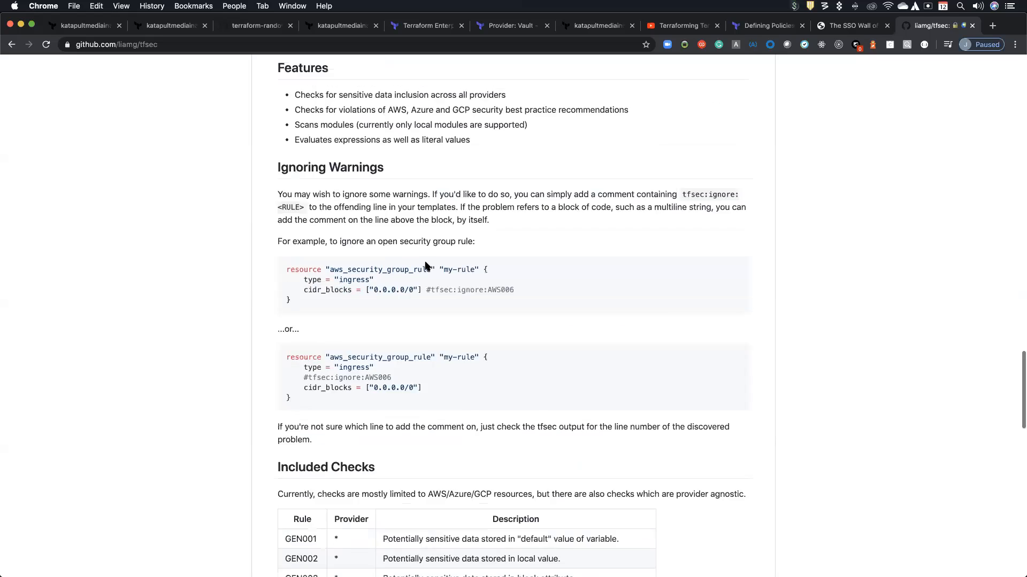
scroll("up", 3)
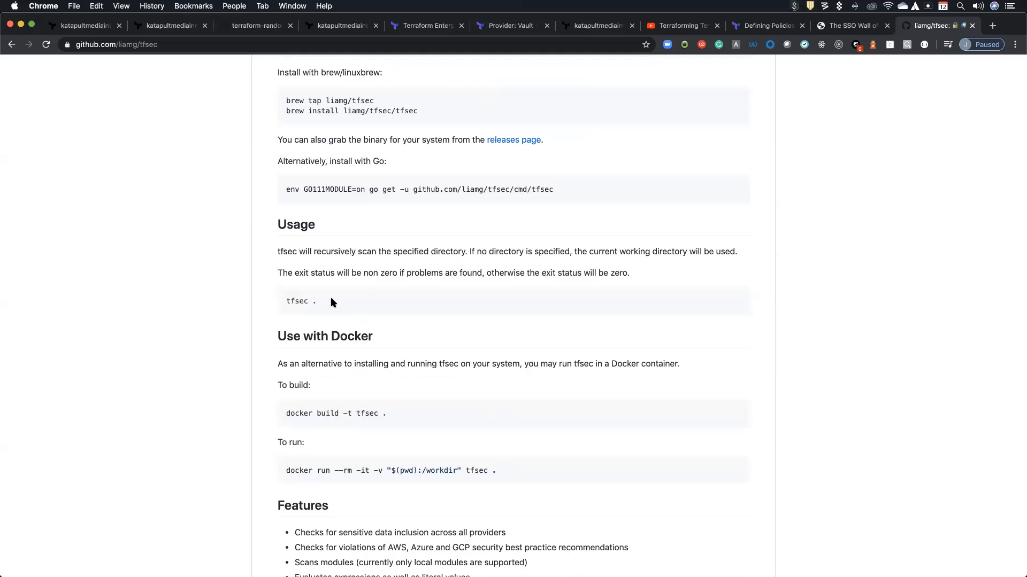
mouse_move(376, 306)
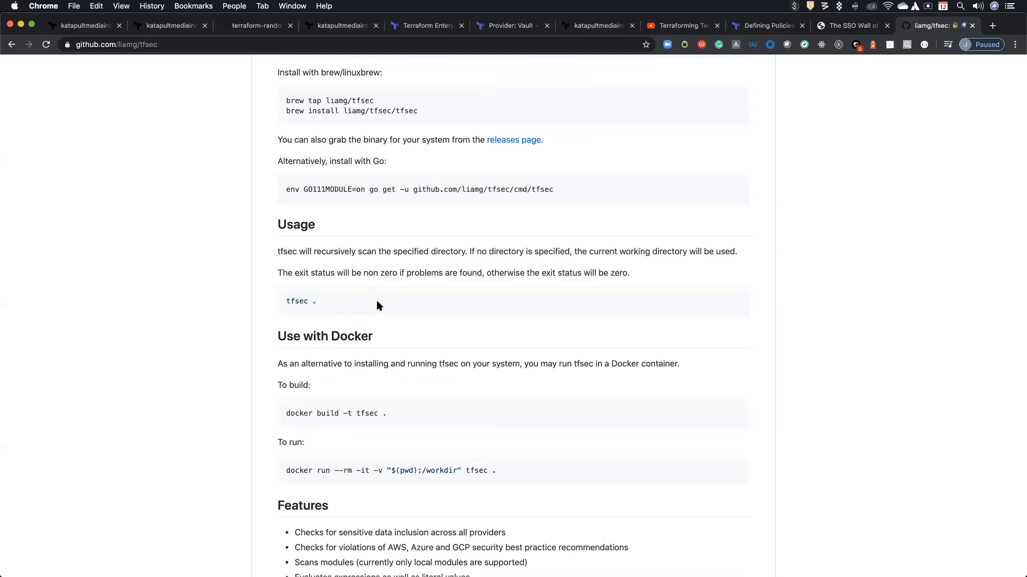
mouse_move(430, 399)
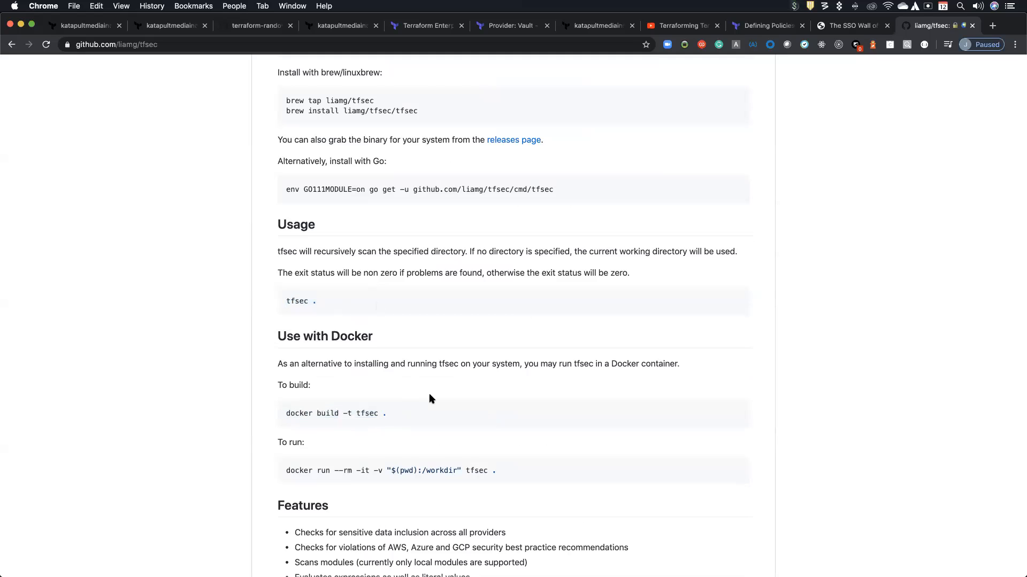
scroll("up", 3)
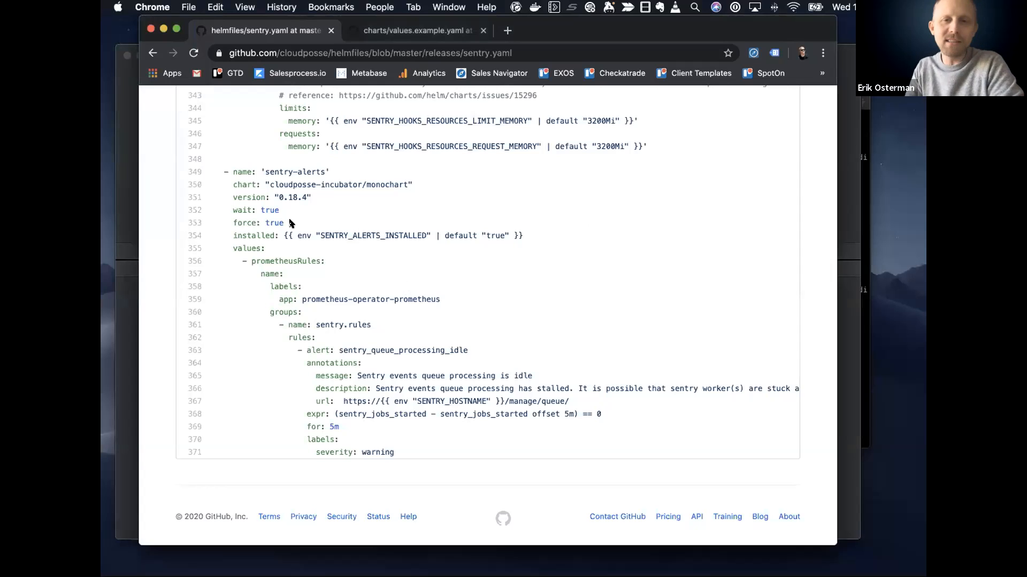
mouse_move(268, 219)
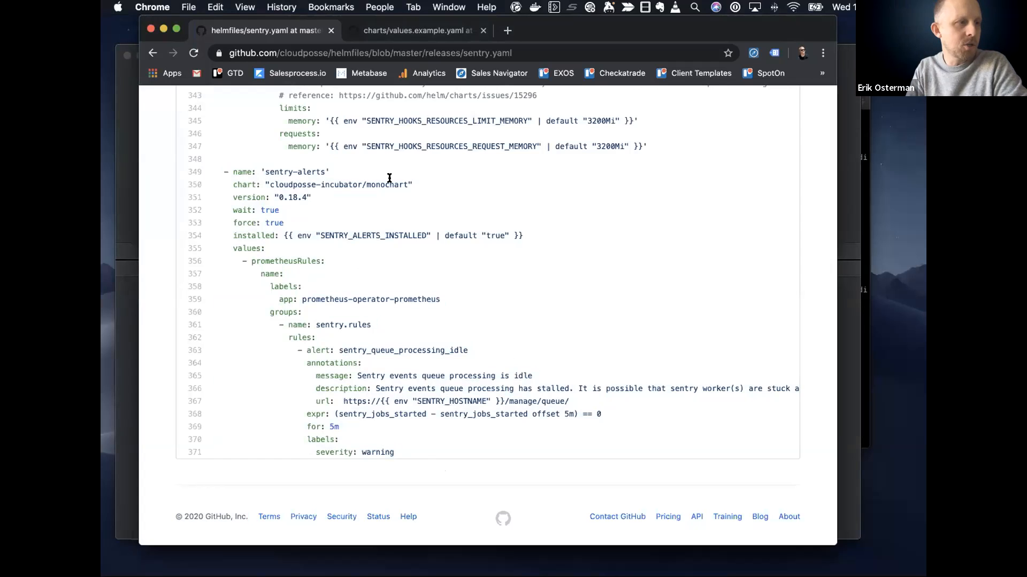
Highlight the sentry-alerts release values in sentry.yaml, then switch to monochart values.example.yaml
double_click(287, 261)
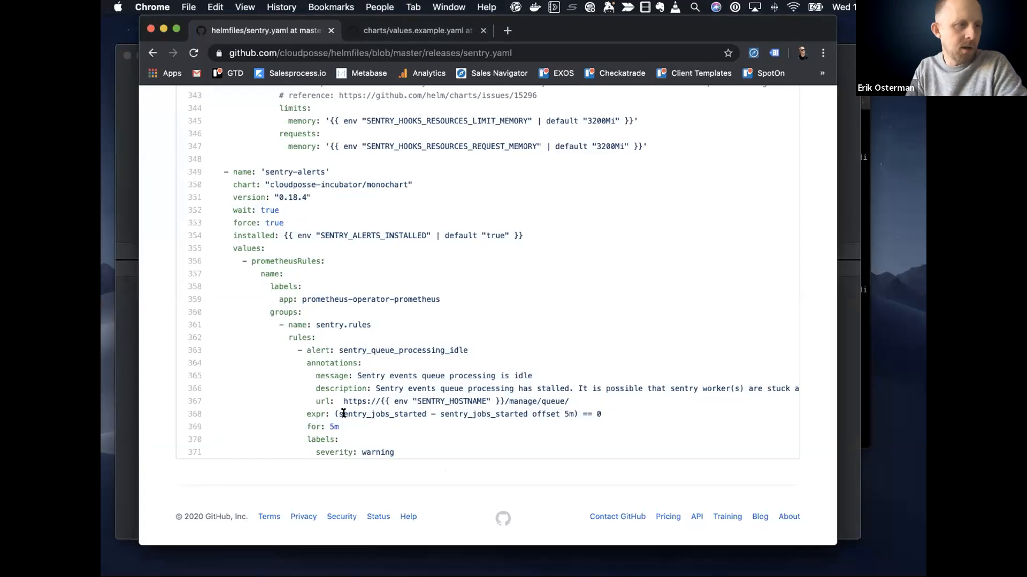
double_click(380, 413)
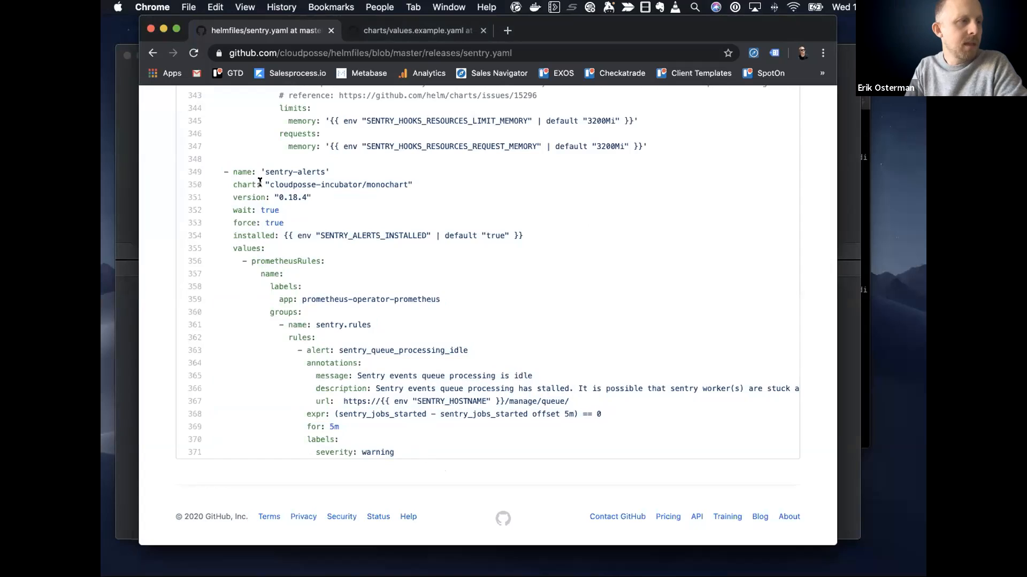
double_click(312, 171)
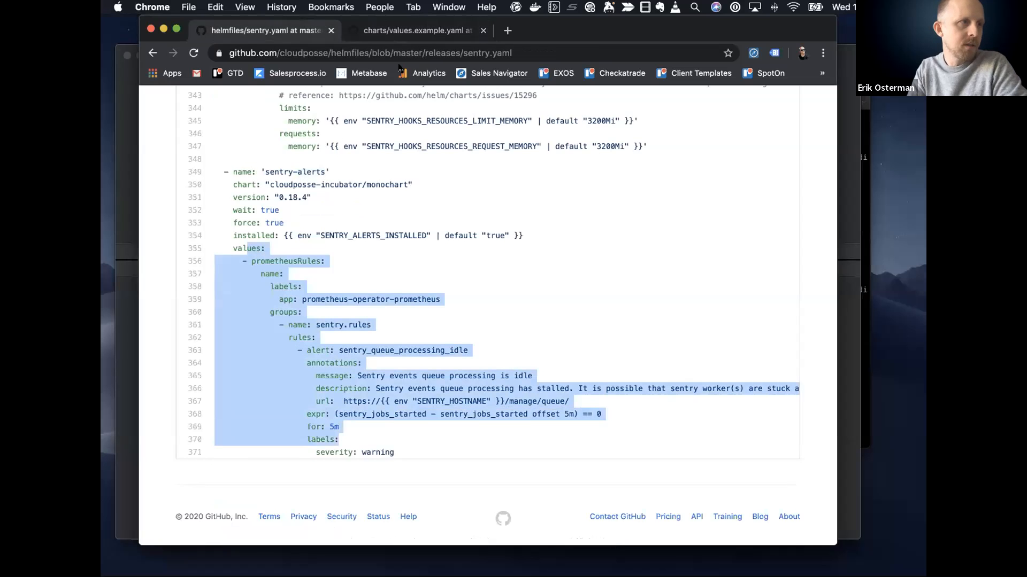
left_click(413, 30)
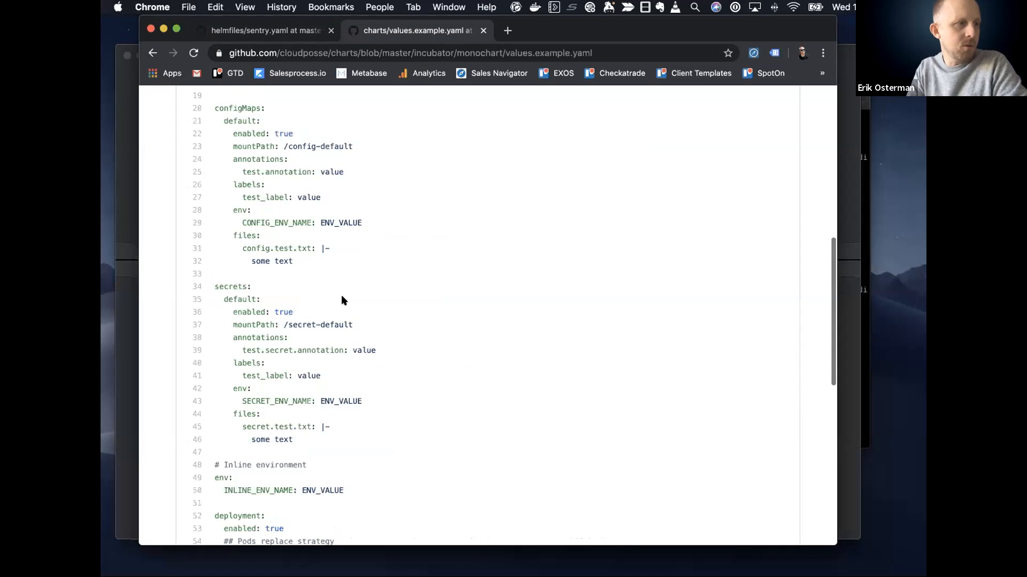
Highlight the image settings block (lines 11–18) in values.example.yaml, scroll through it, and return to sentry.yaml
scroll("up", 3)
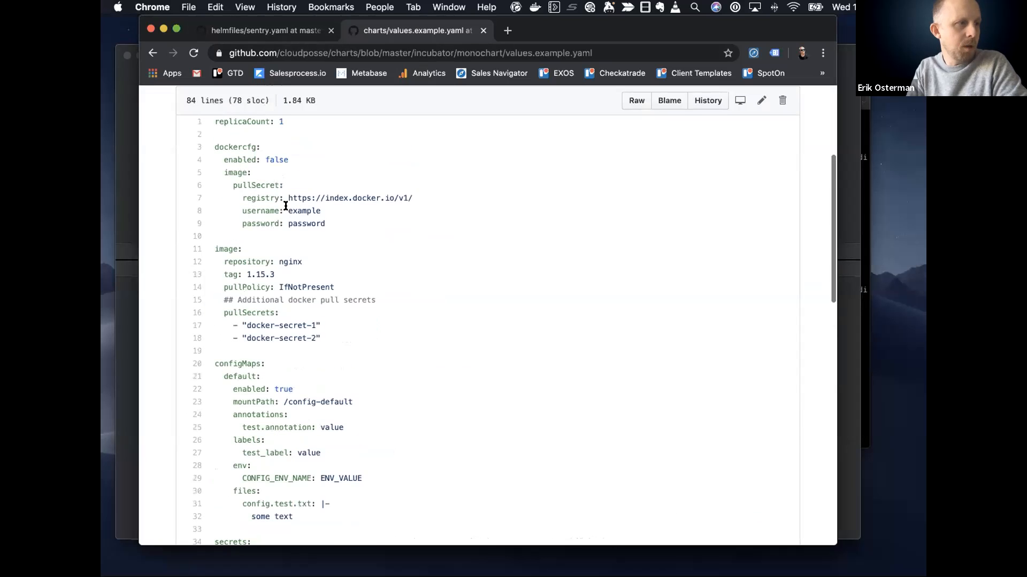
left_click_drag(215, 249, 320, 338)
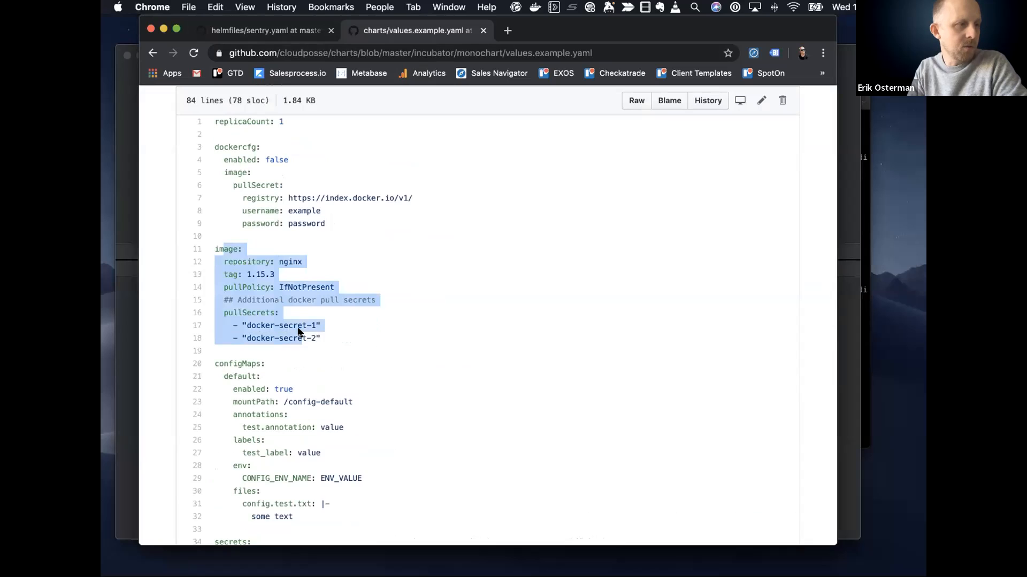
scroll("down", 3)
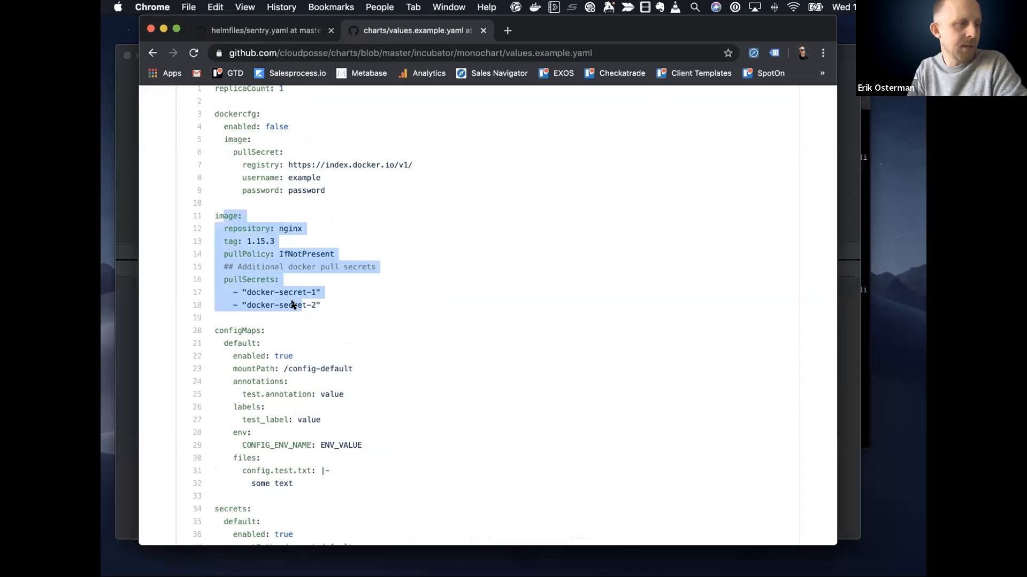
scroll("down", 3)
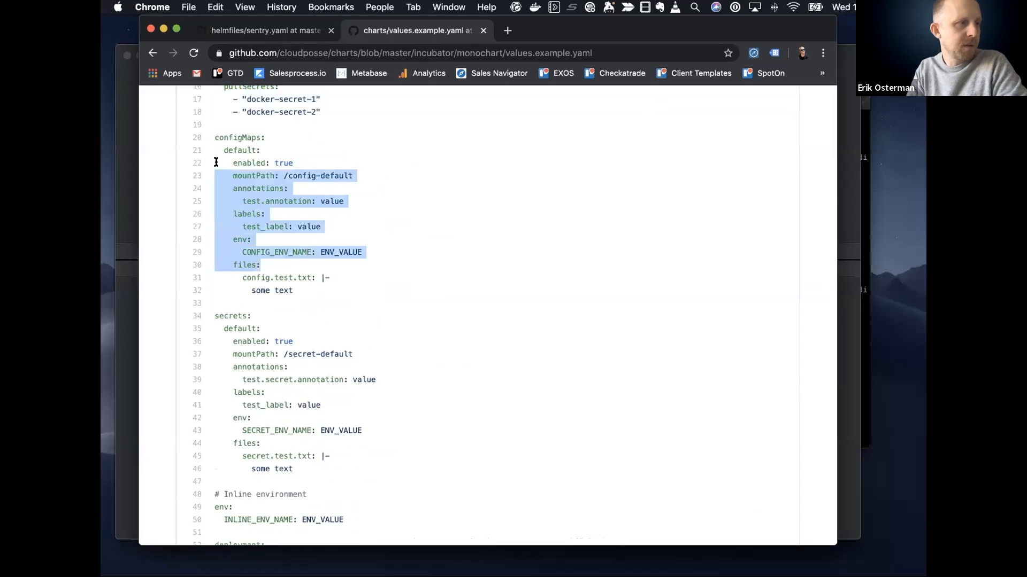
scroll("down", 3)
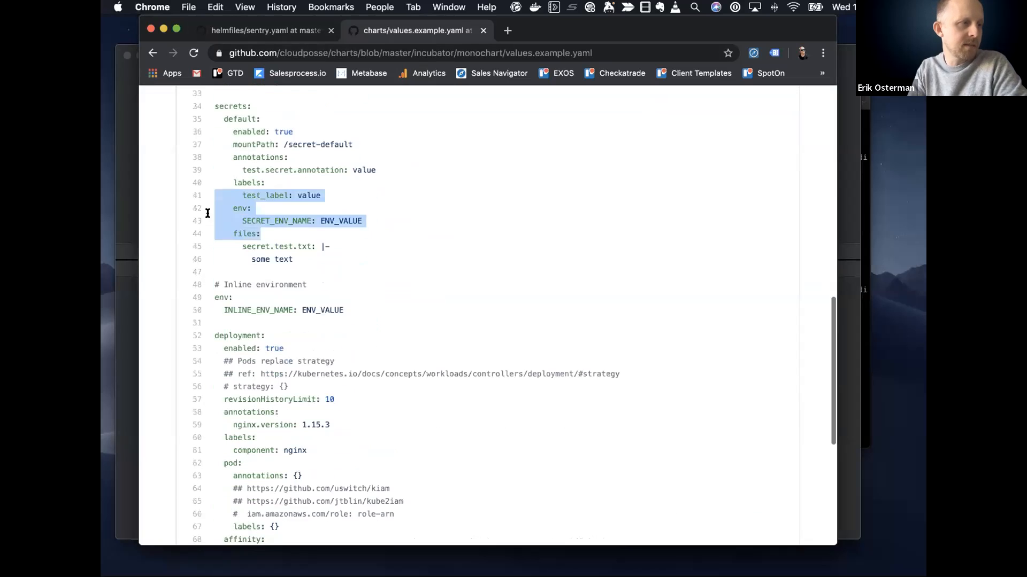
scroll("down", 3)
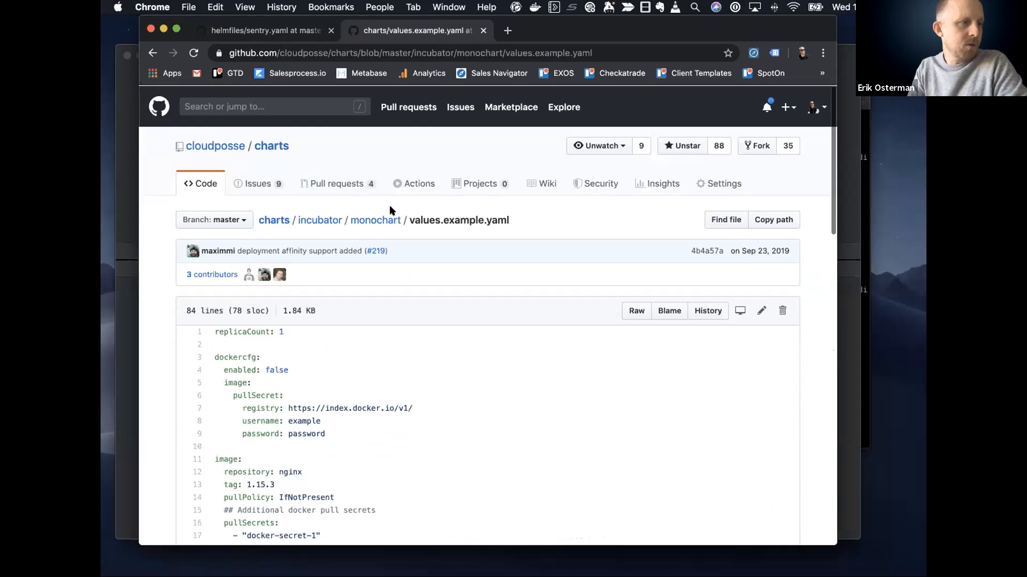
mouse_move(375, 220)
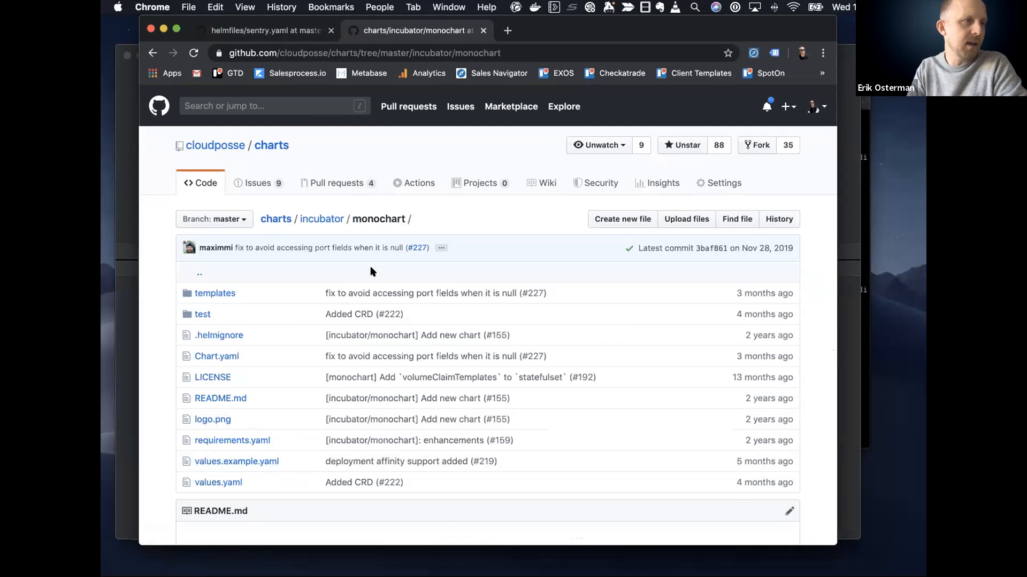
left_click(262, 30)
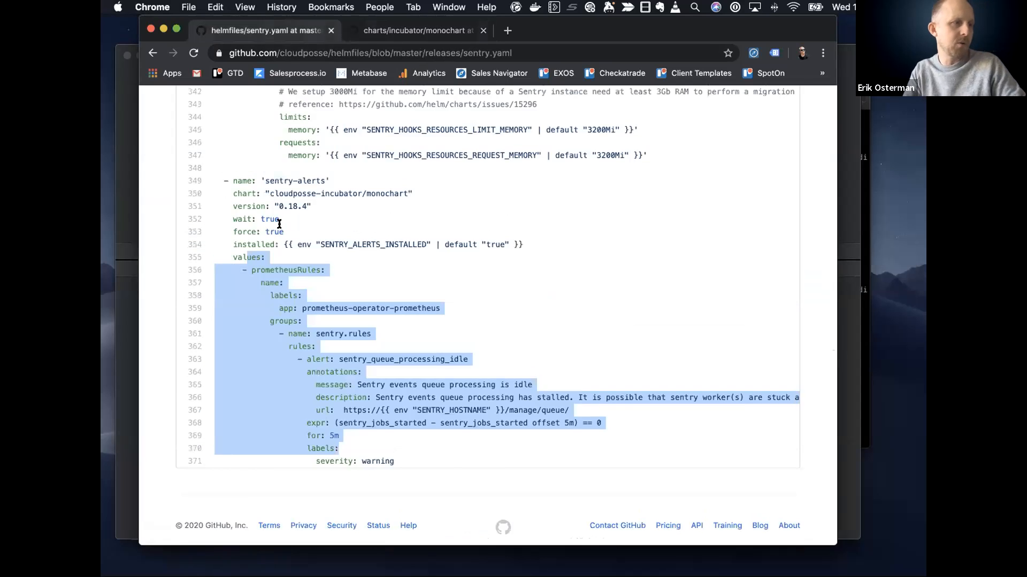
Enter prometheusRules as a code search query for the helmfiles repository
left_click(194, 53)
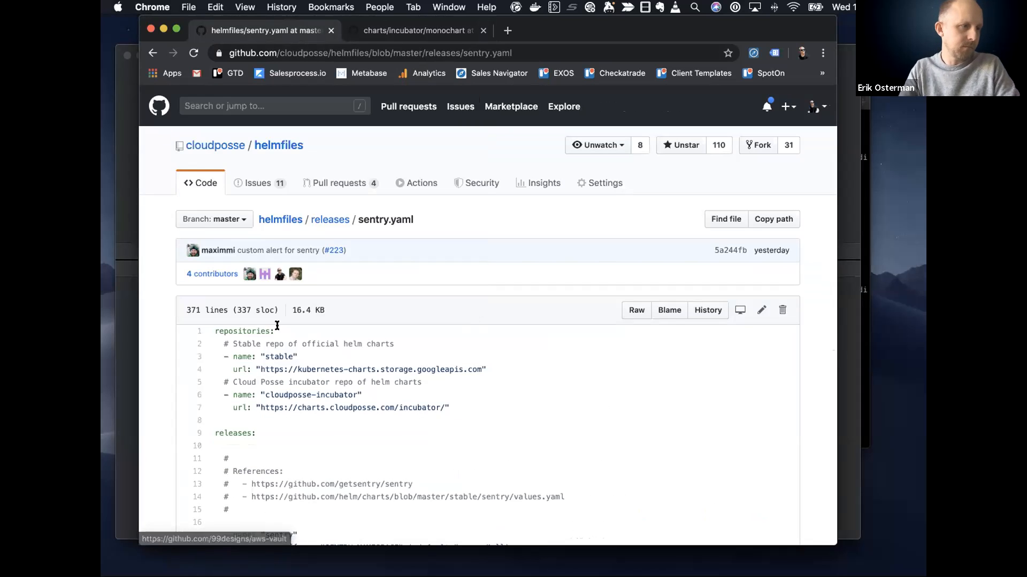
scroll("down", 3)
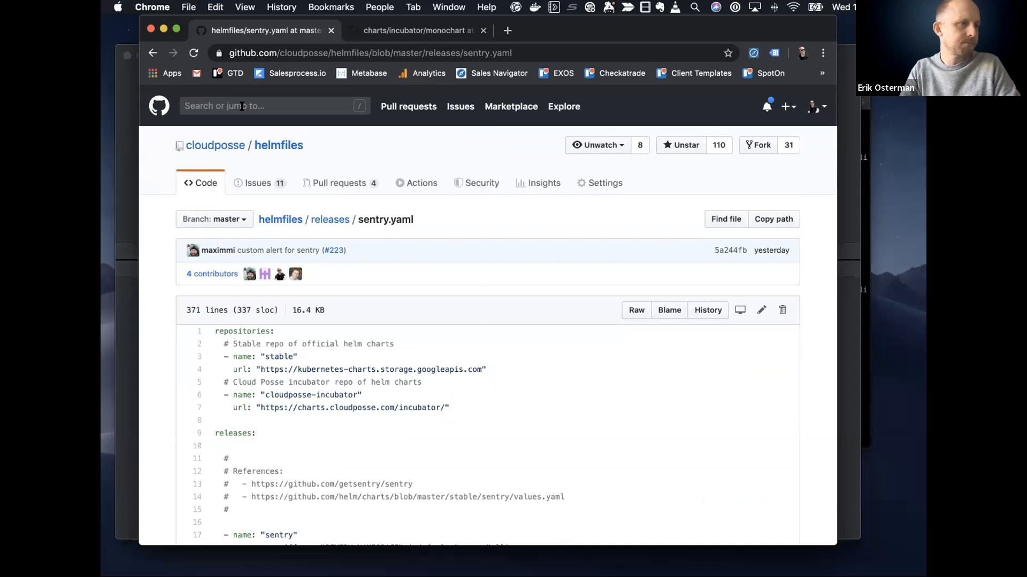
type("prometheusRules")
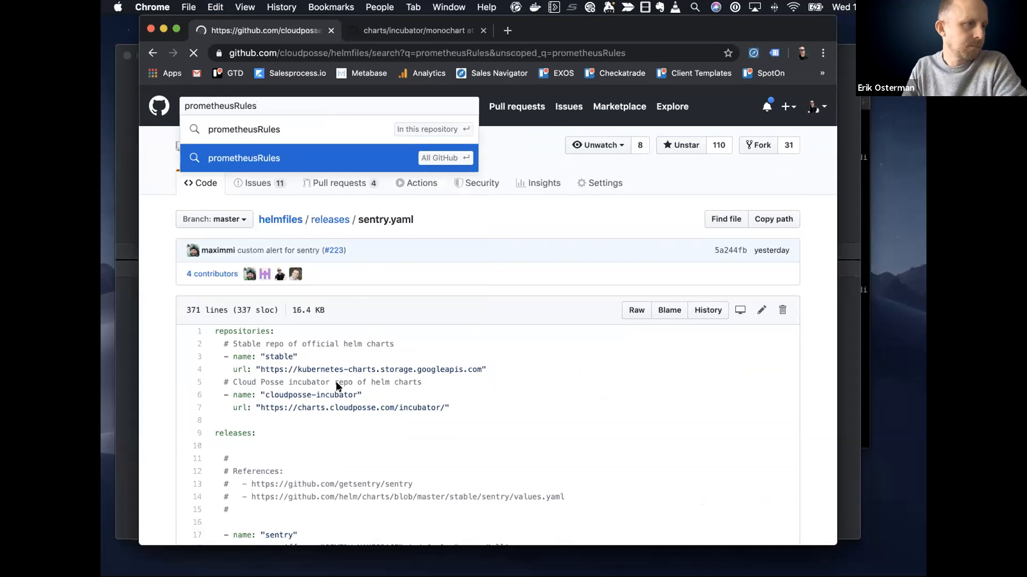
left_click(244, 158)
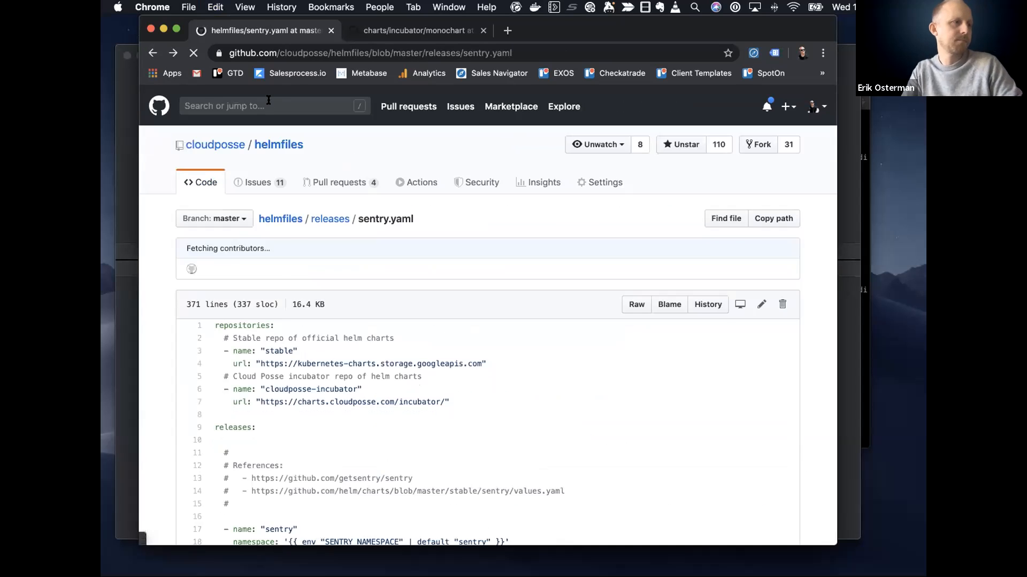
left_click(269, 106)
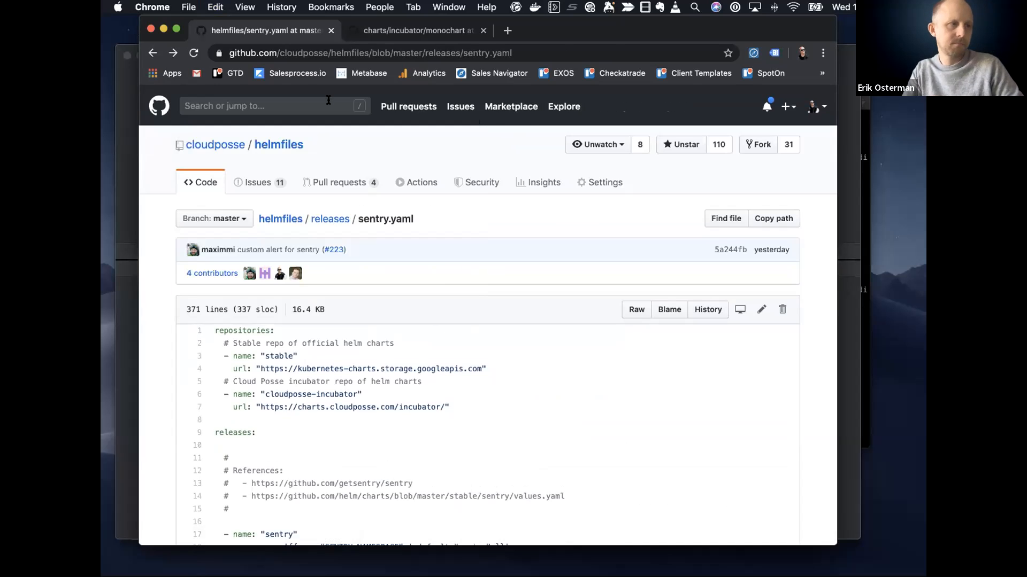
type("prometheusRules")
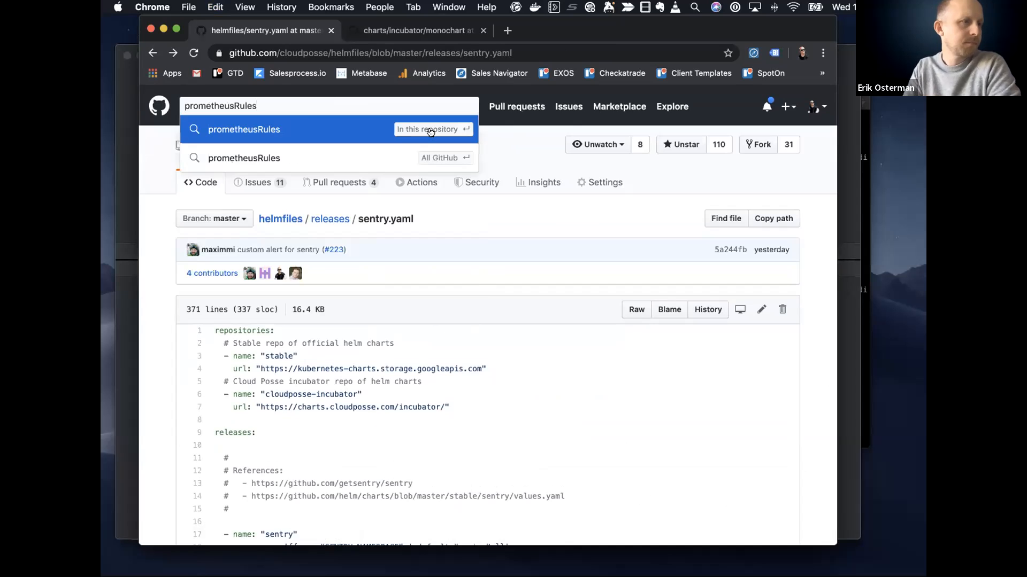
Search prometheusRules in this repository and open the releases/kiam.yaml result
left_click(427, 130)
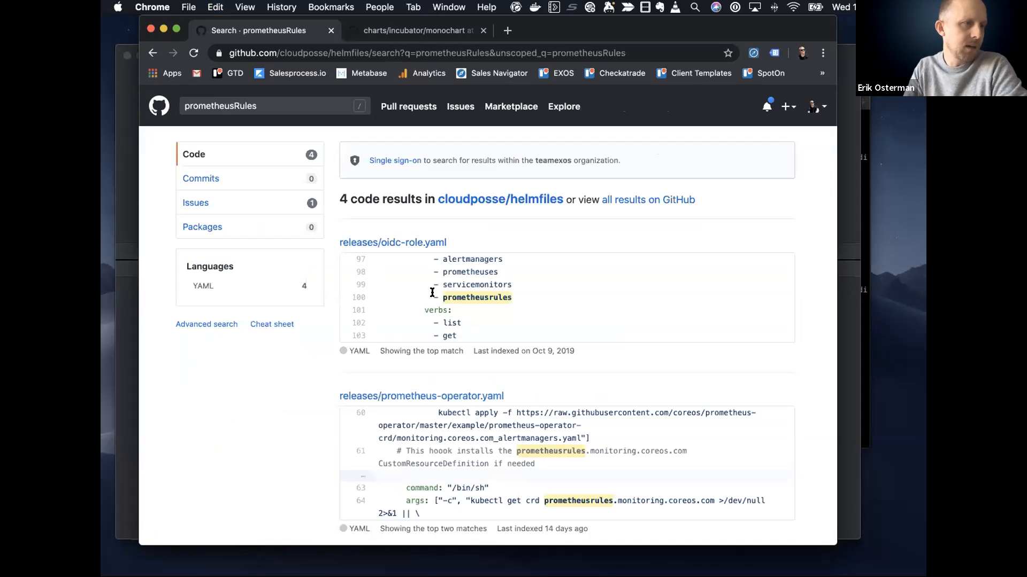
scroll("down", 3)
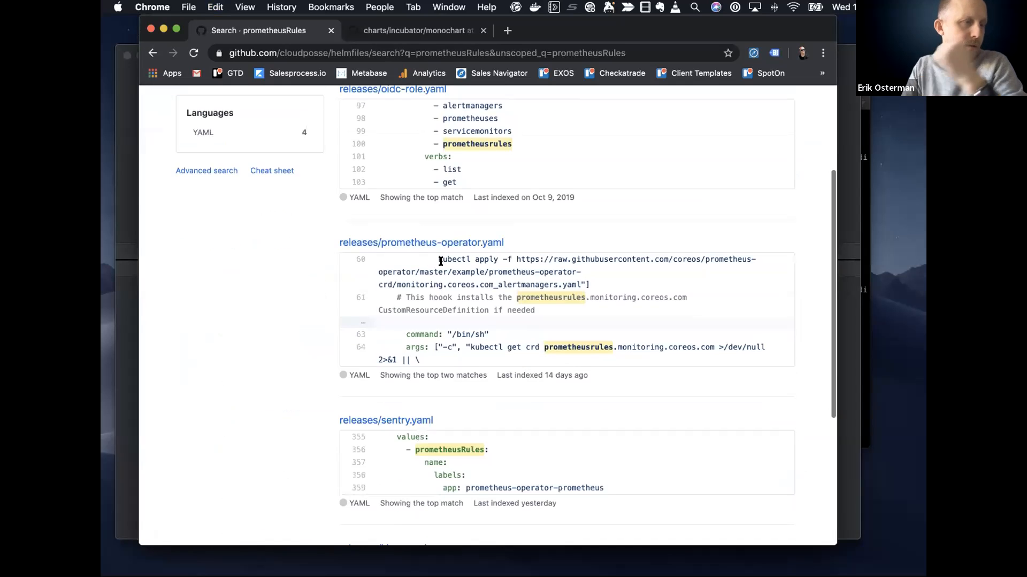
scroll("down", 3)
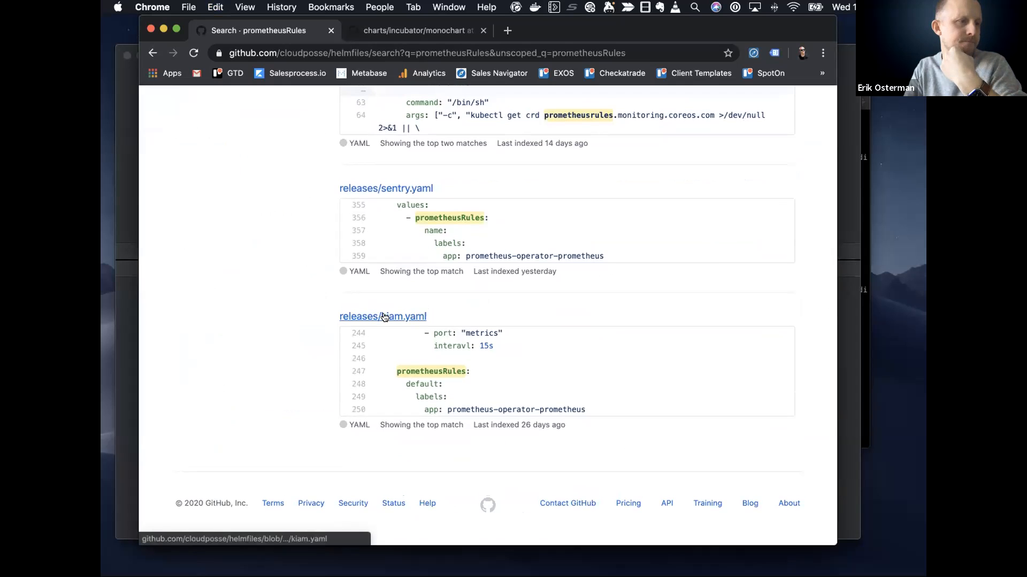
left_click(383, 316)
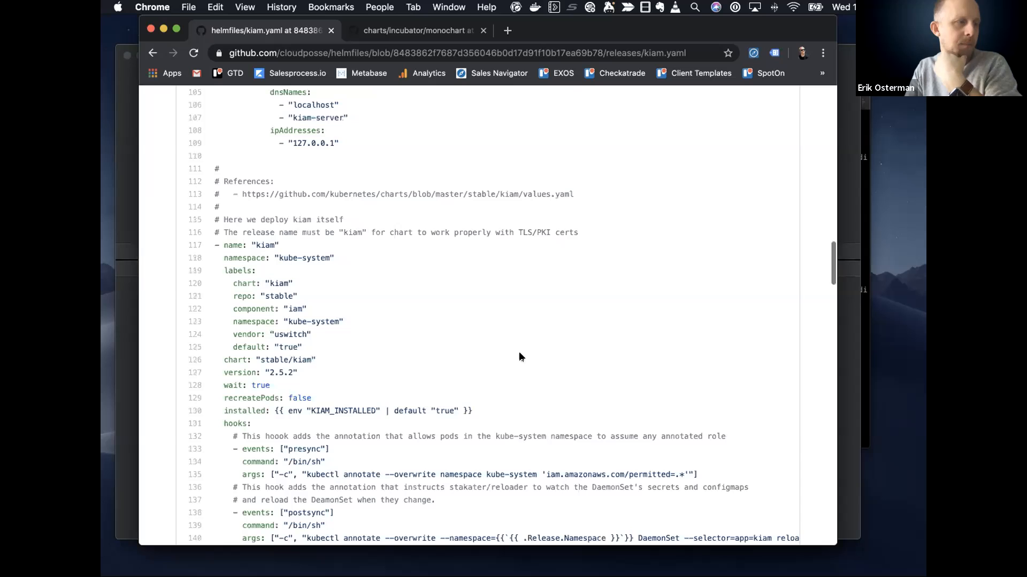
scroll("down", 3)
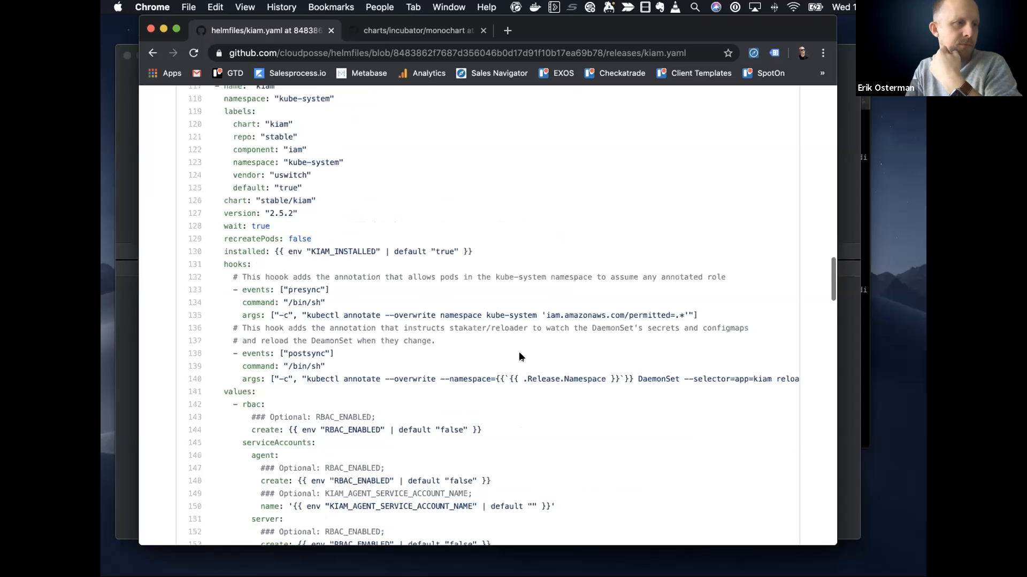
scroll("down", 3)
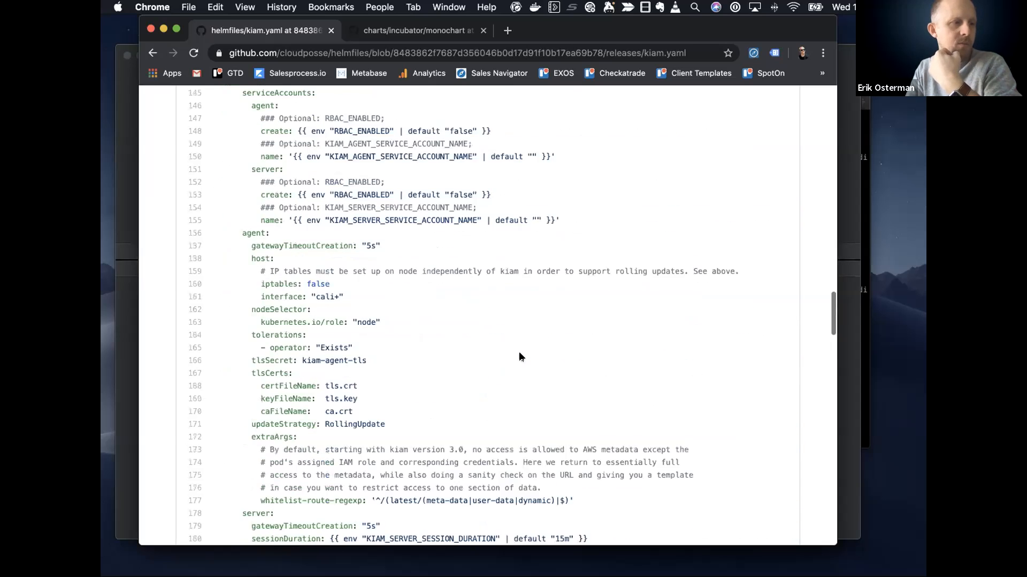
scroll("down", 3)
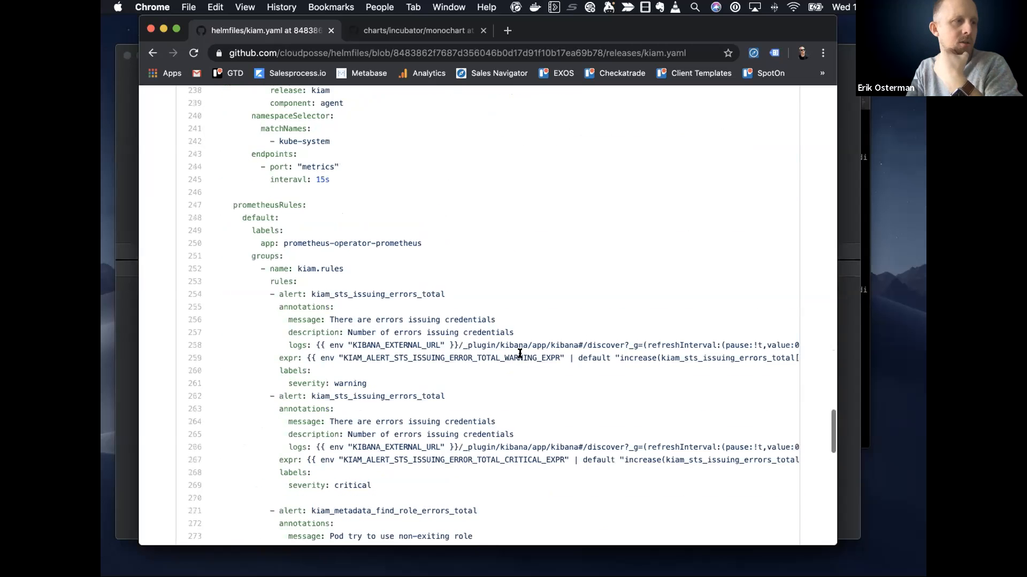
scroll("up", 3)
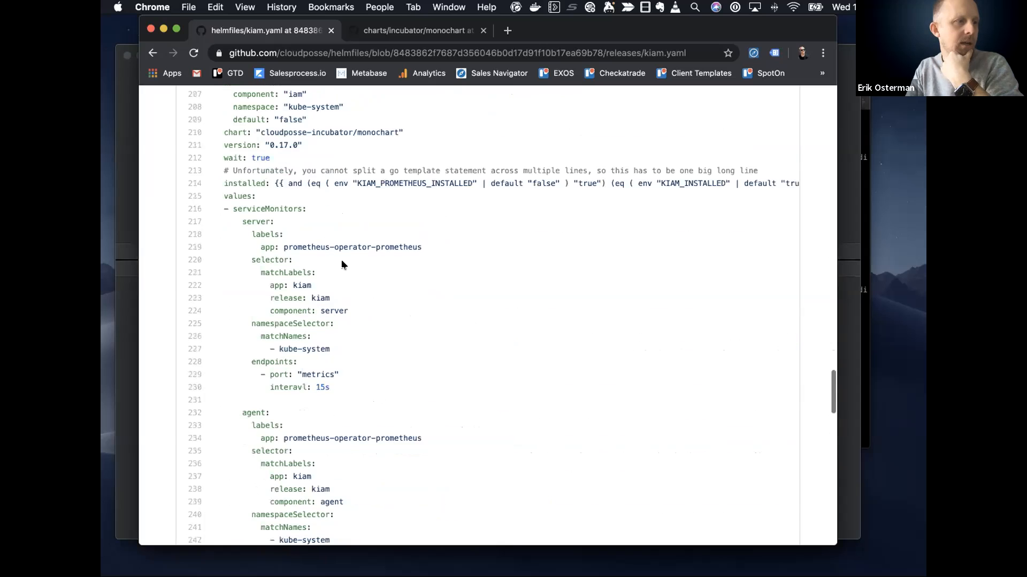
scroll("up", 3)
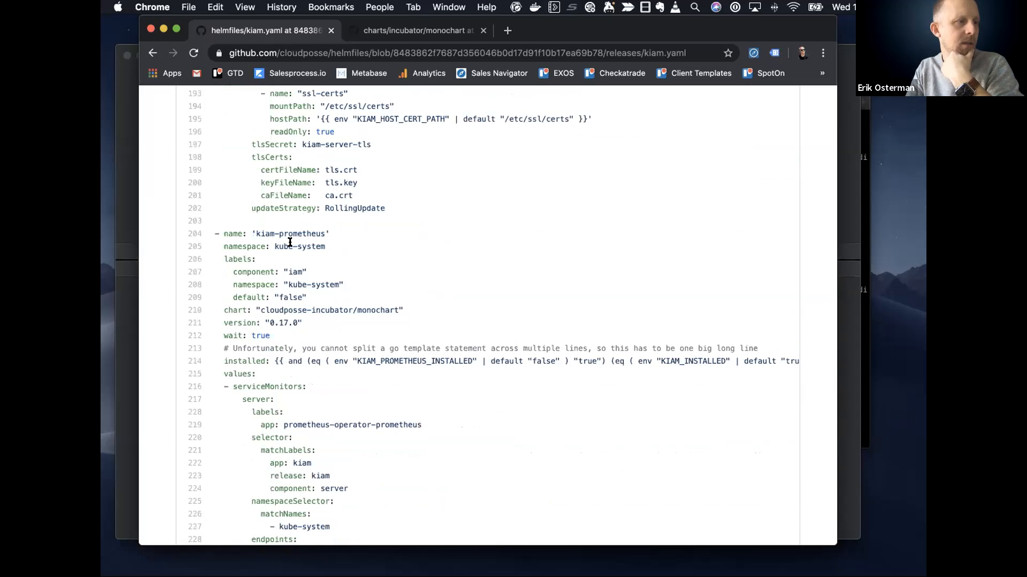
mouse_move(288, 265)
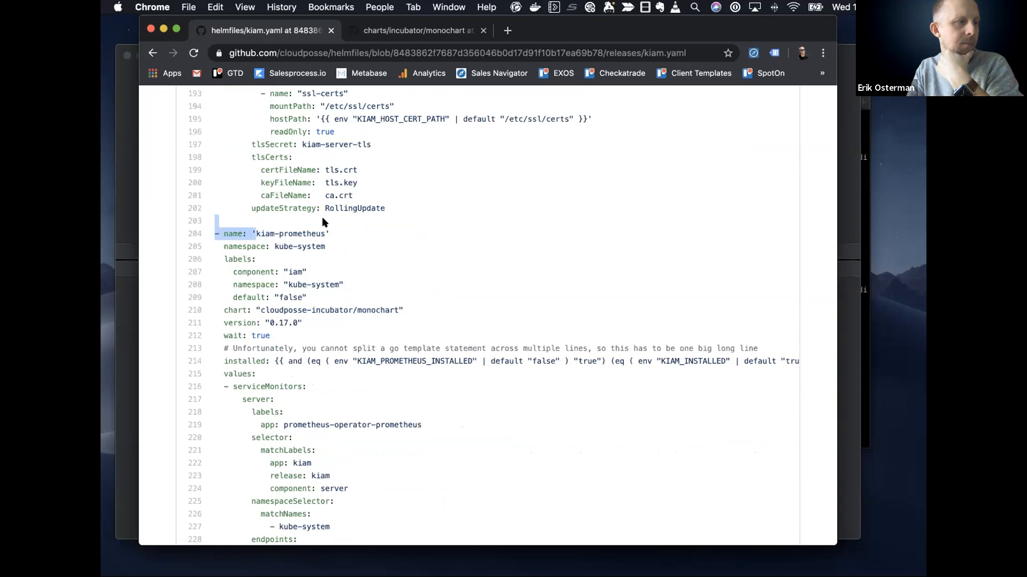
double_click(290, 234)
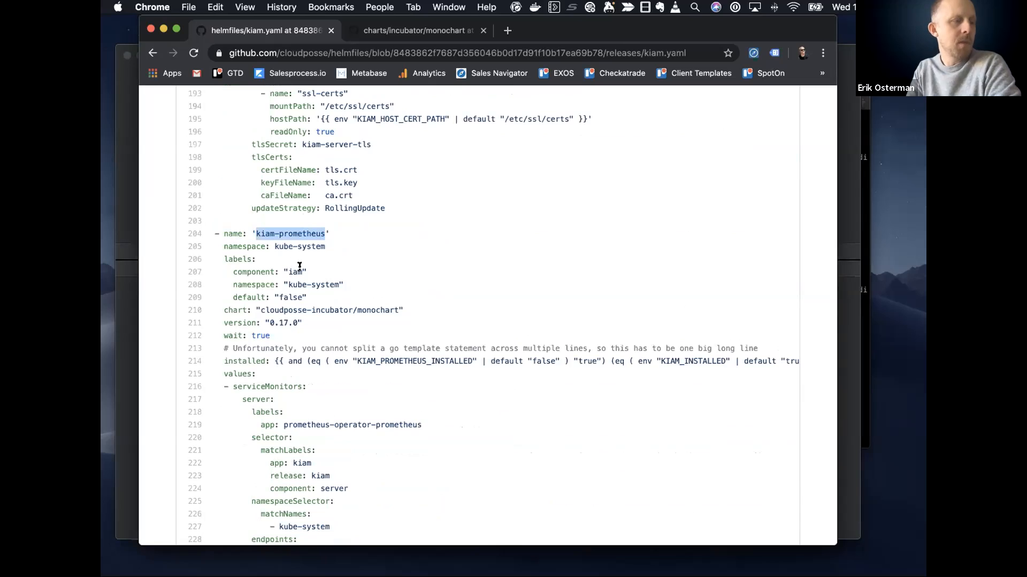
left_click(254, 234)
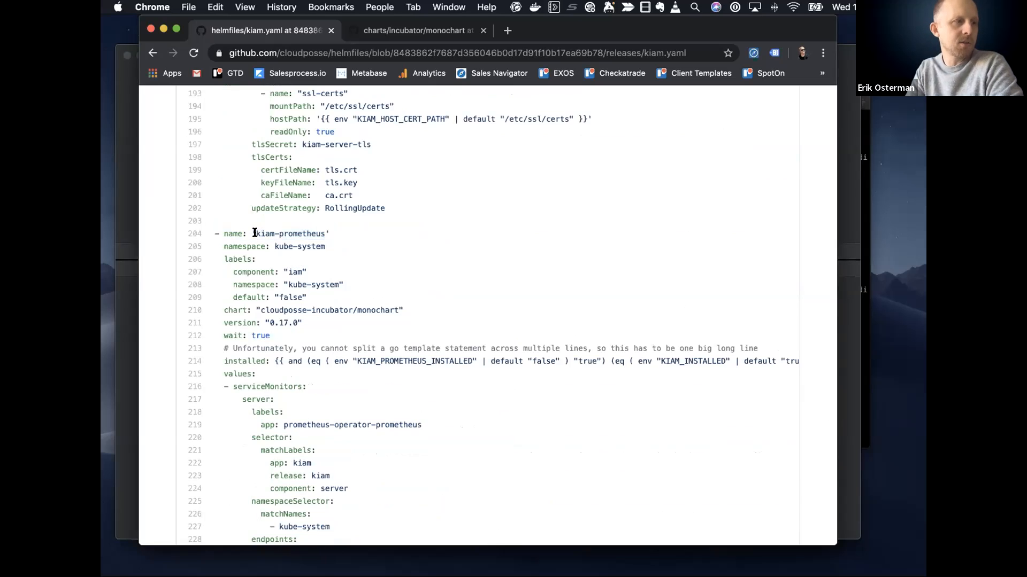
double_click(290, 233)
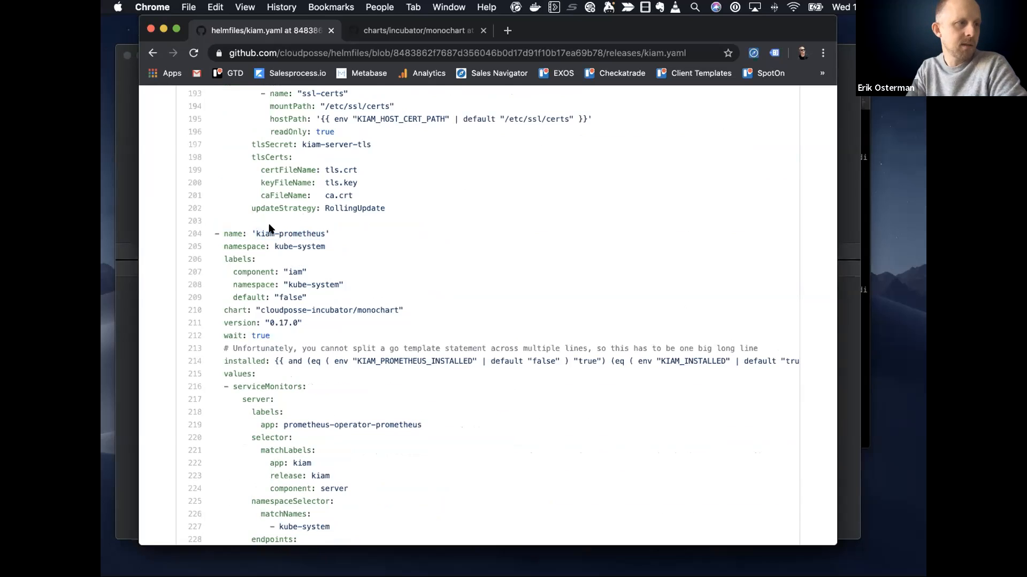
mouse_move(268, 231)
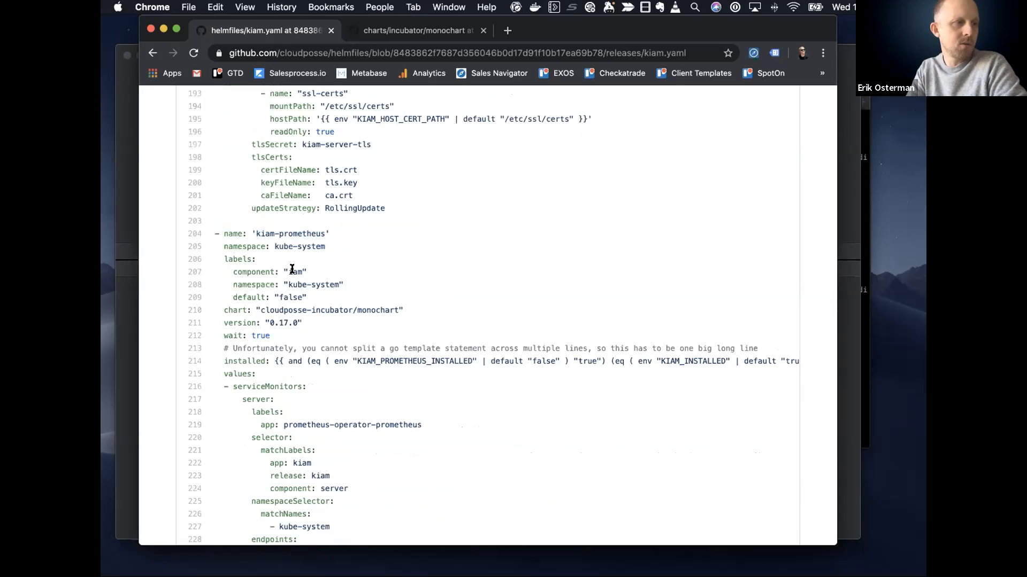
double_click(377, 310)
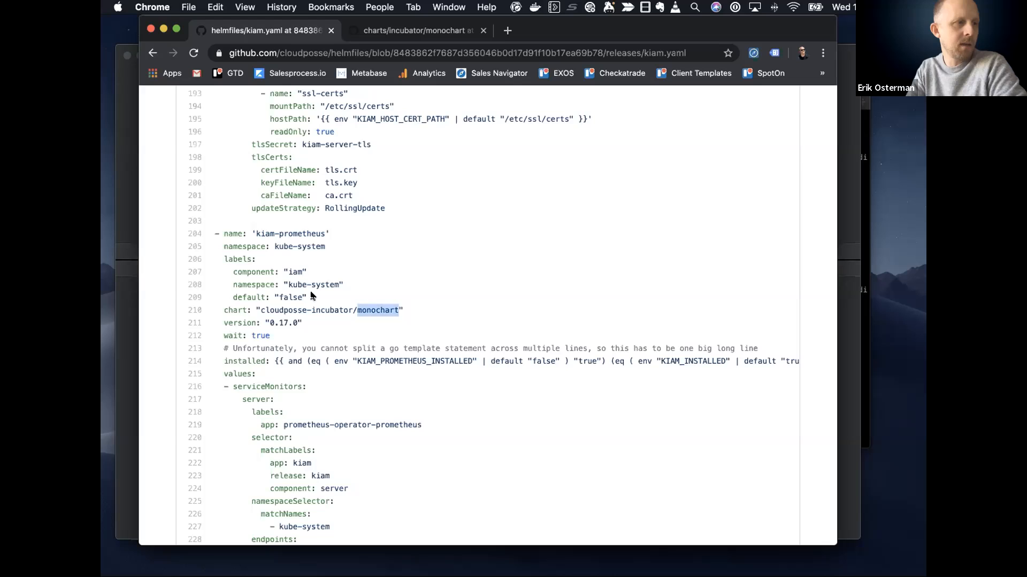
scroll("down", 3)
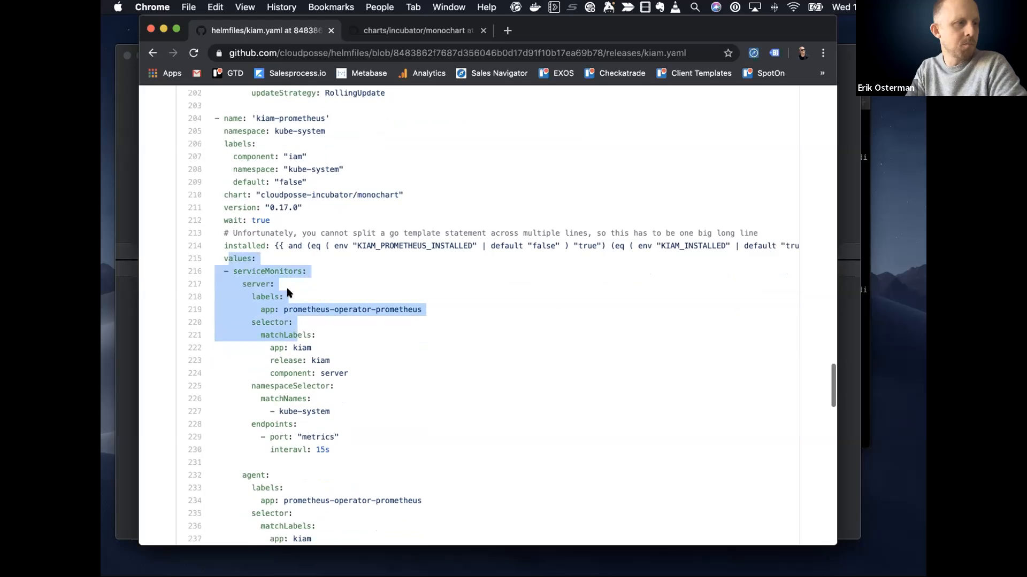
scroll("down", 3)
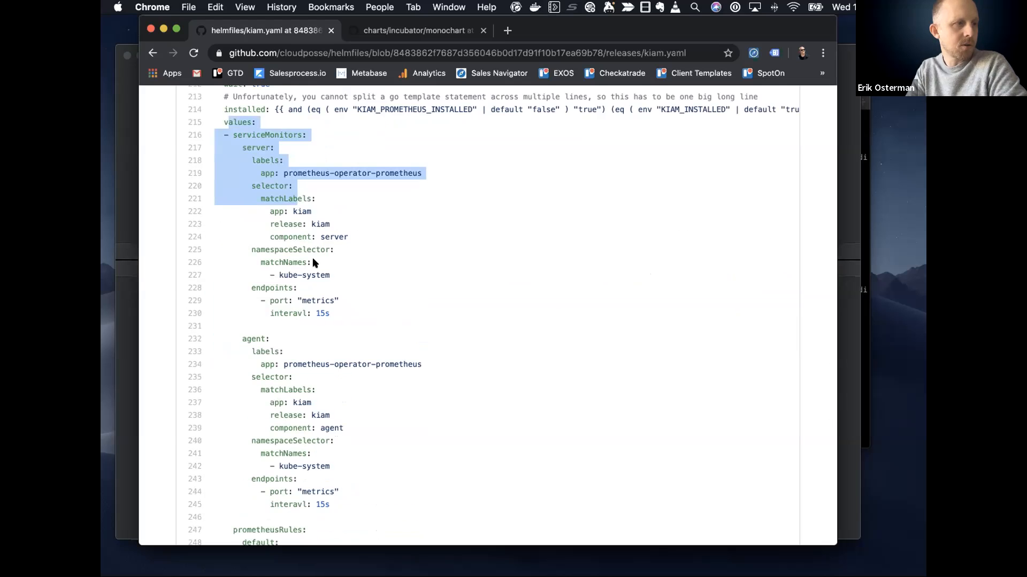
scroll("down", 3)
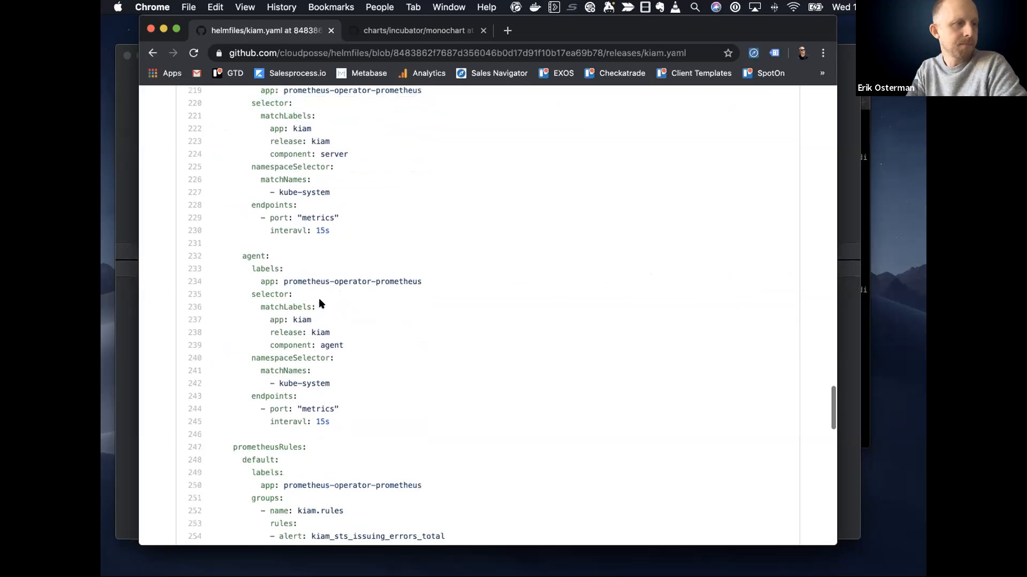
scroll("down", 3)
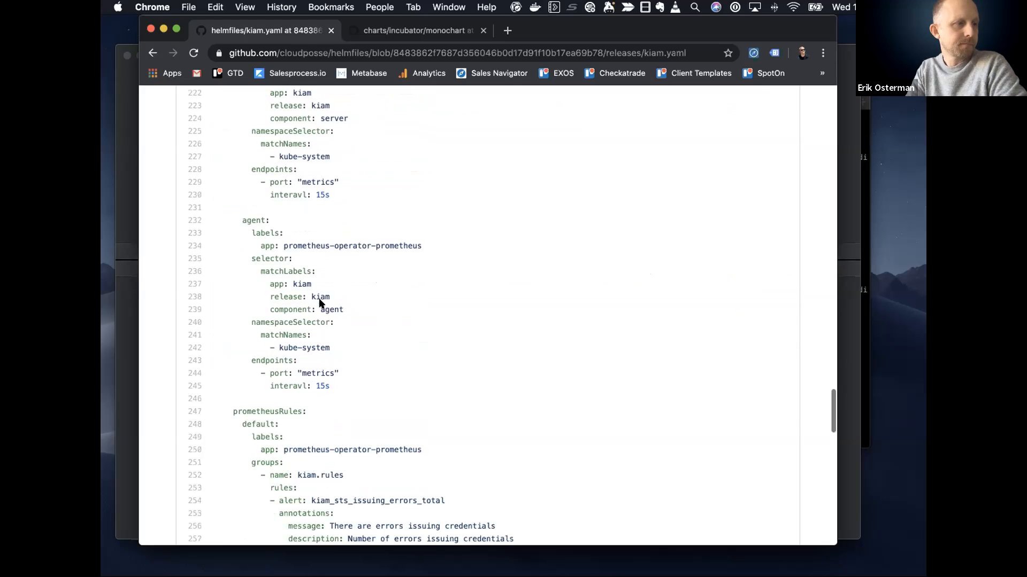
scroll("down", 3)
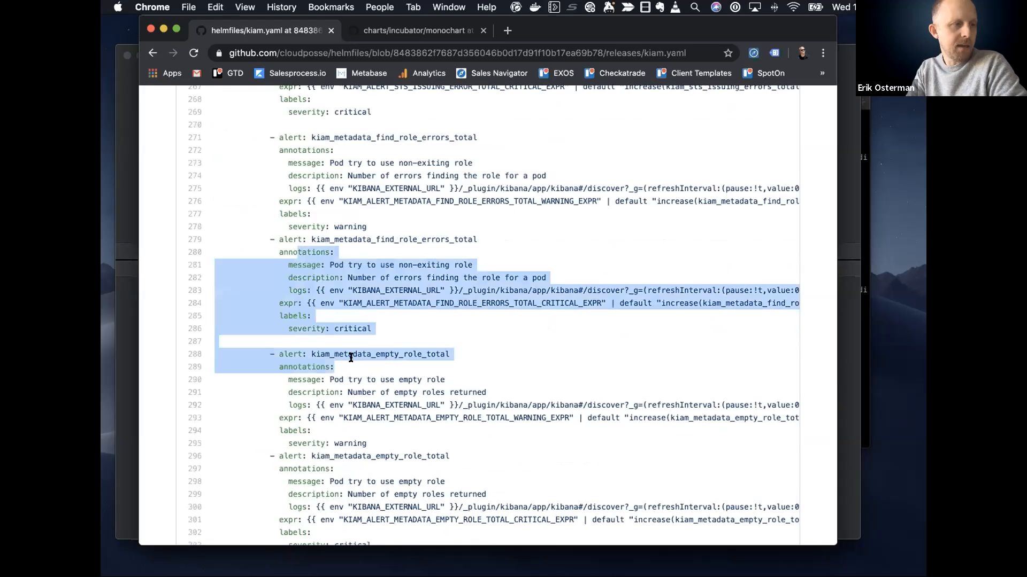
scroll("down", 3)
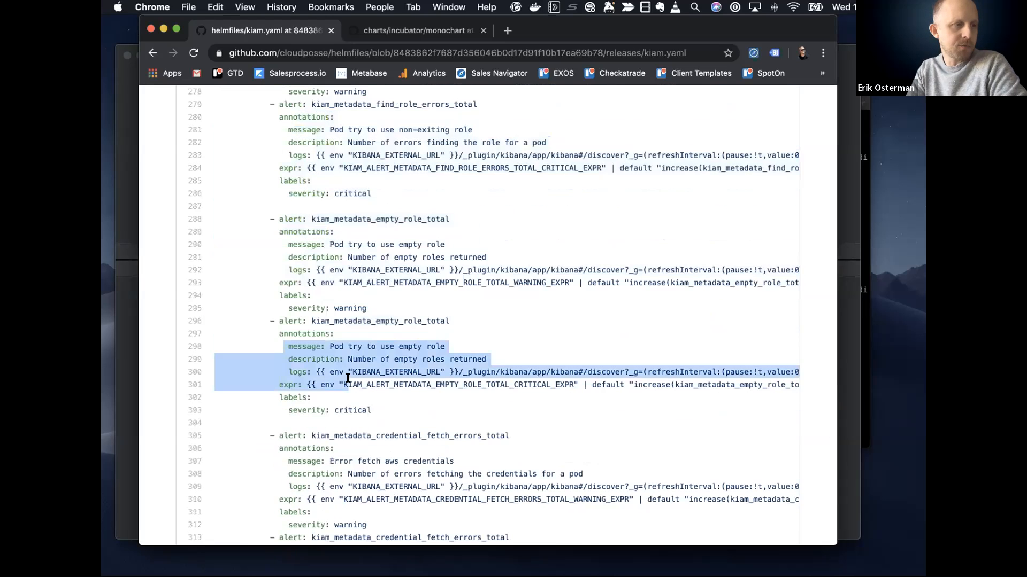
scroll("down", 3)
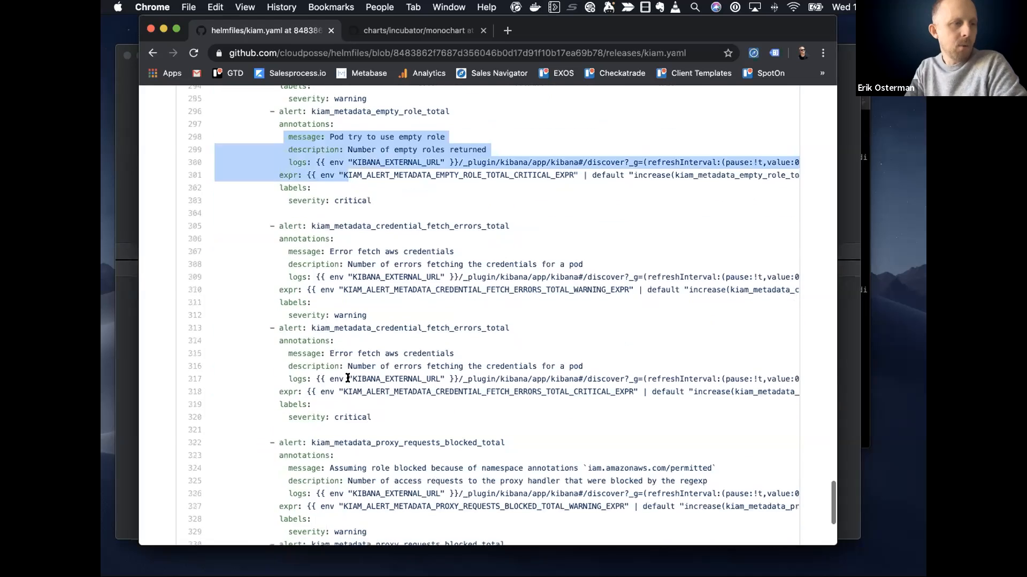
scroll("down", 3)
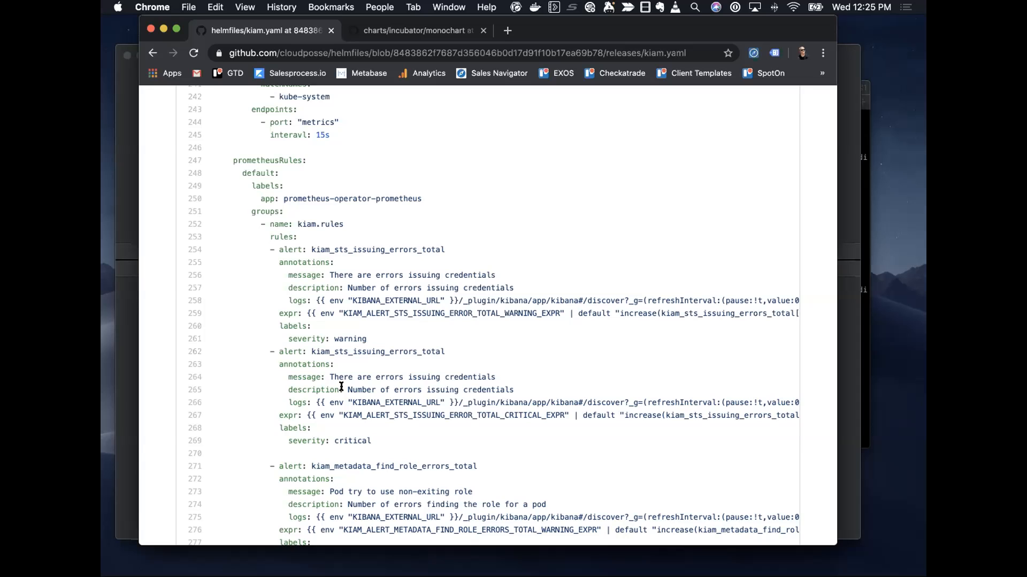
scroll("up", 3)
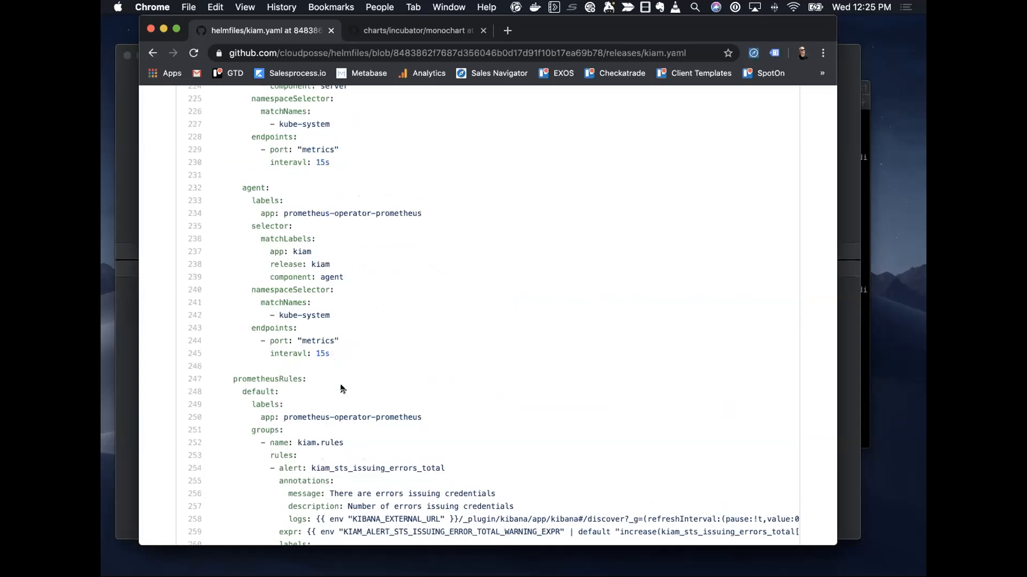
scroll("down", 3)
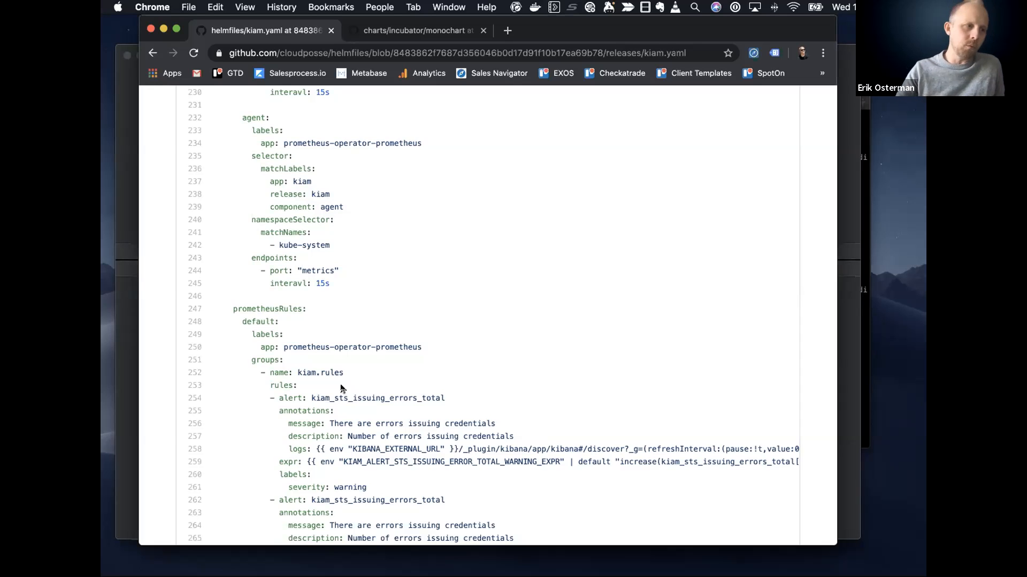
scroll("down", 3)
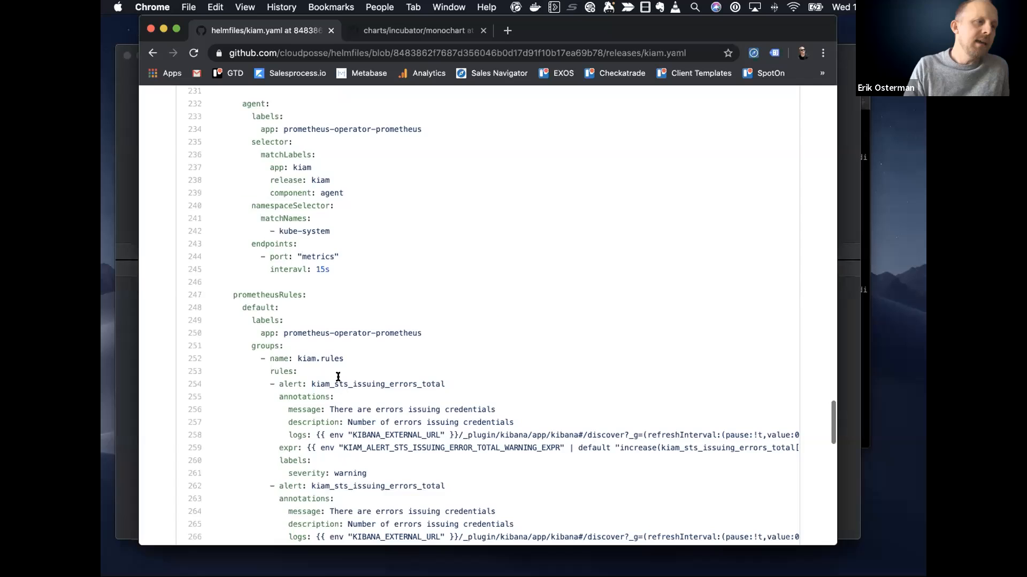
scroll("down", 3)
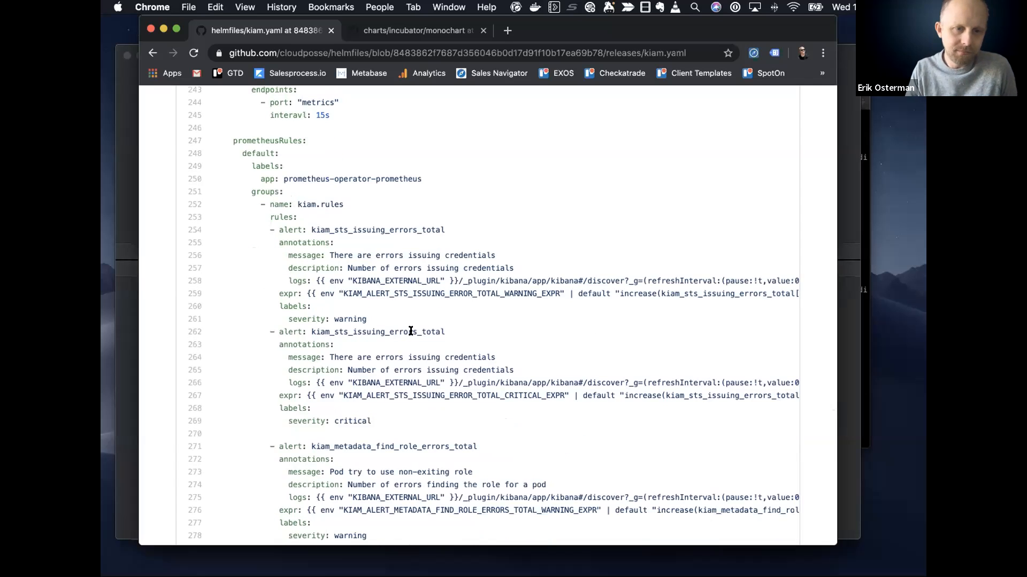
mouse_move(496, 287)
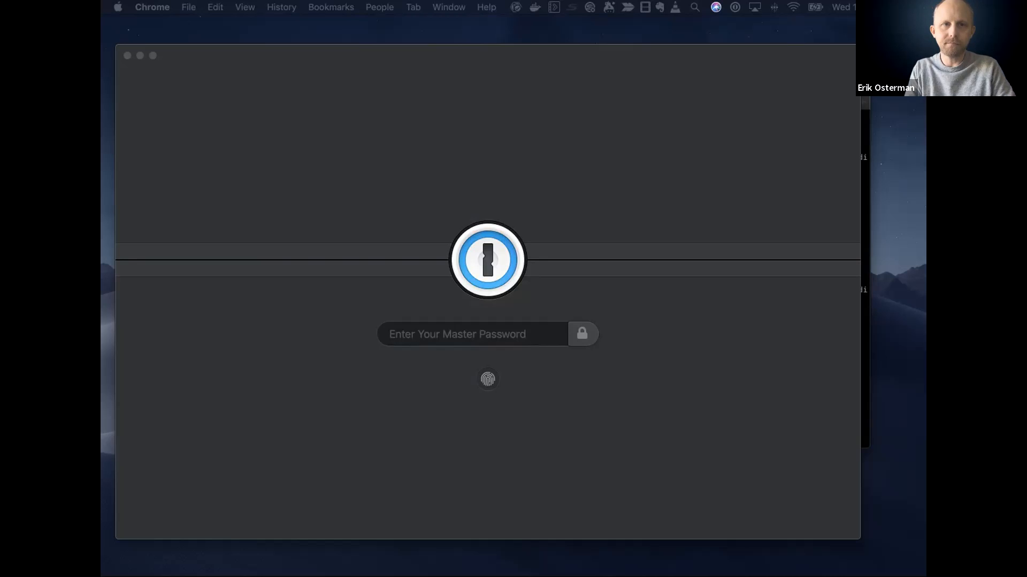
mouse_move(598, 86)
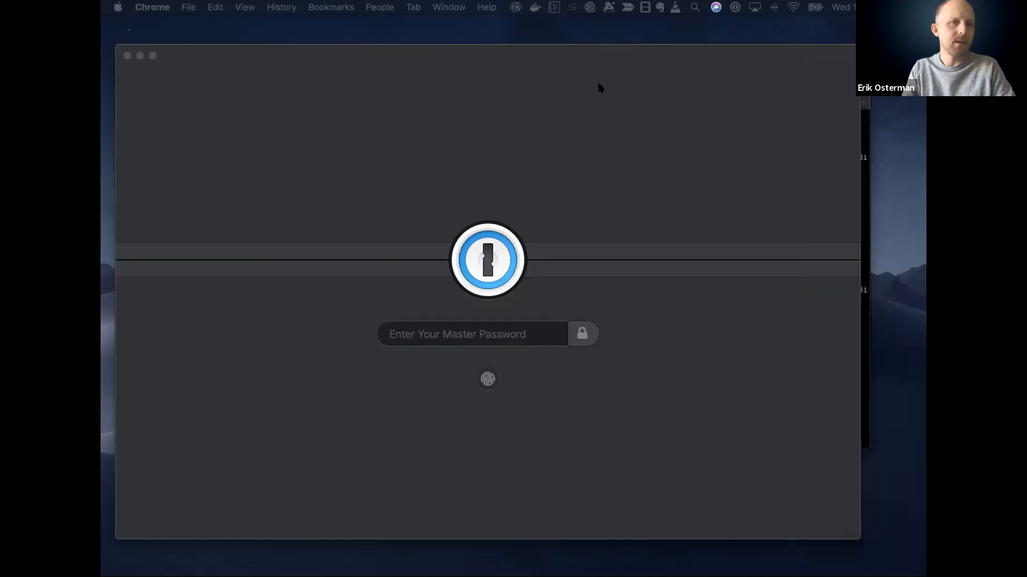